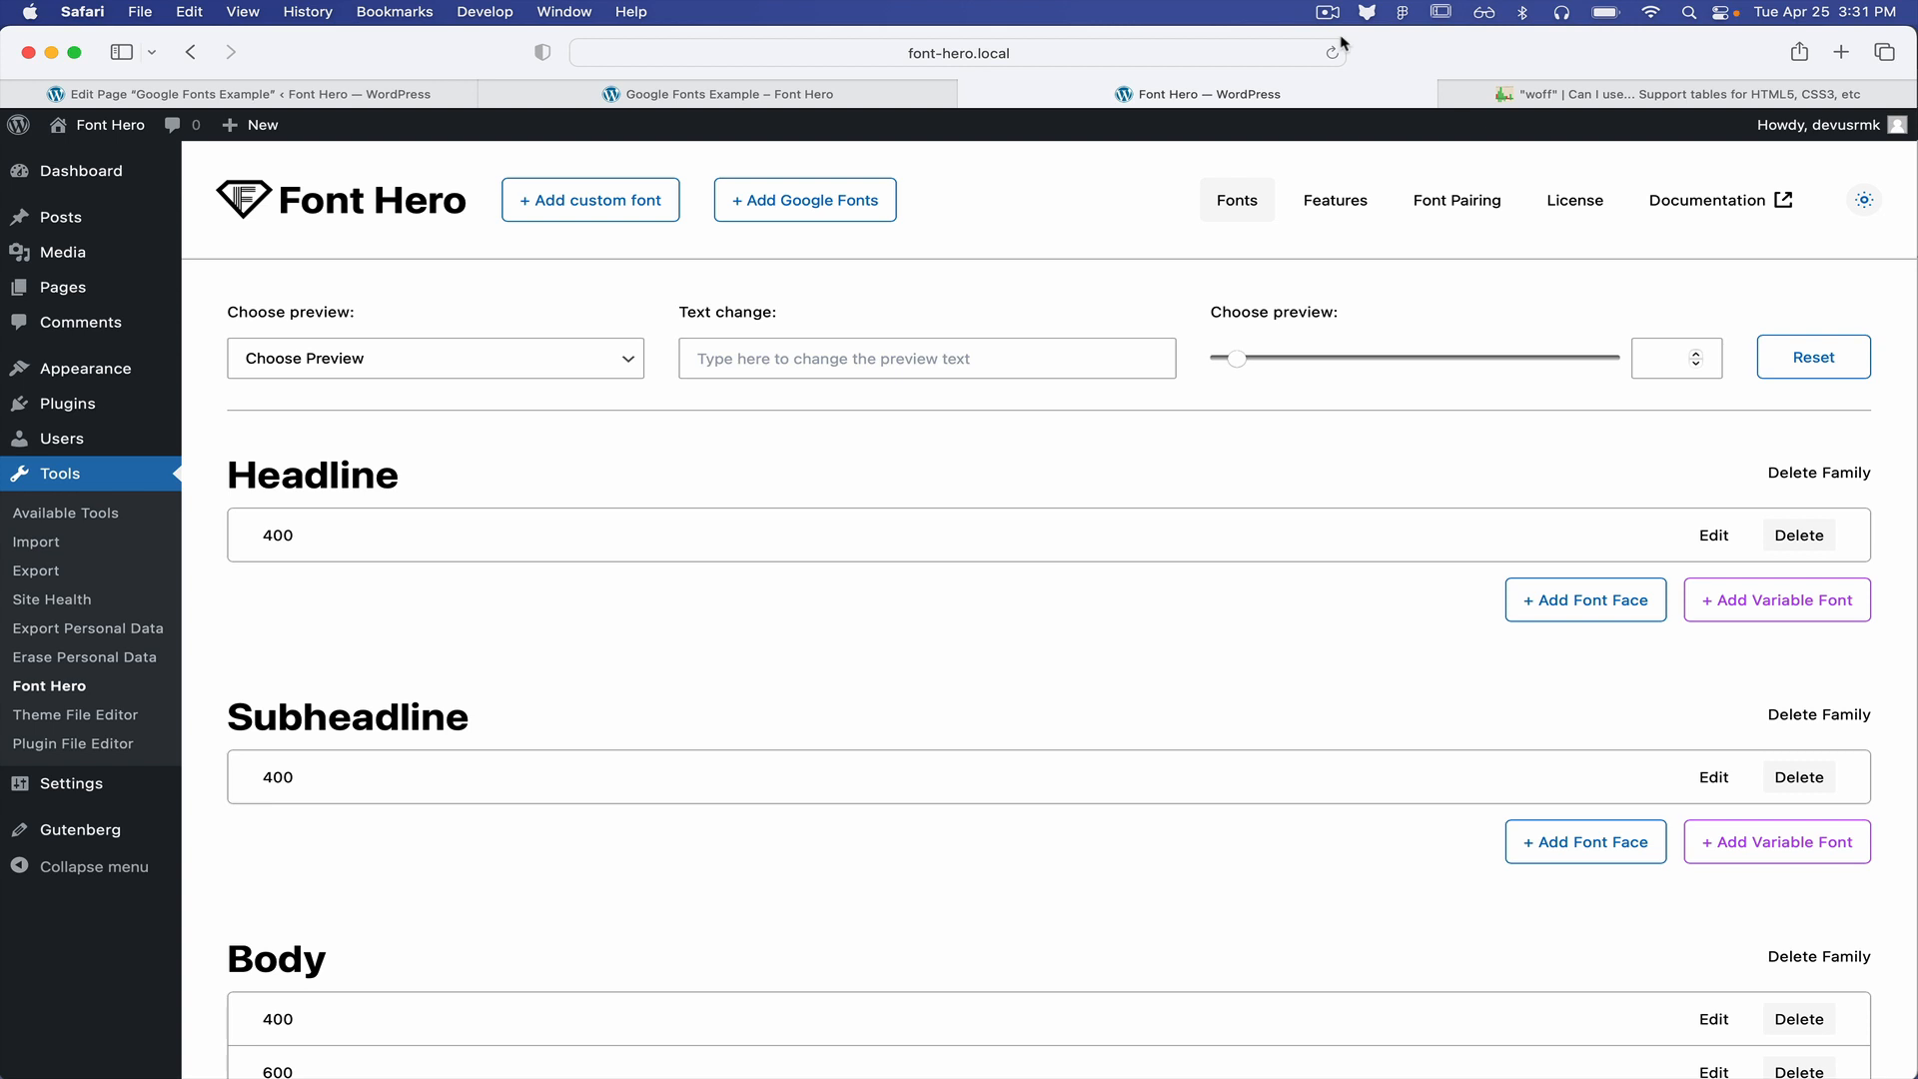
mouse_move(1057, 157)
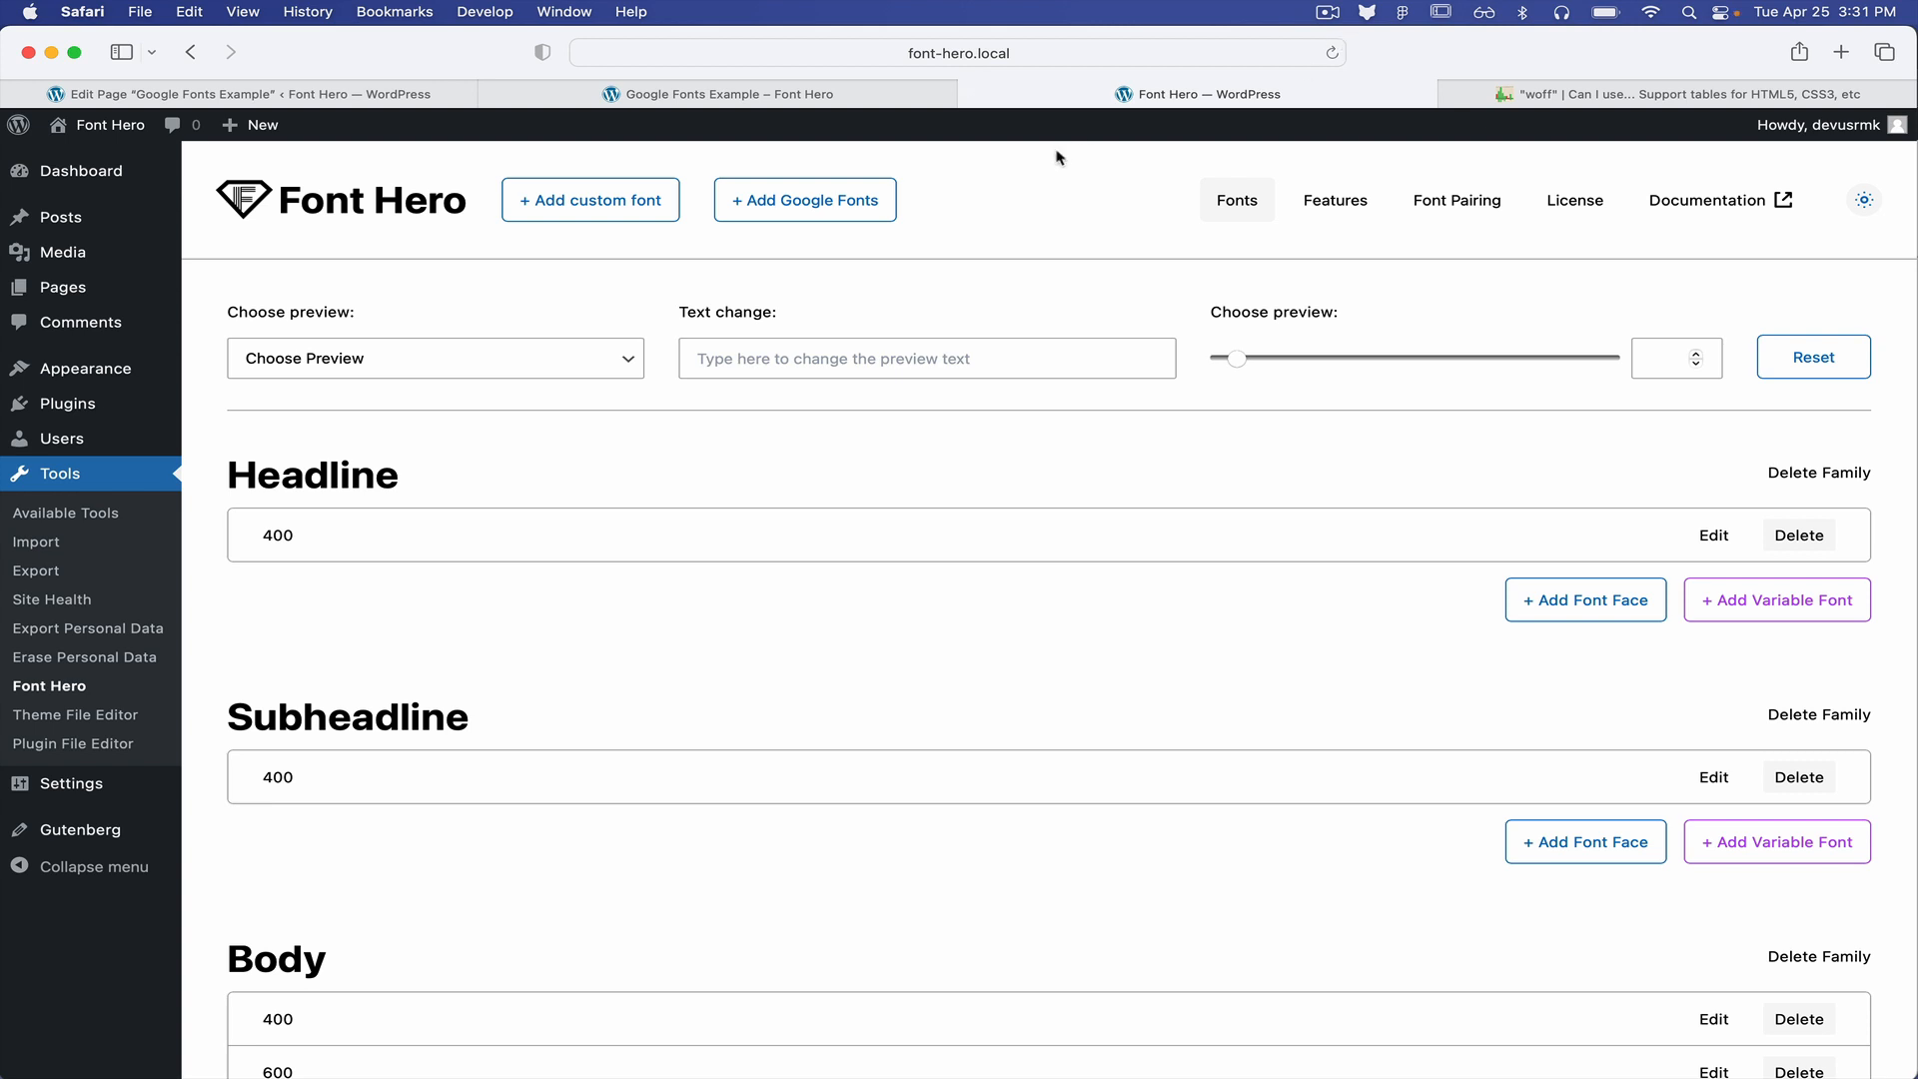
mouse_move(1040, 200)
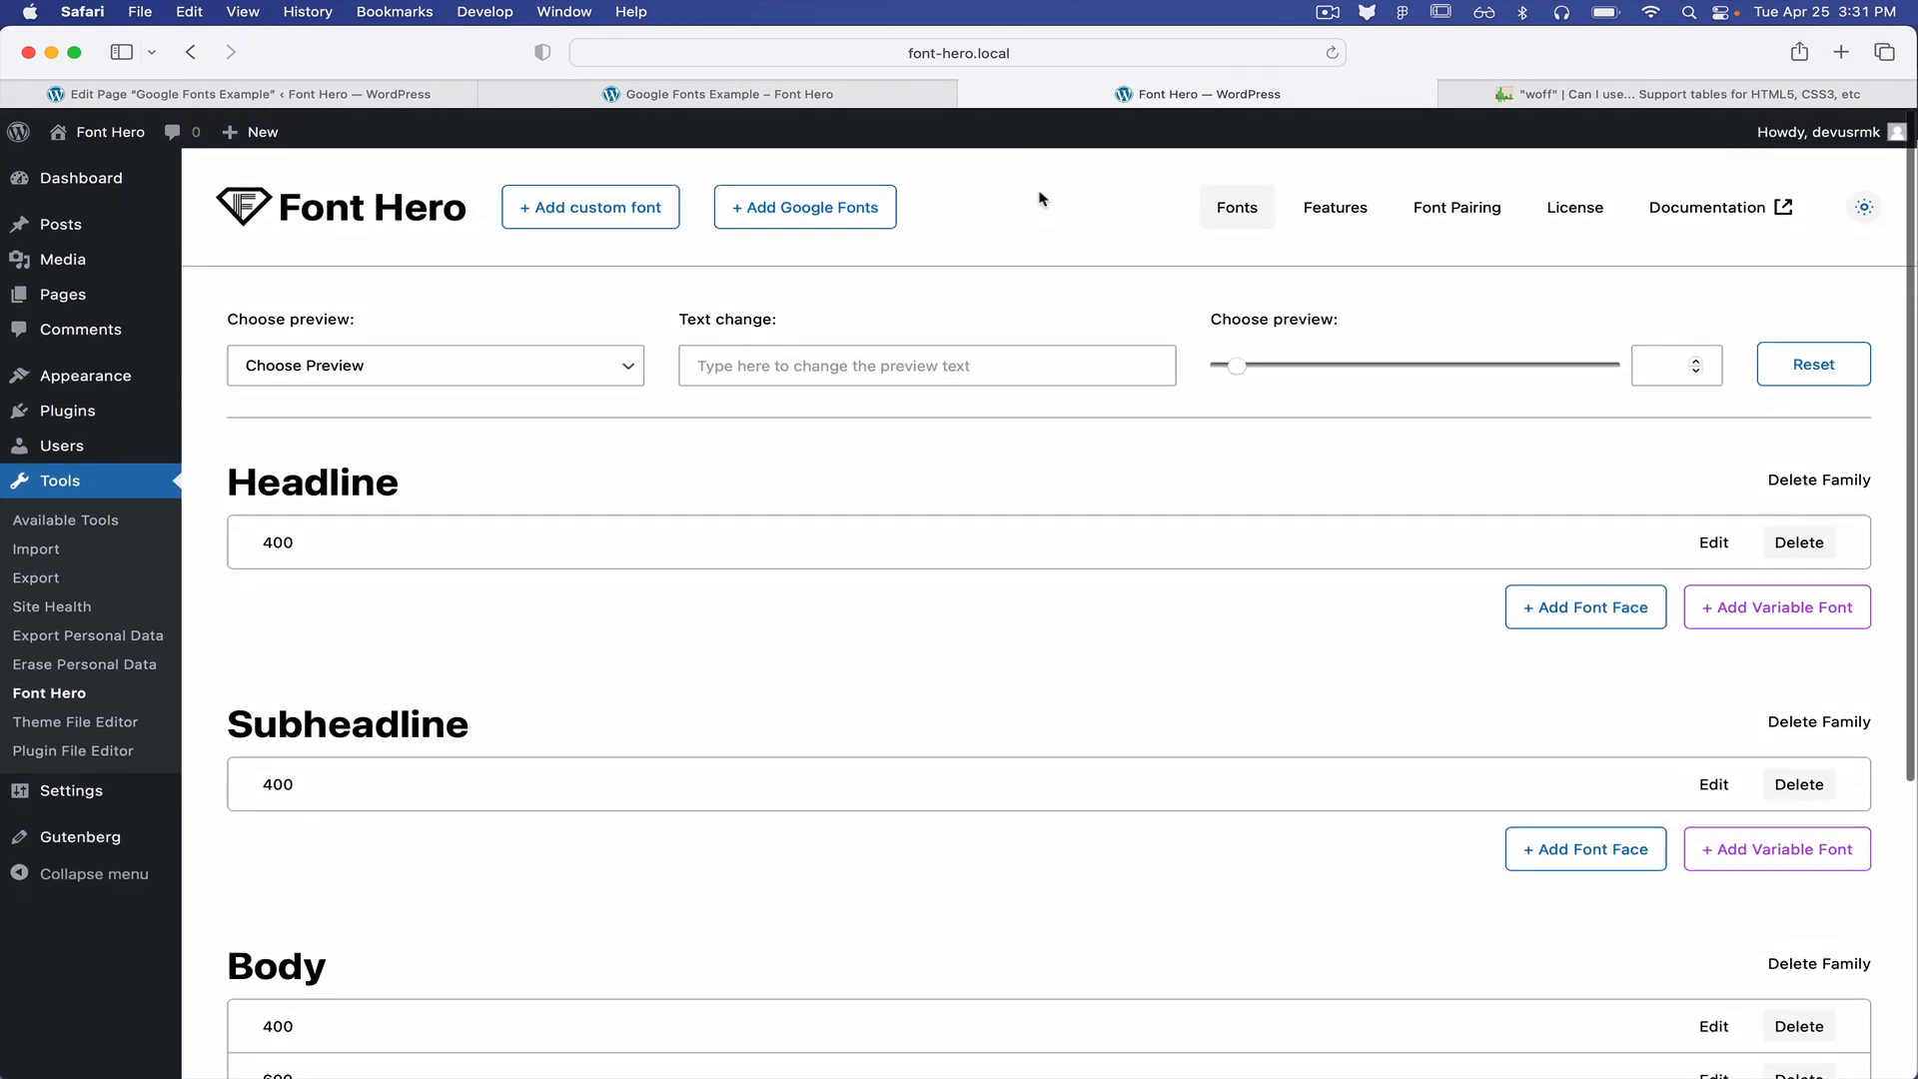
Preview every font as a Heading reading 'Font Hero 2.0' at size 137
left_click(434, 365)
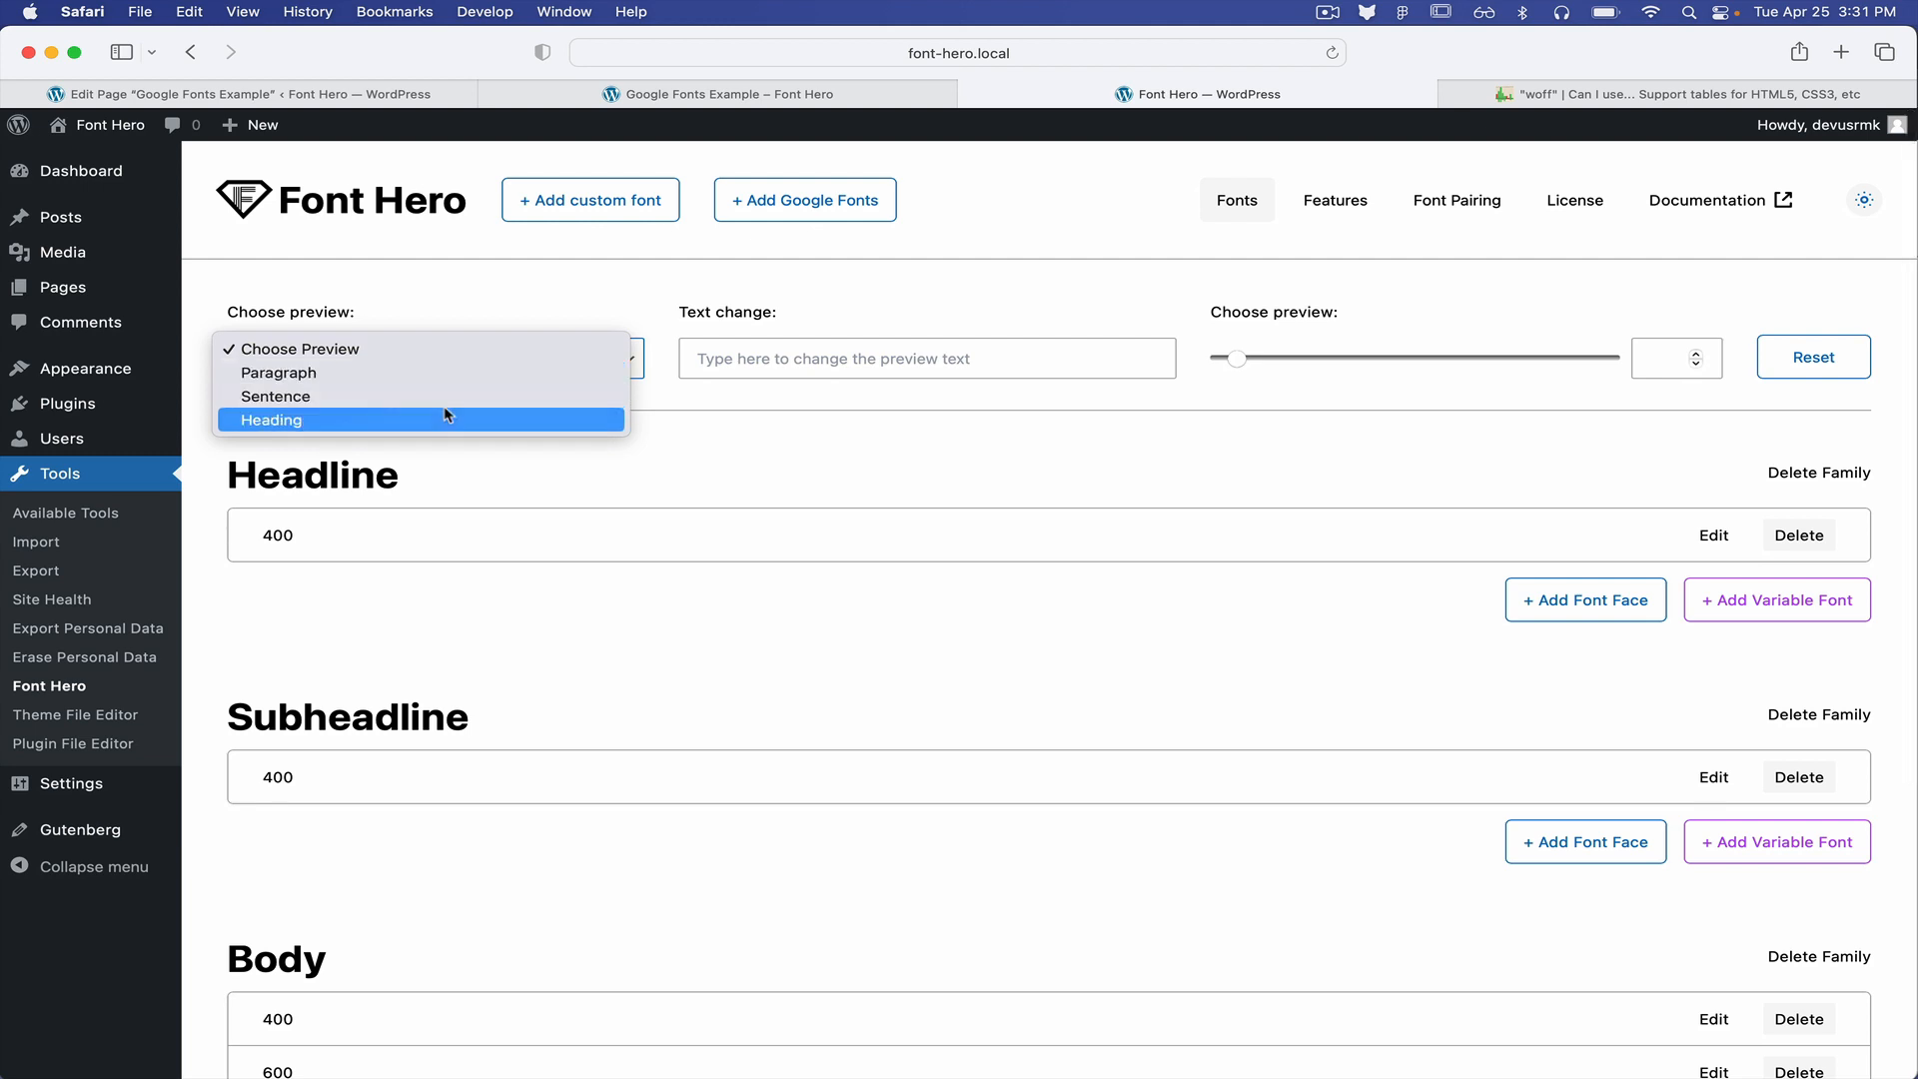
left_click(271, 420)
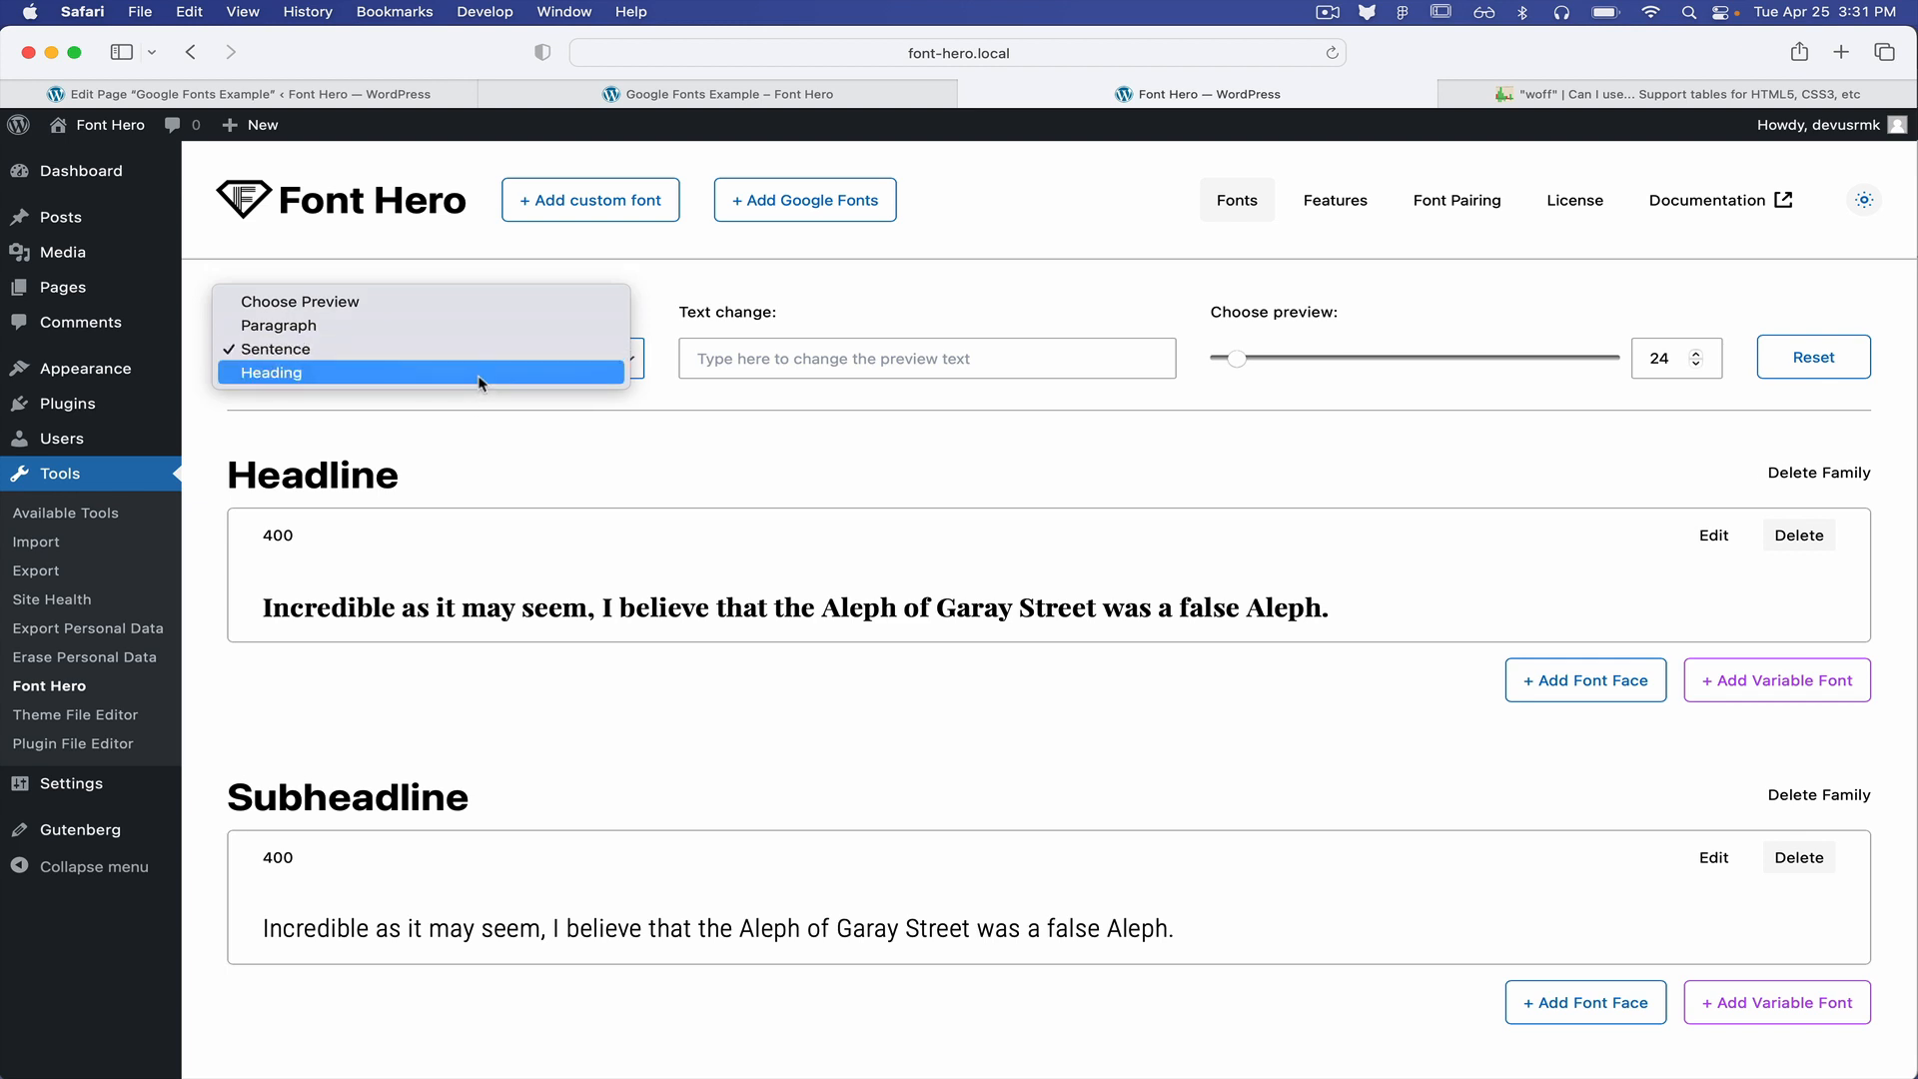
type("F")
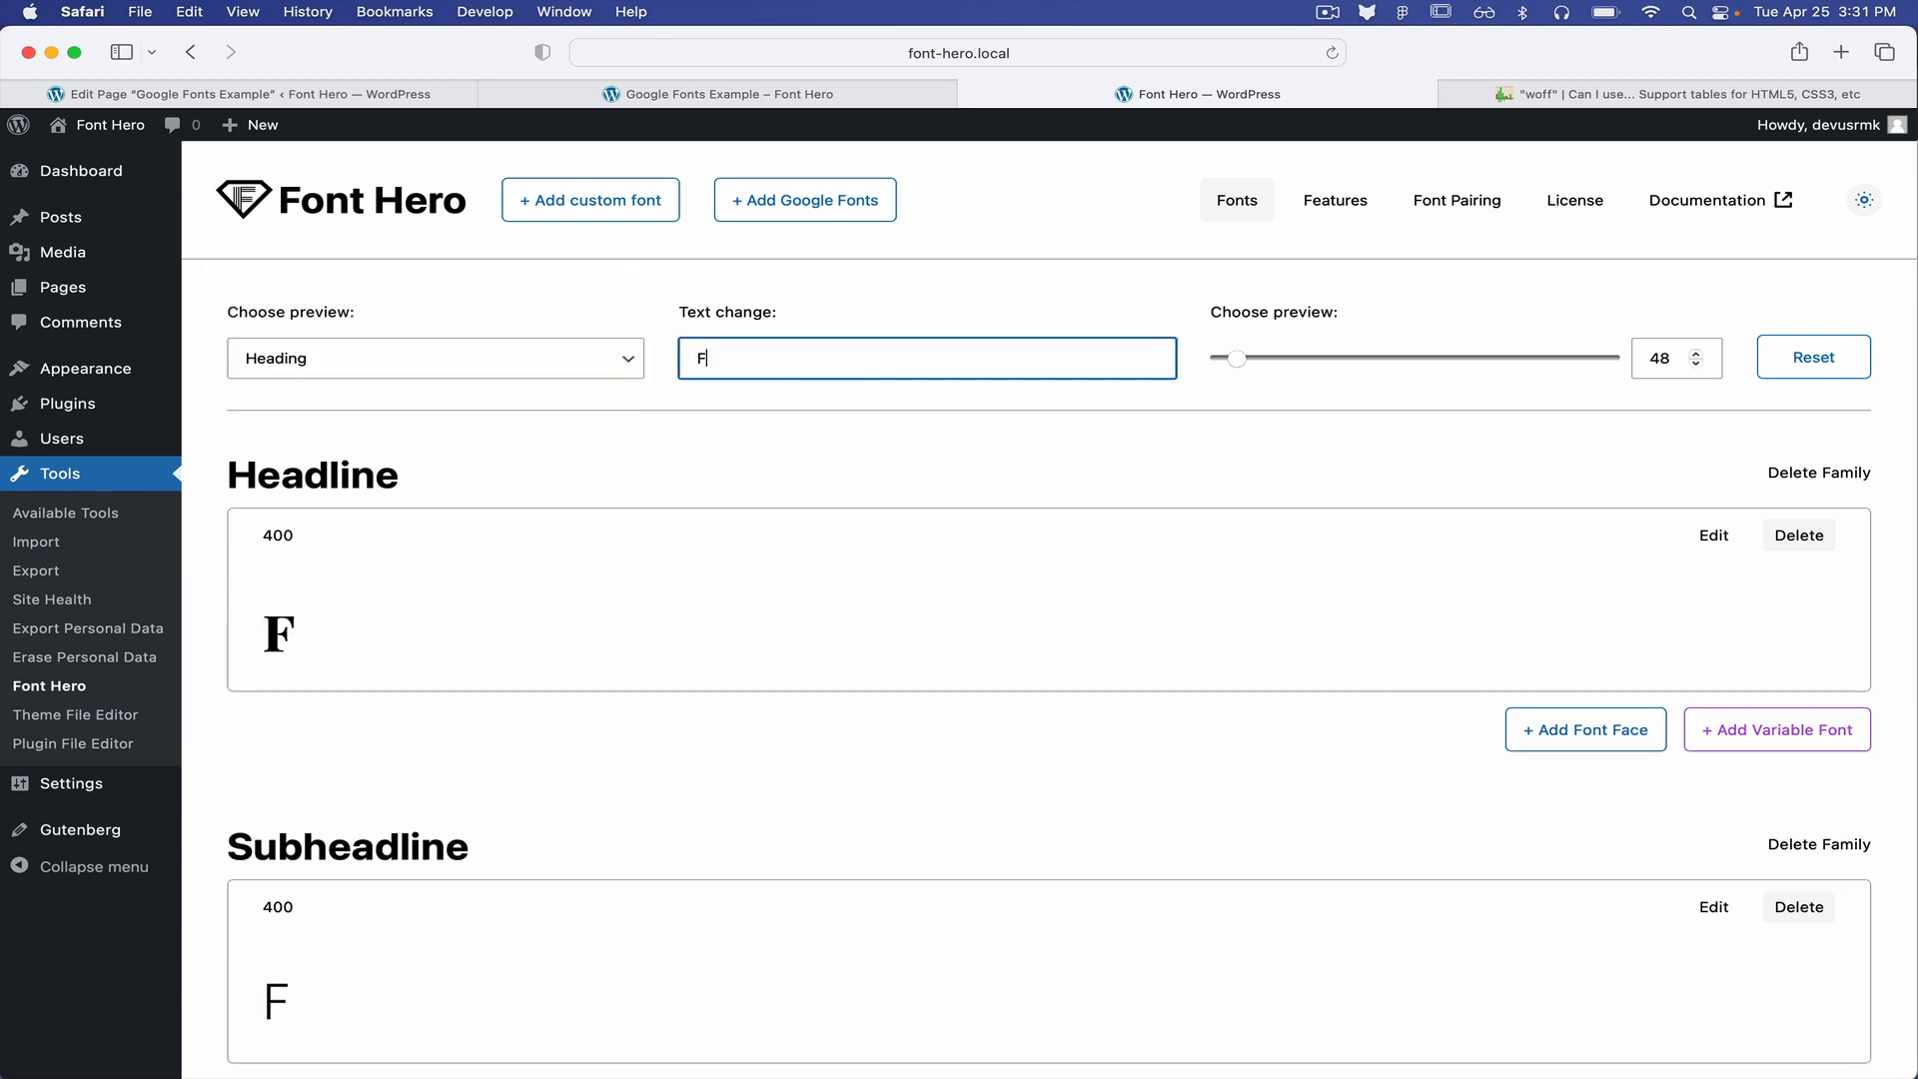
type("ont Hero 2.")
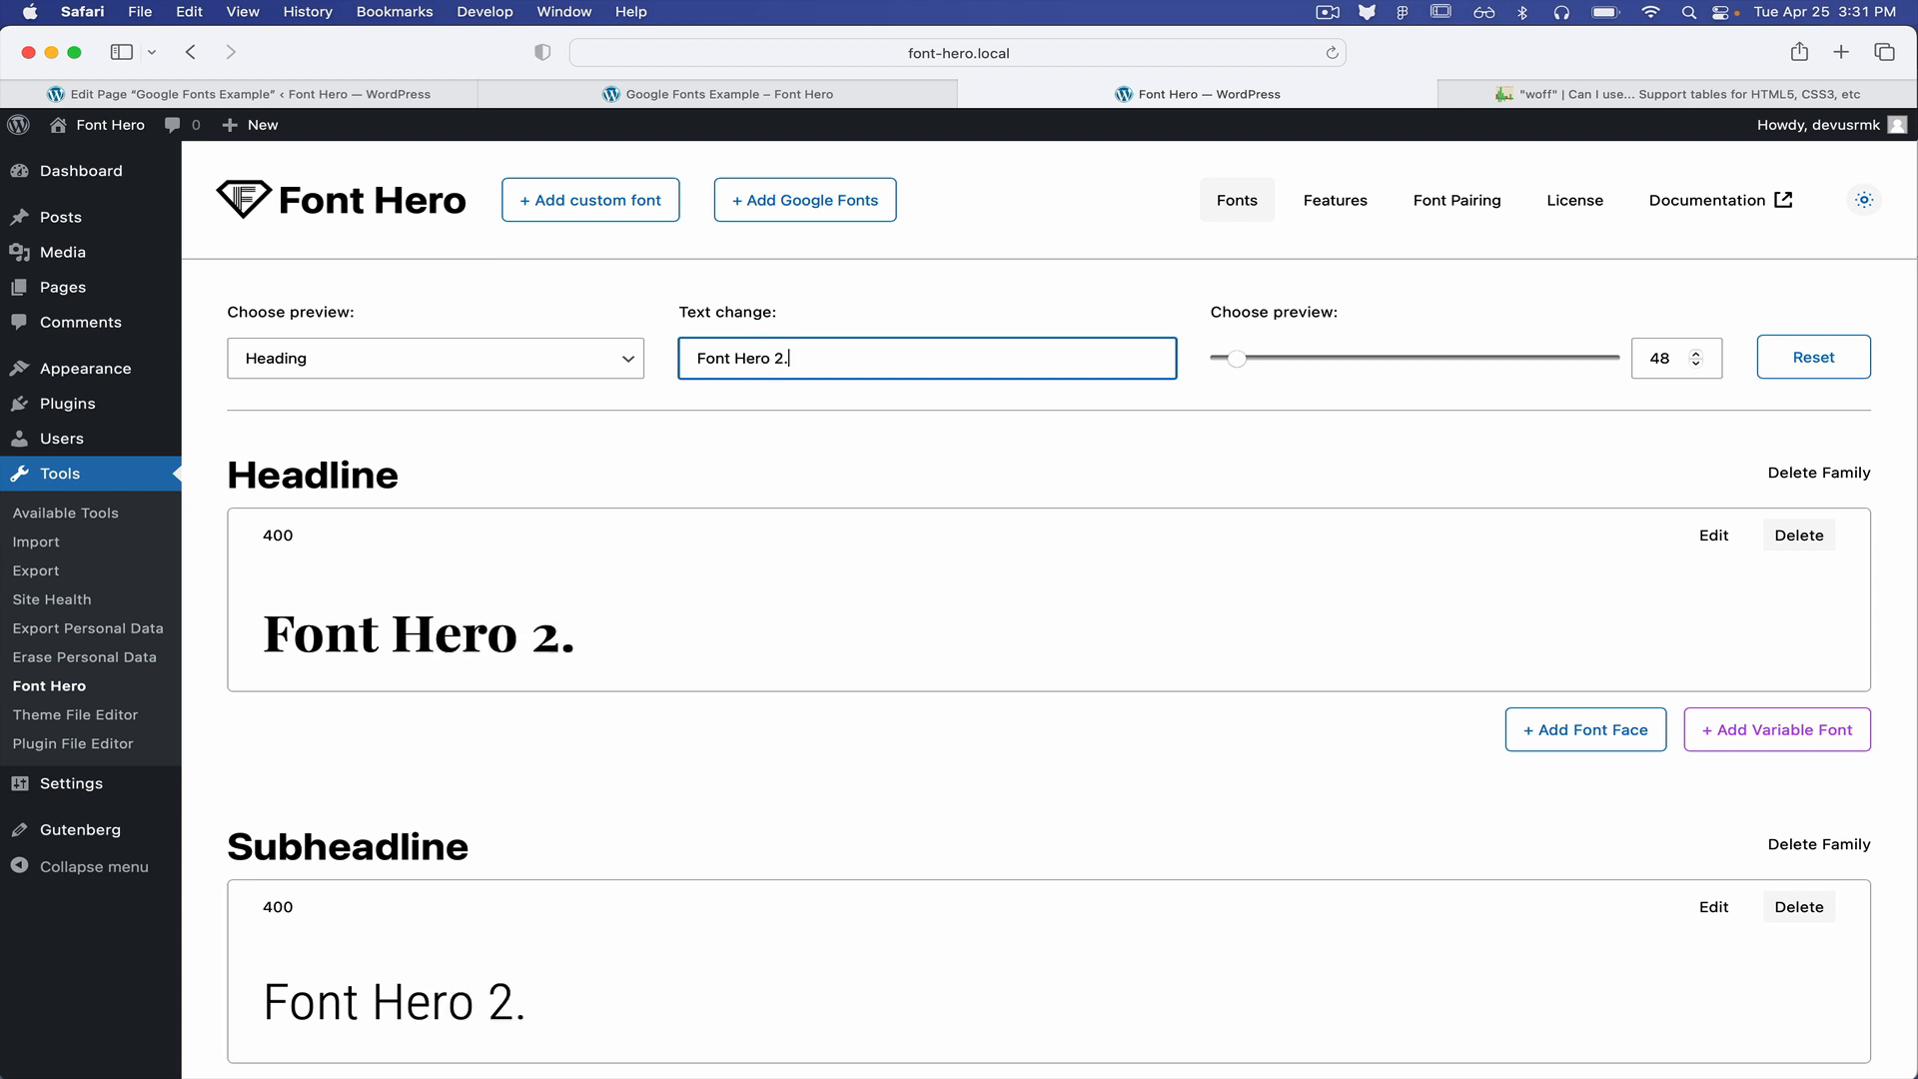
type("0")
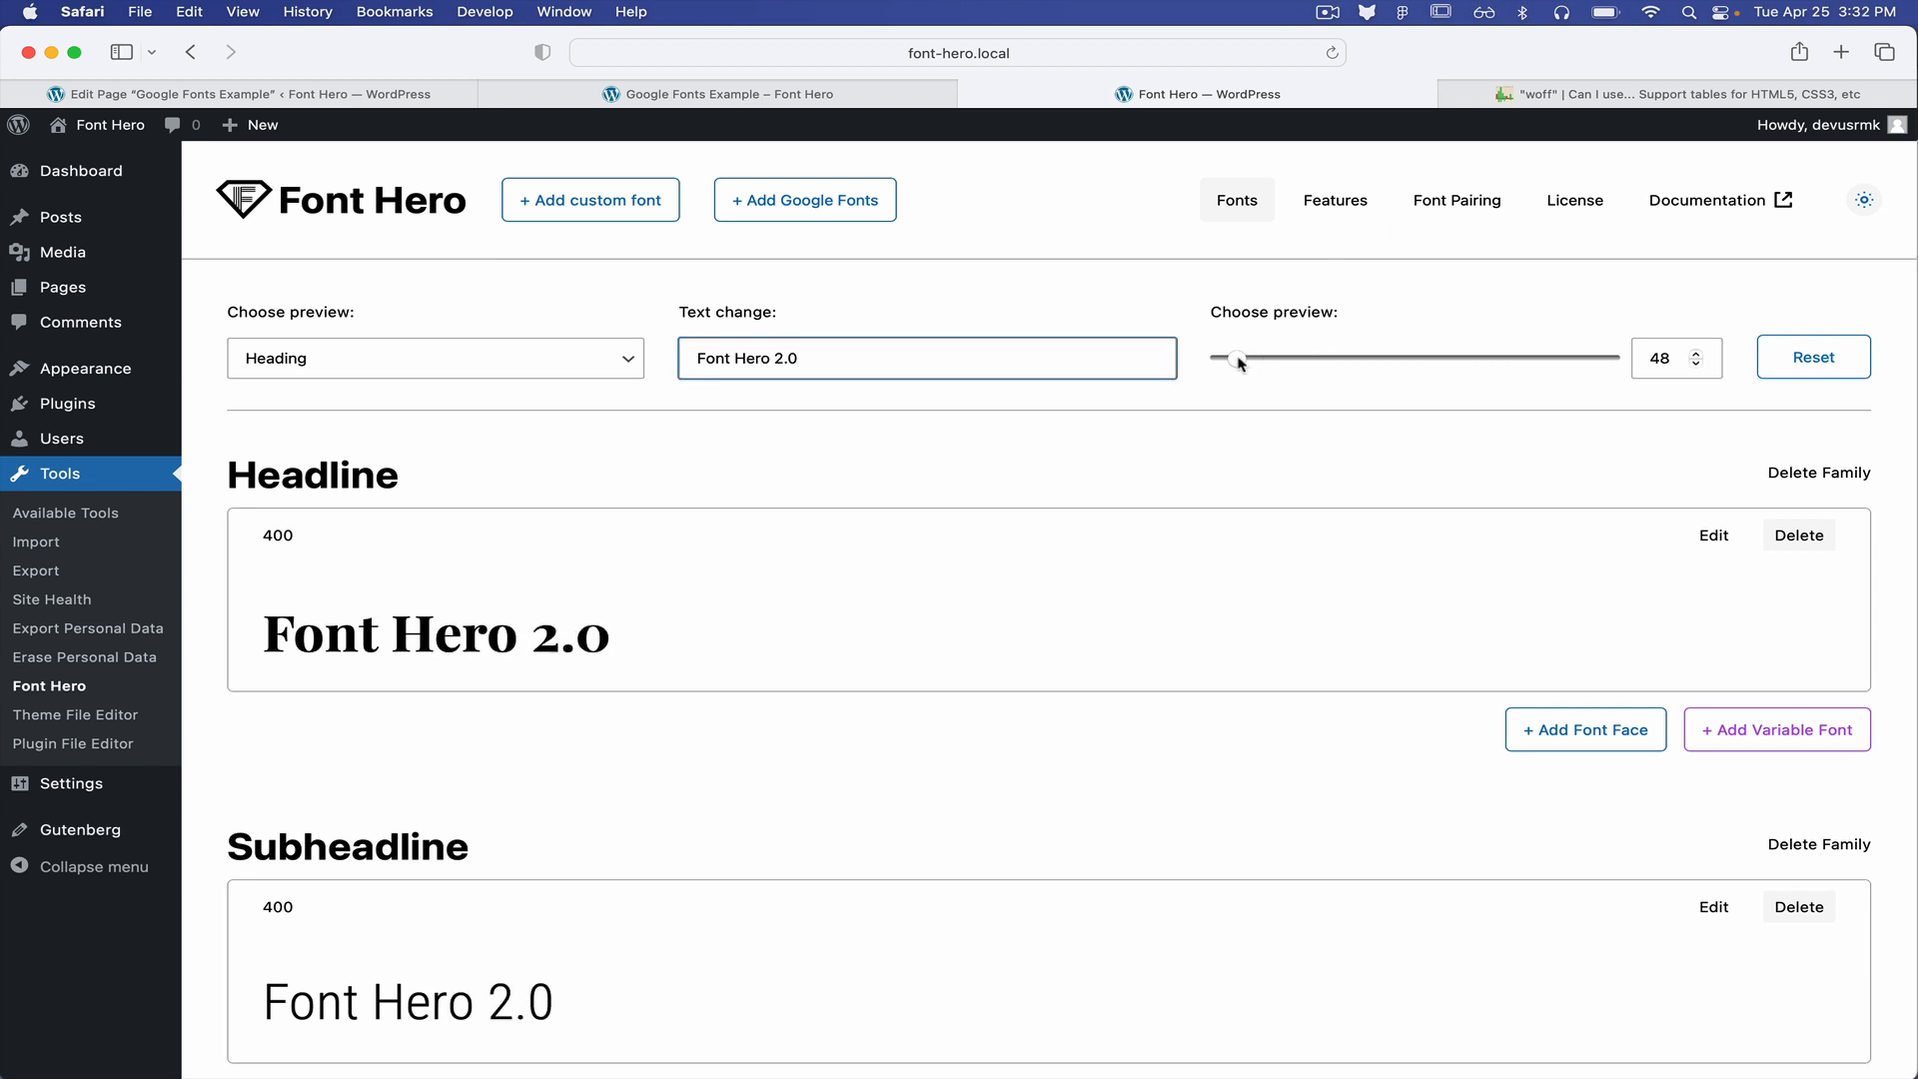
left_click_drag(1239, 357, 1553, 358)
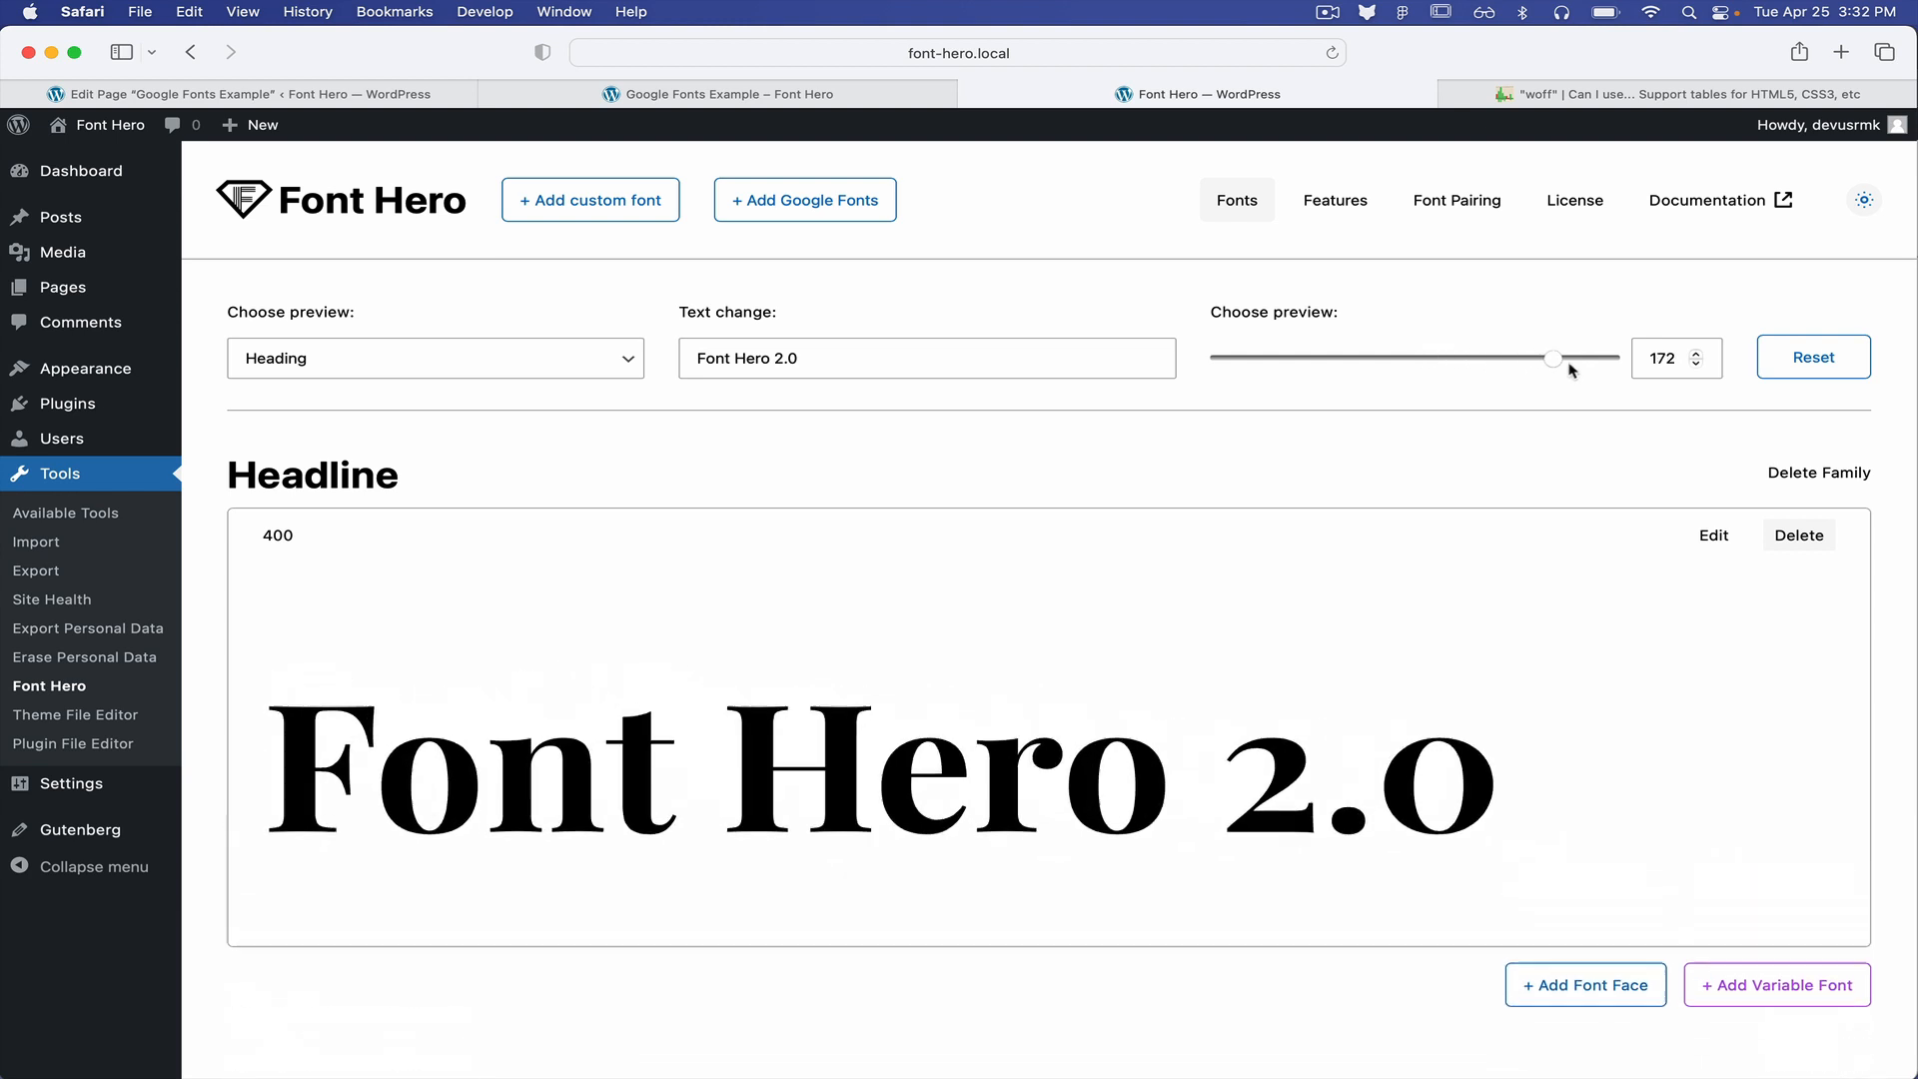
left_click_drag(1554, 358, 1484, 358)
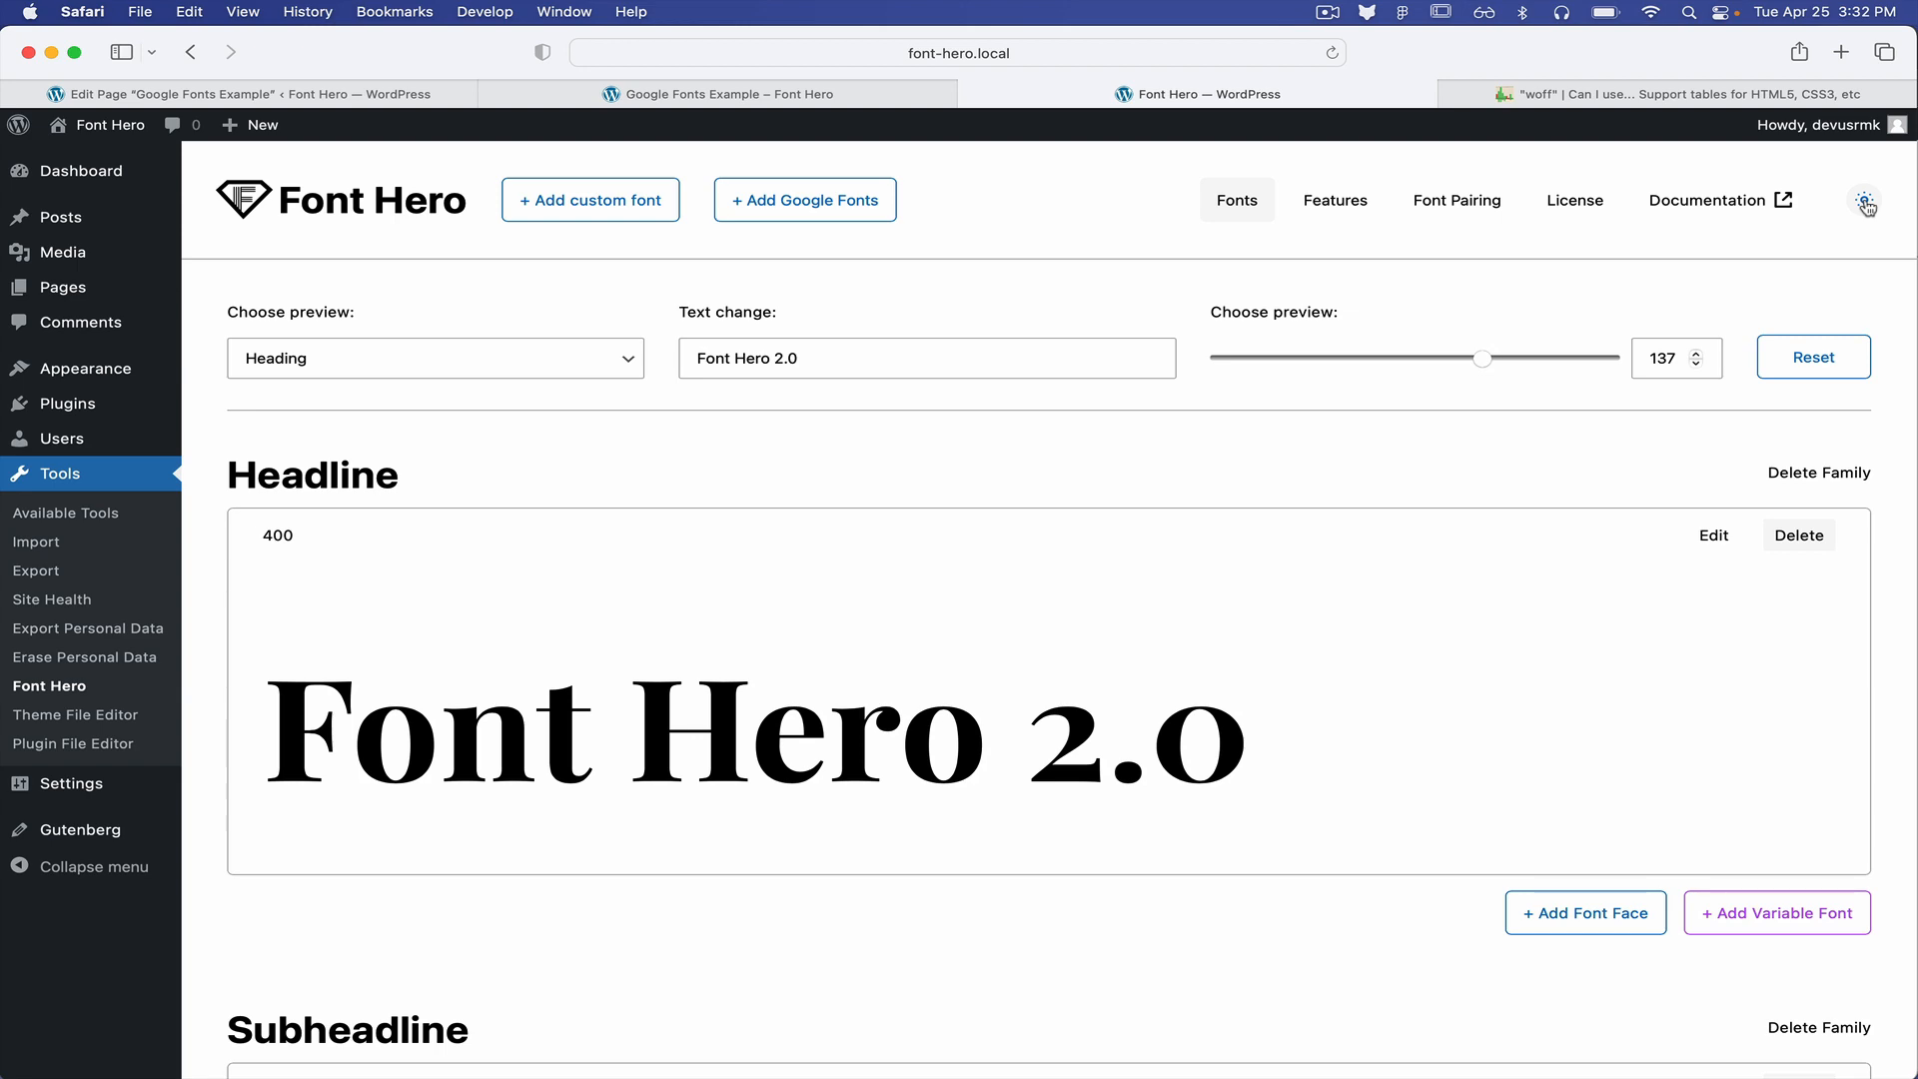
Switch the font previews to the Paragraph sample at the reset size of 16
scroll("down", 3)
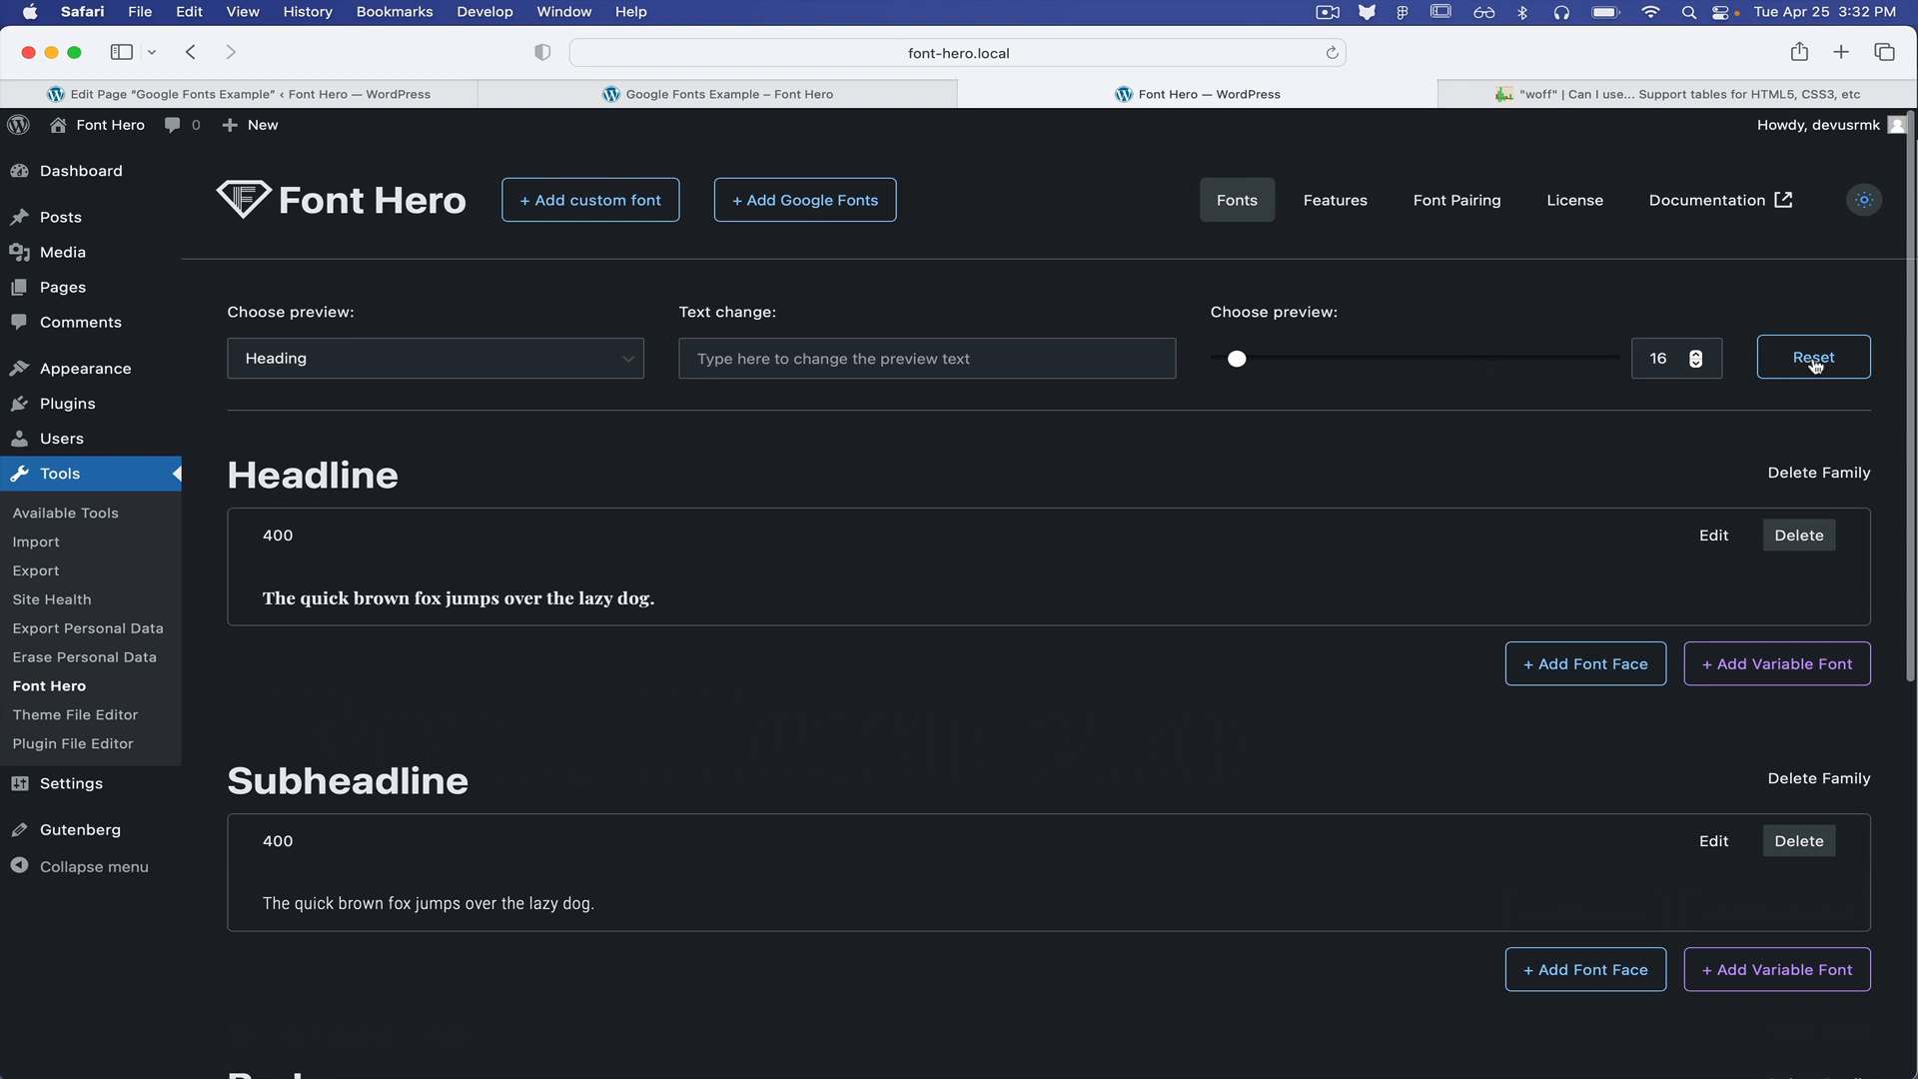
left_click(435, 359)
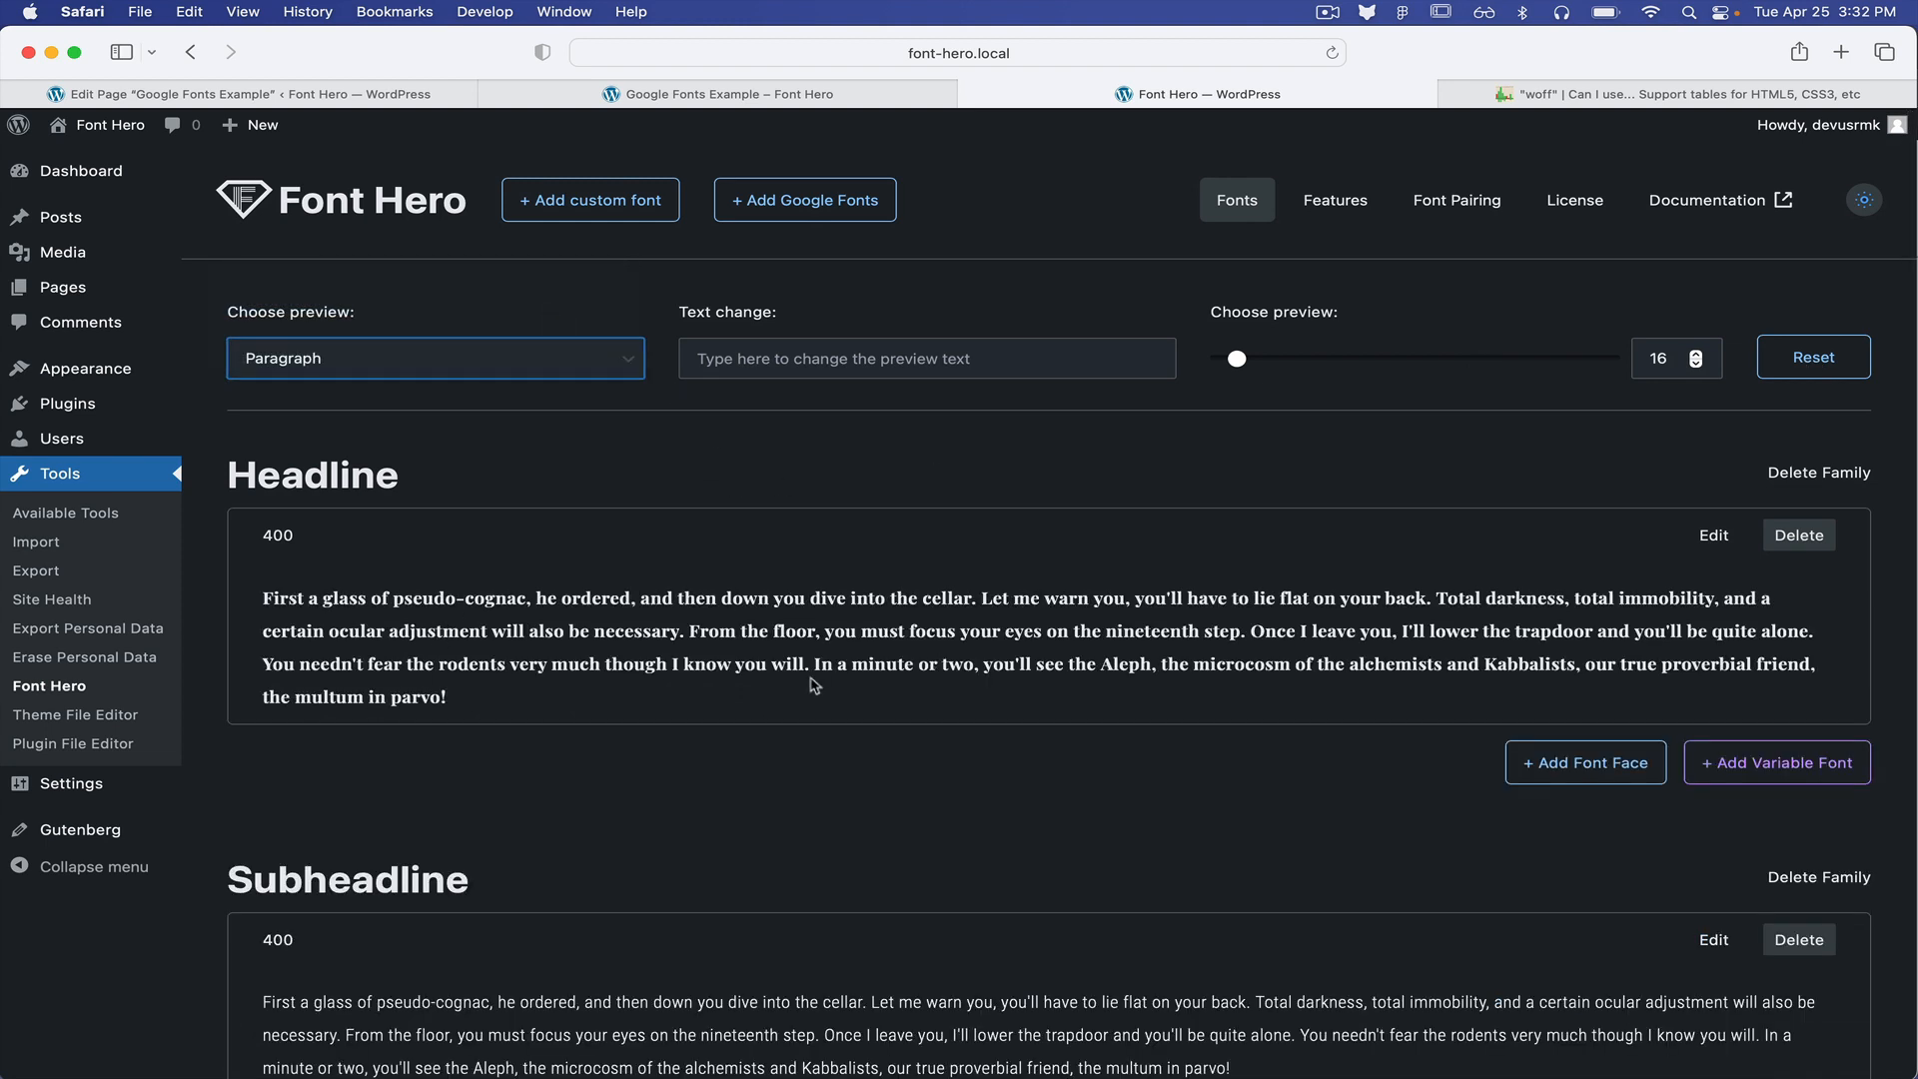
mouse_move(1855, 229)
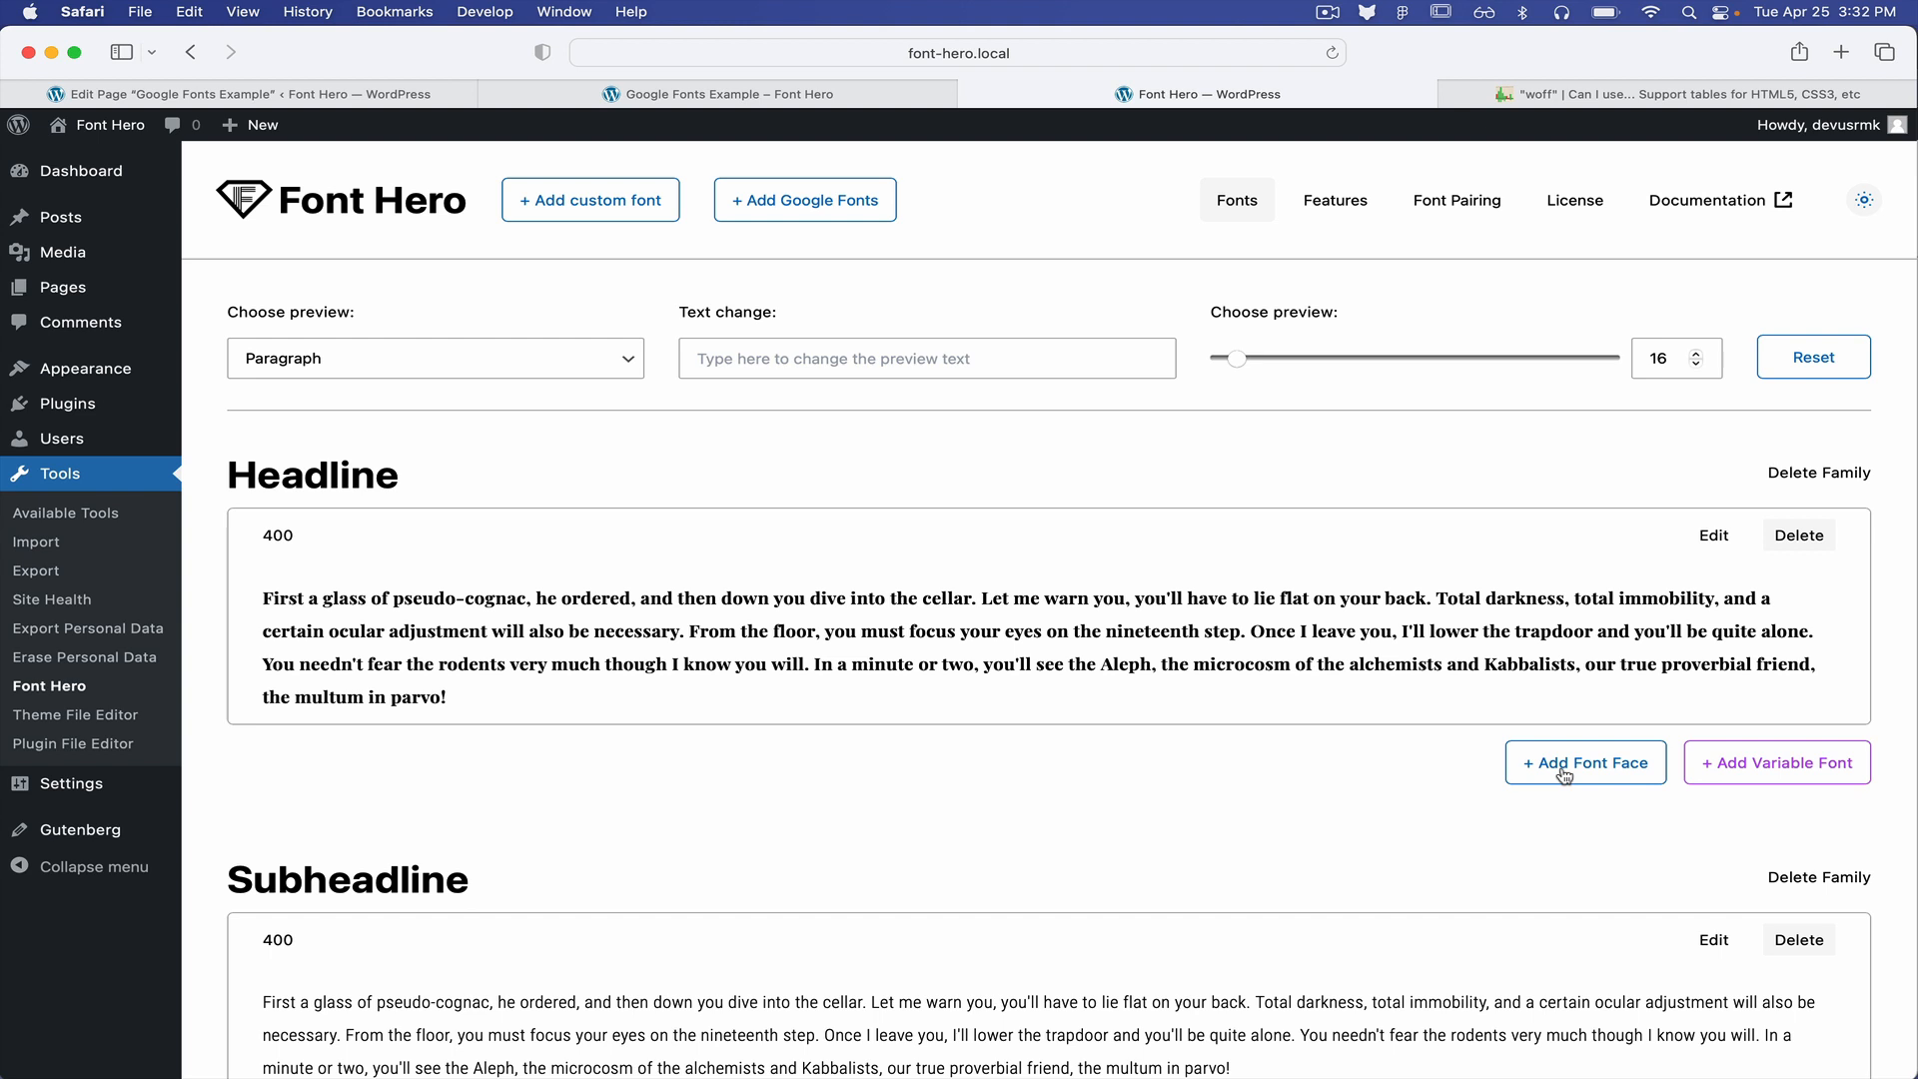
mouse_move(1749, 768)
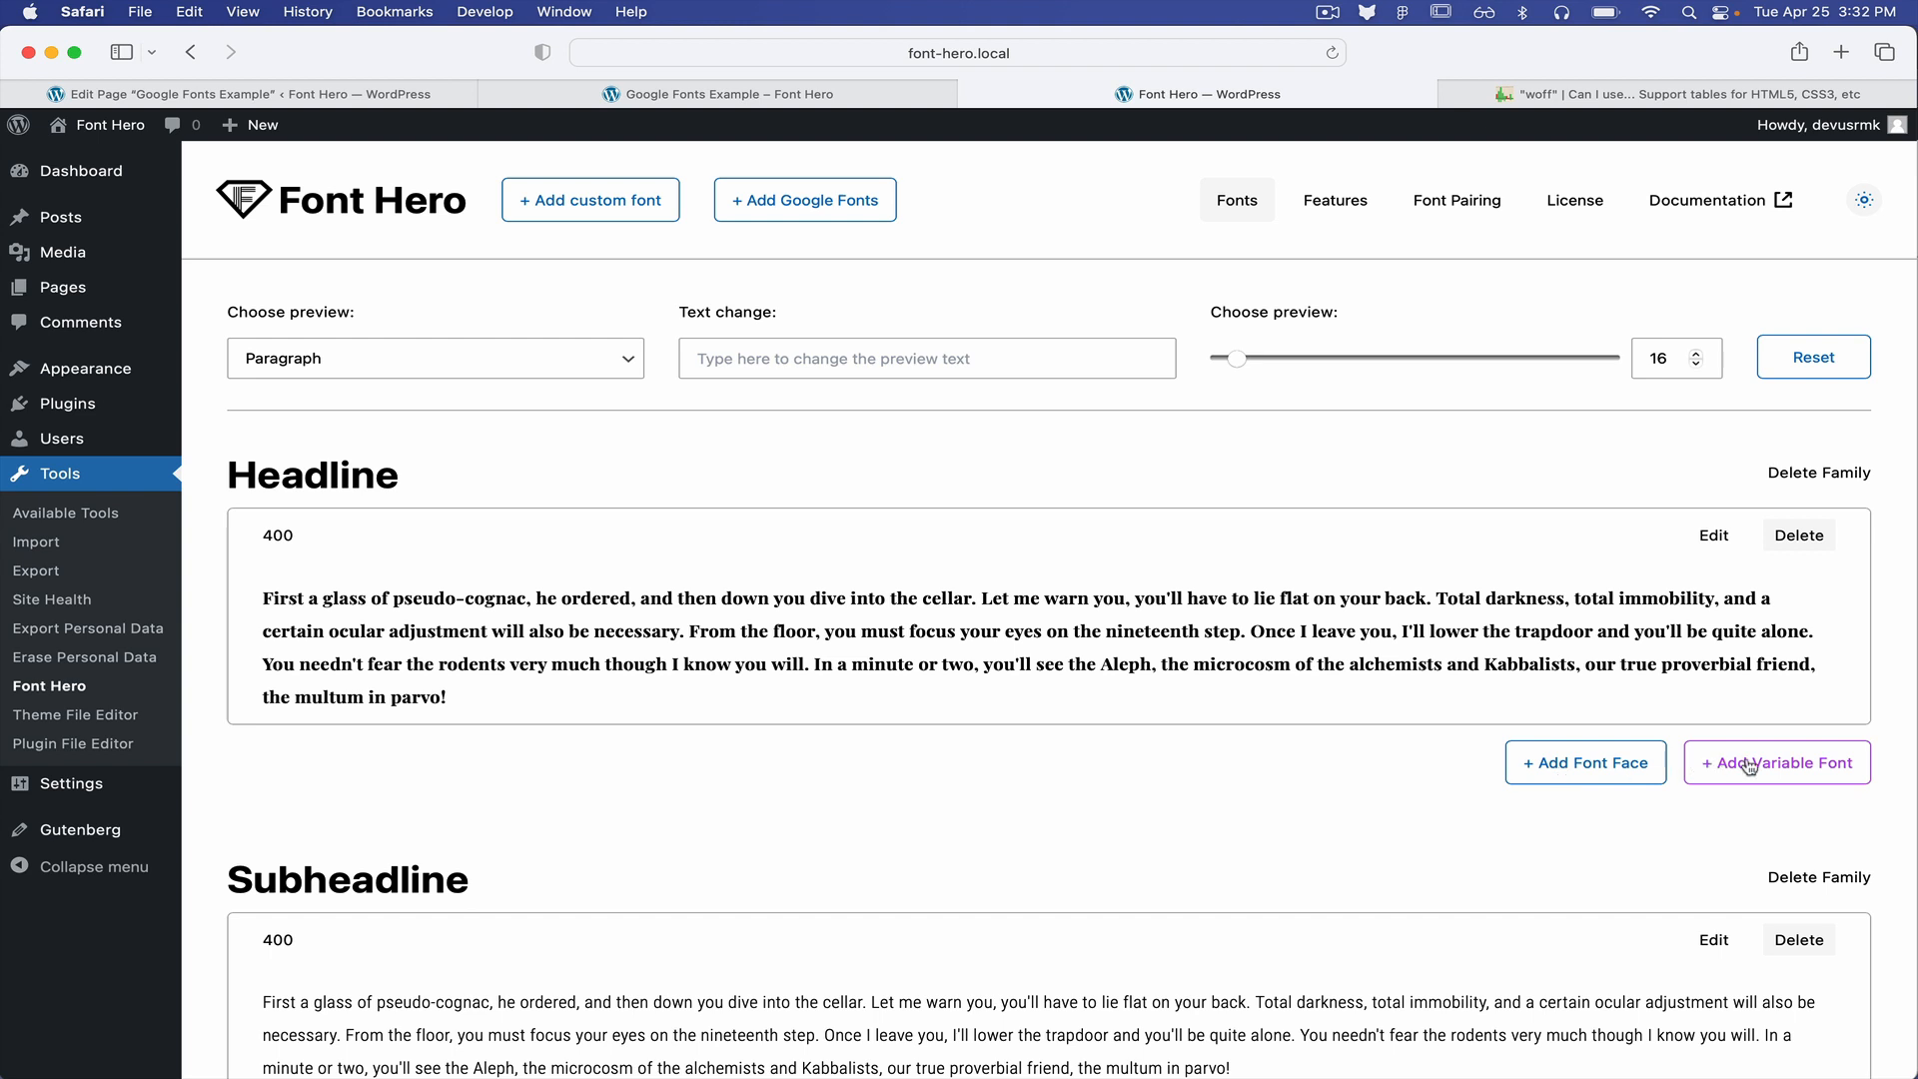
mouse_move(764, 208)
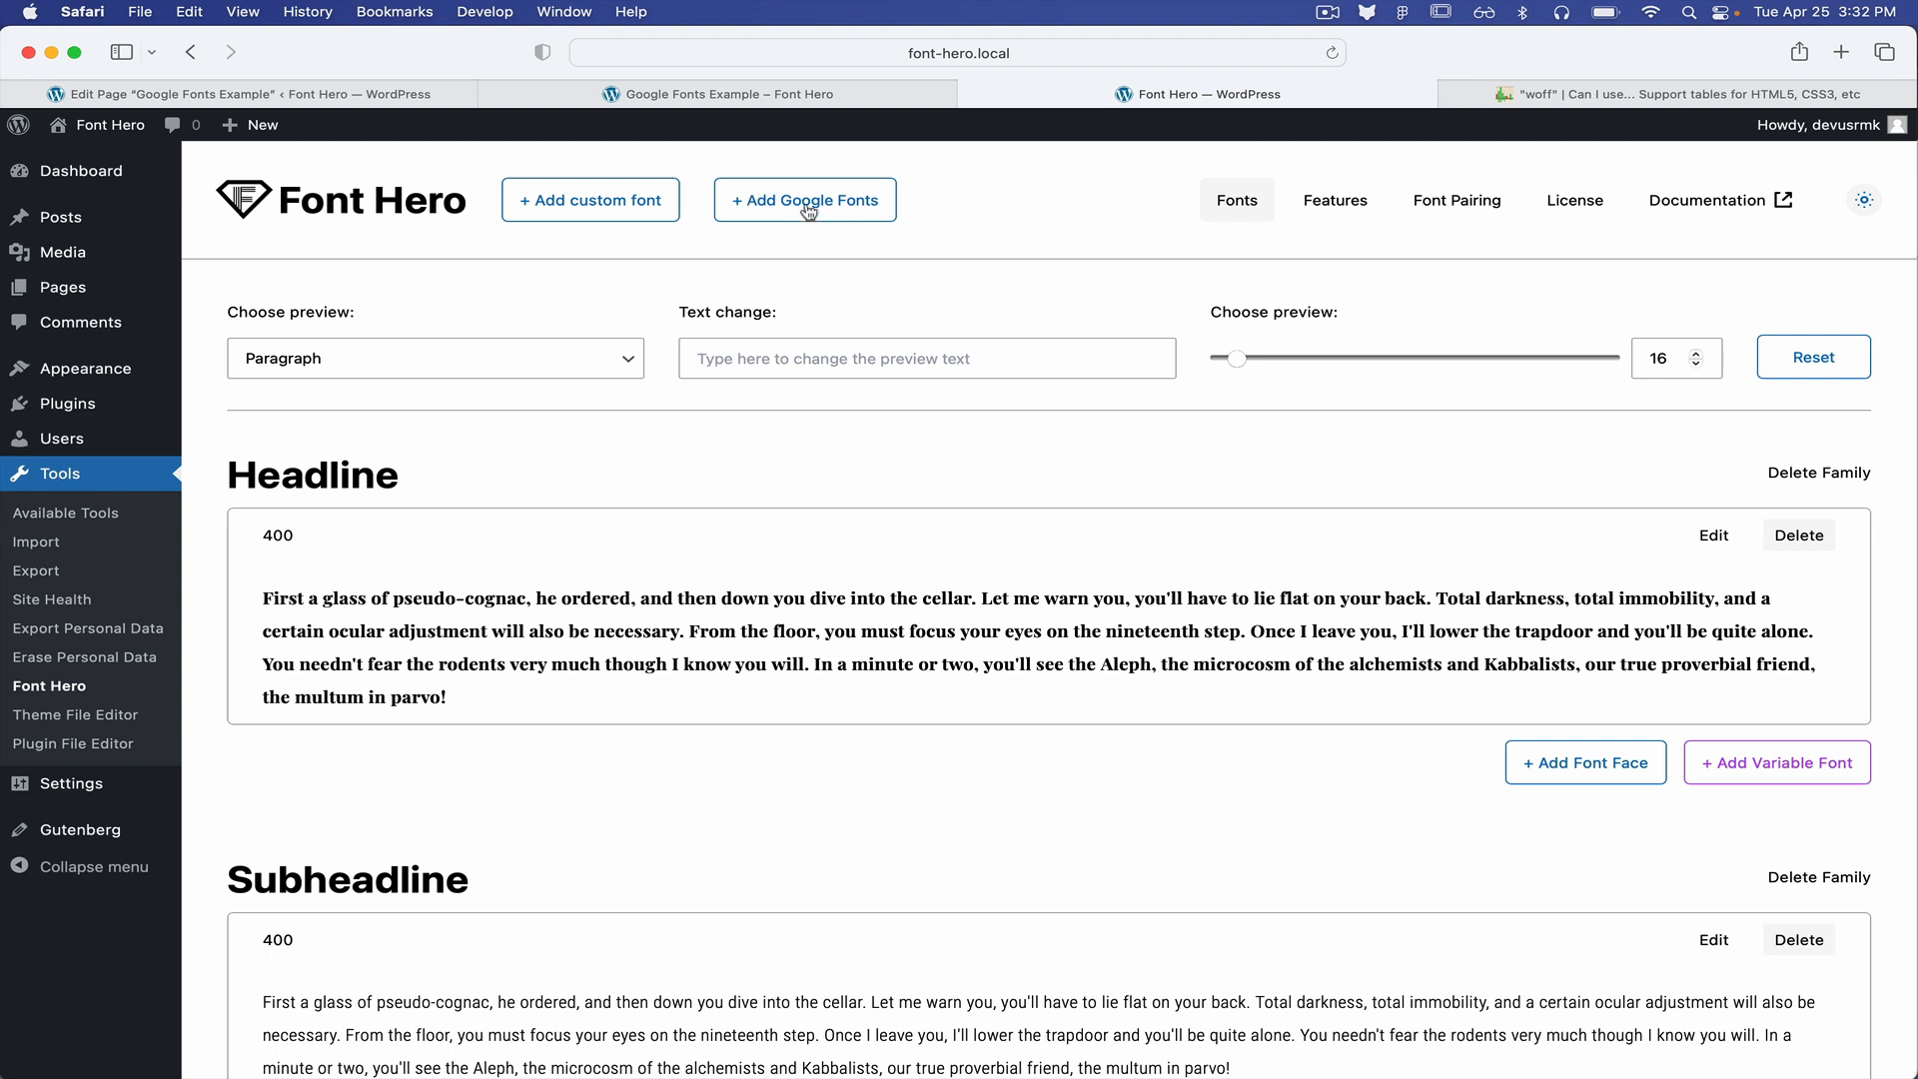
mouse_move(832, 211)
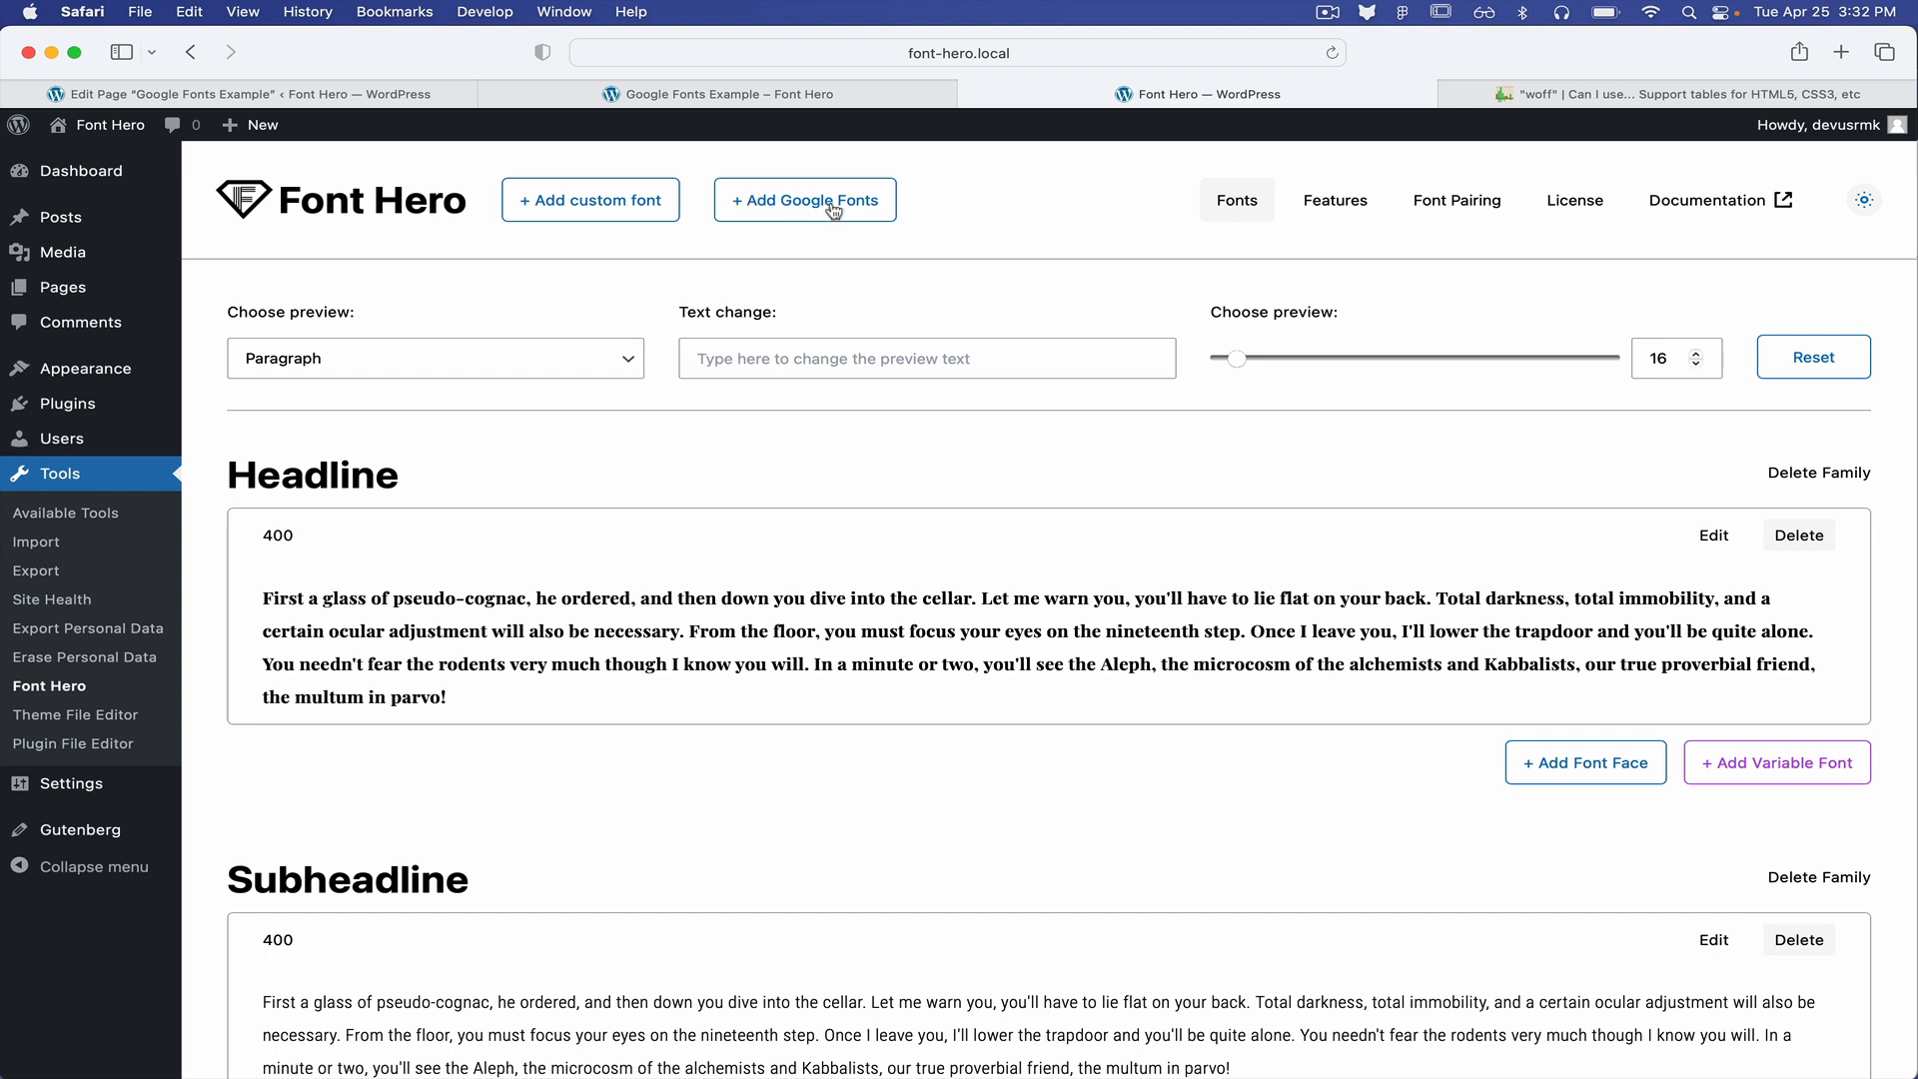
mouse_move(1436, 186)
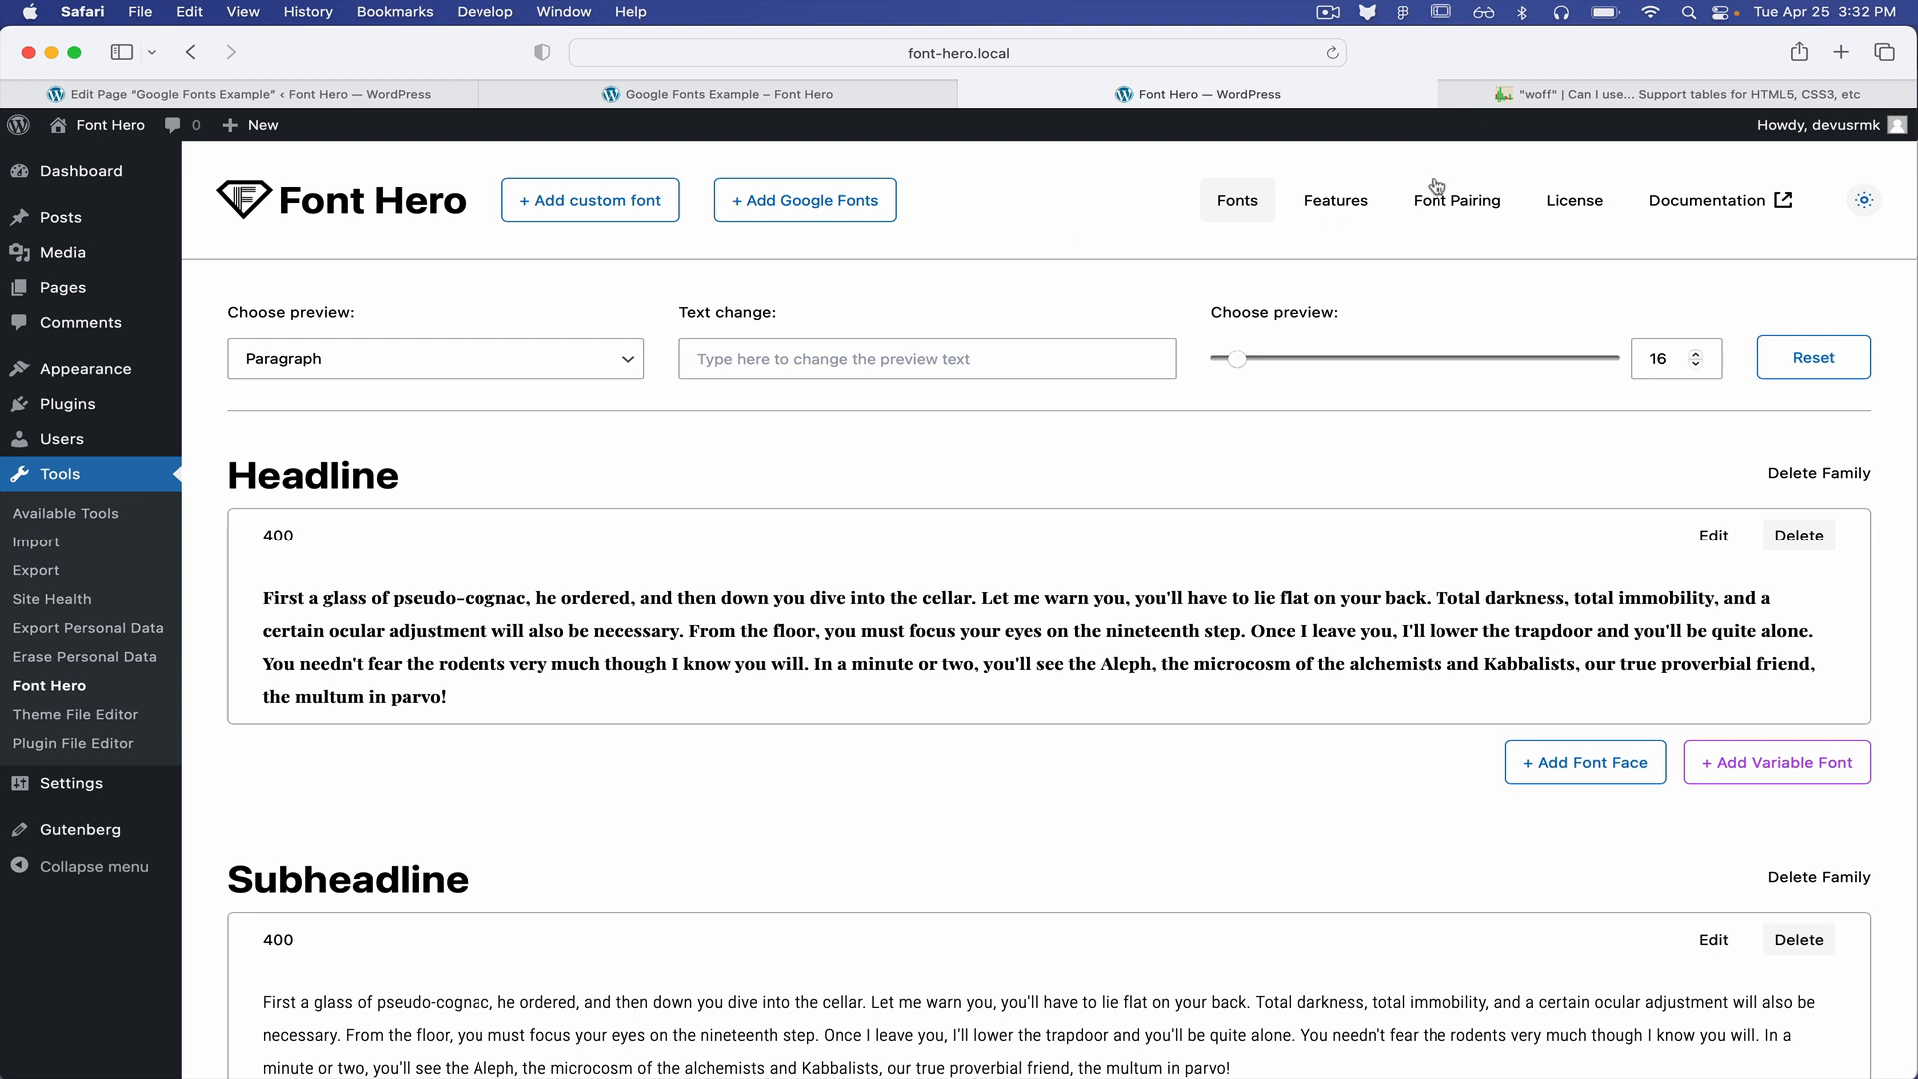
mouse_move(1453, 204)
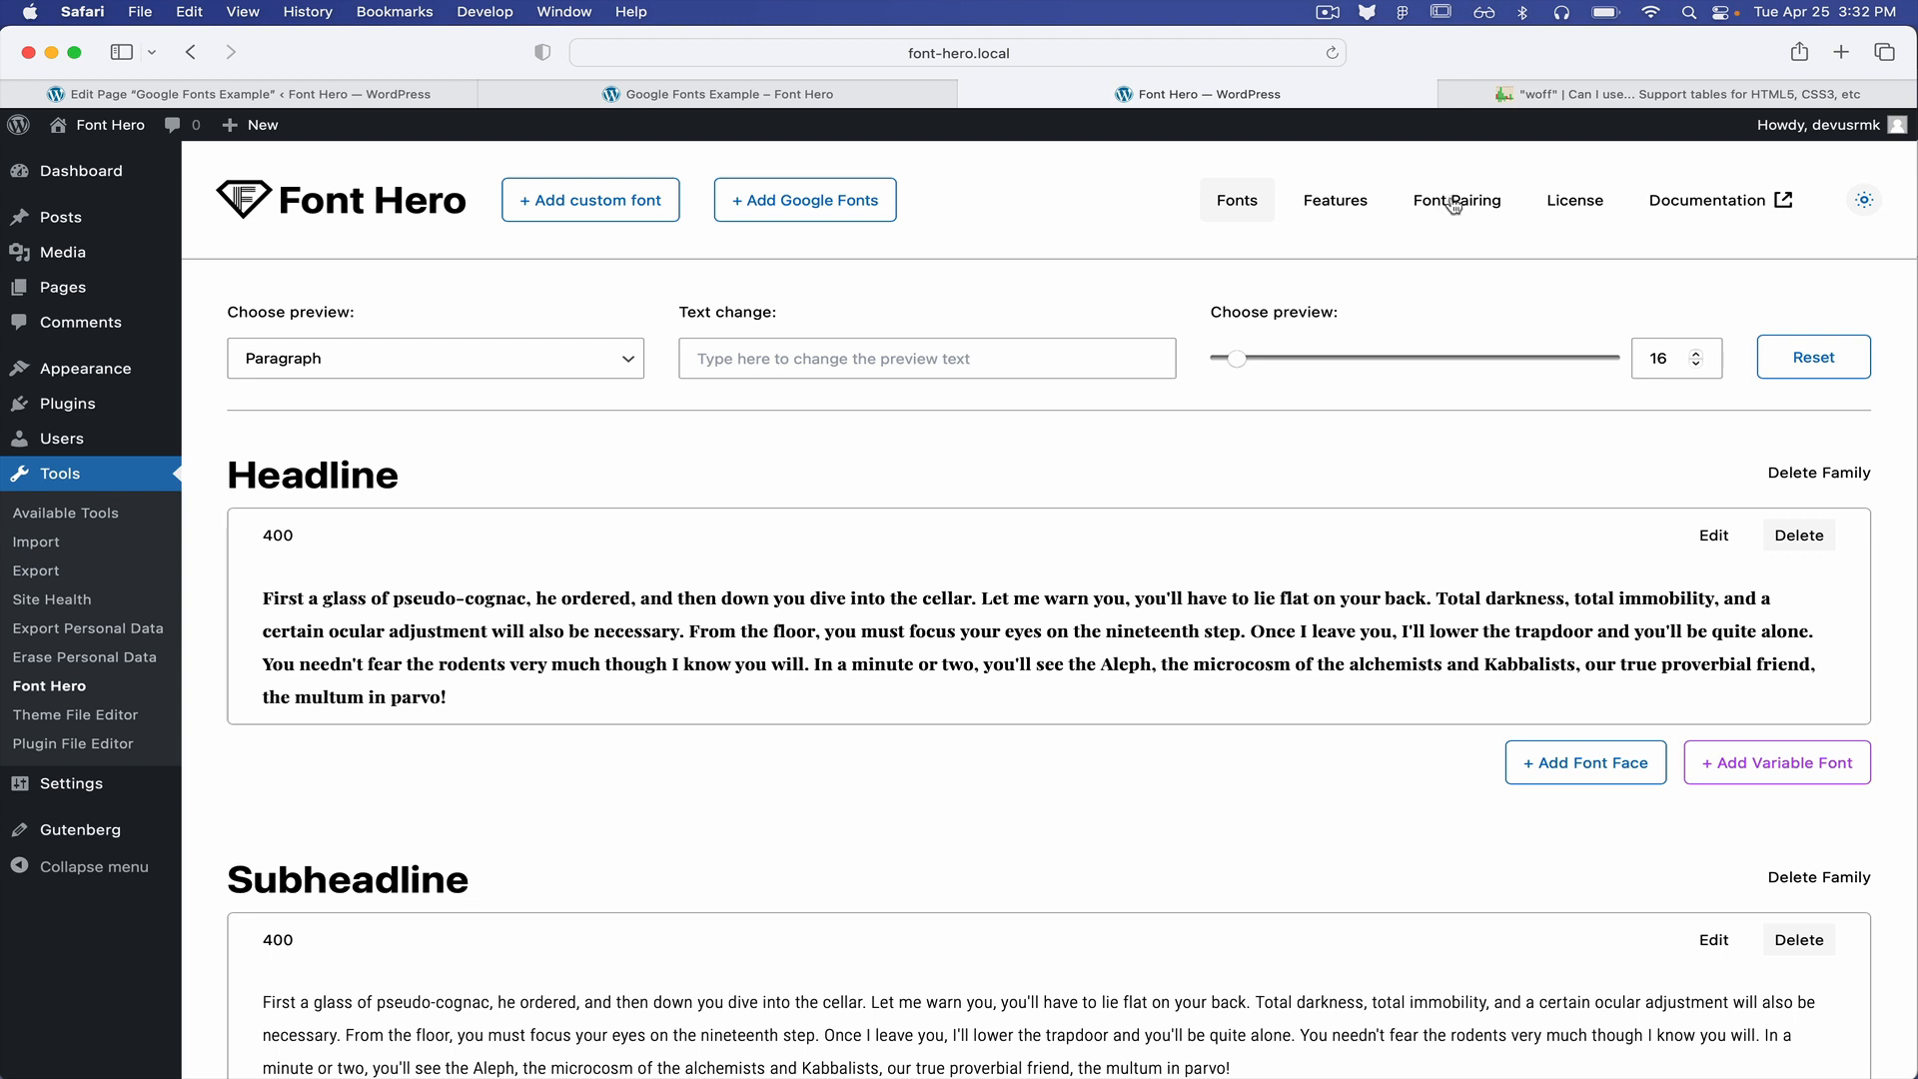
Browse the Font Pairing suggestions such as Playfair Display, Chonburi, Oswald and Bebas
left_click(1455, 200)
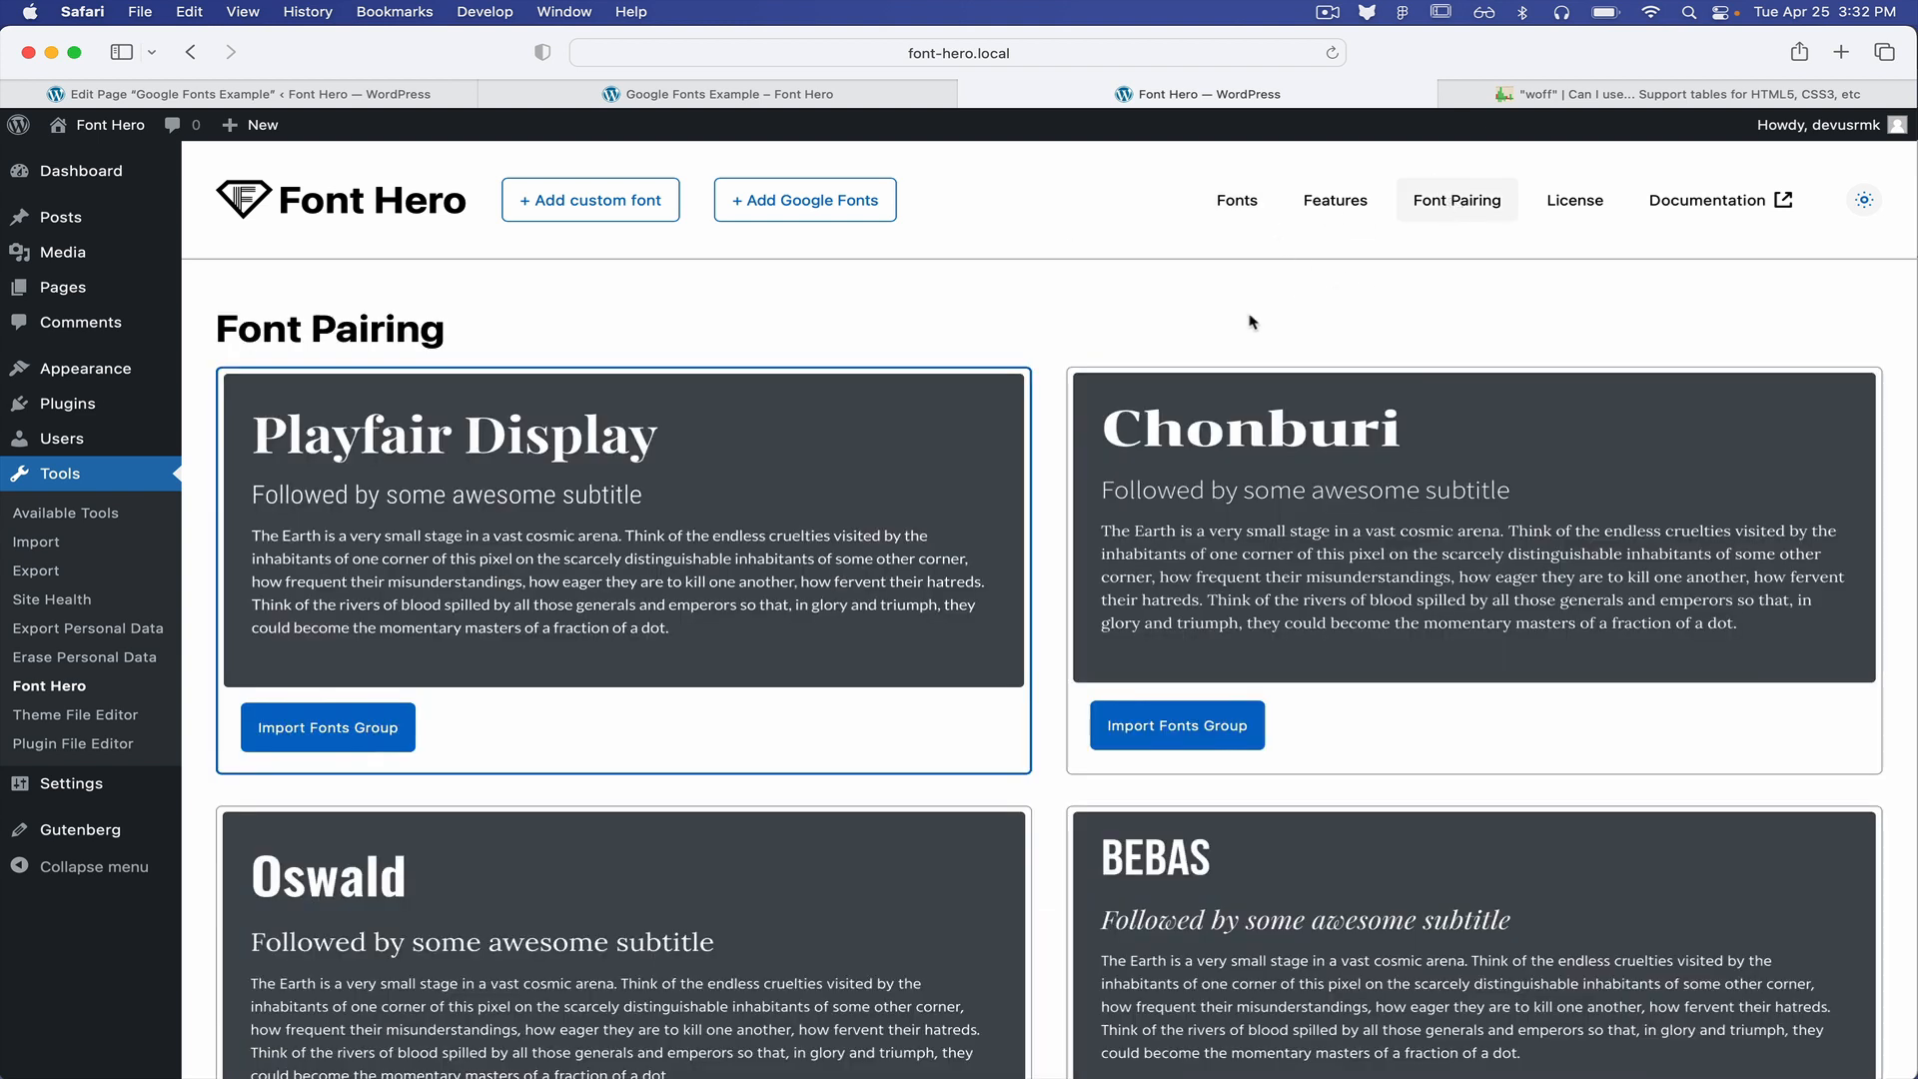
mouse_move(1188, 339)
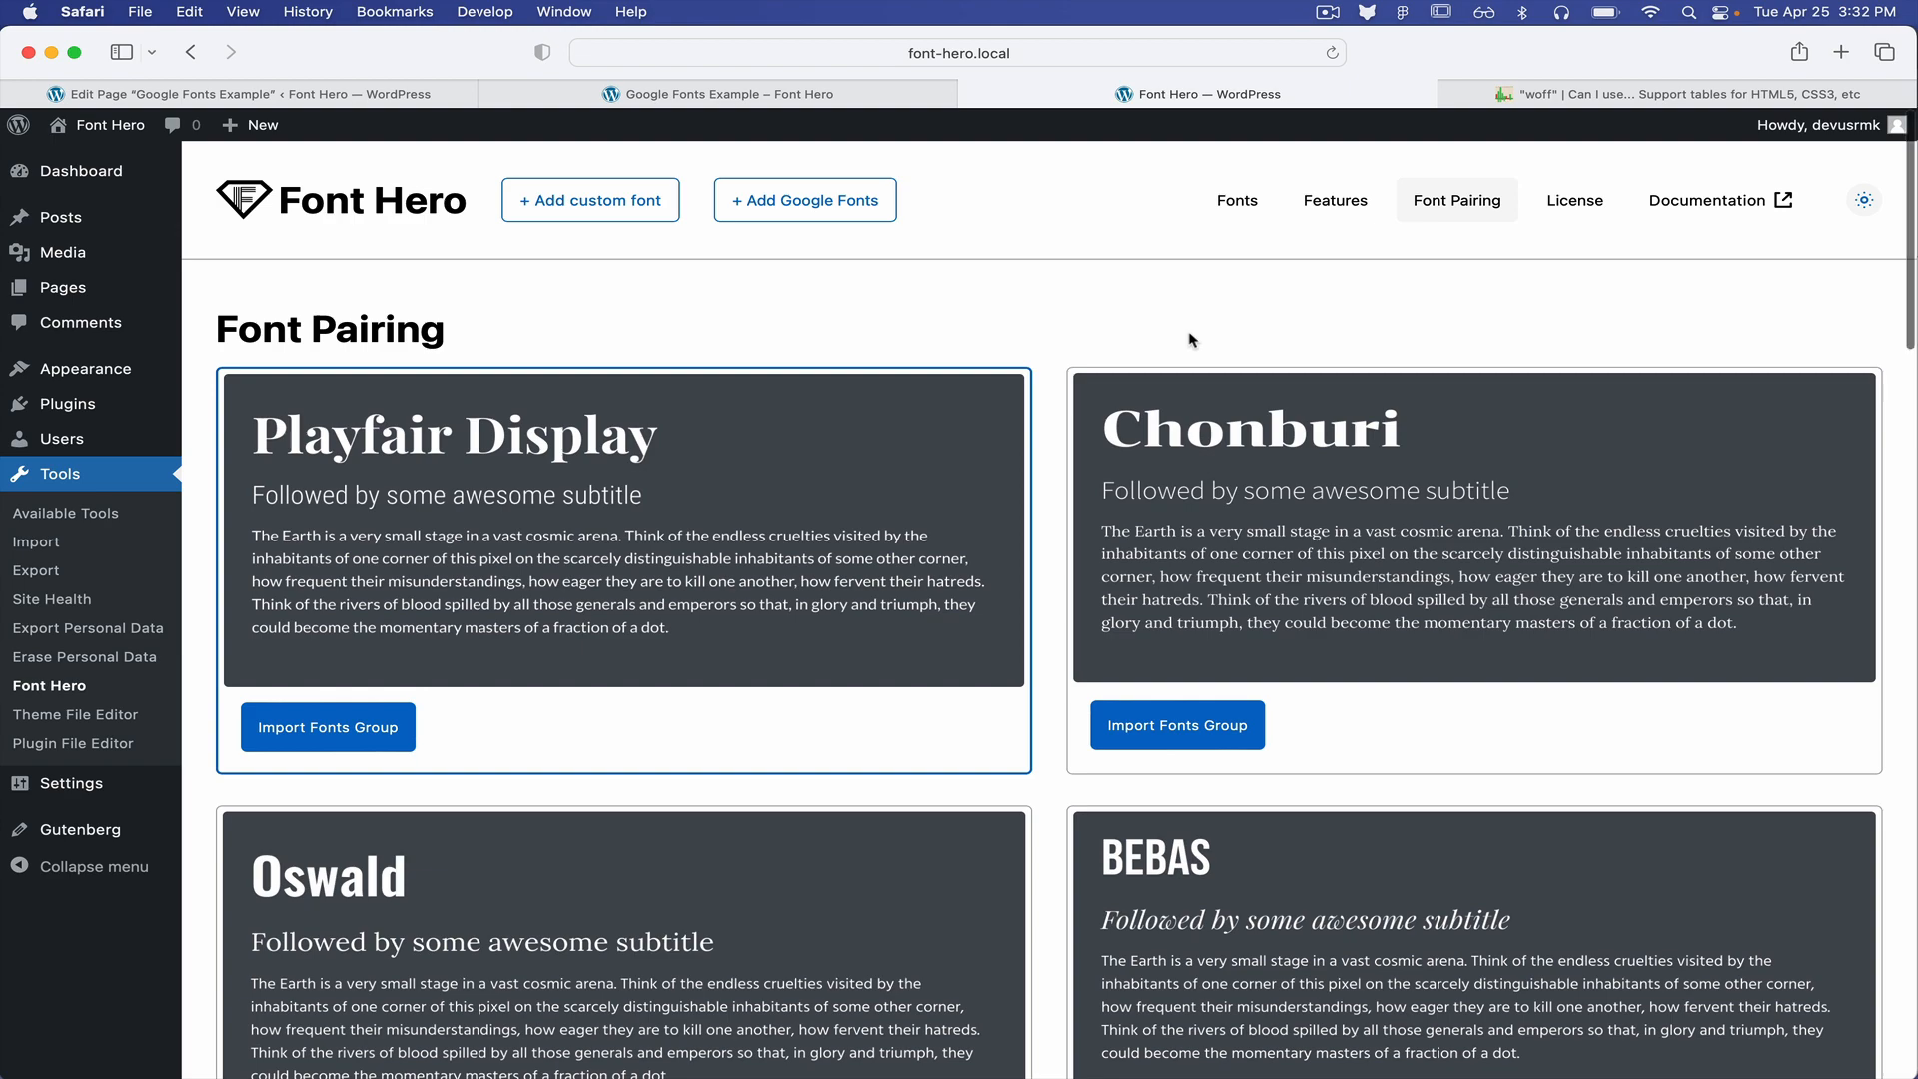
scroll("down", 3)
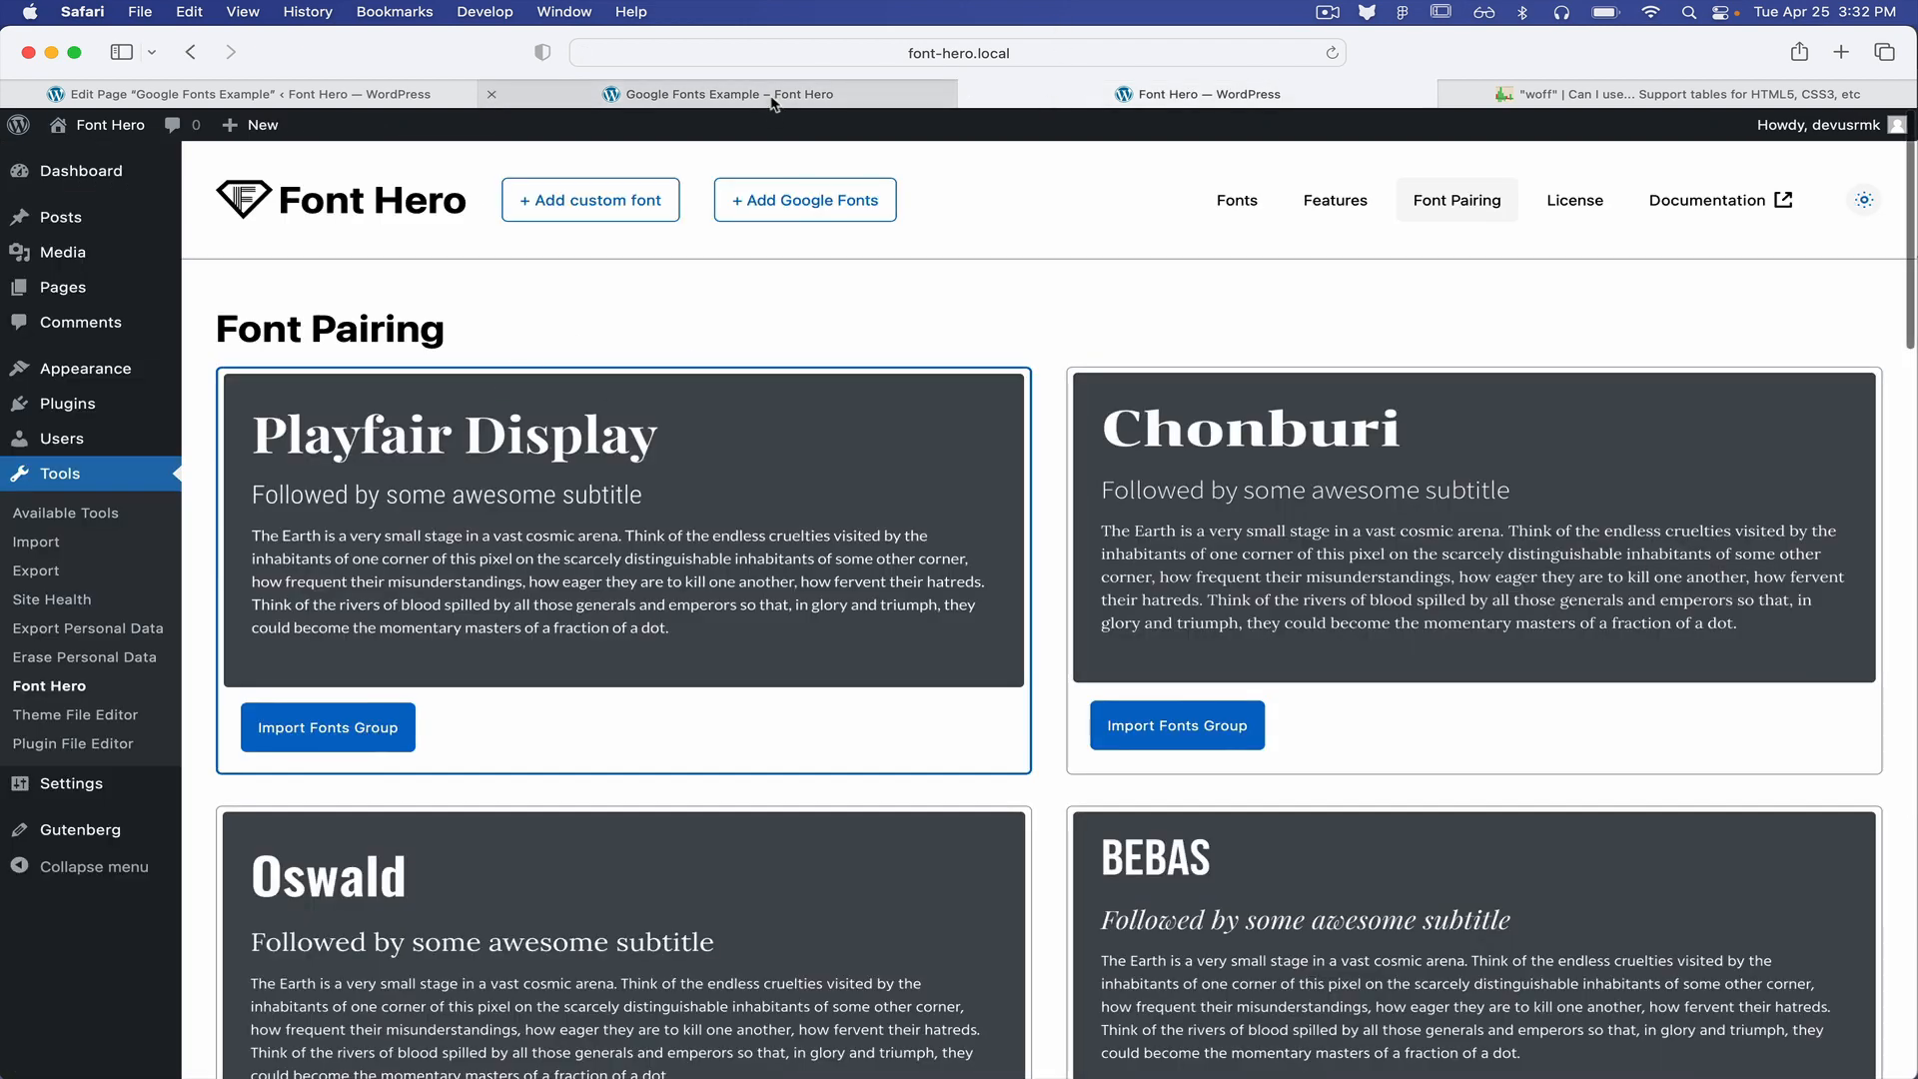
Glance at the Google Fonts Example page, scroll the pairings, then return to Subheadline and Body
left_click(717, 94)
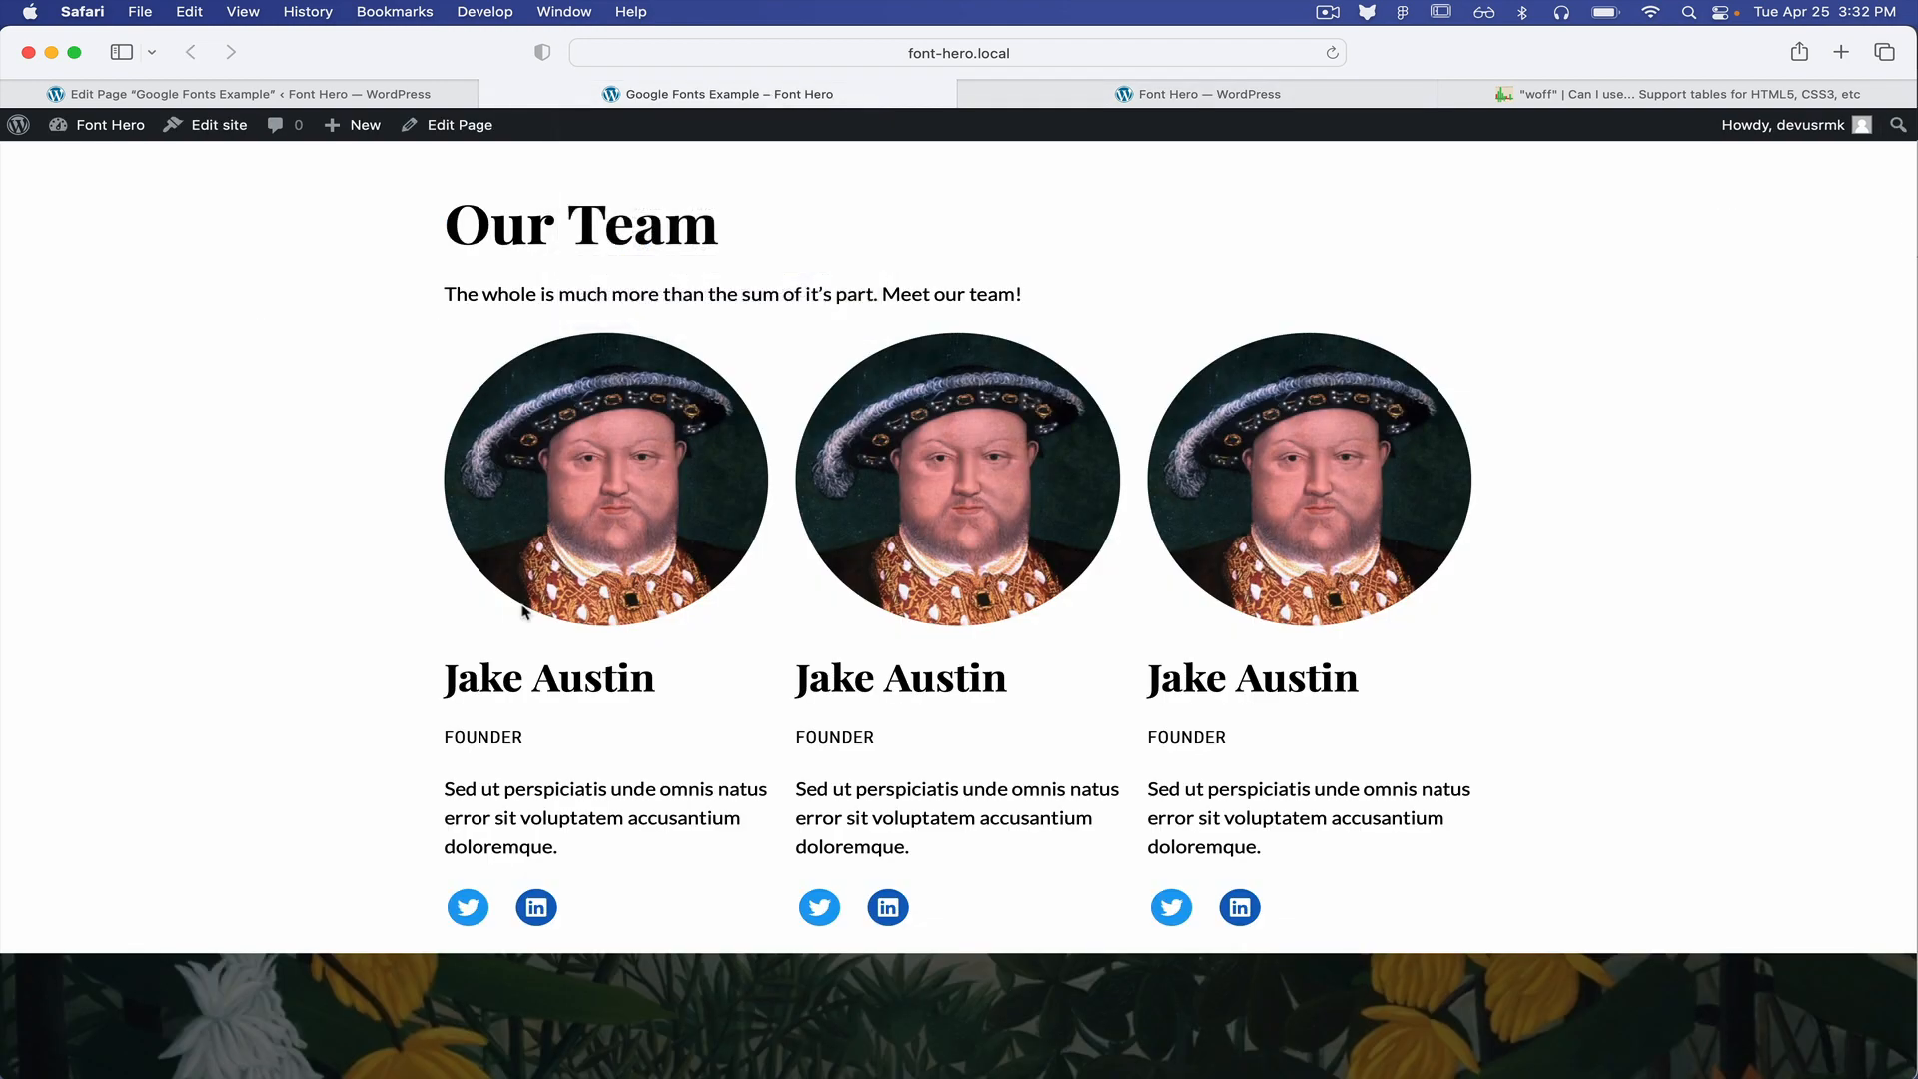
left_click(1205, 94)
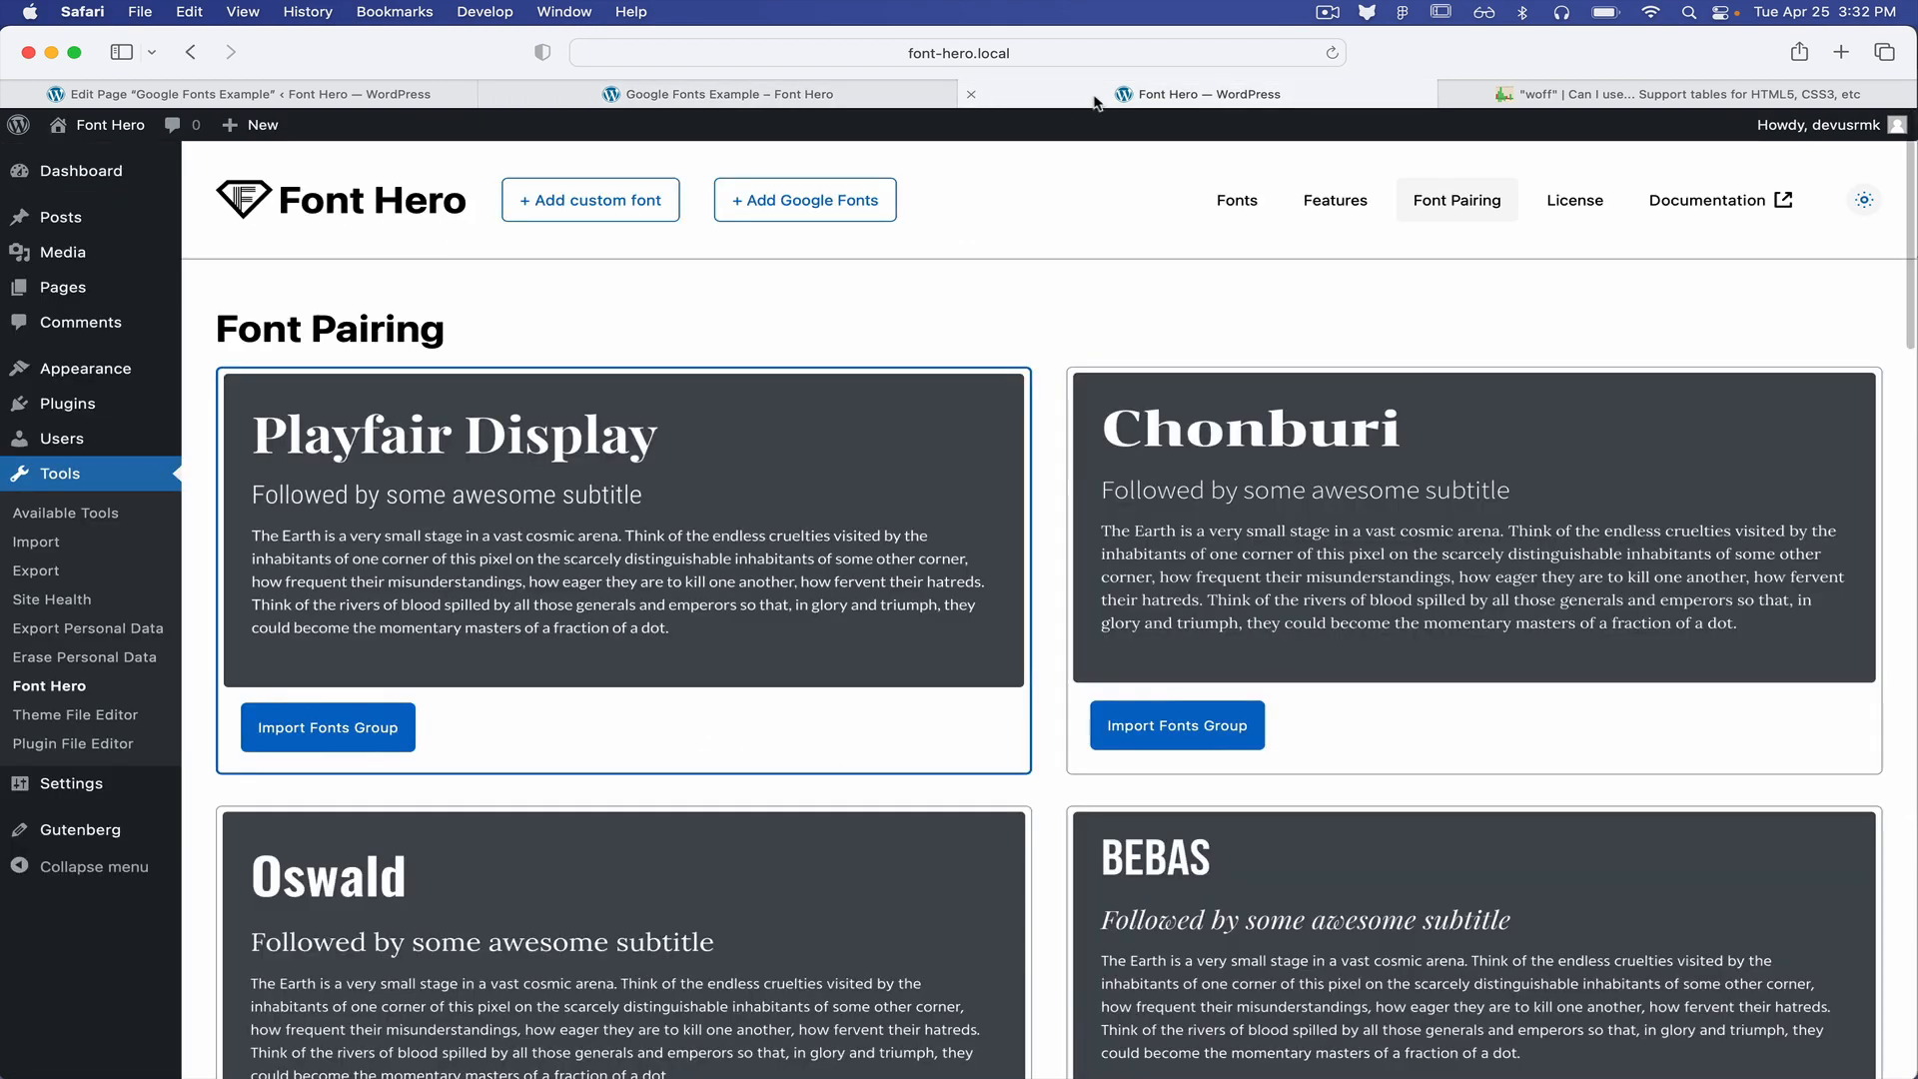
scroll("down", 3)
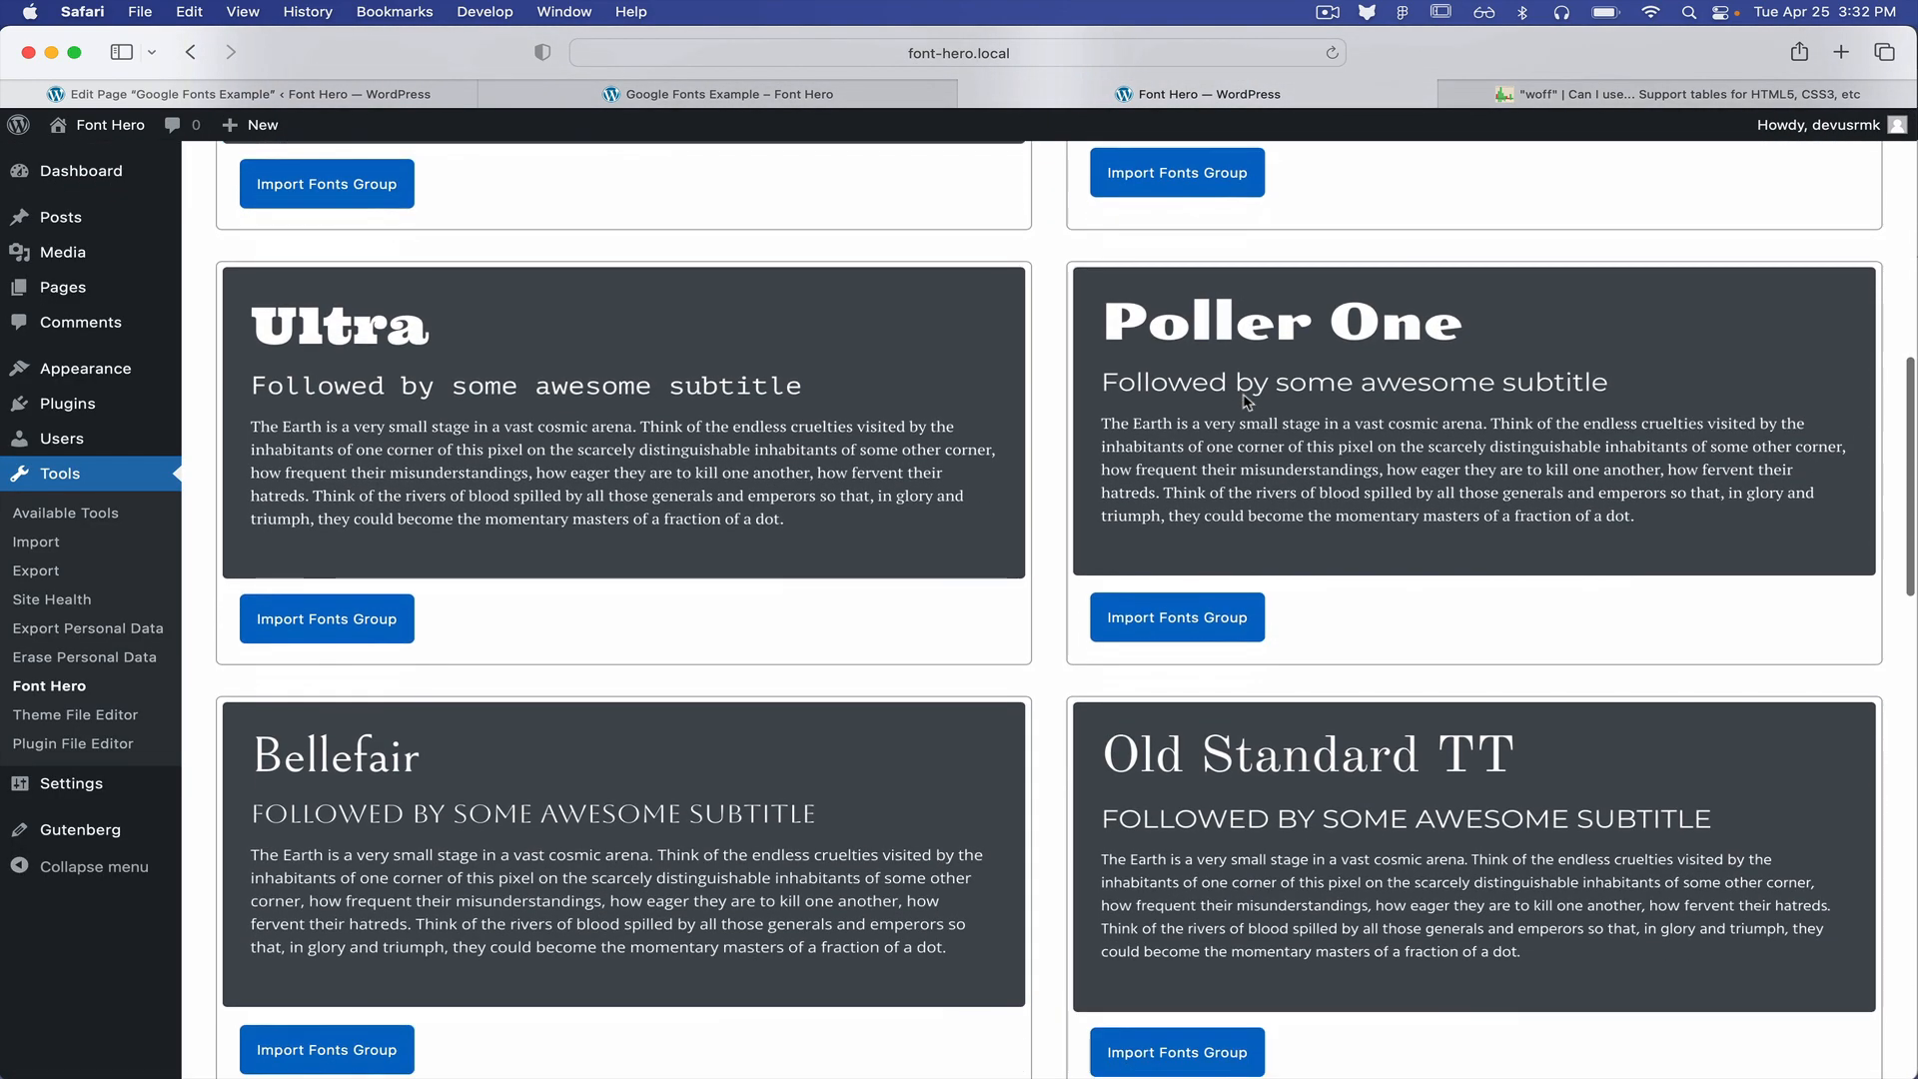
scroll("down", 3)
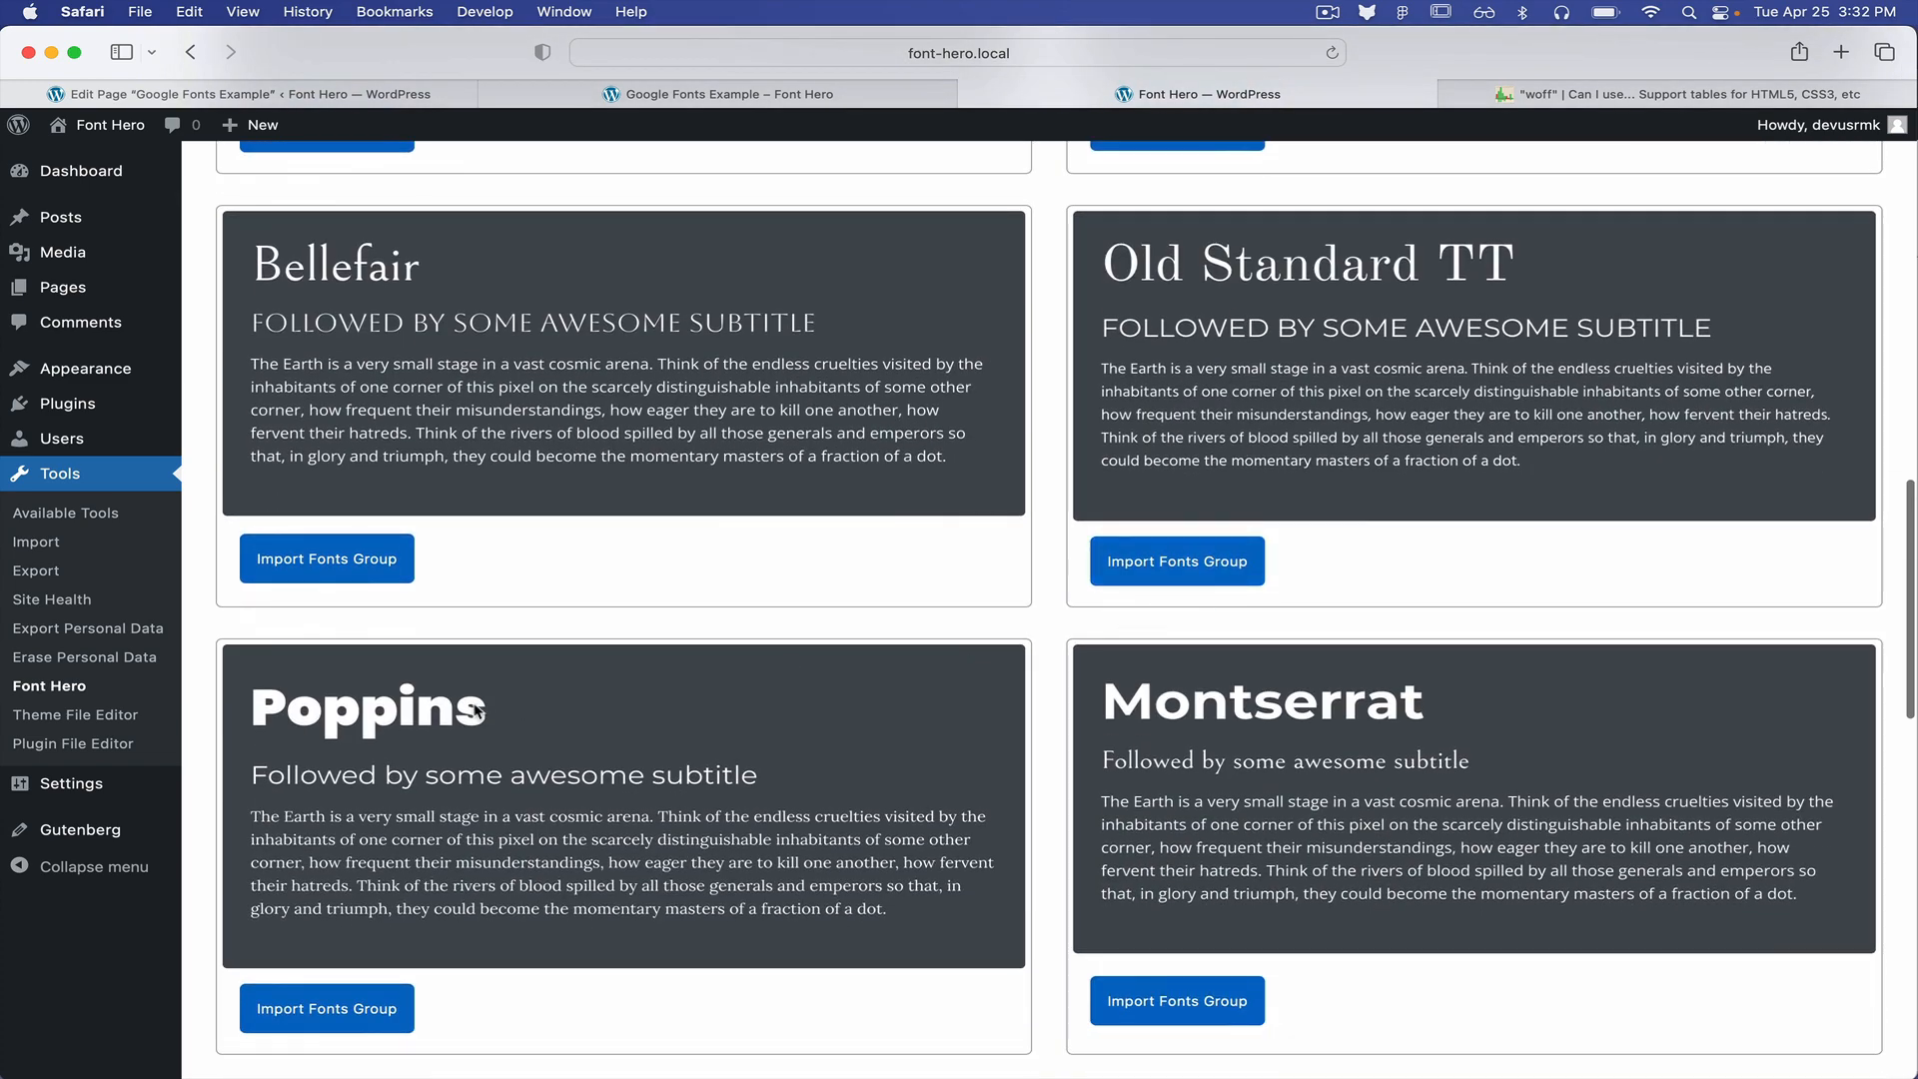
scroll("down", 3)
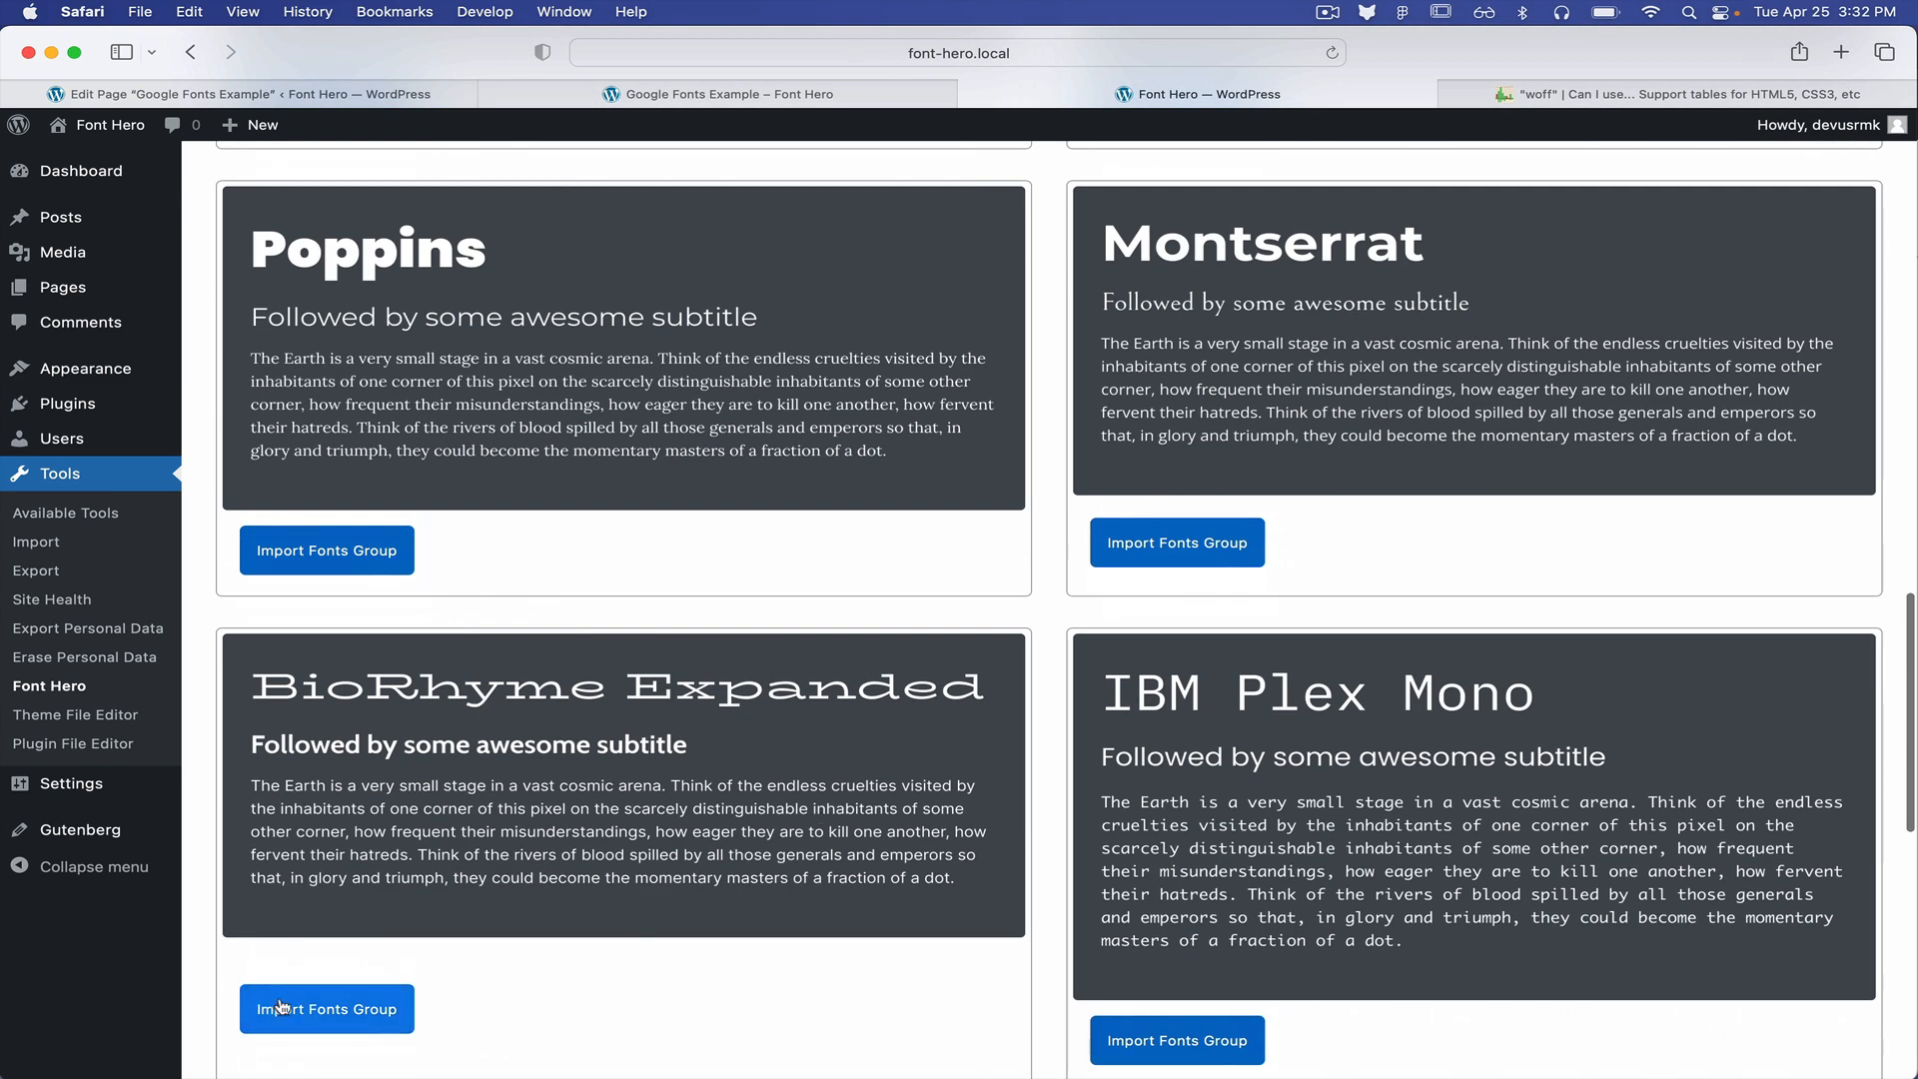
left_click(722, 94)
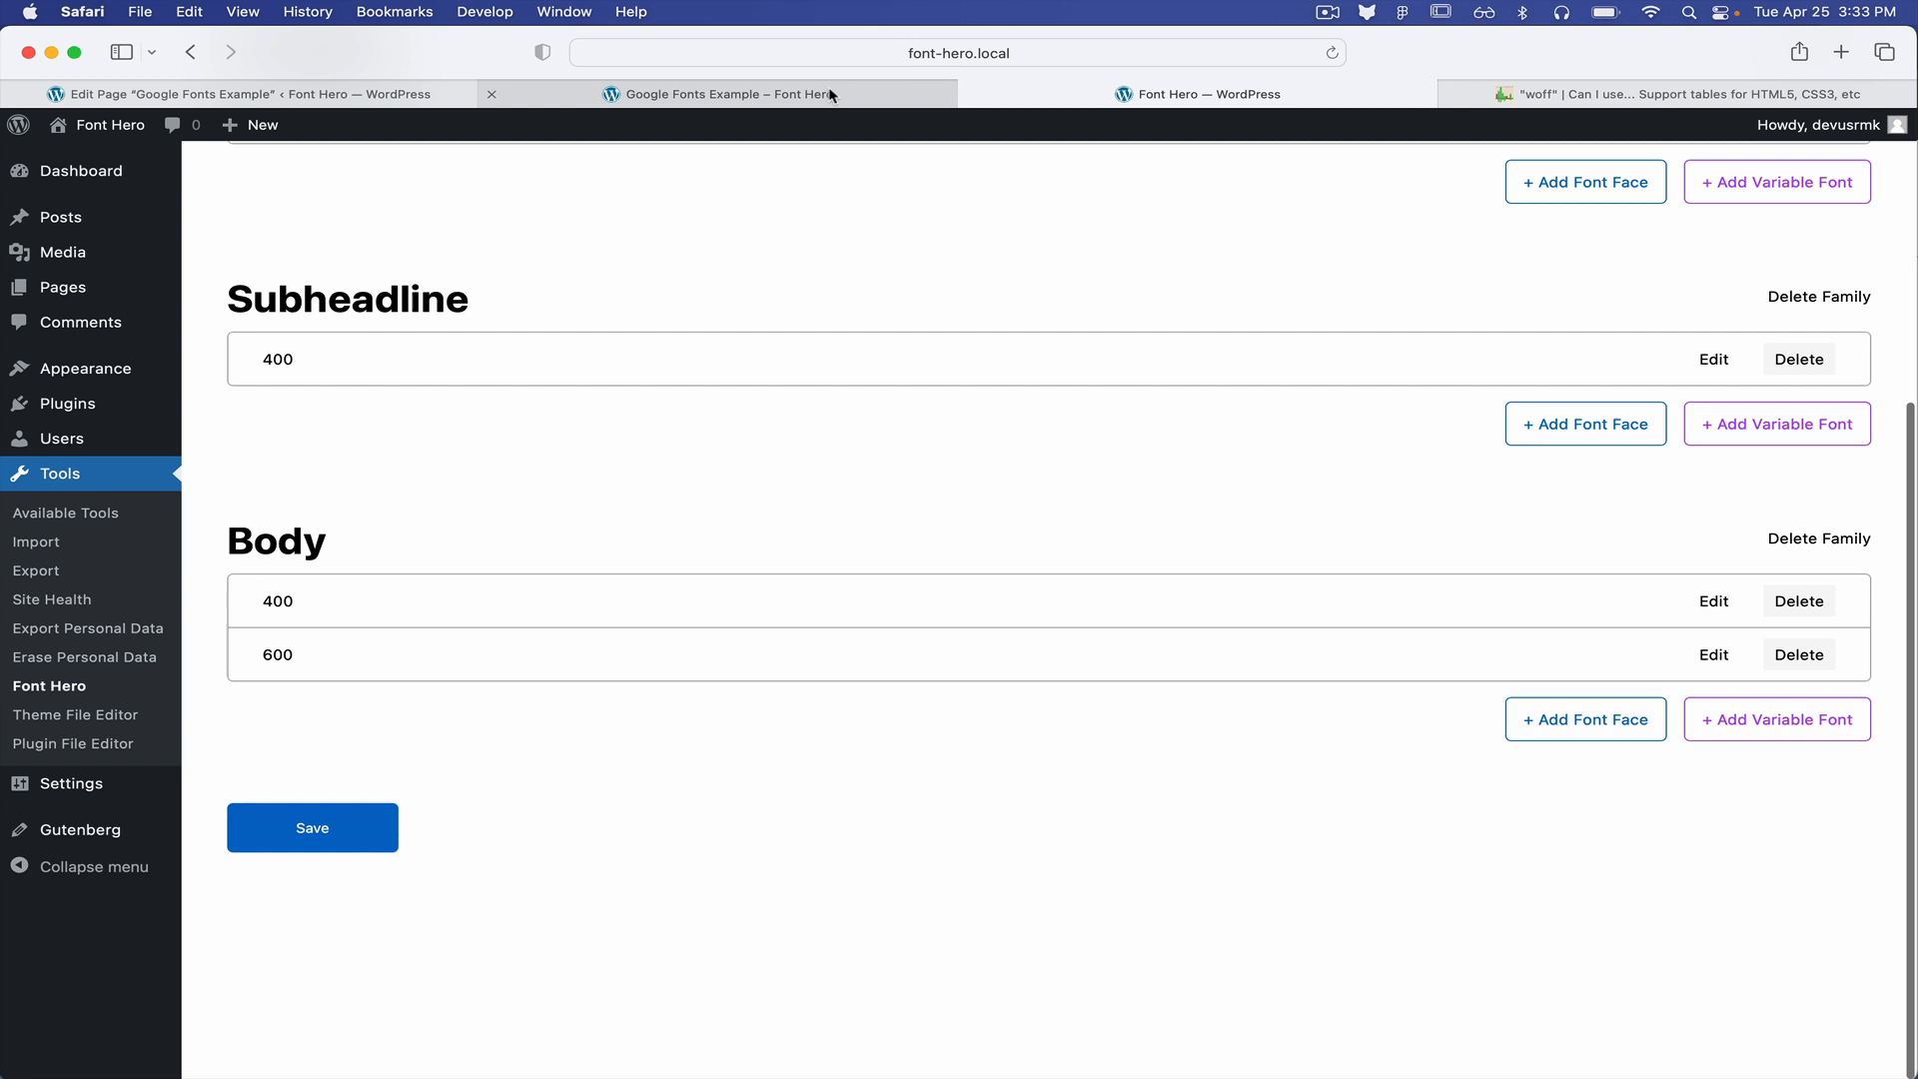
left_click(726, 93)
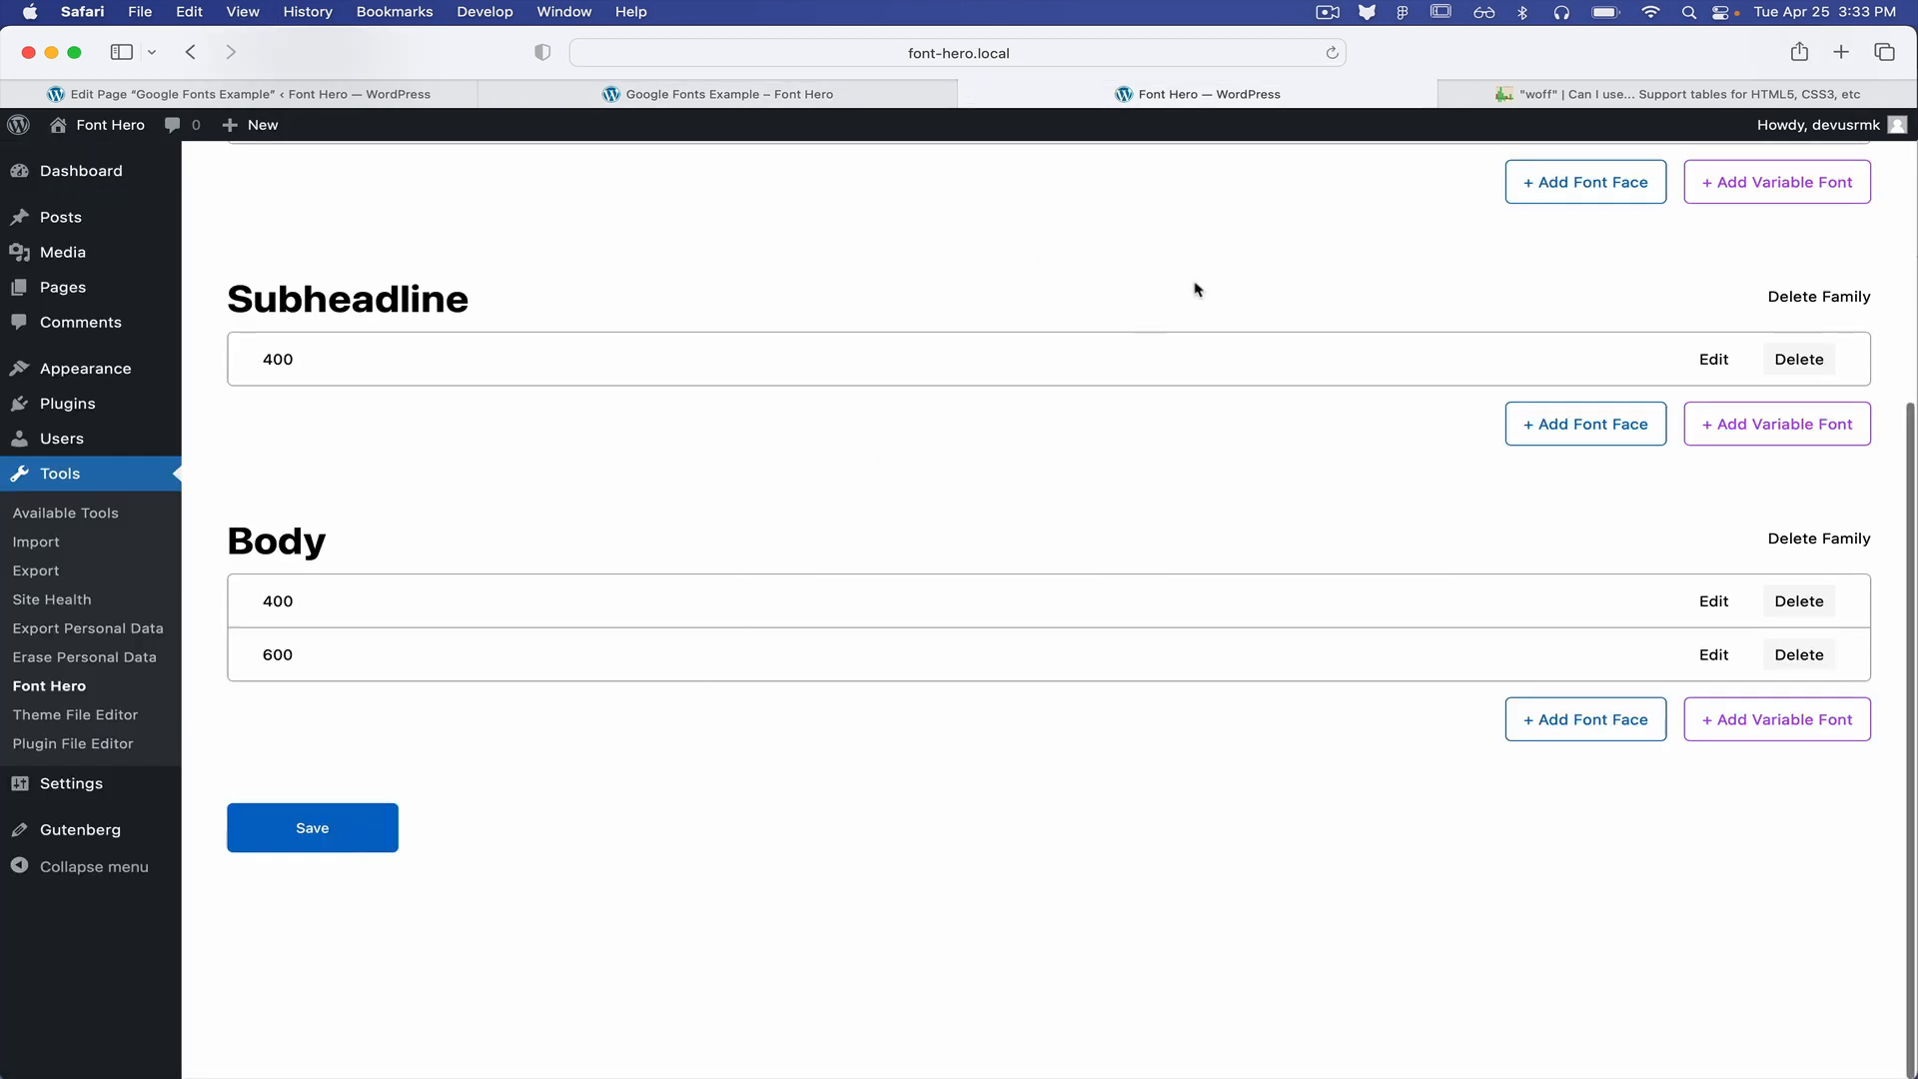
left_click(1455, 200)
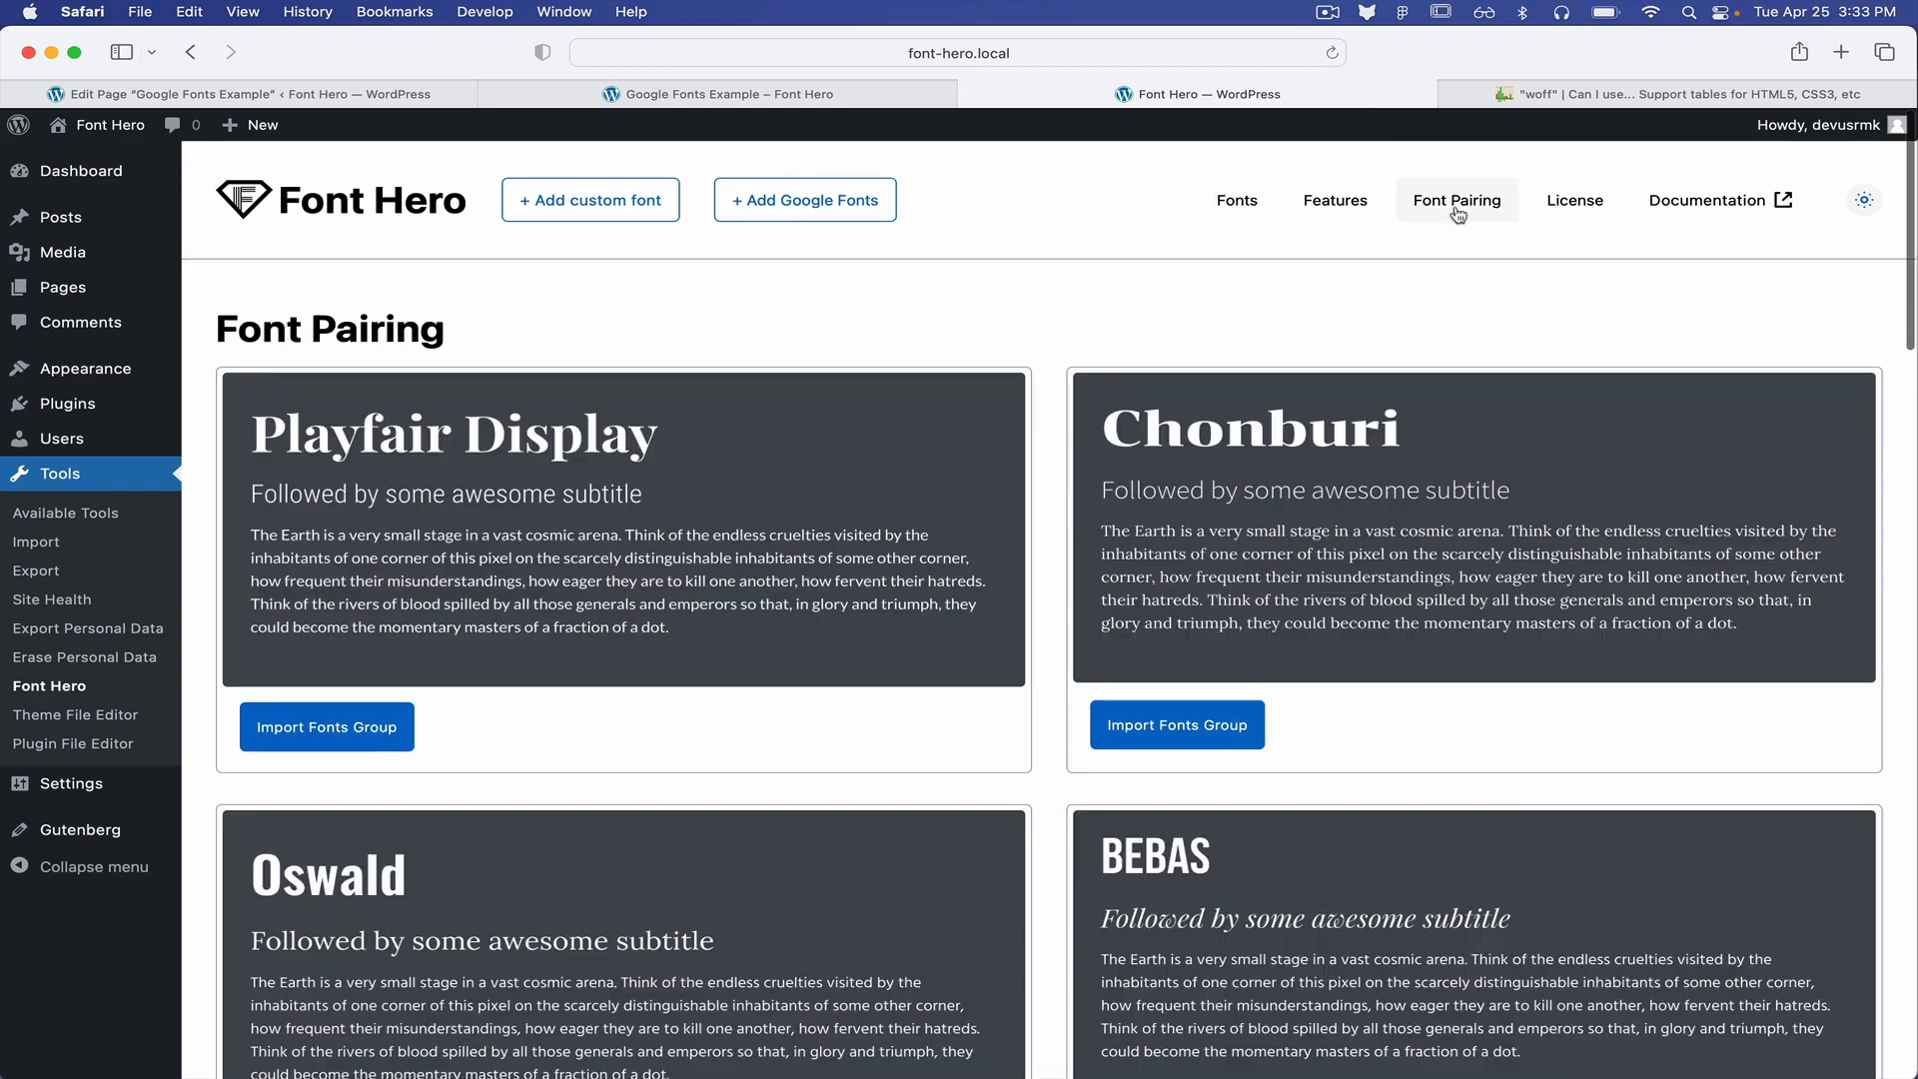
scroll("down", 3)
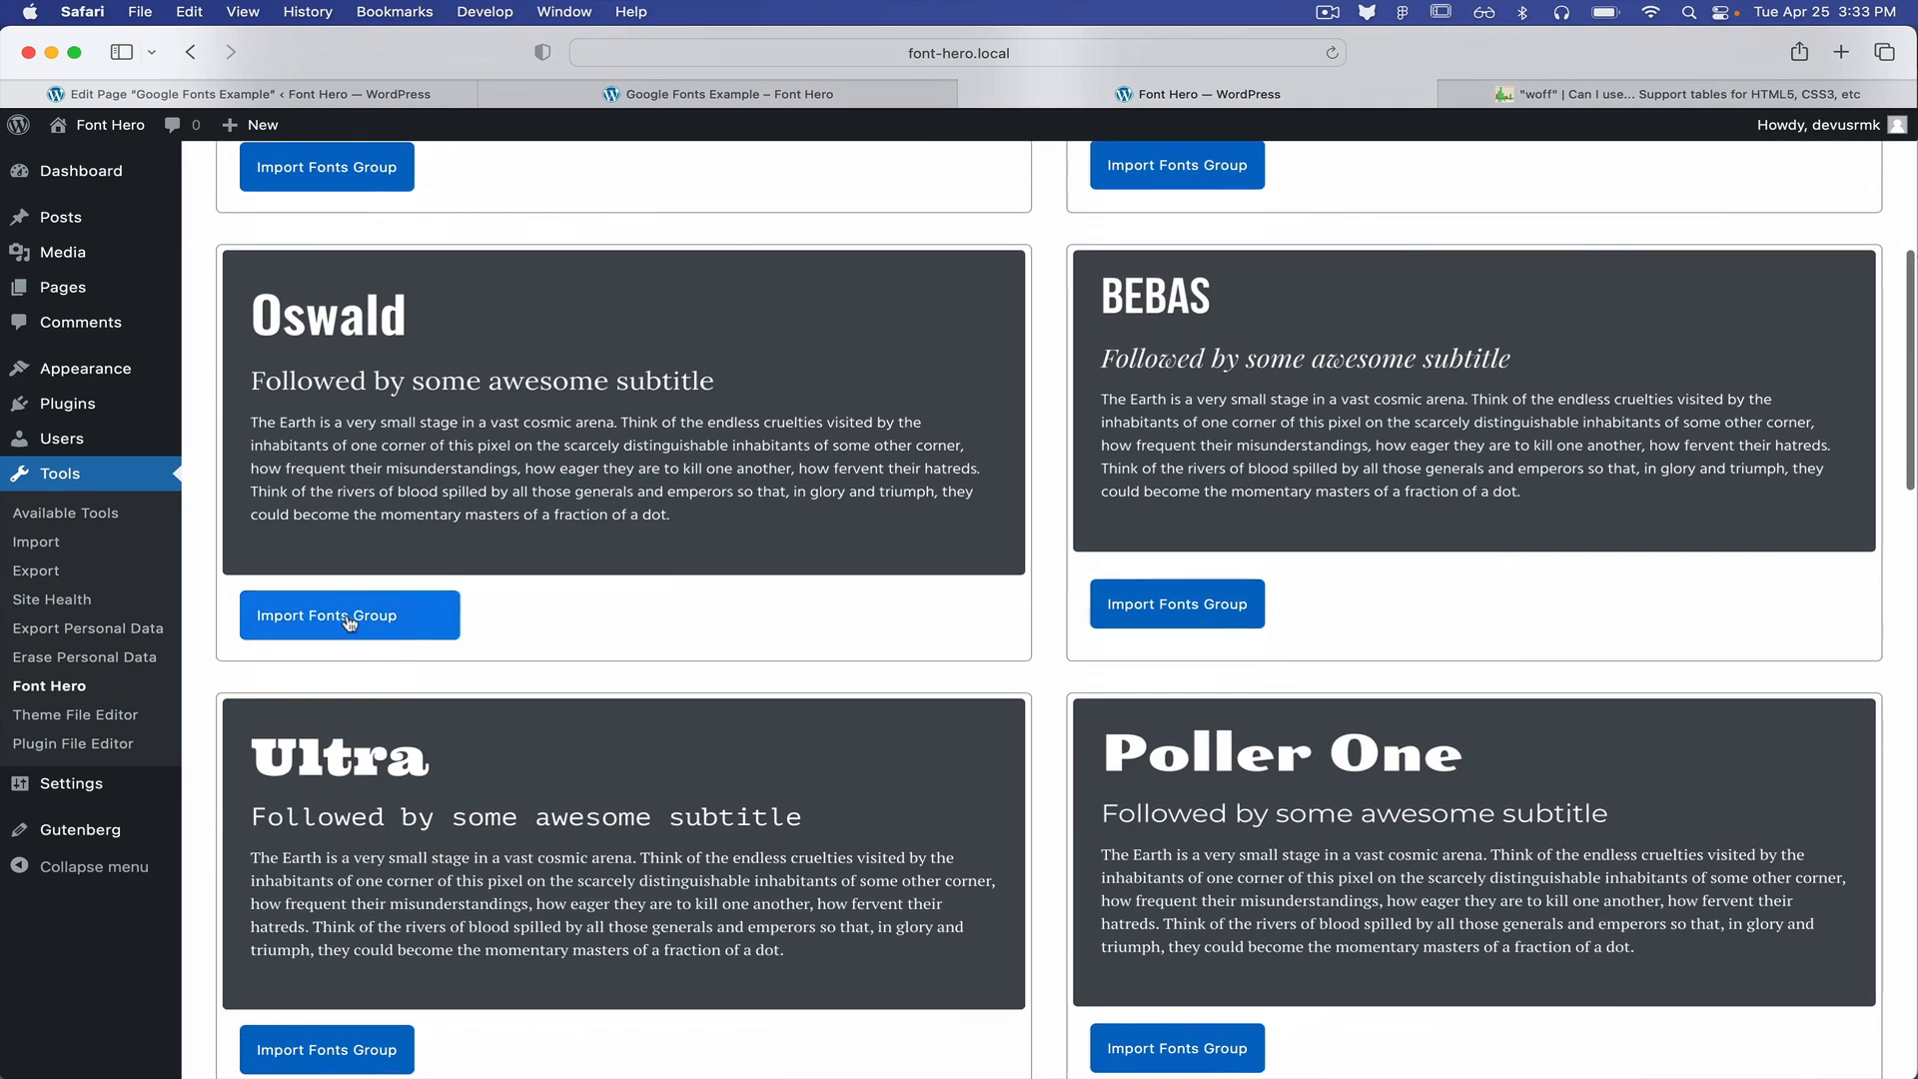
left_click(720, 94)
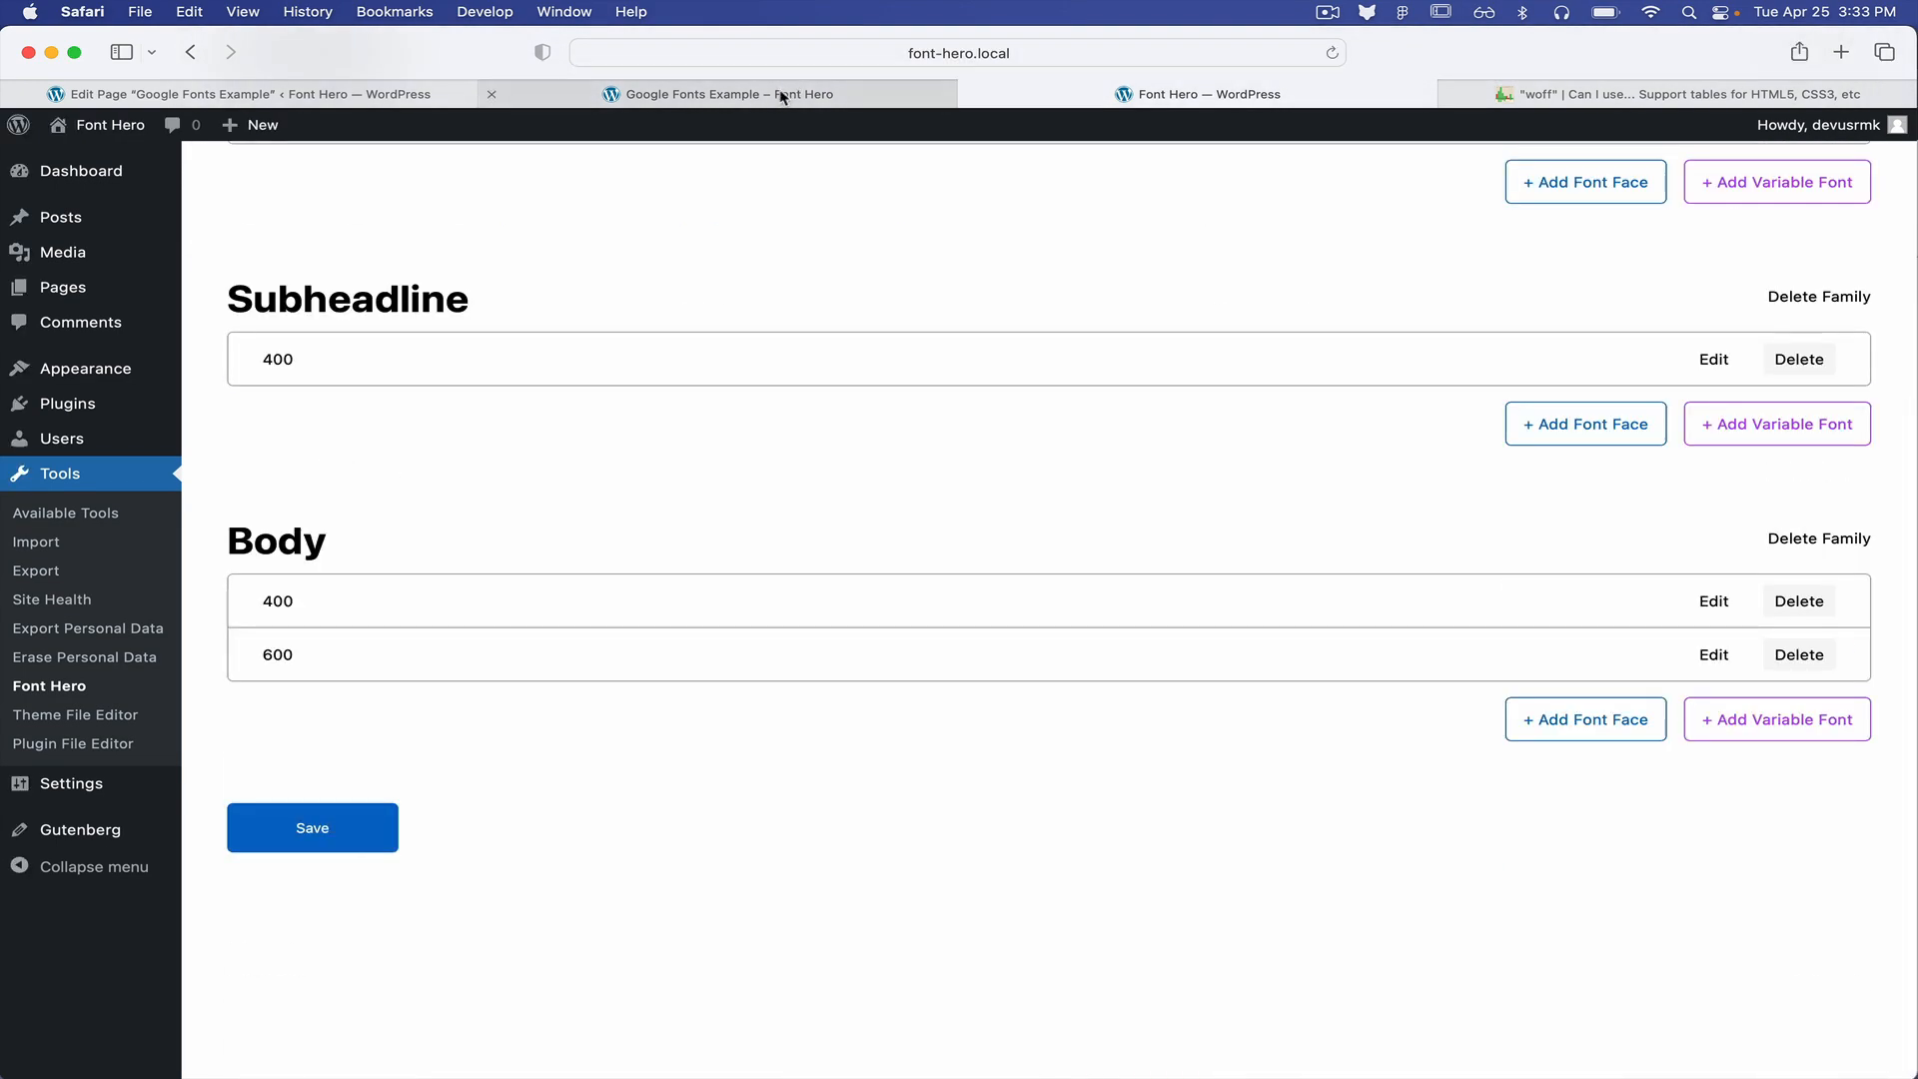
left_click(720, 94)
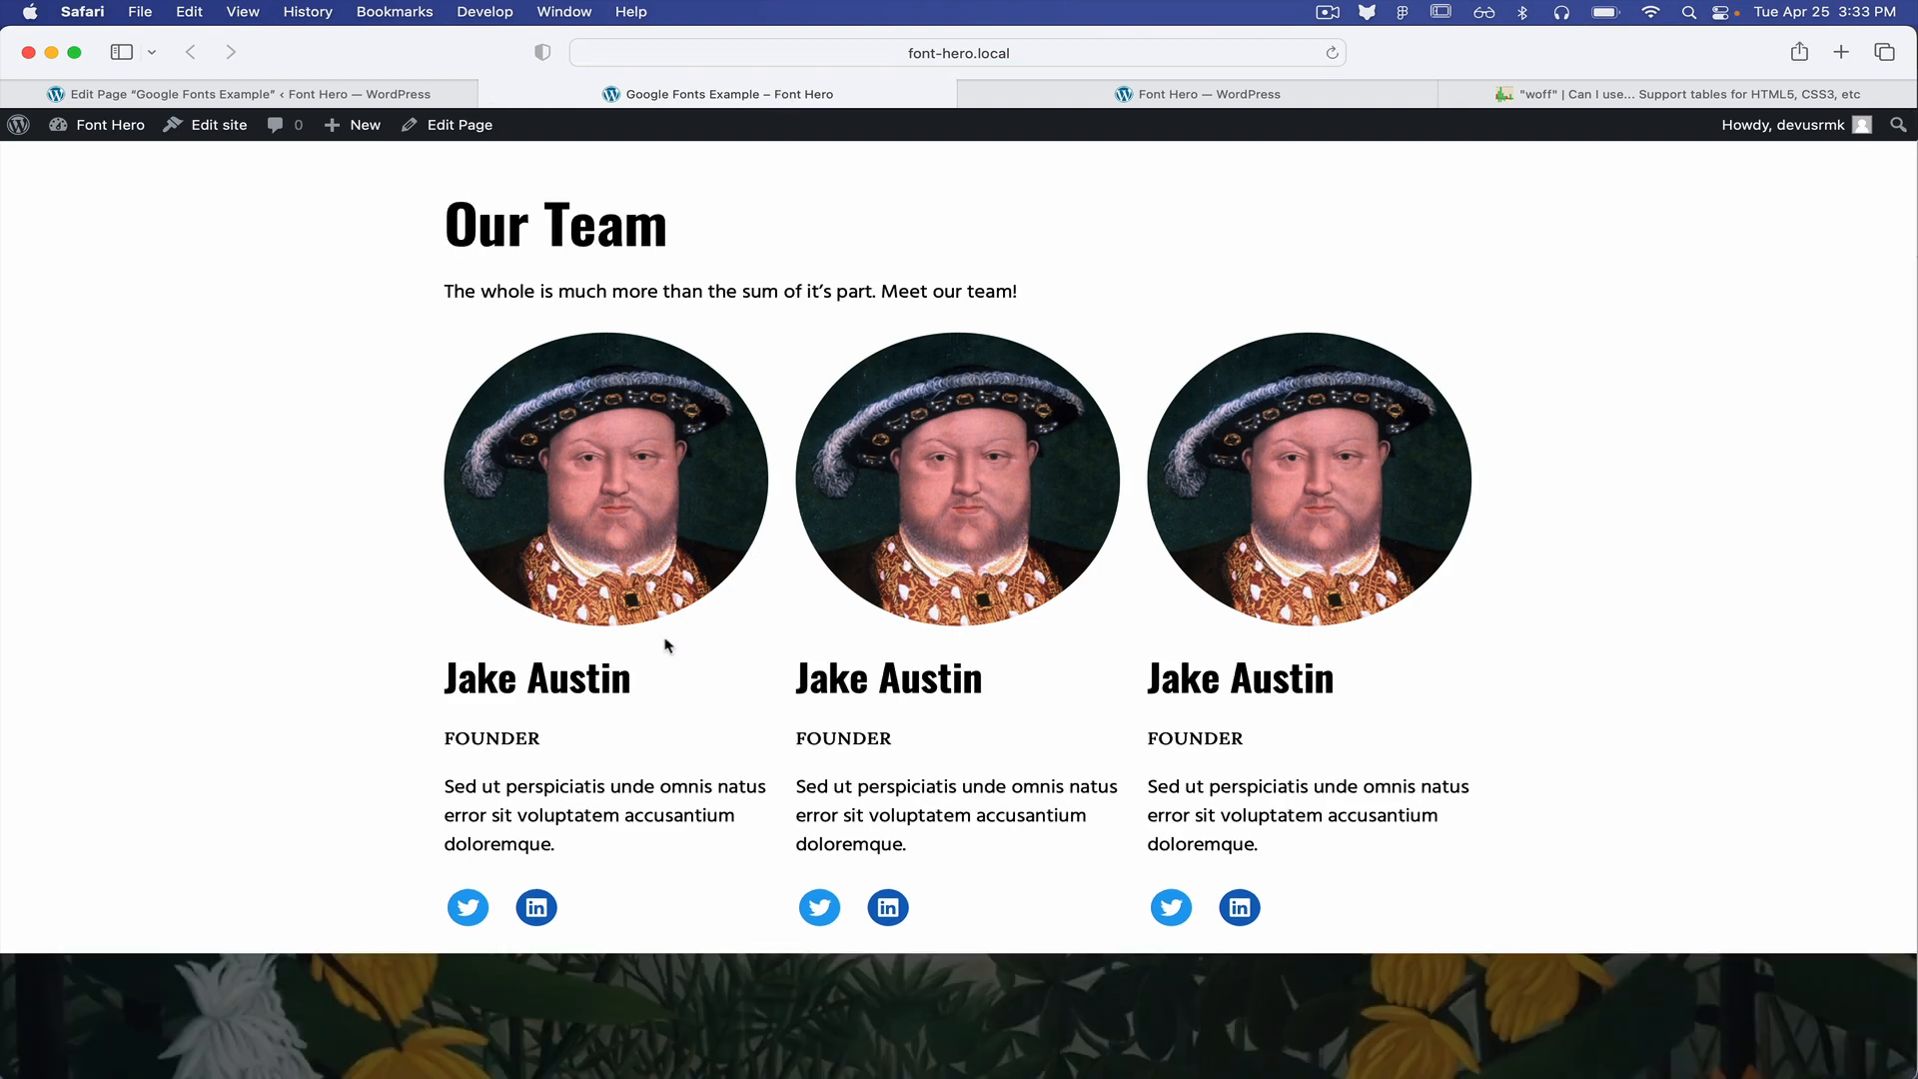
scroll("down", 3)
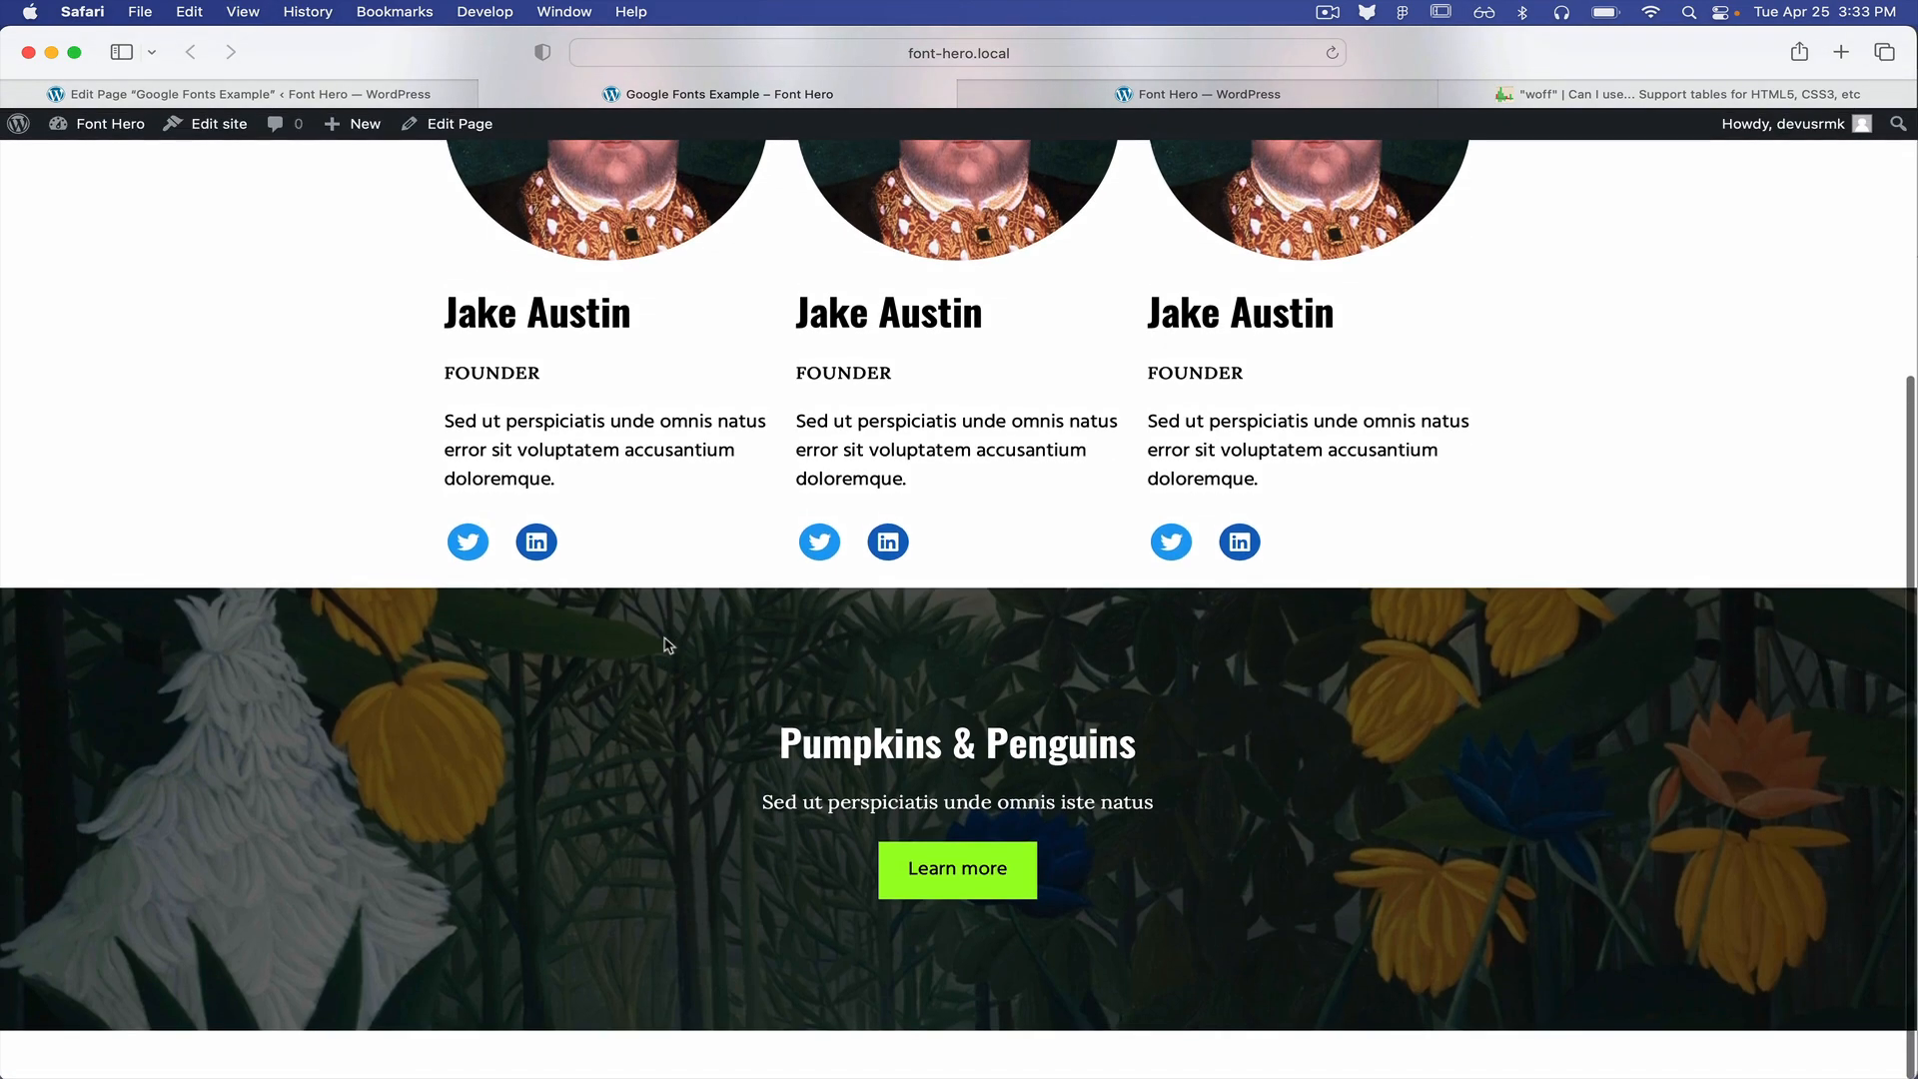
scroll("up", 3)
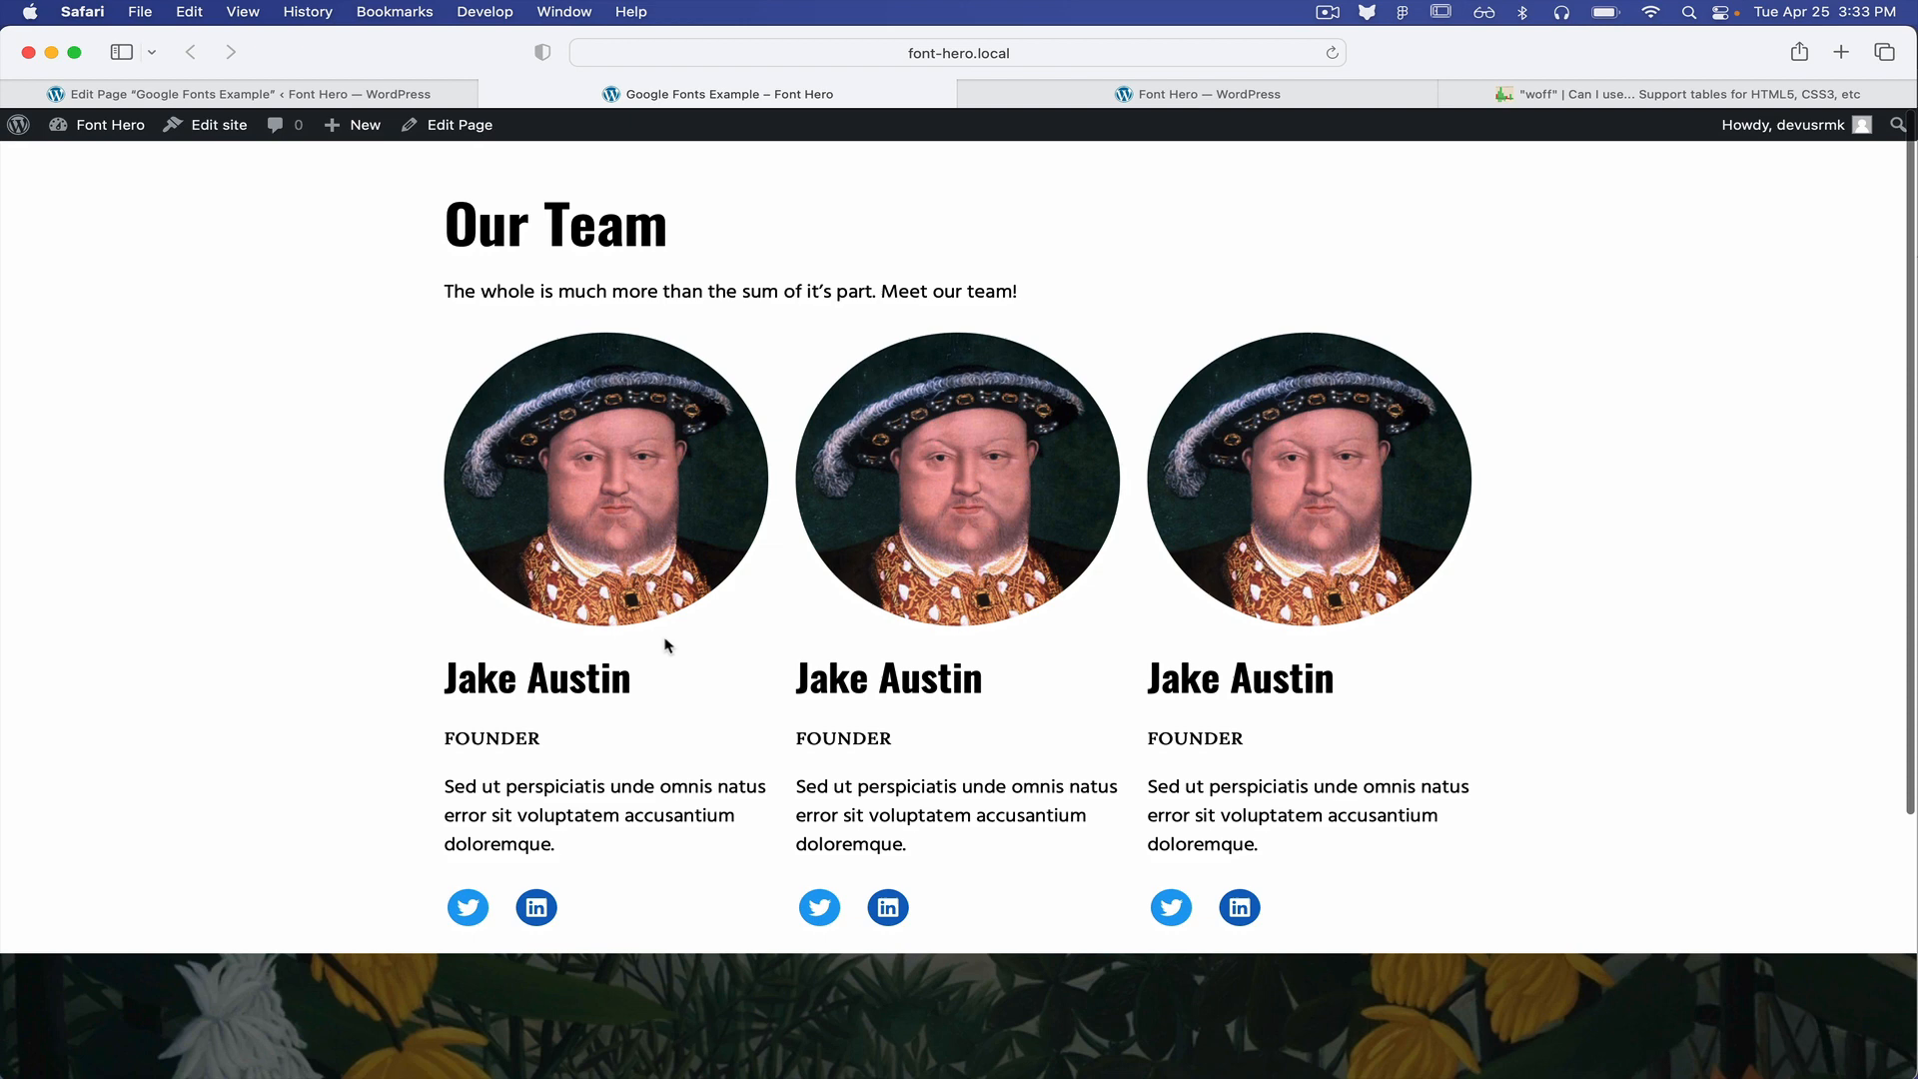
left_click(1195, 94)
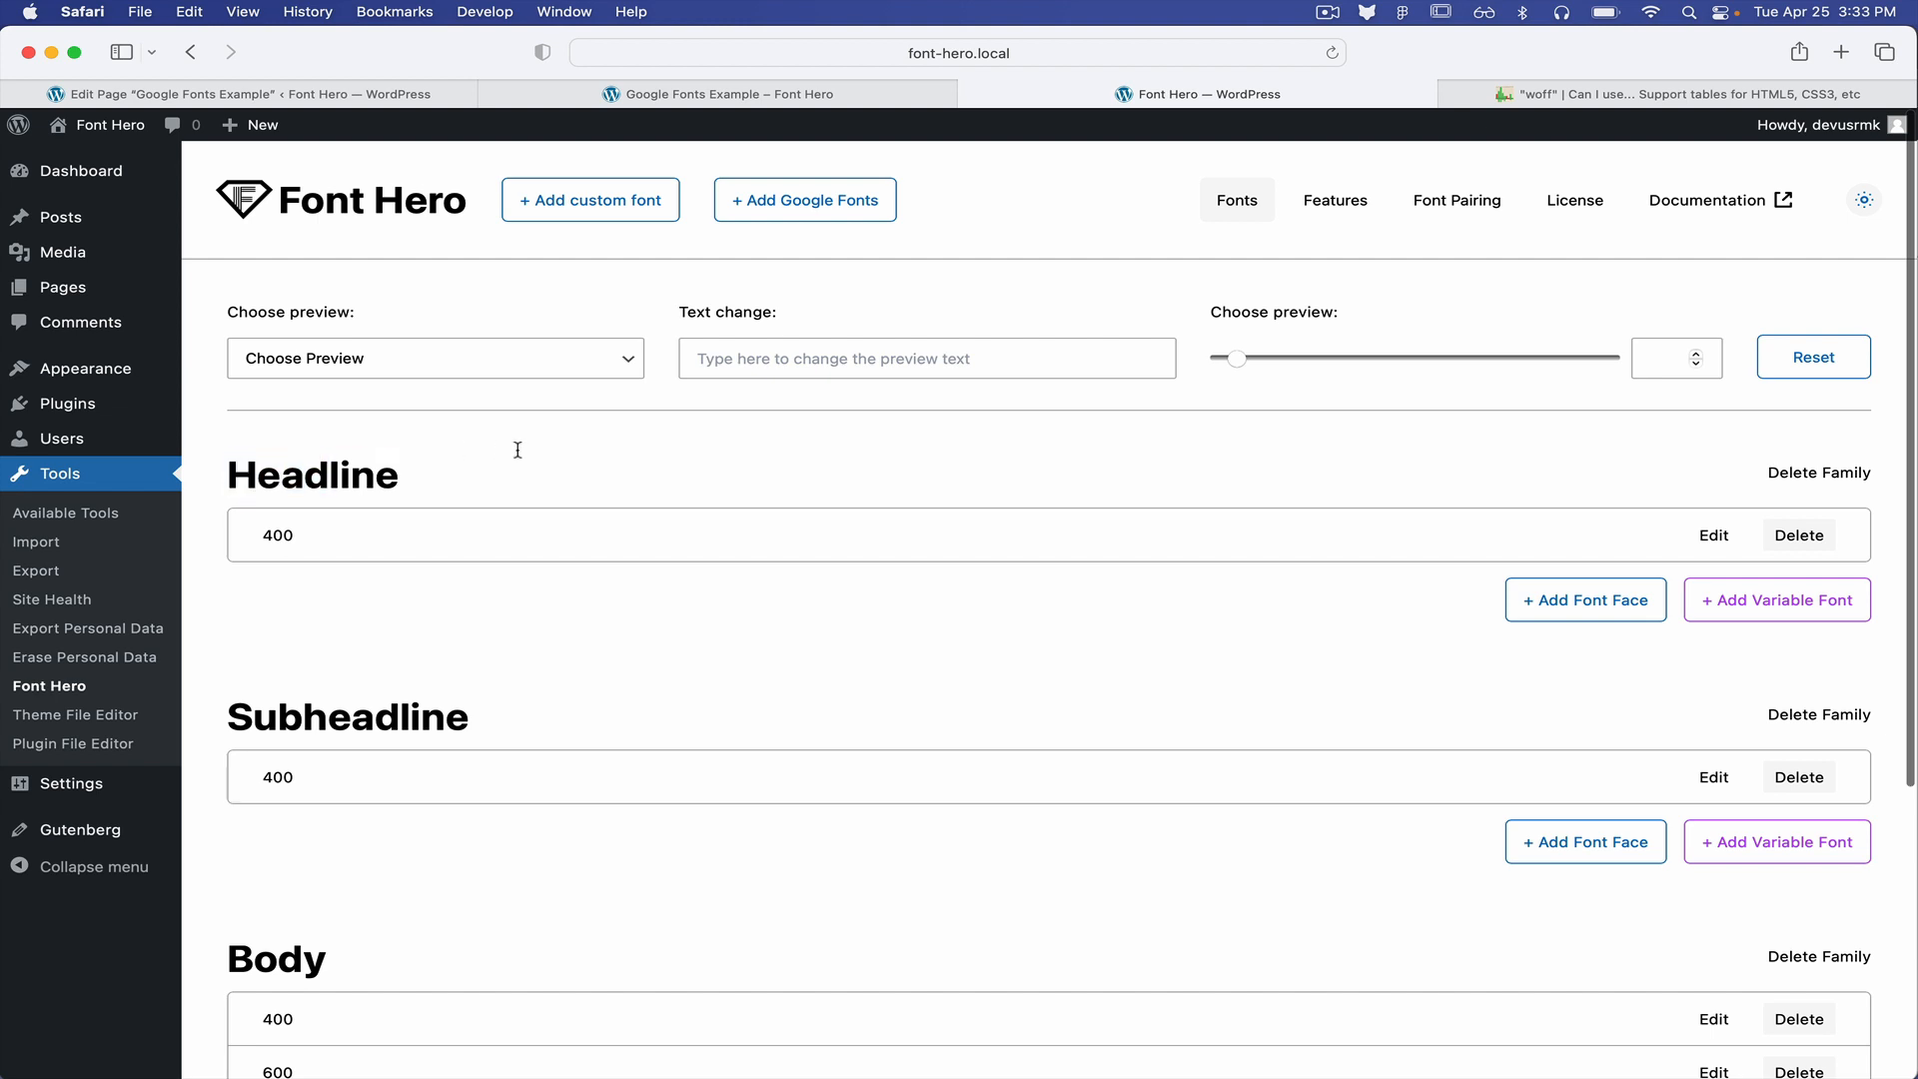
Delete the Headline family, leaving Subheadline (400) and Body (400, 600)
double_click(311, 474)
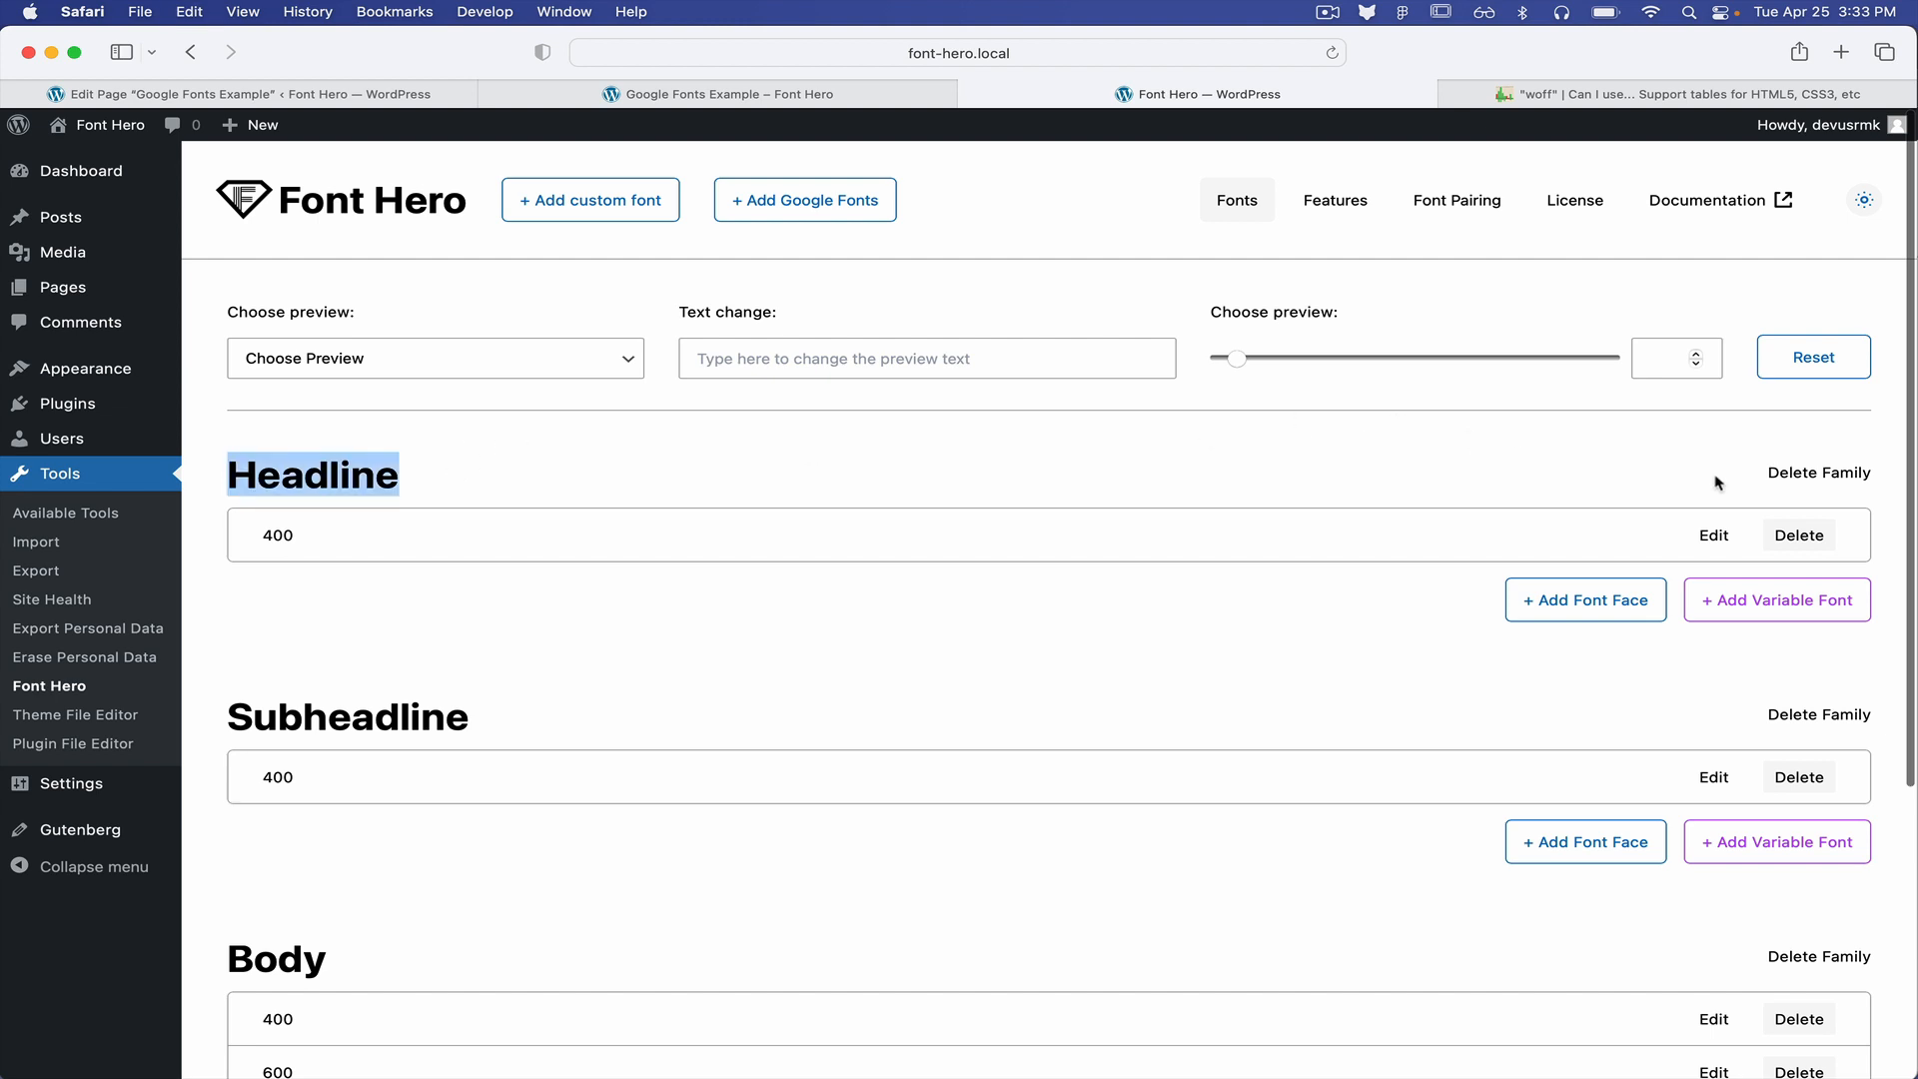
mouse_move(1820, 474)
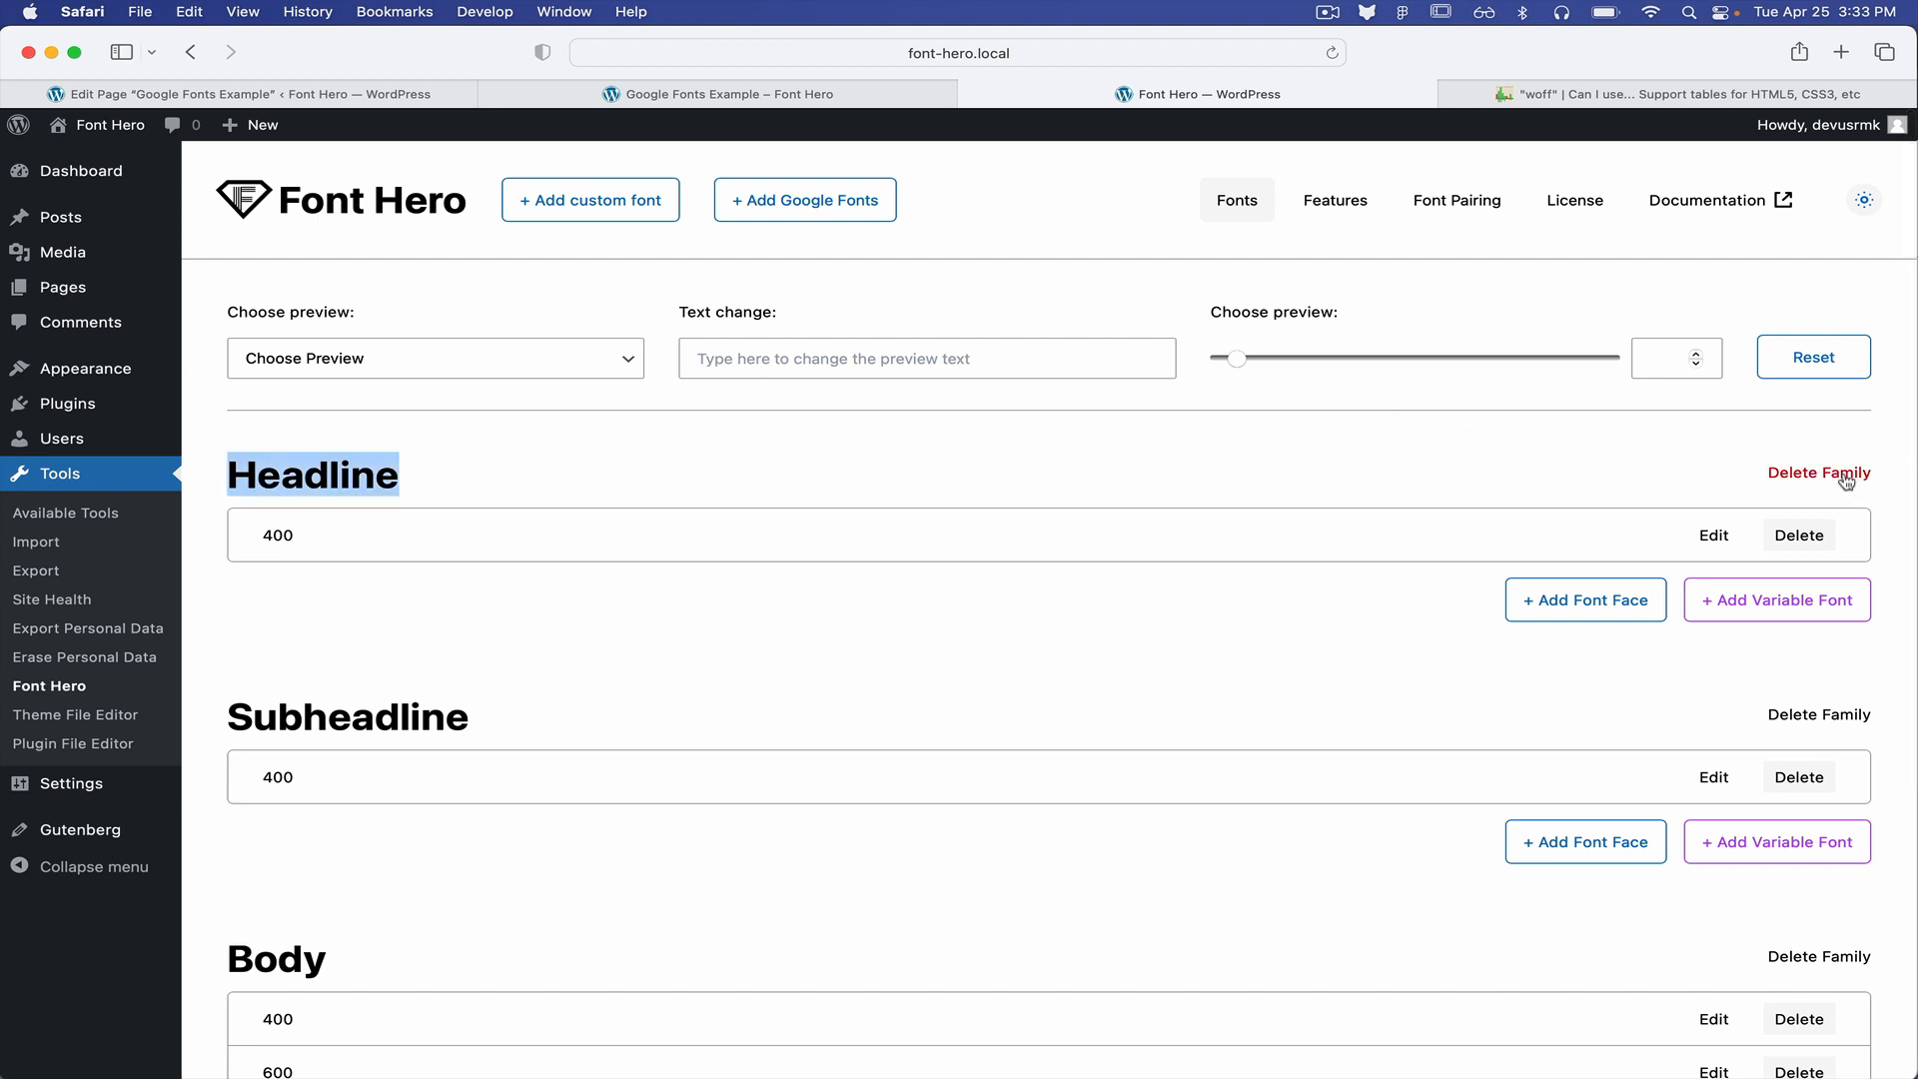
left_click(1819, 474)
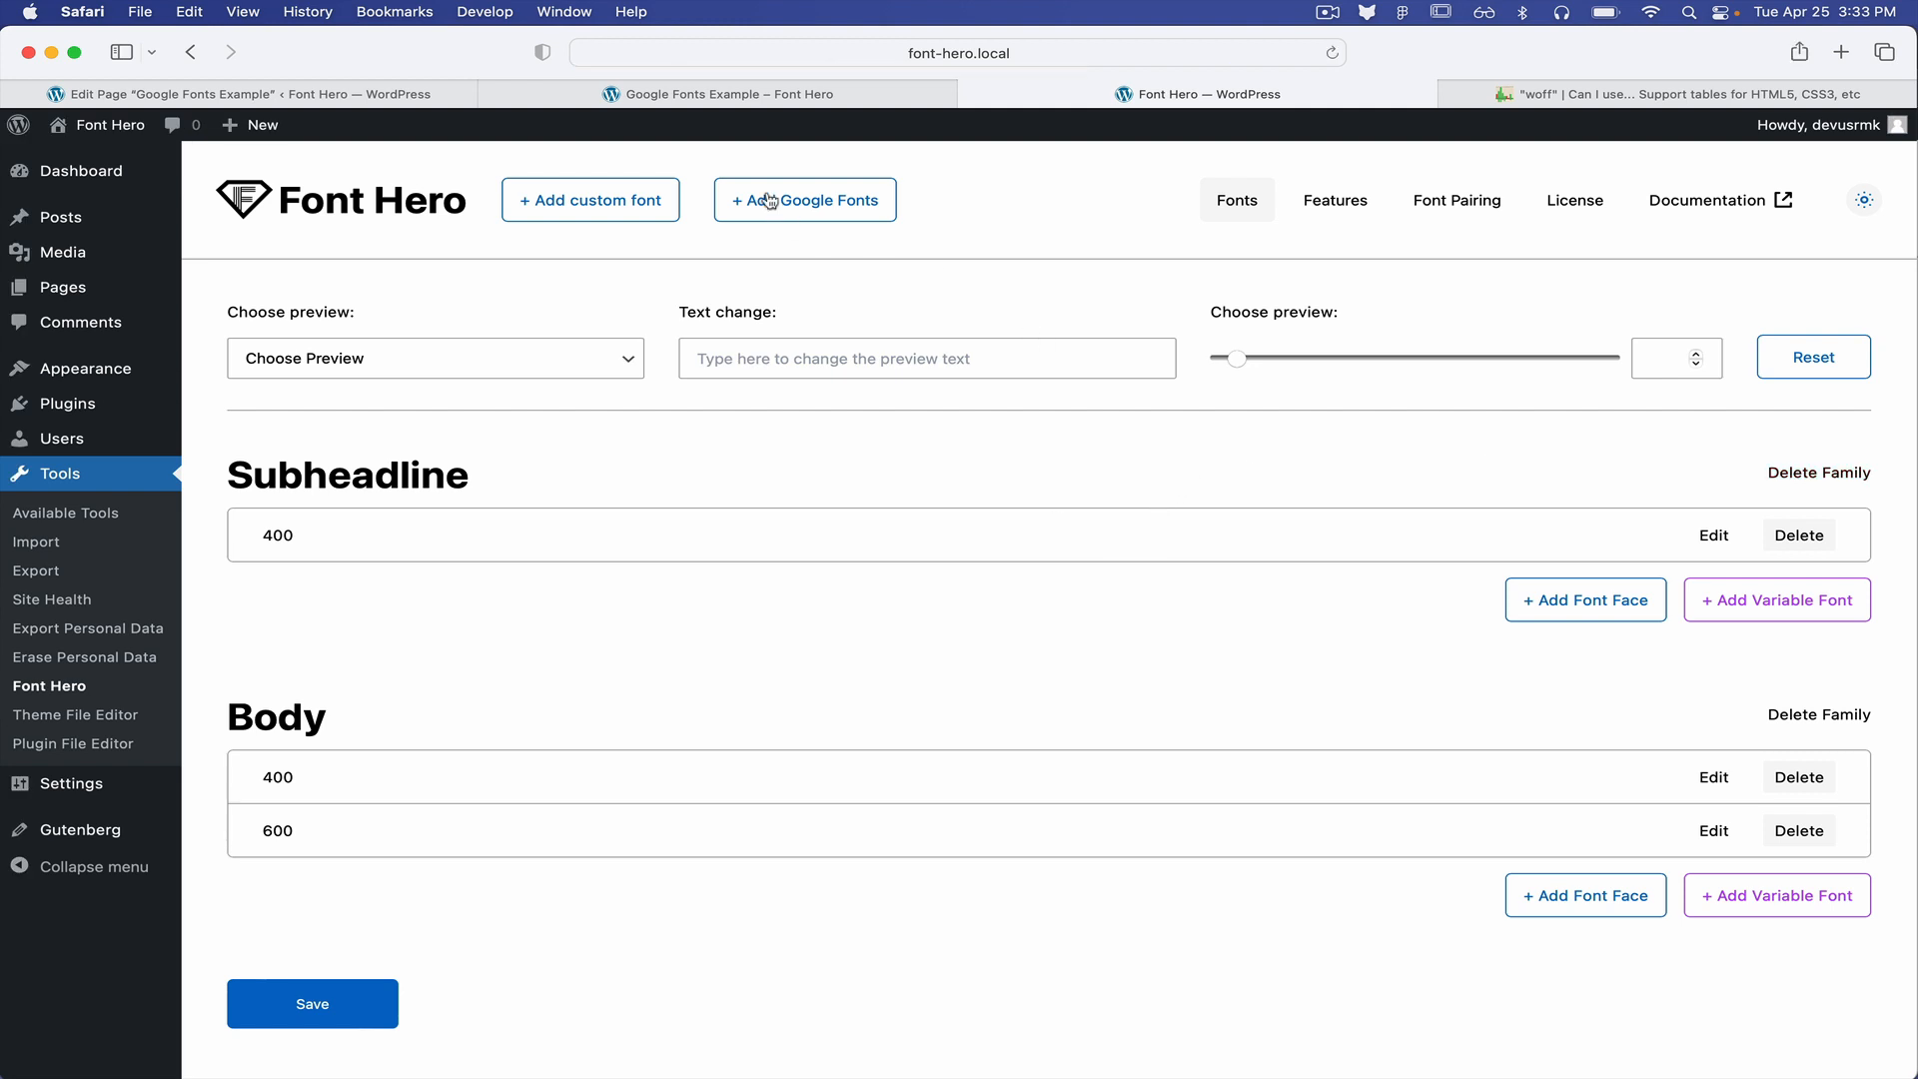
mouse_move(799, 206)
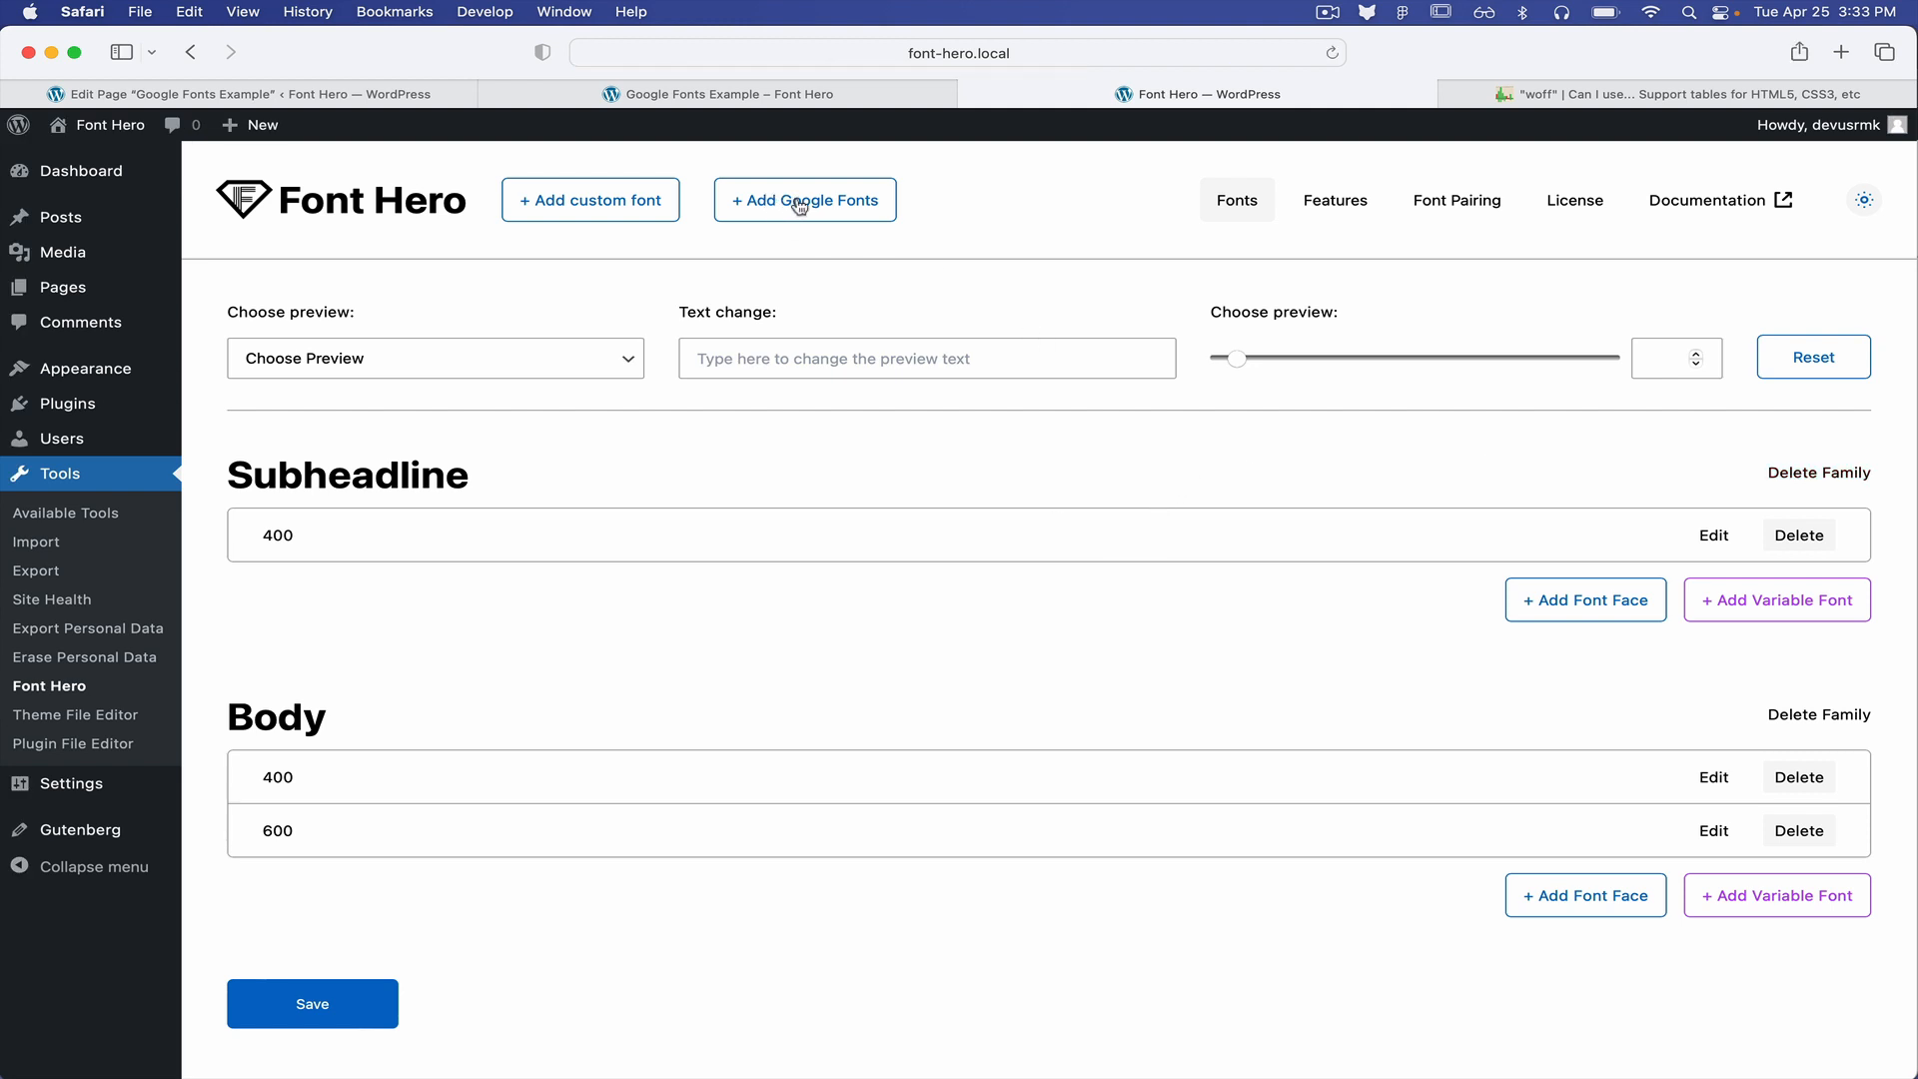
Start a Google Fonts import in dark mode and pick Alkatra from the display fonts
left_click(805, 200)
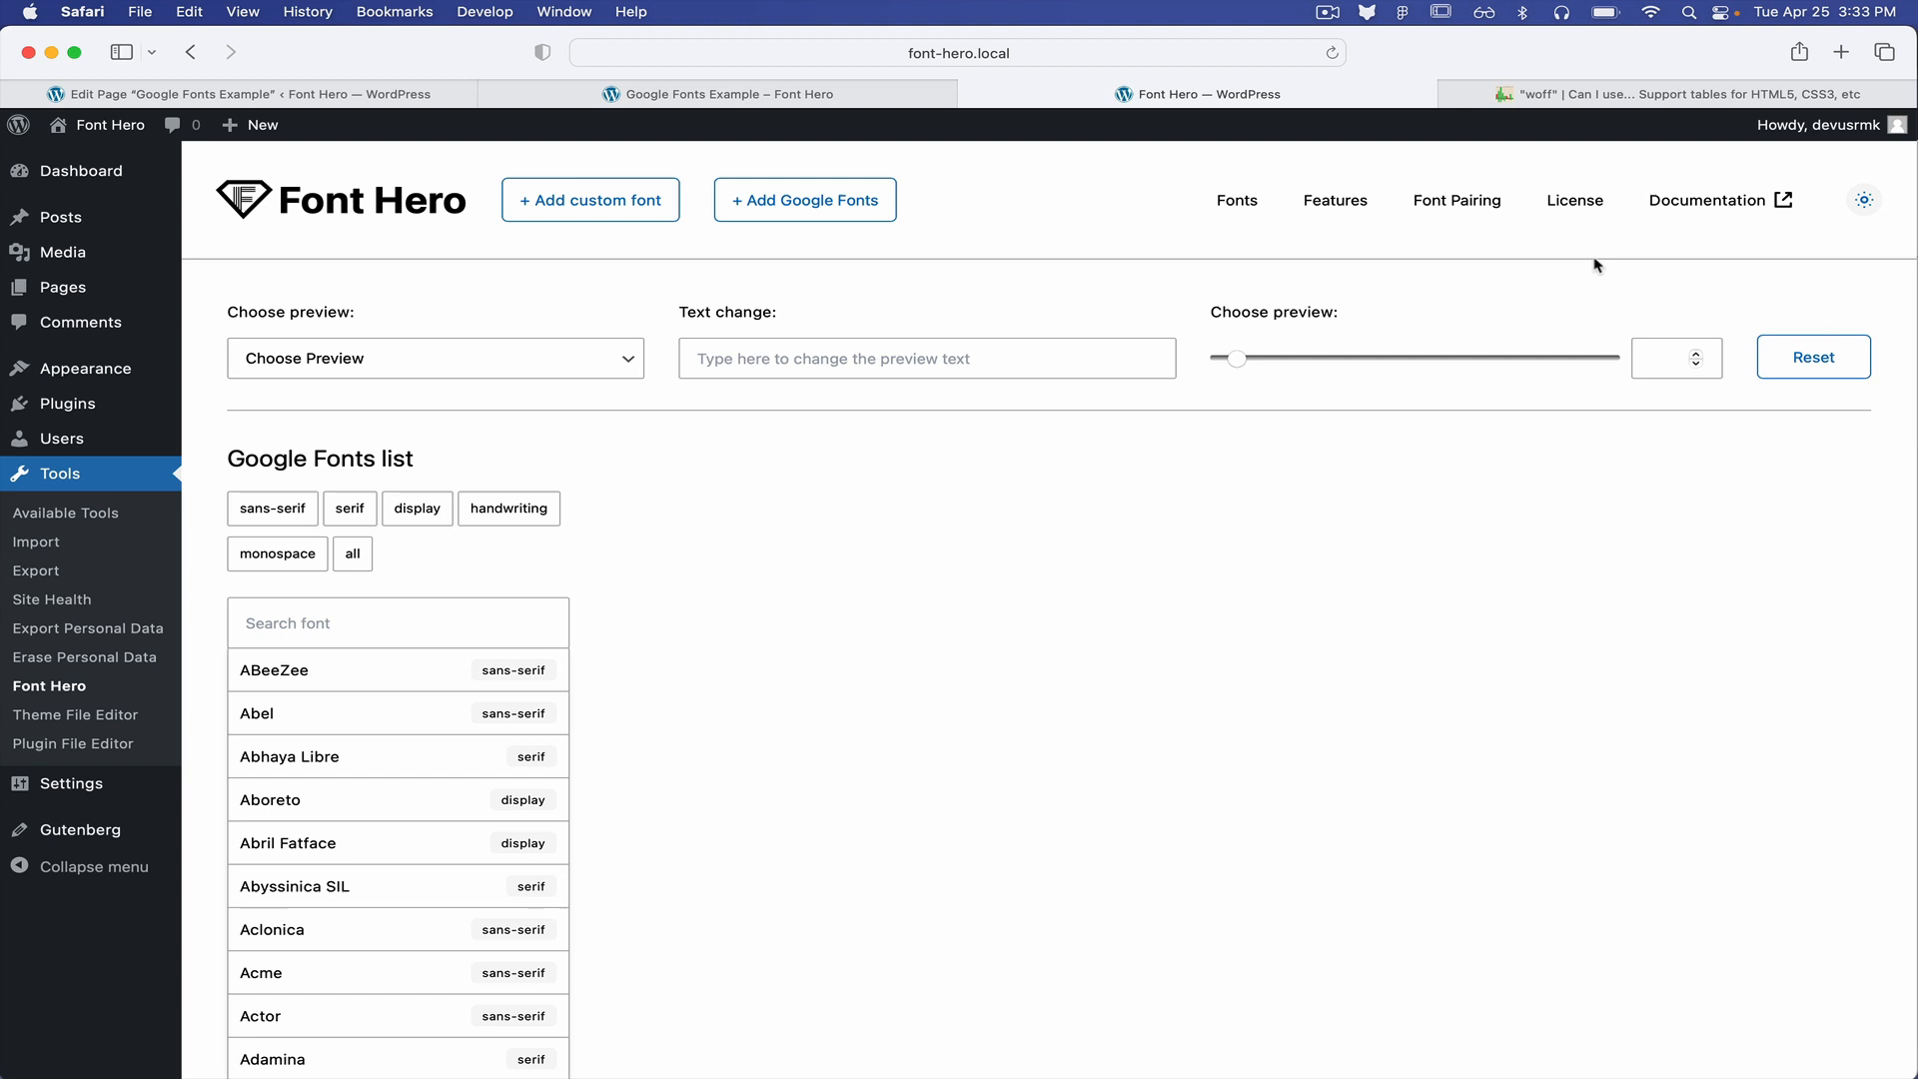
left_click(1864, 200)
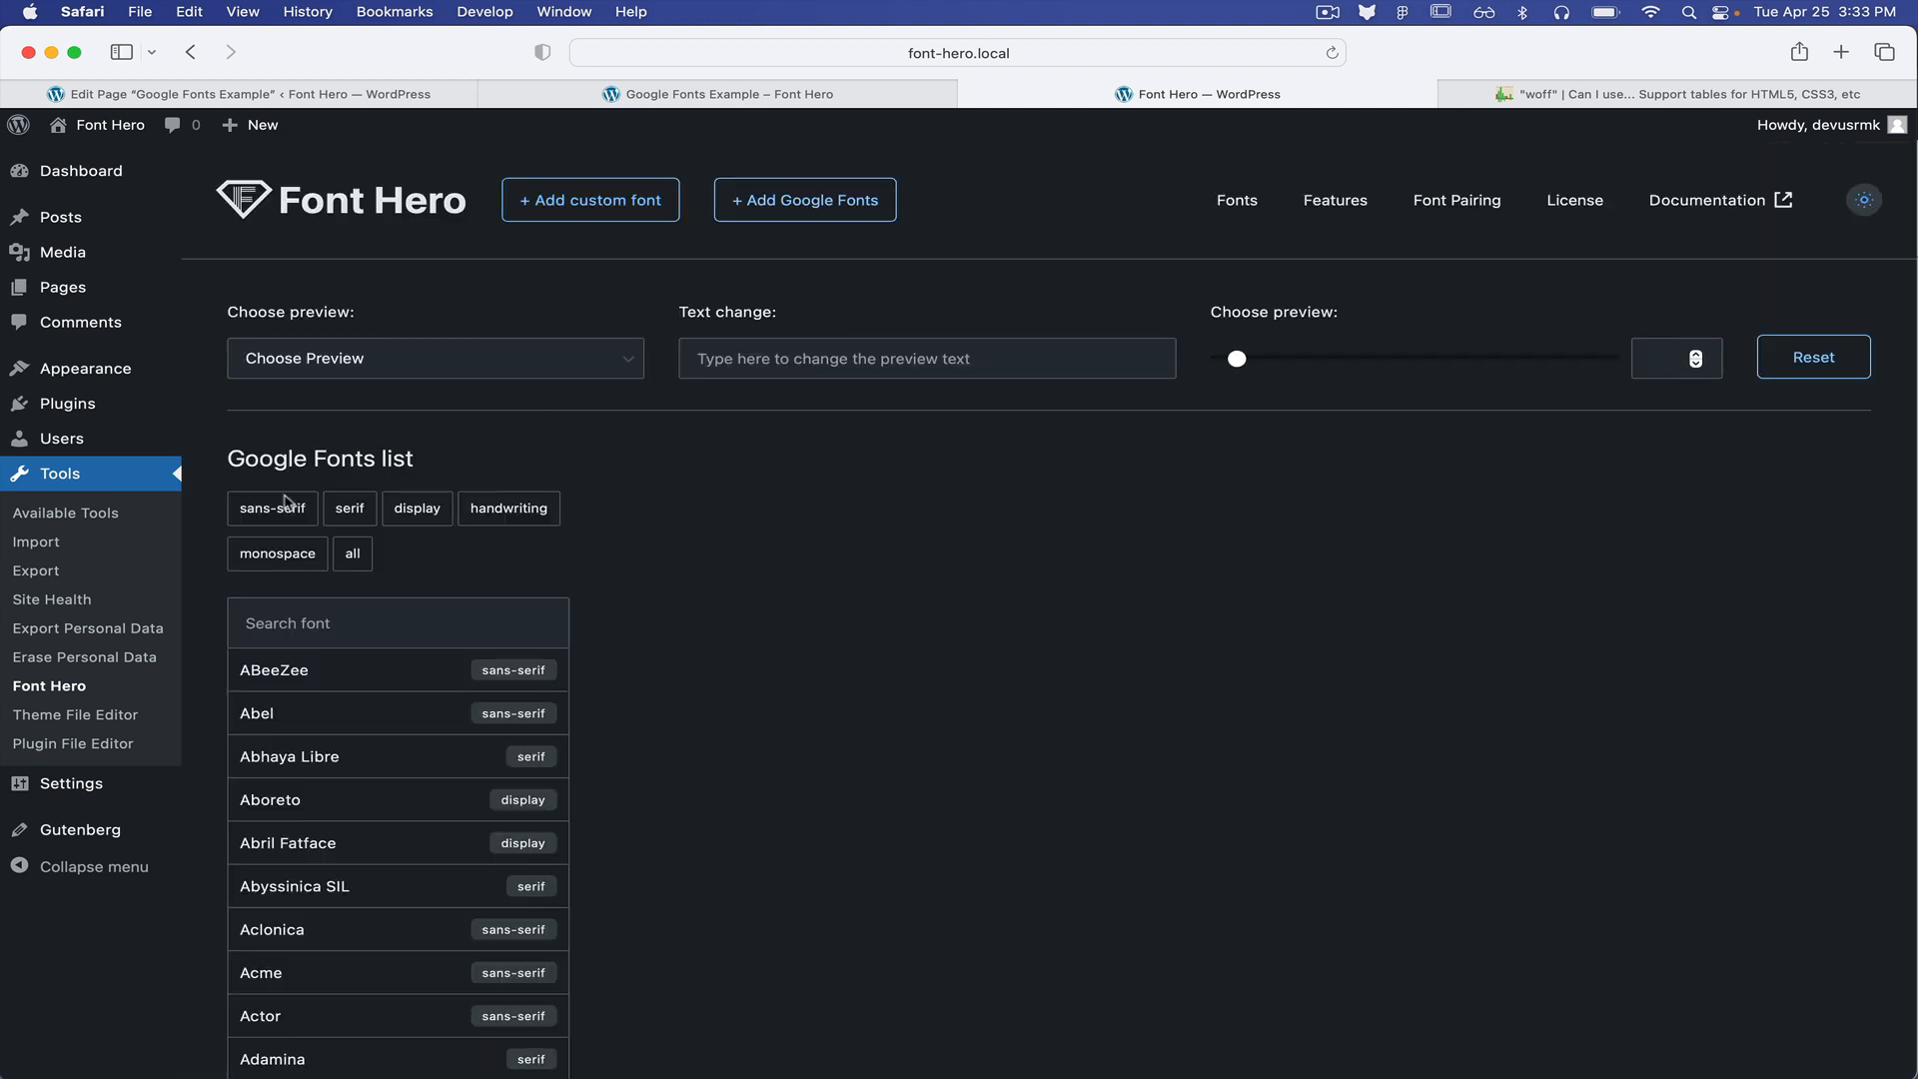
left_click(349, 507)
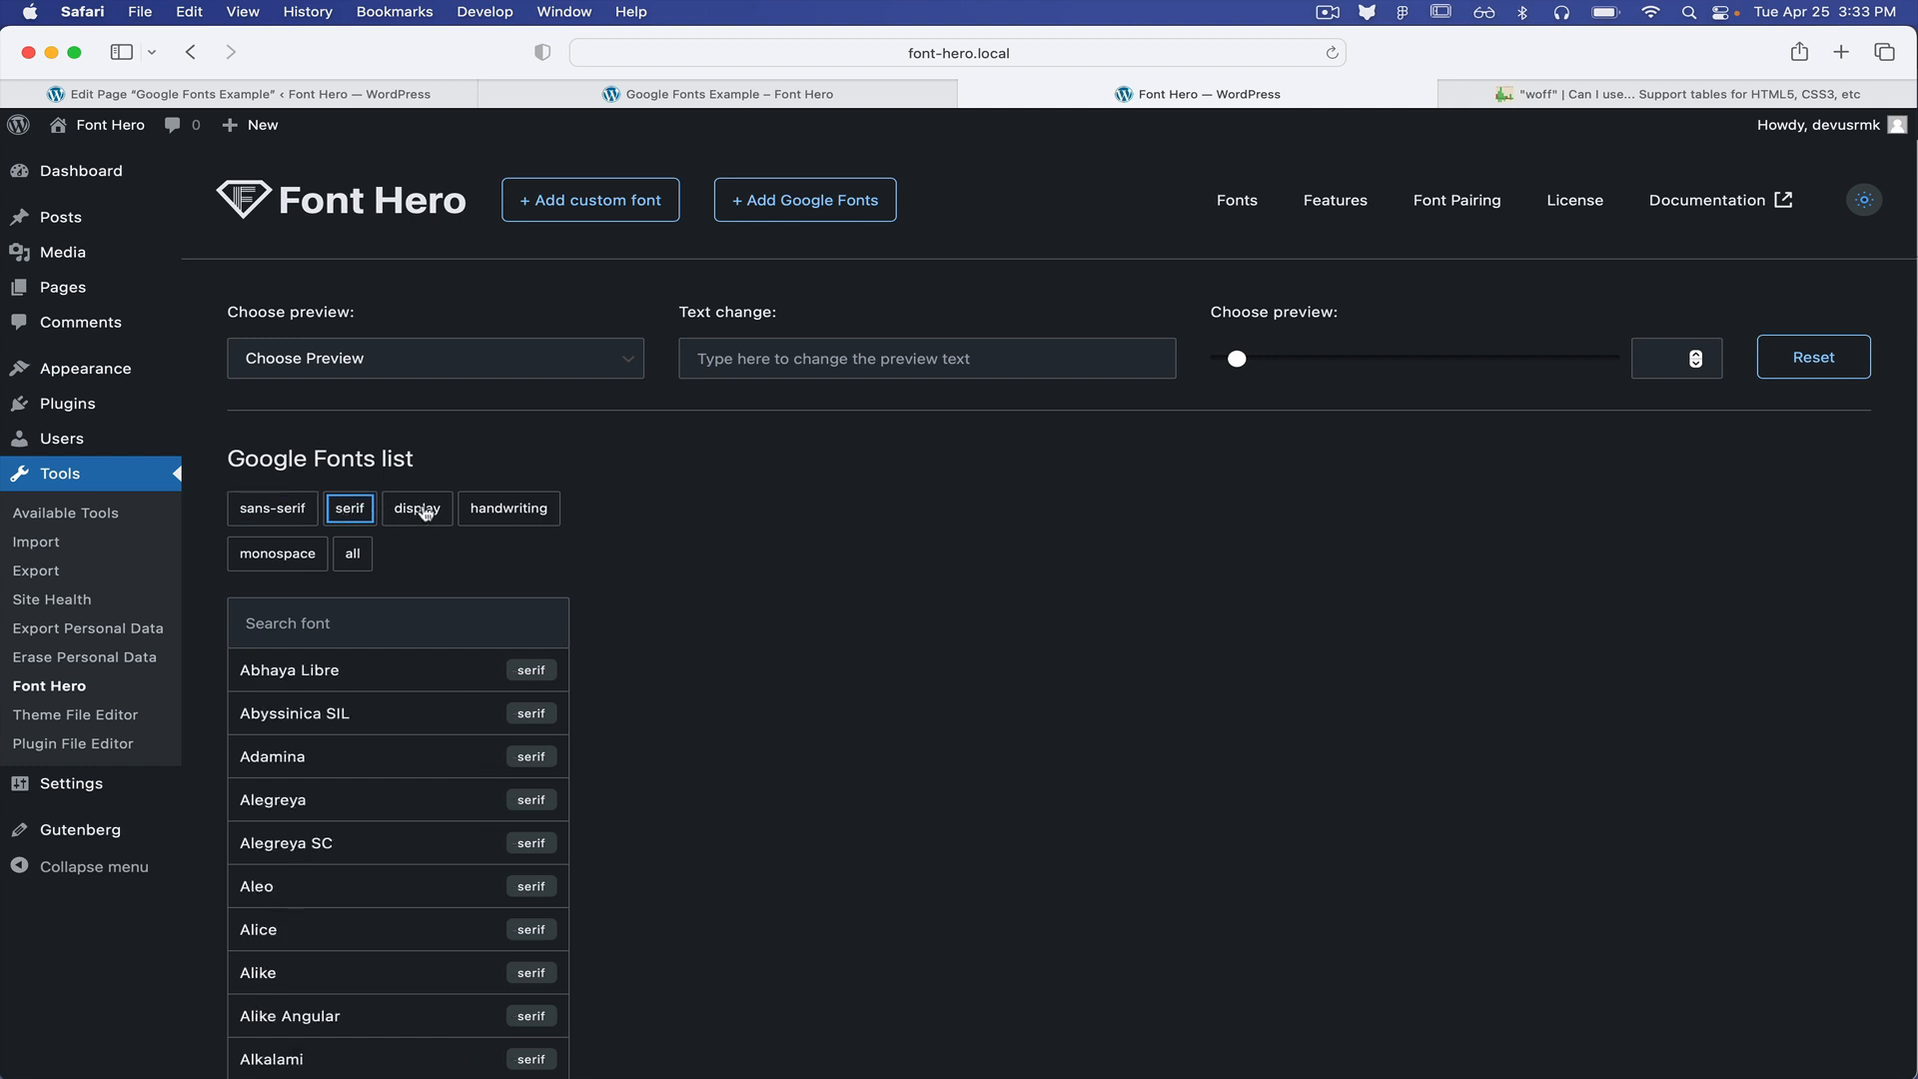
left_click(415, 508)
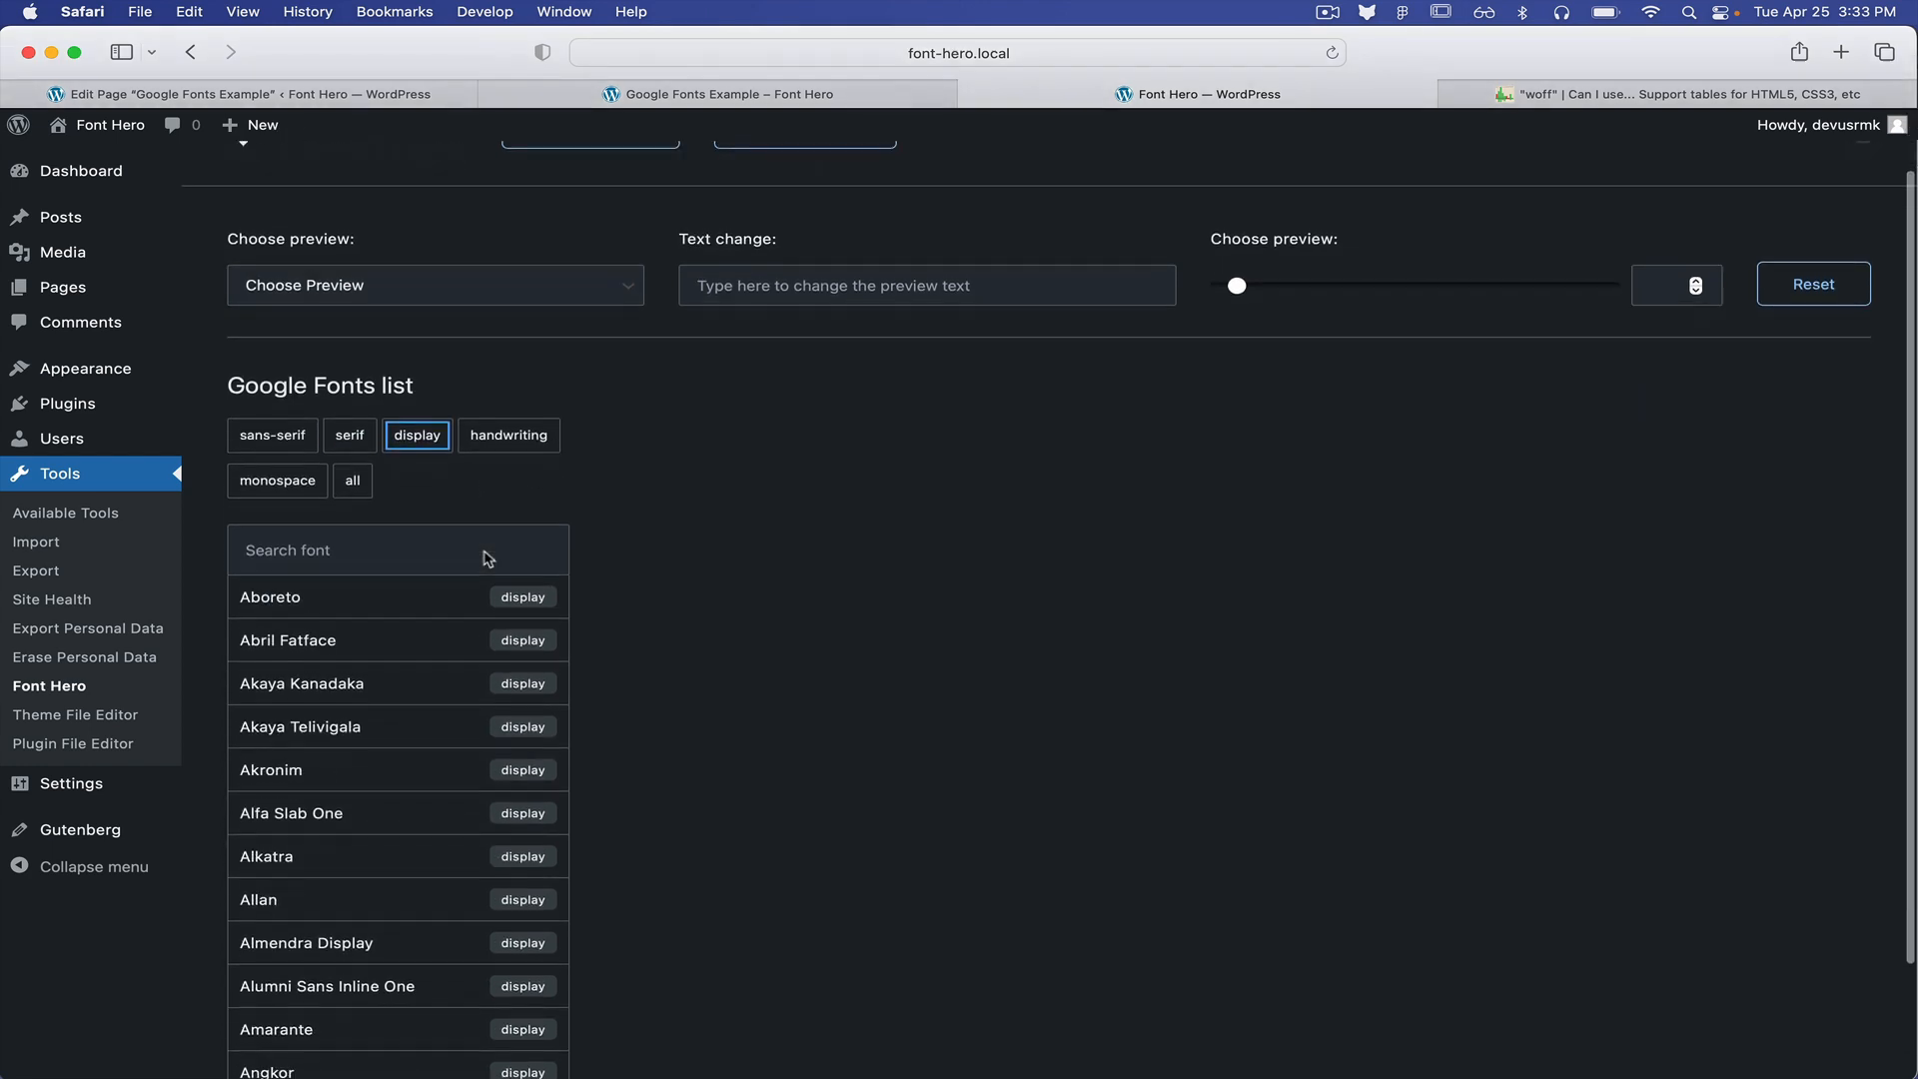
left_click(270, 597)
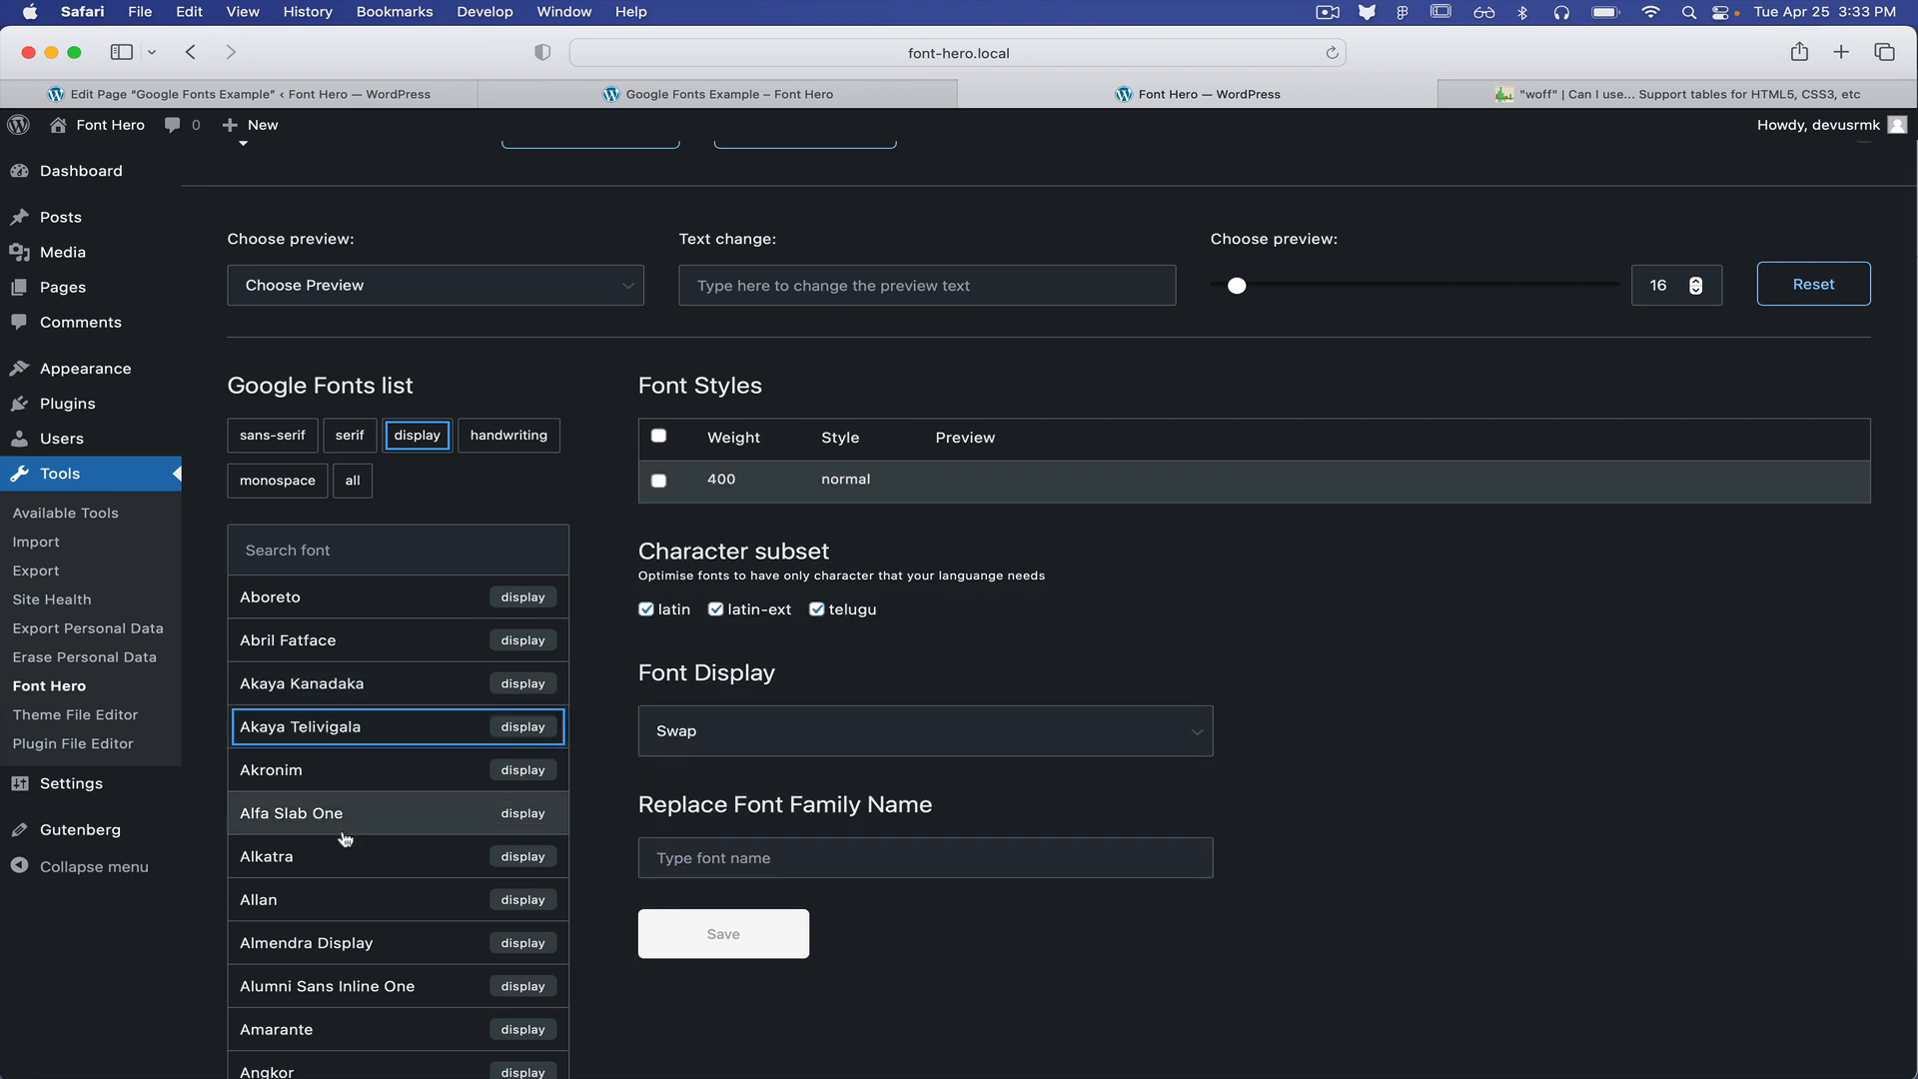
left_click(266, 855)
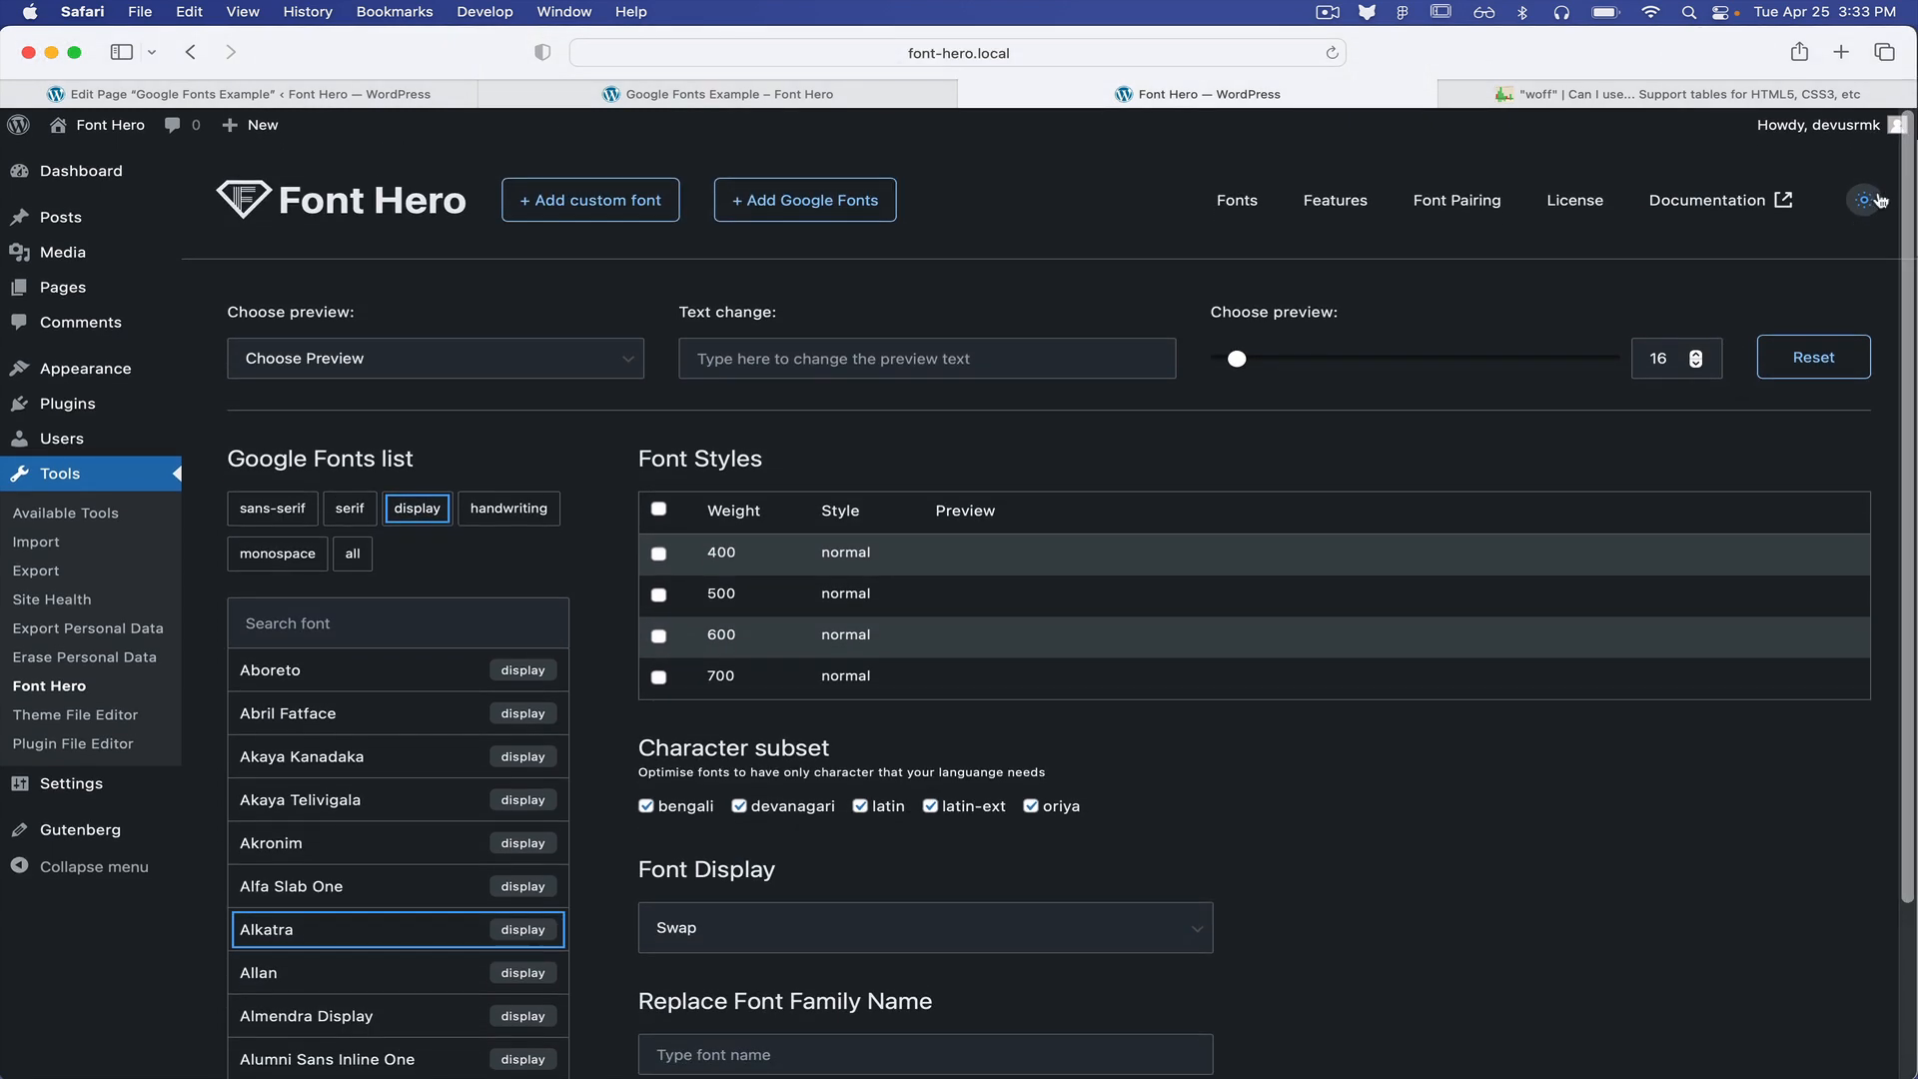
Select all four Alkatra weights and drop the bengali and devanagari subsets
scroll("down", 3)
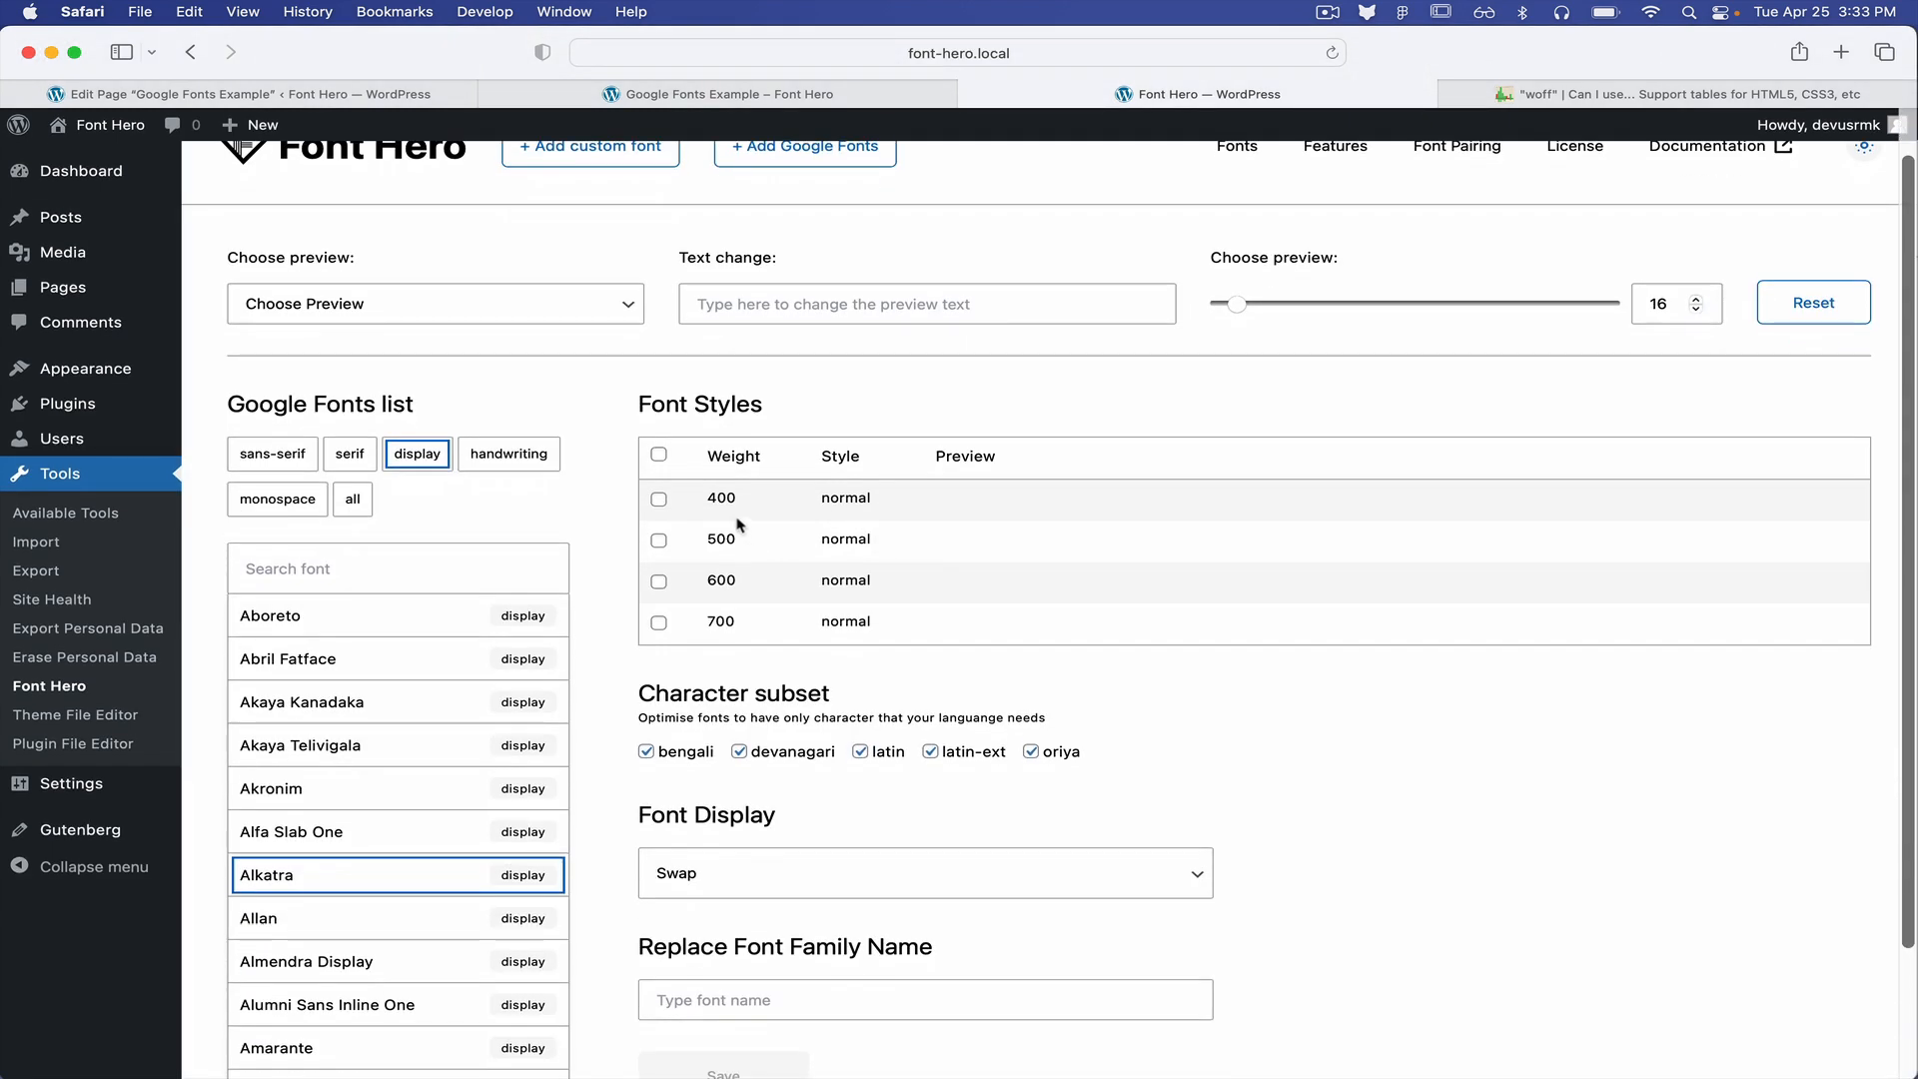
left_click(658, 456)
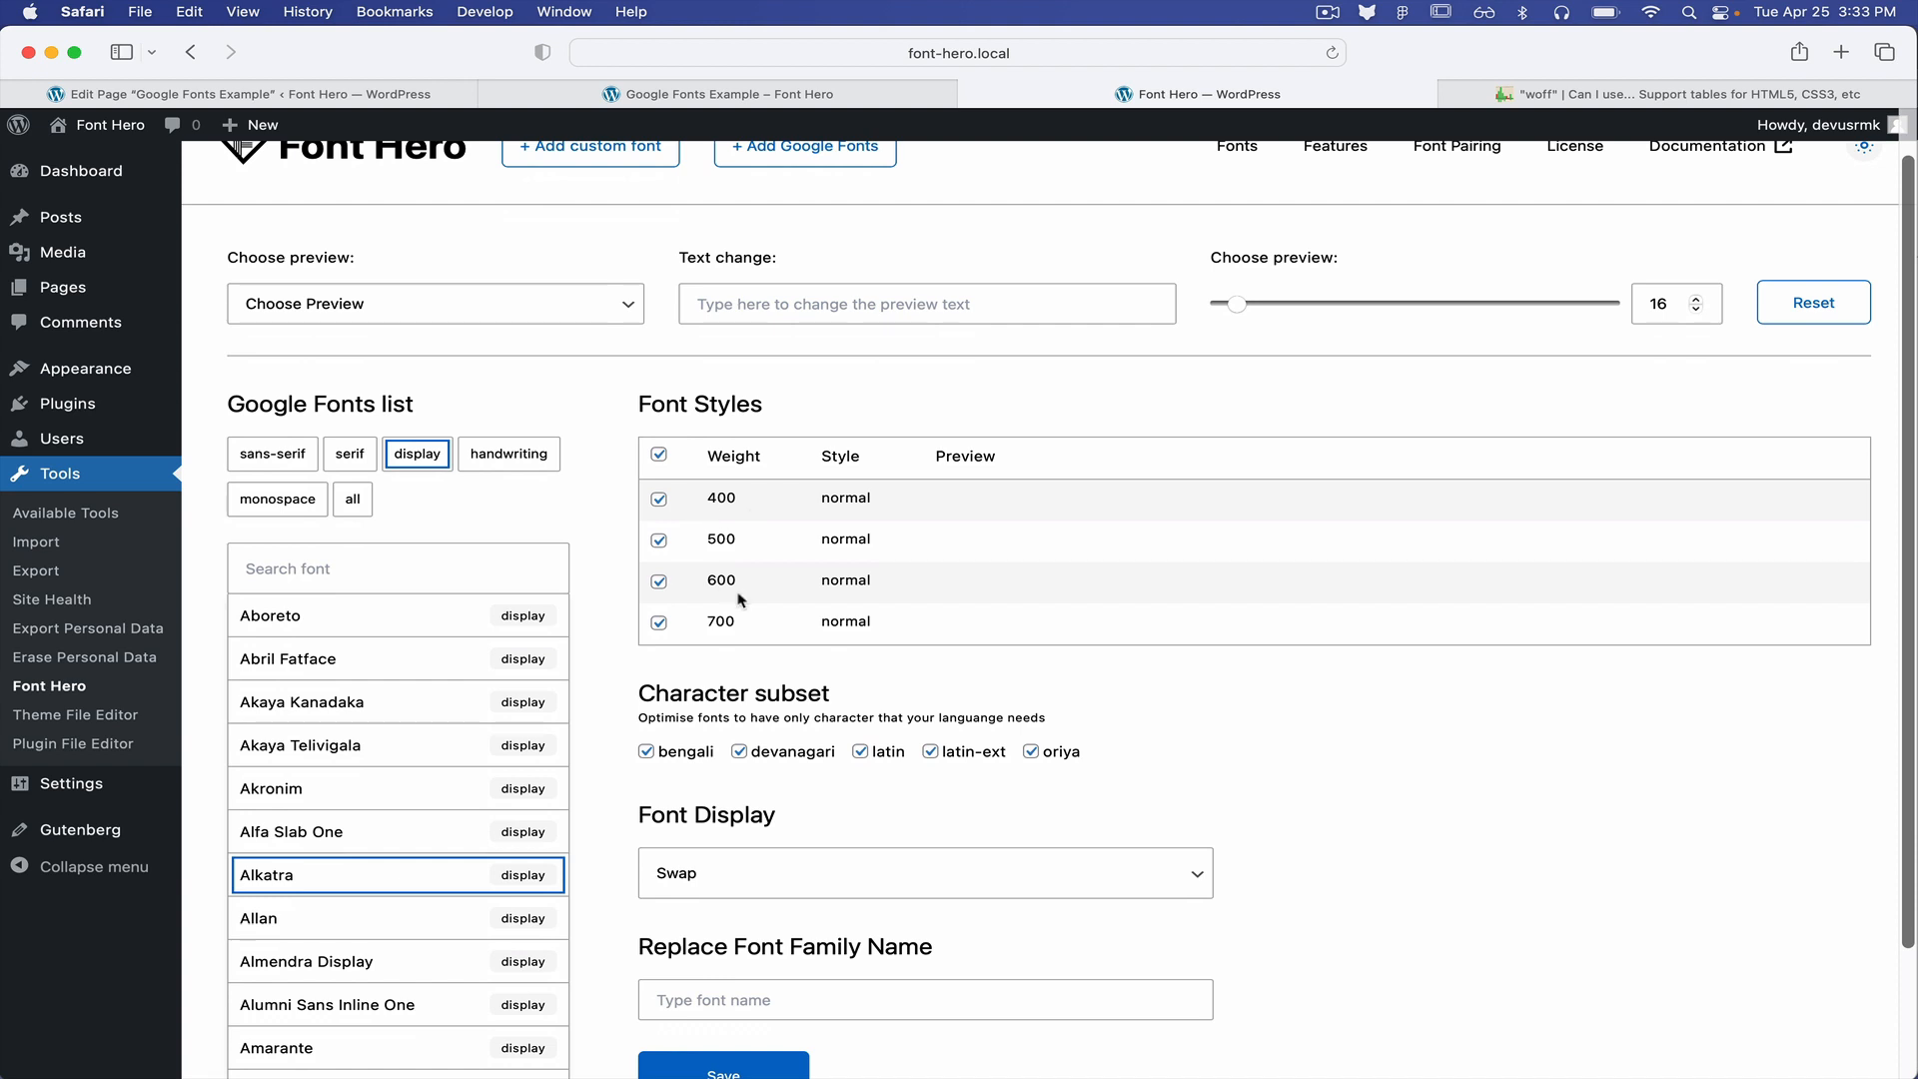
scroll("down", 3)
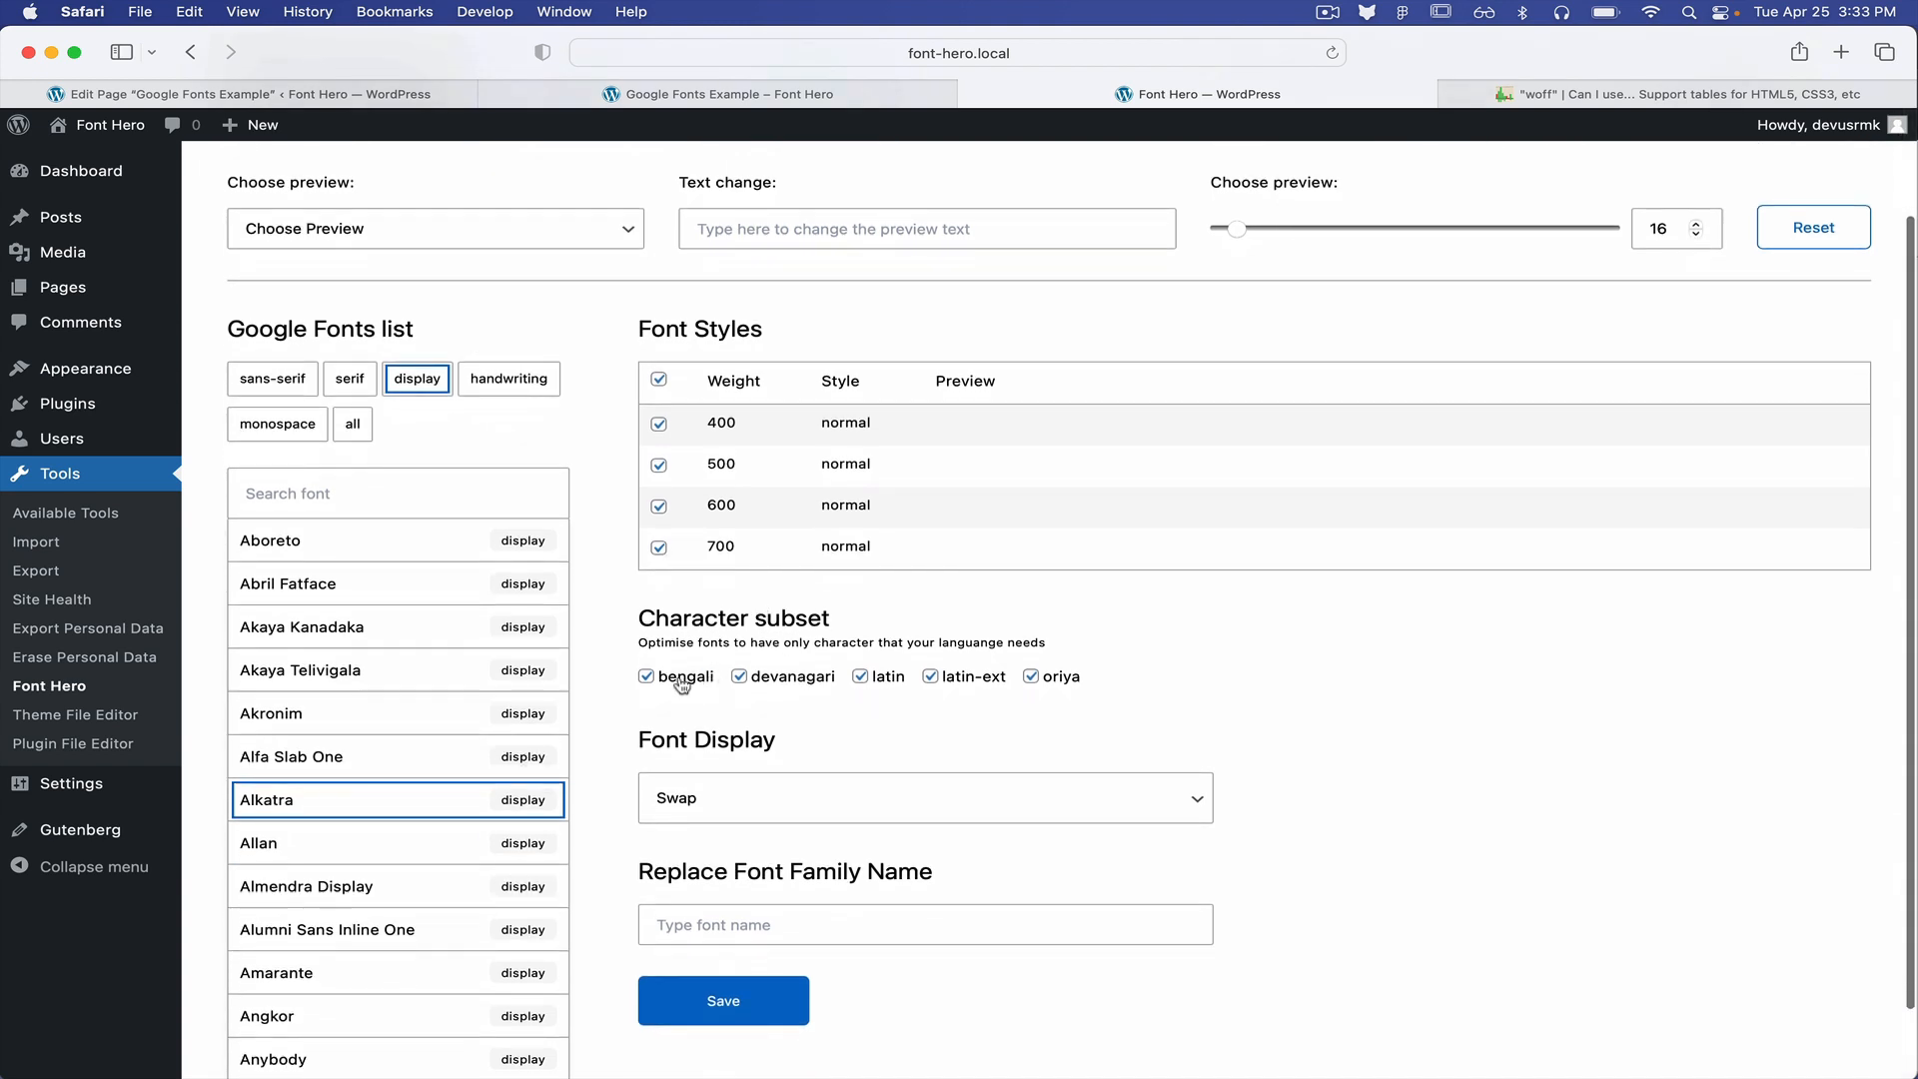
left_click(646, 677)
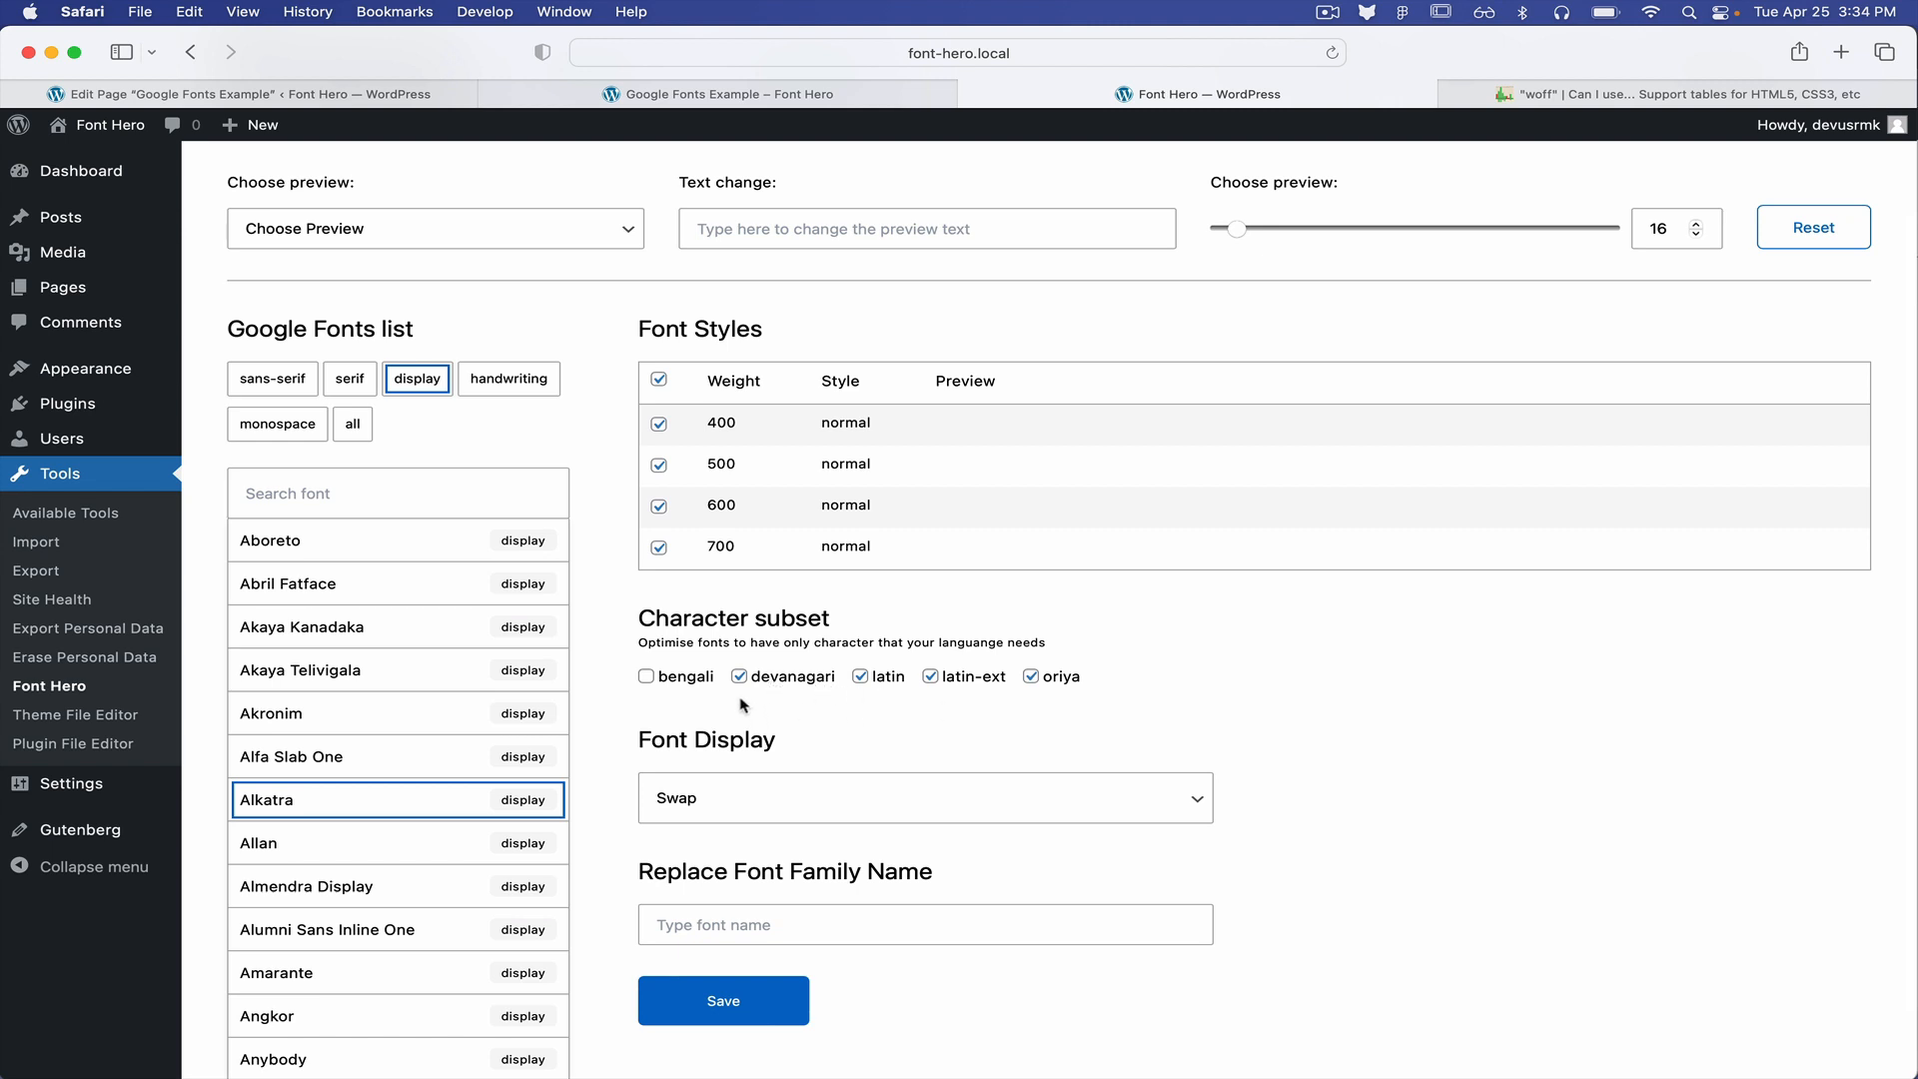
left_click(739, 676)
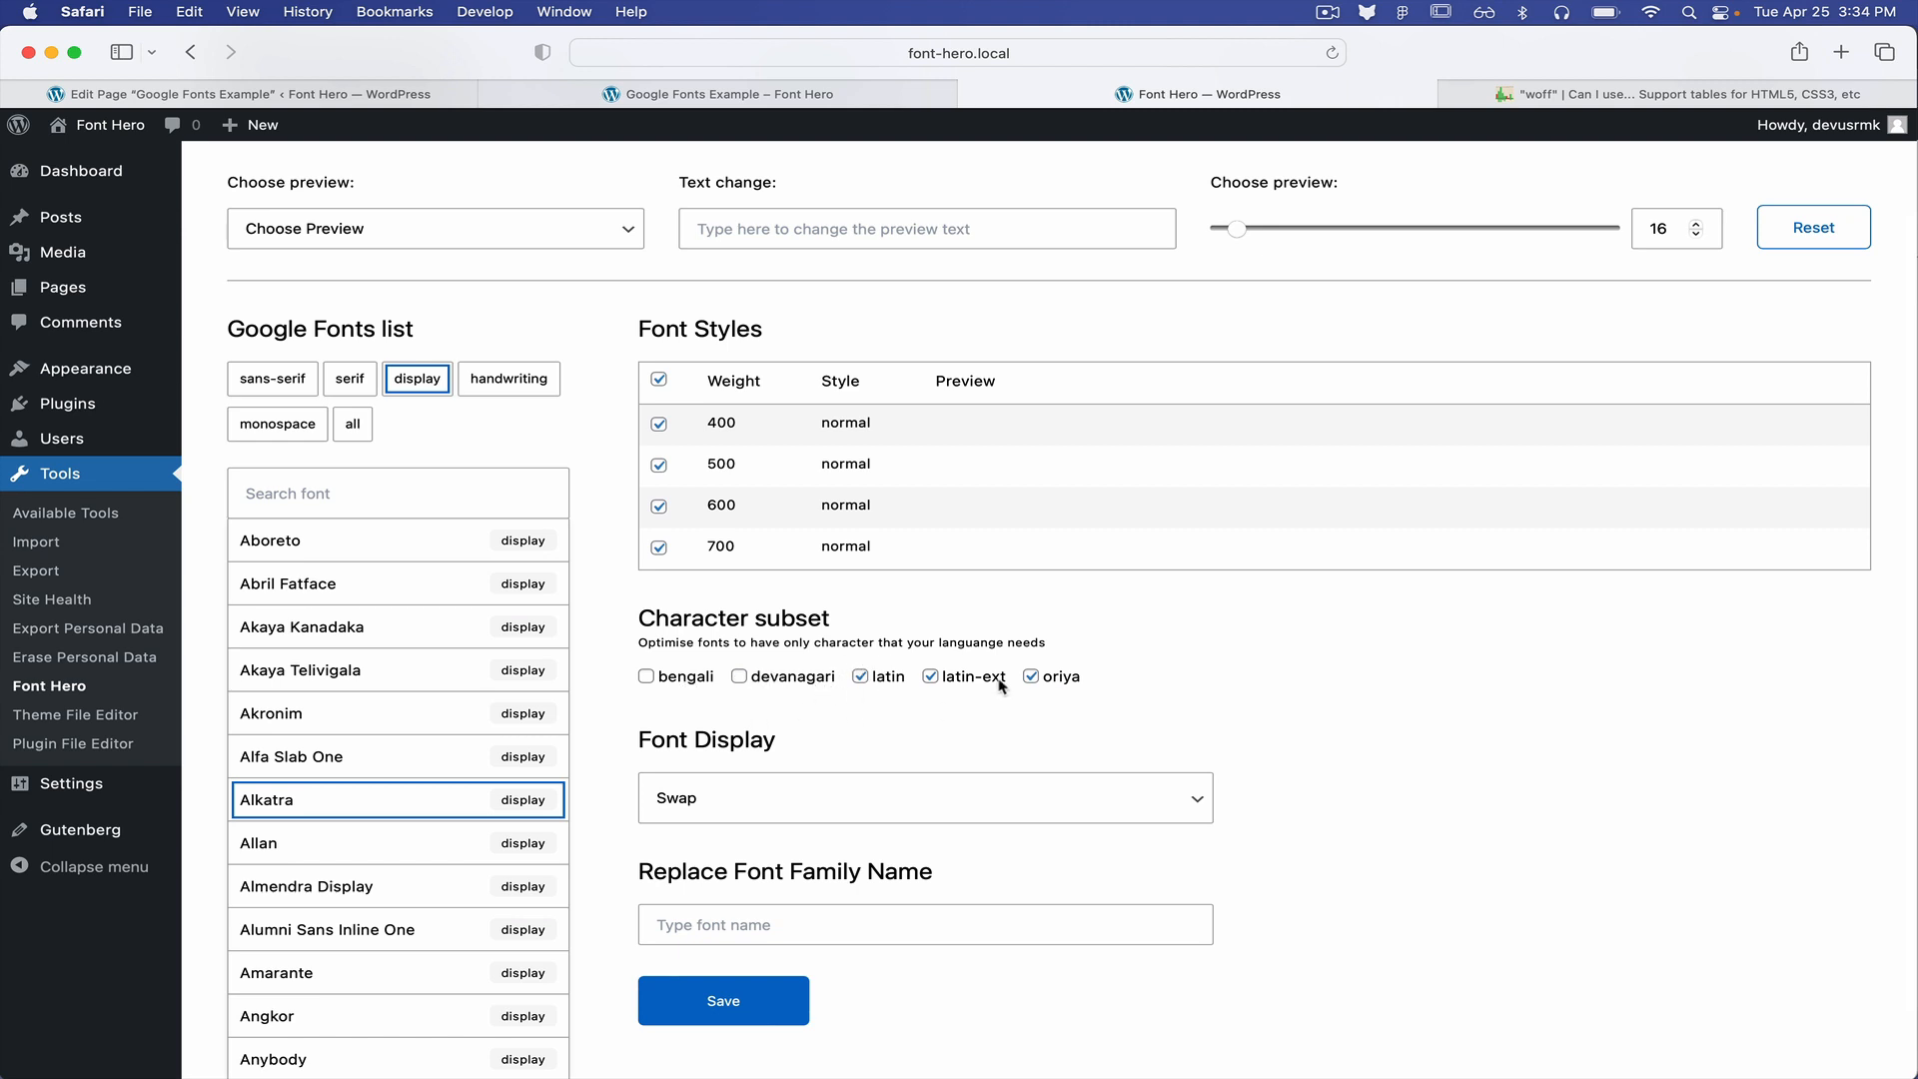
scroll("down", 3)
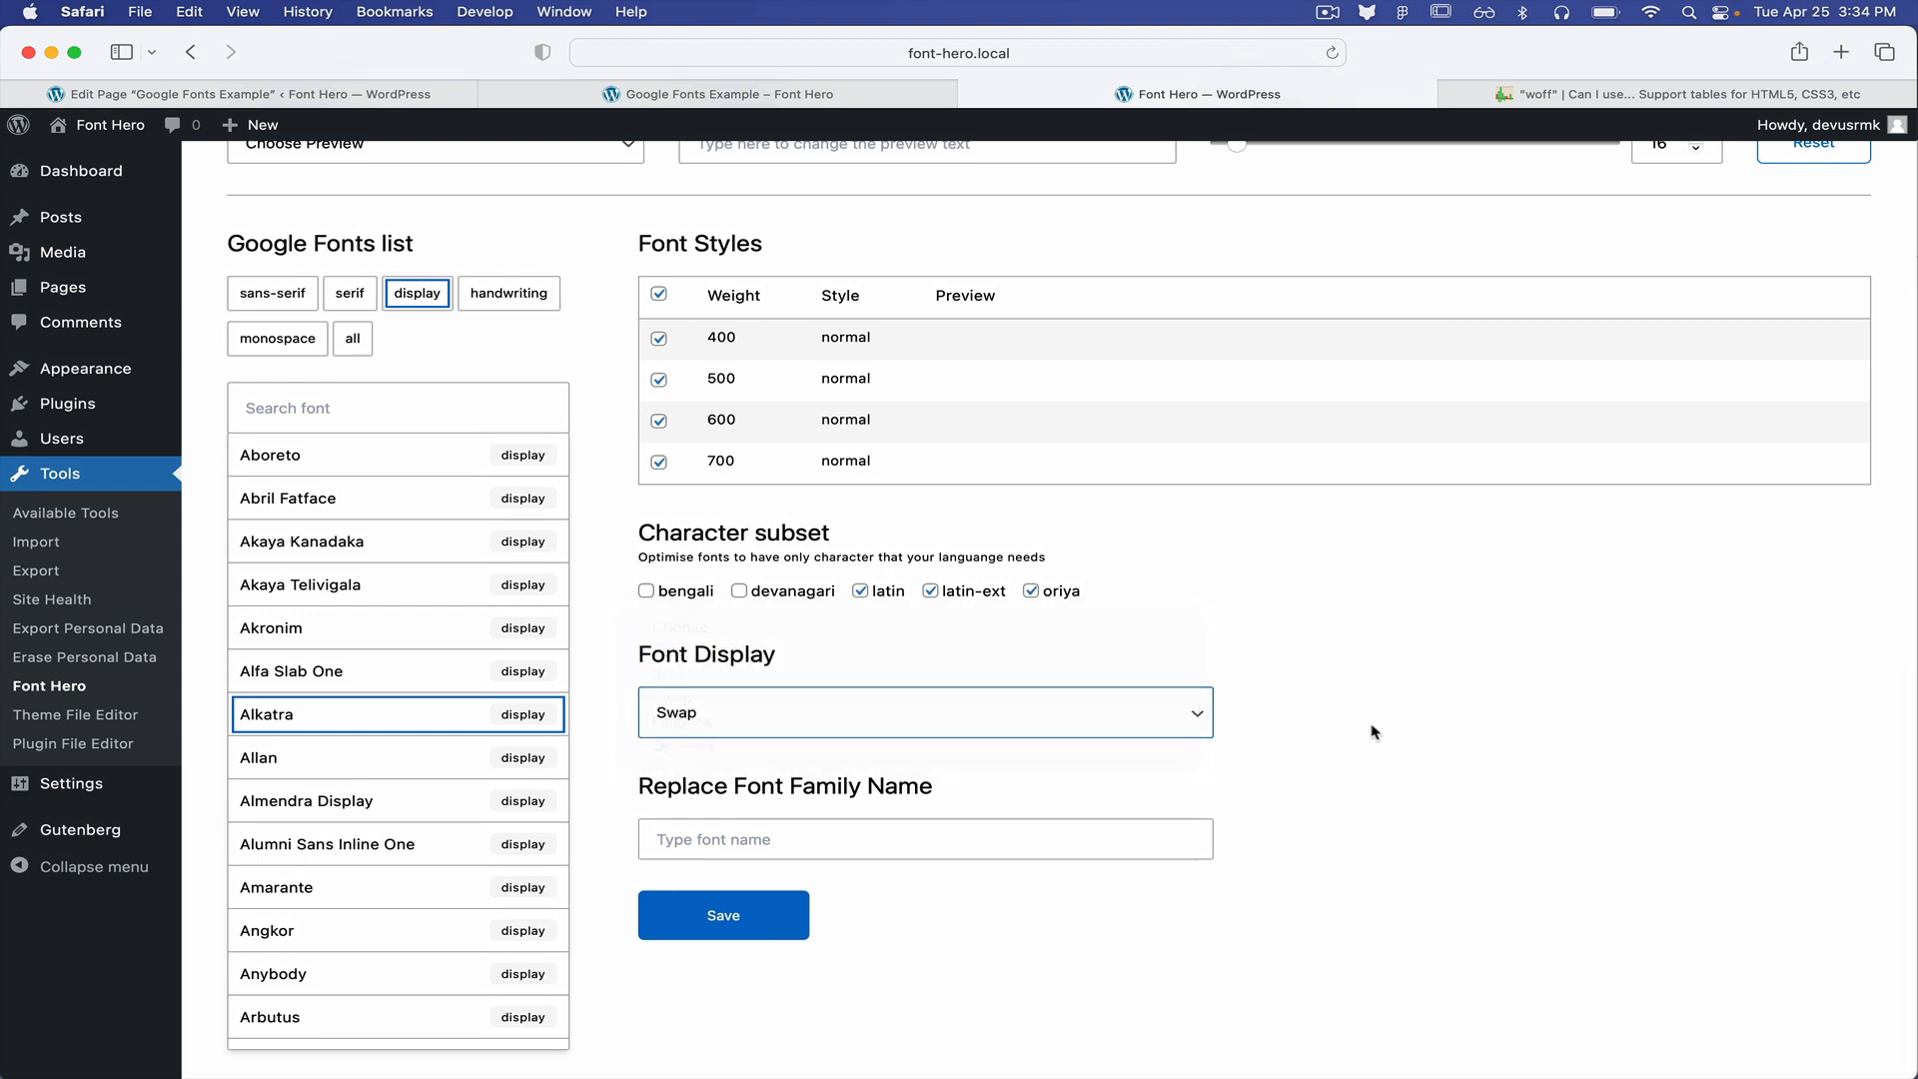
Name the imported family 'Headline' and save it
left_click(923, 712)
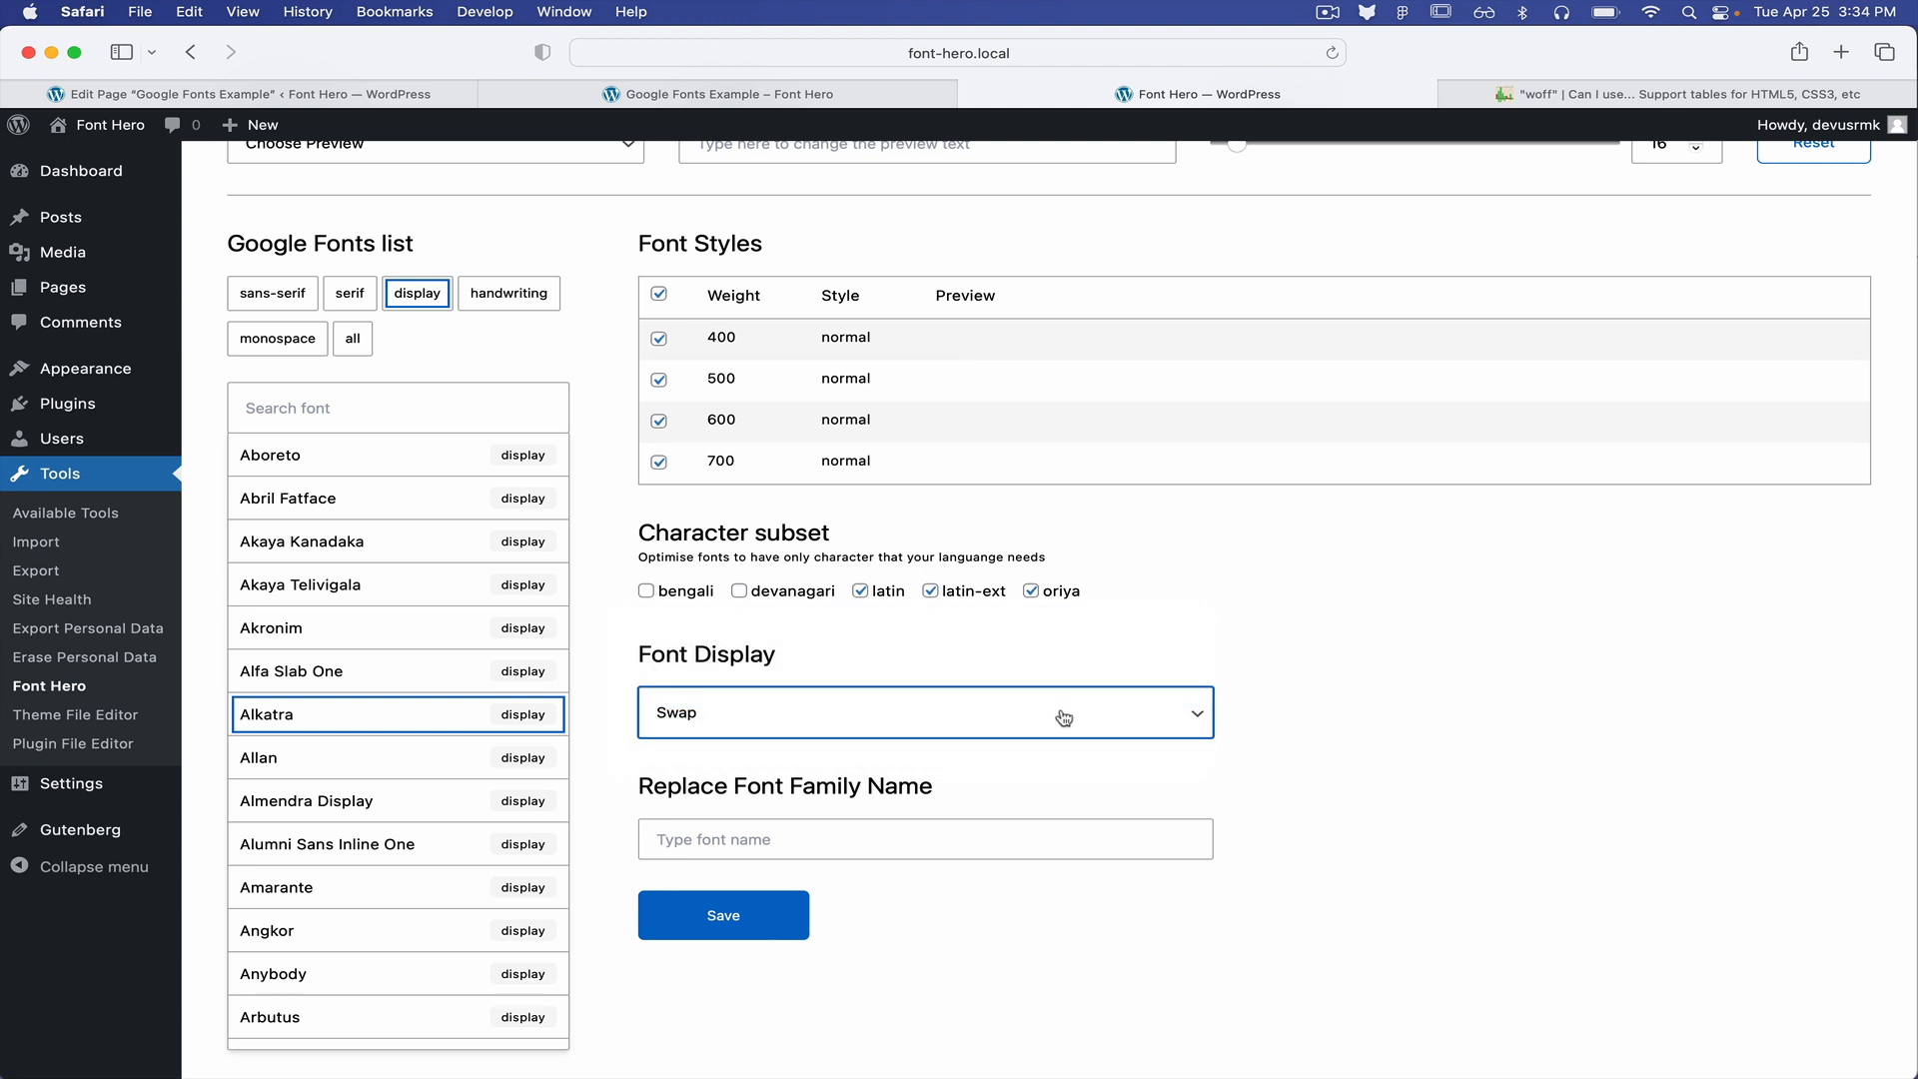
left_click(923, 838)
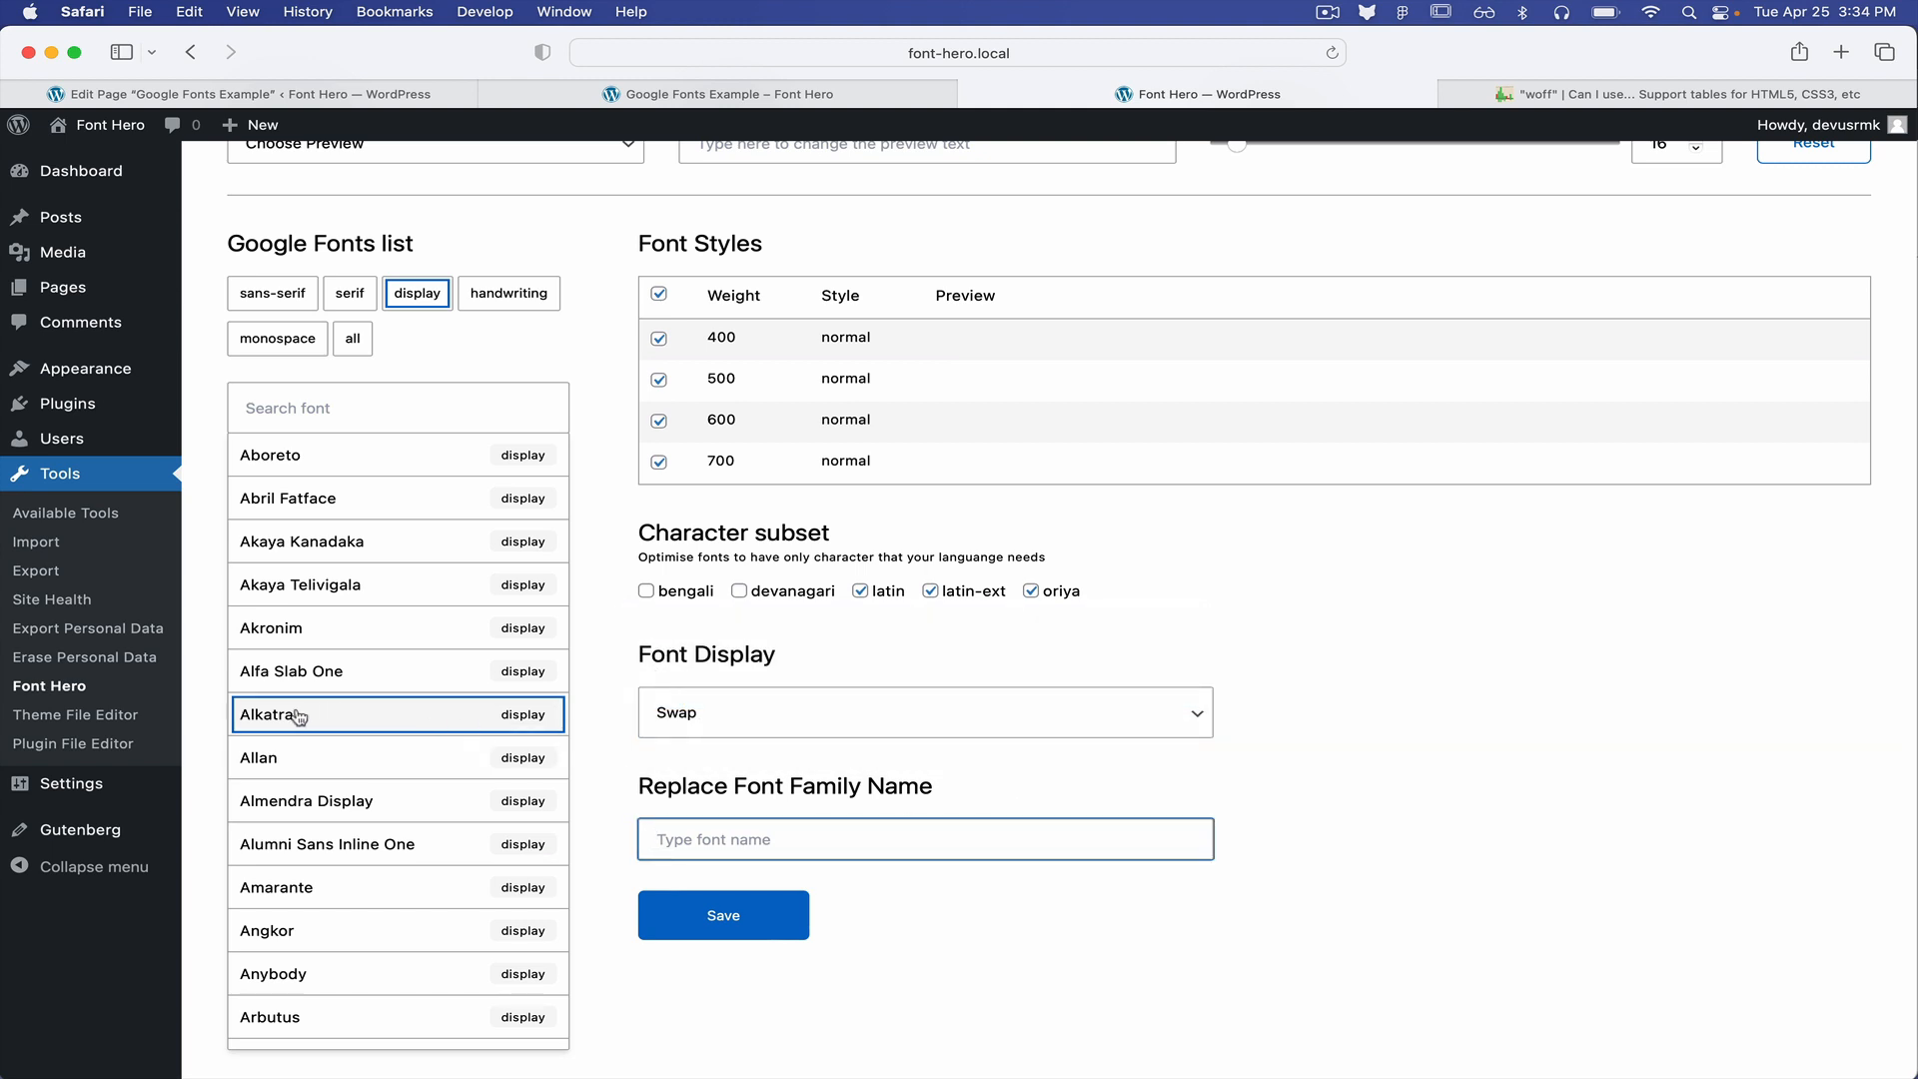
type("Headline")
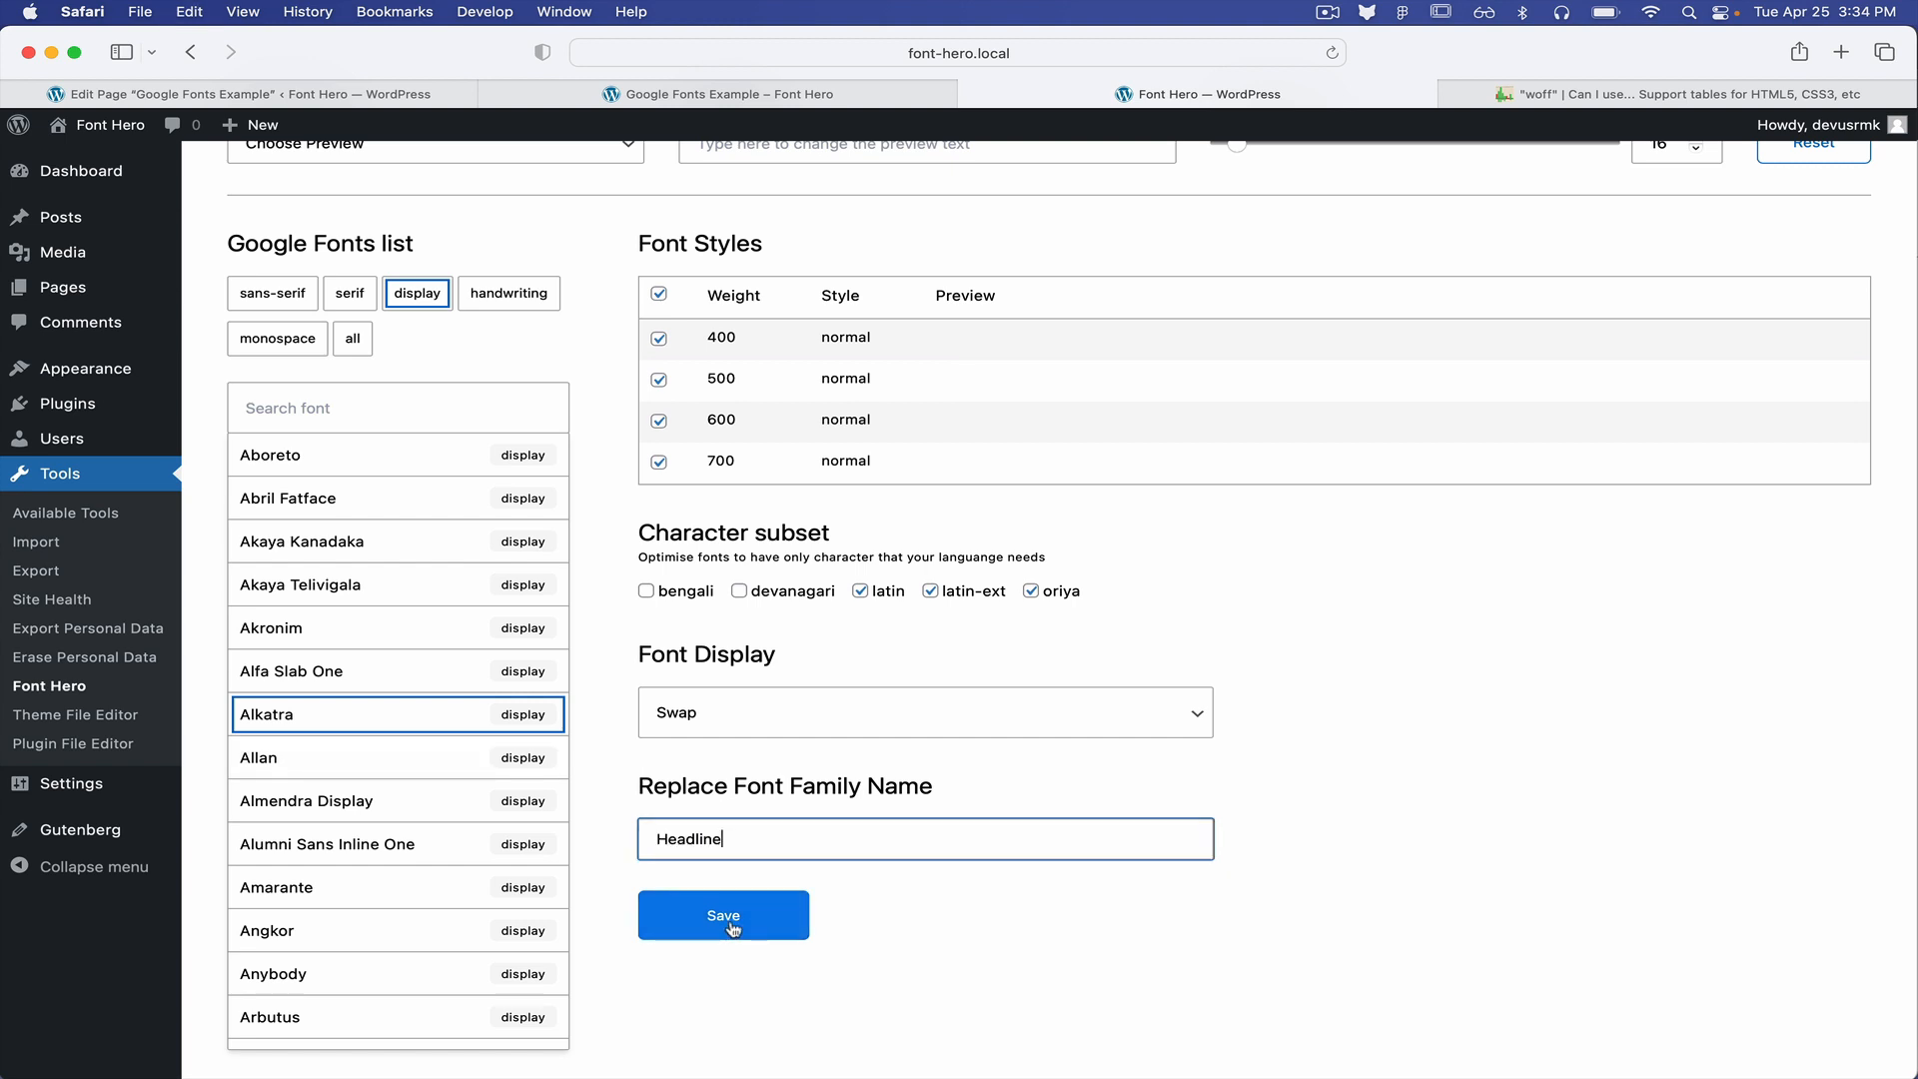
left_click(721, 915)
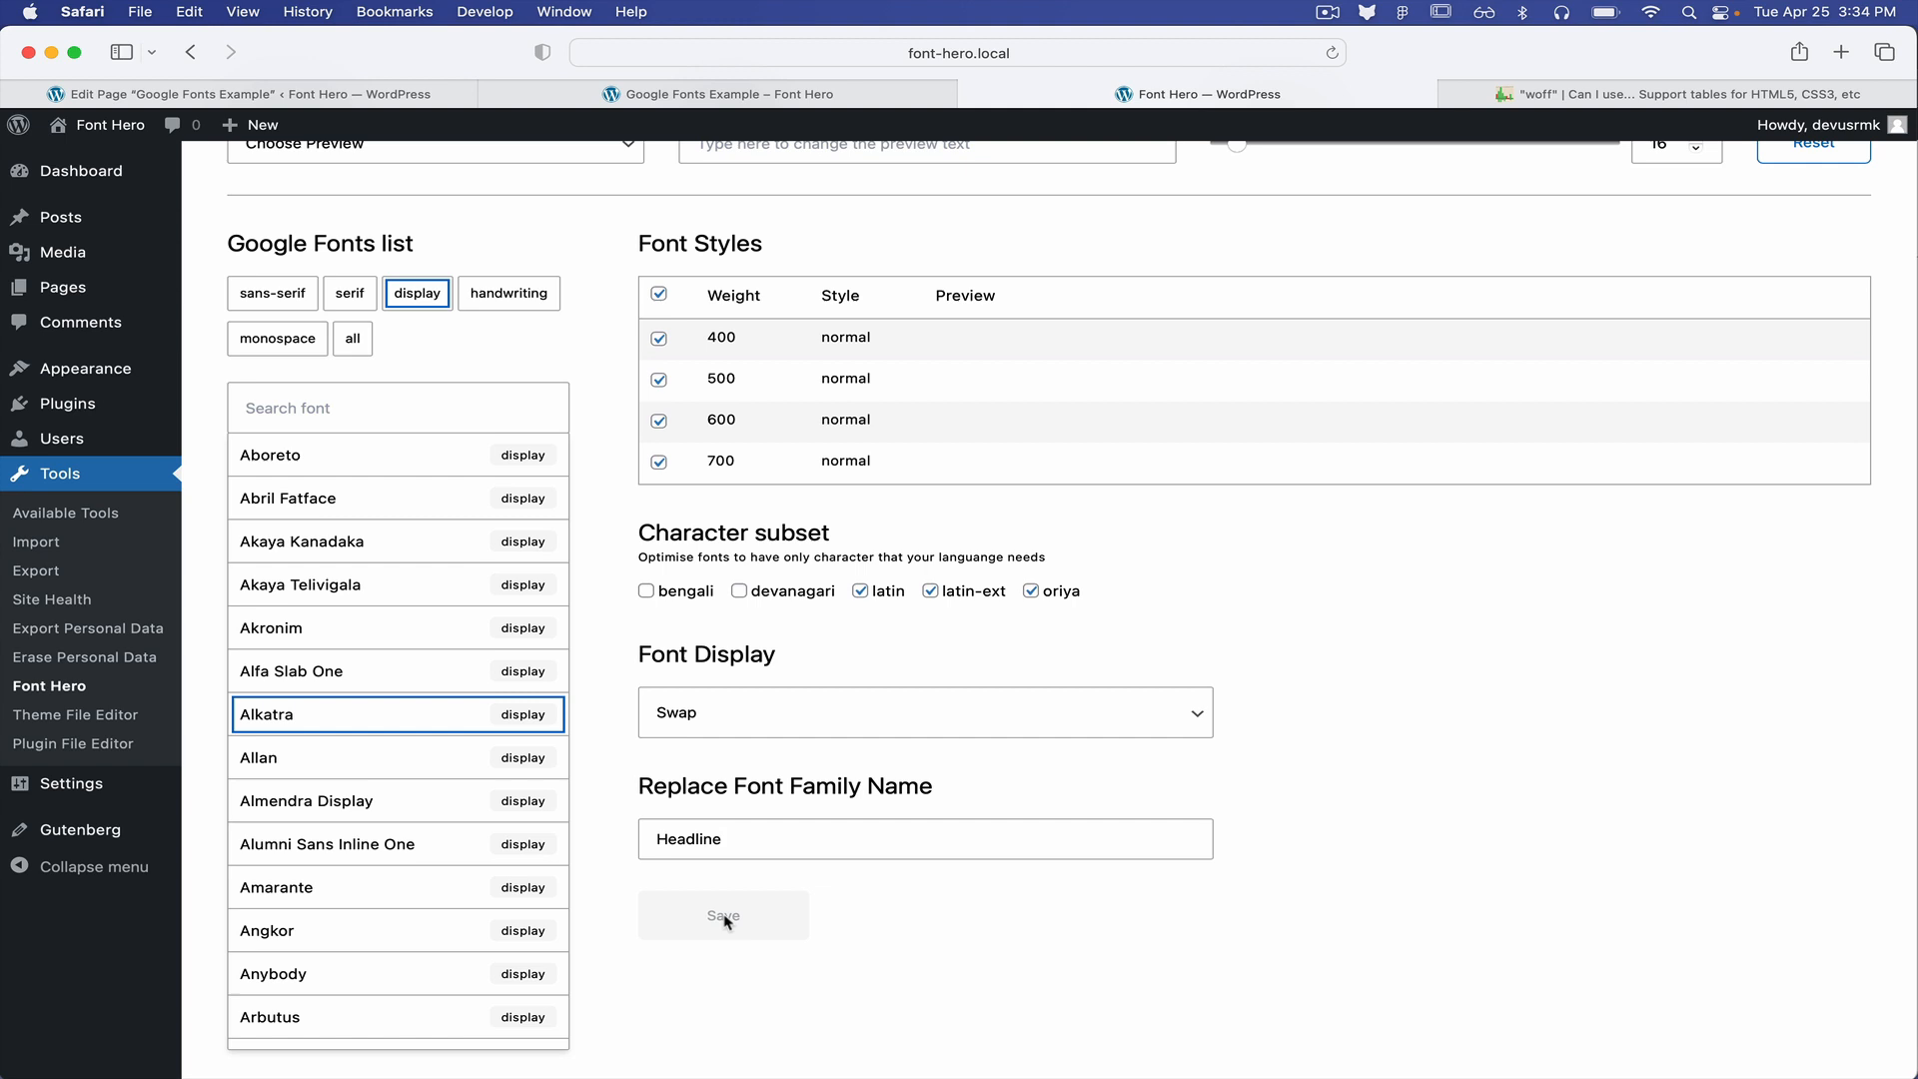
left_click(723, 916)
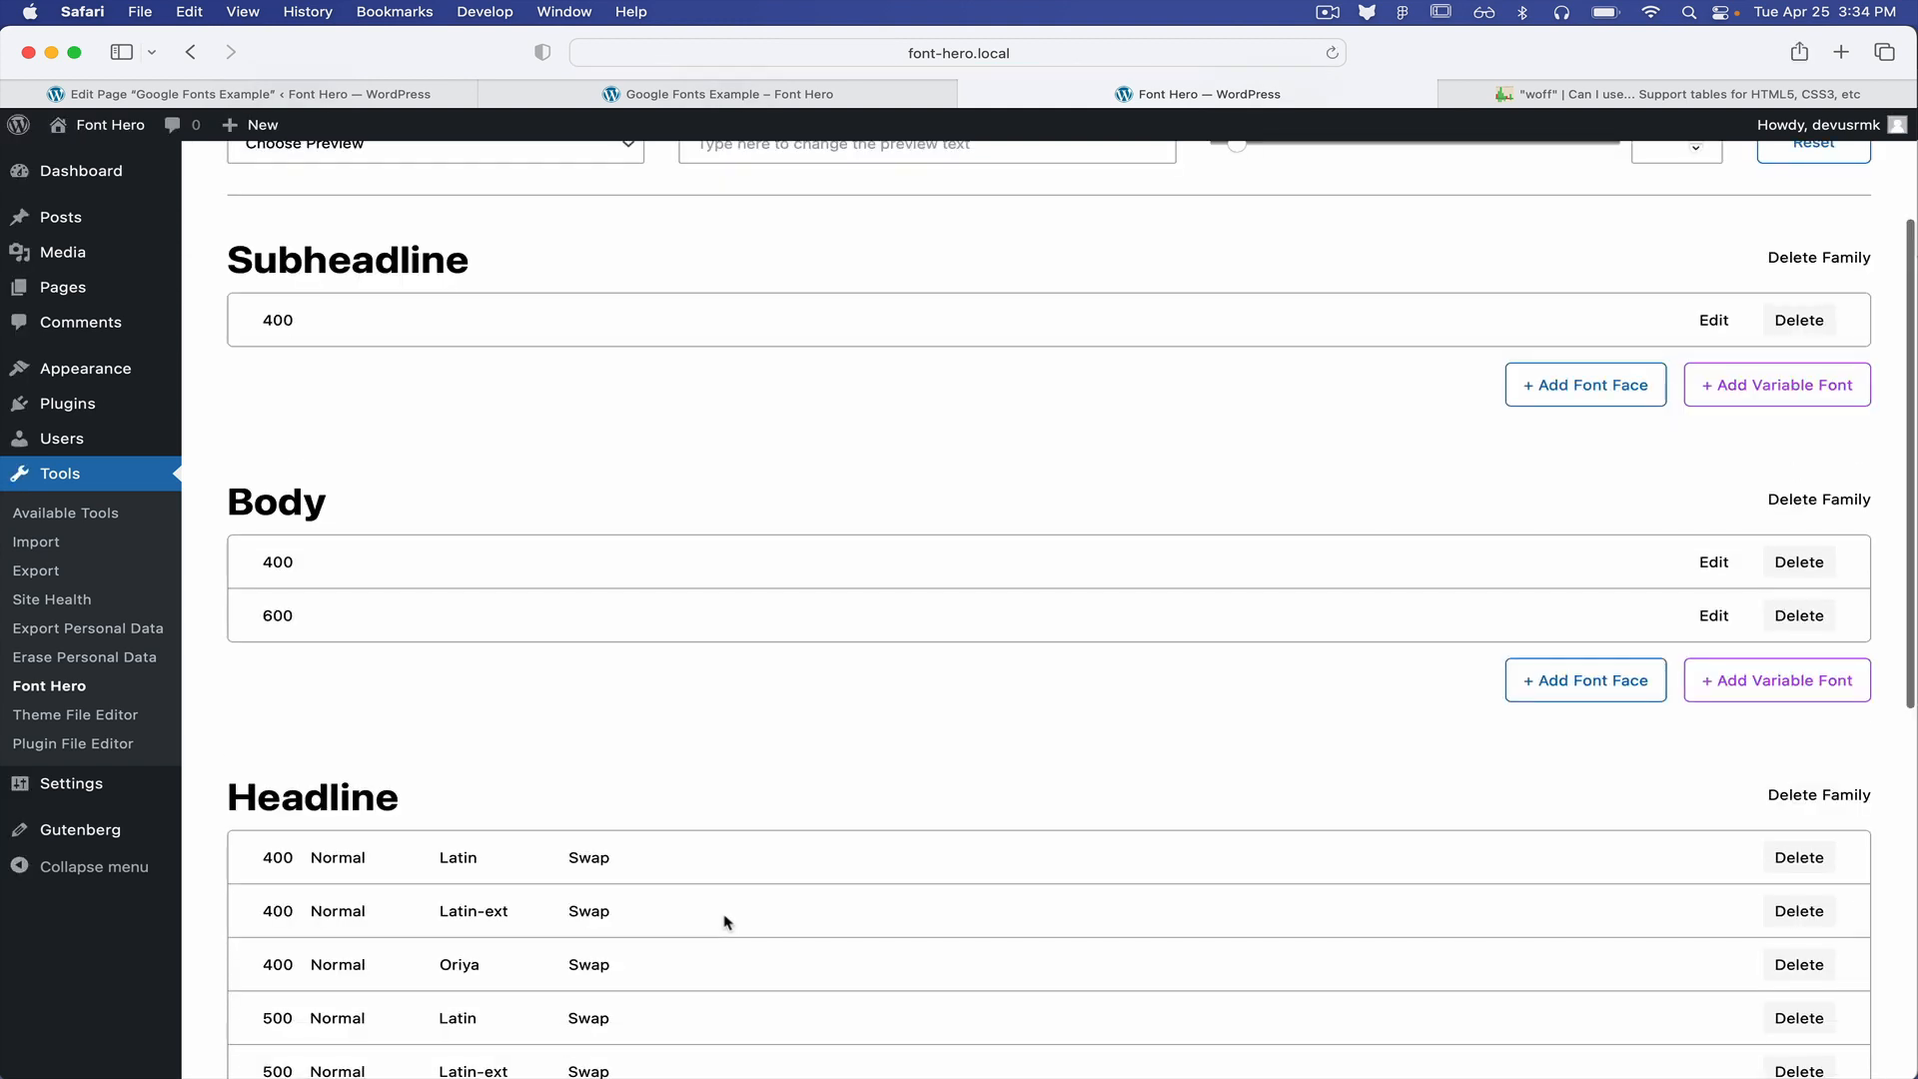
Delete Headline's Oriya faces at 400, 500 and 600, then open the Google Fonts Example page
scroll("down", 3)
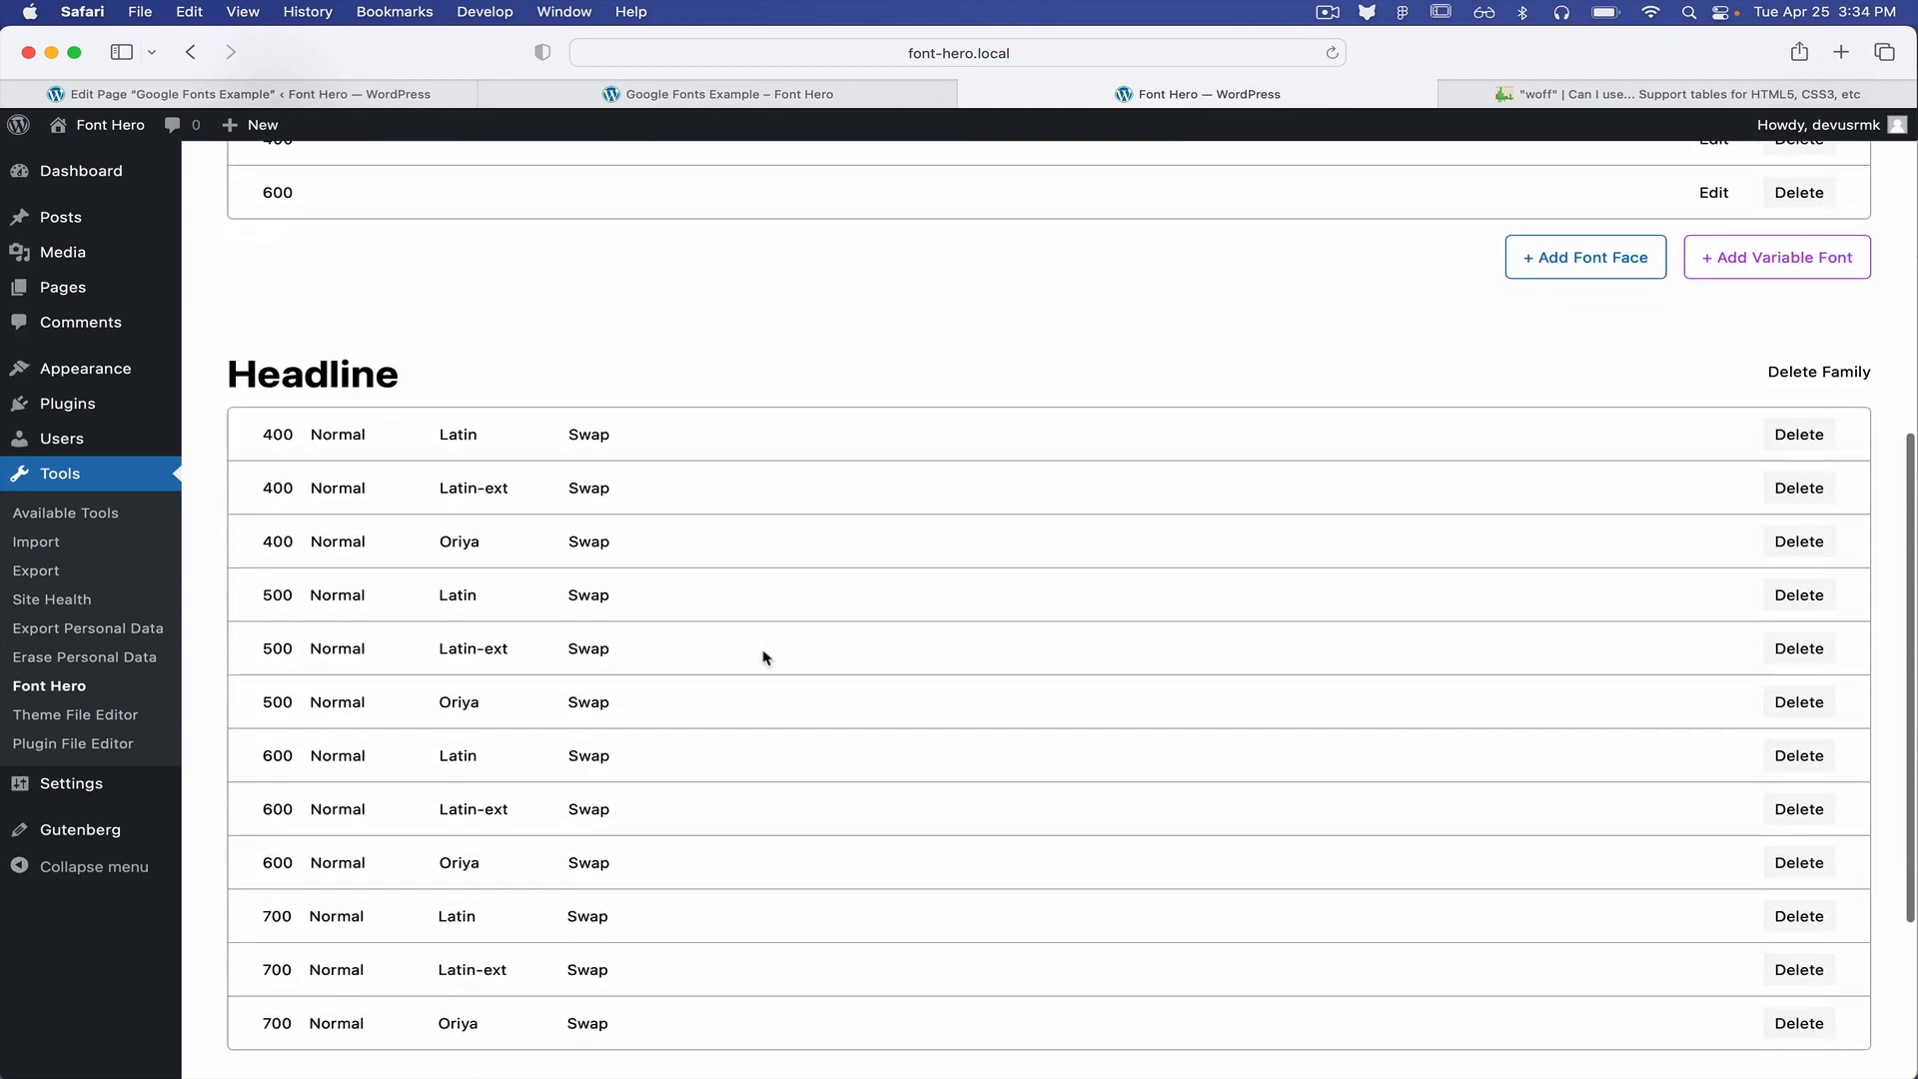
scroll("down", 3)
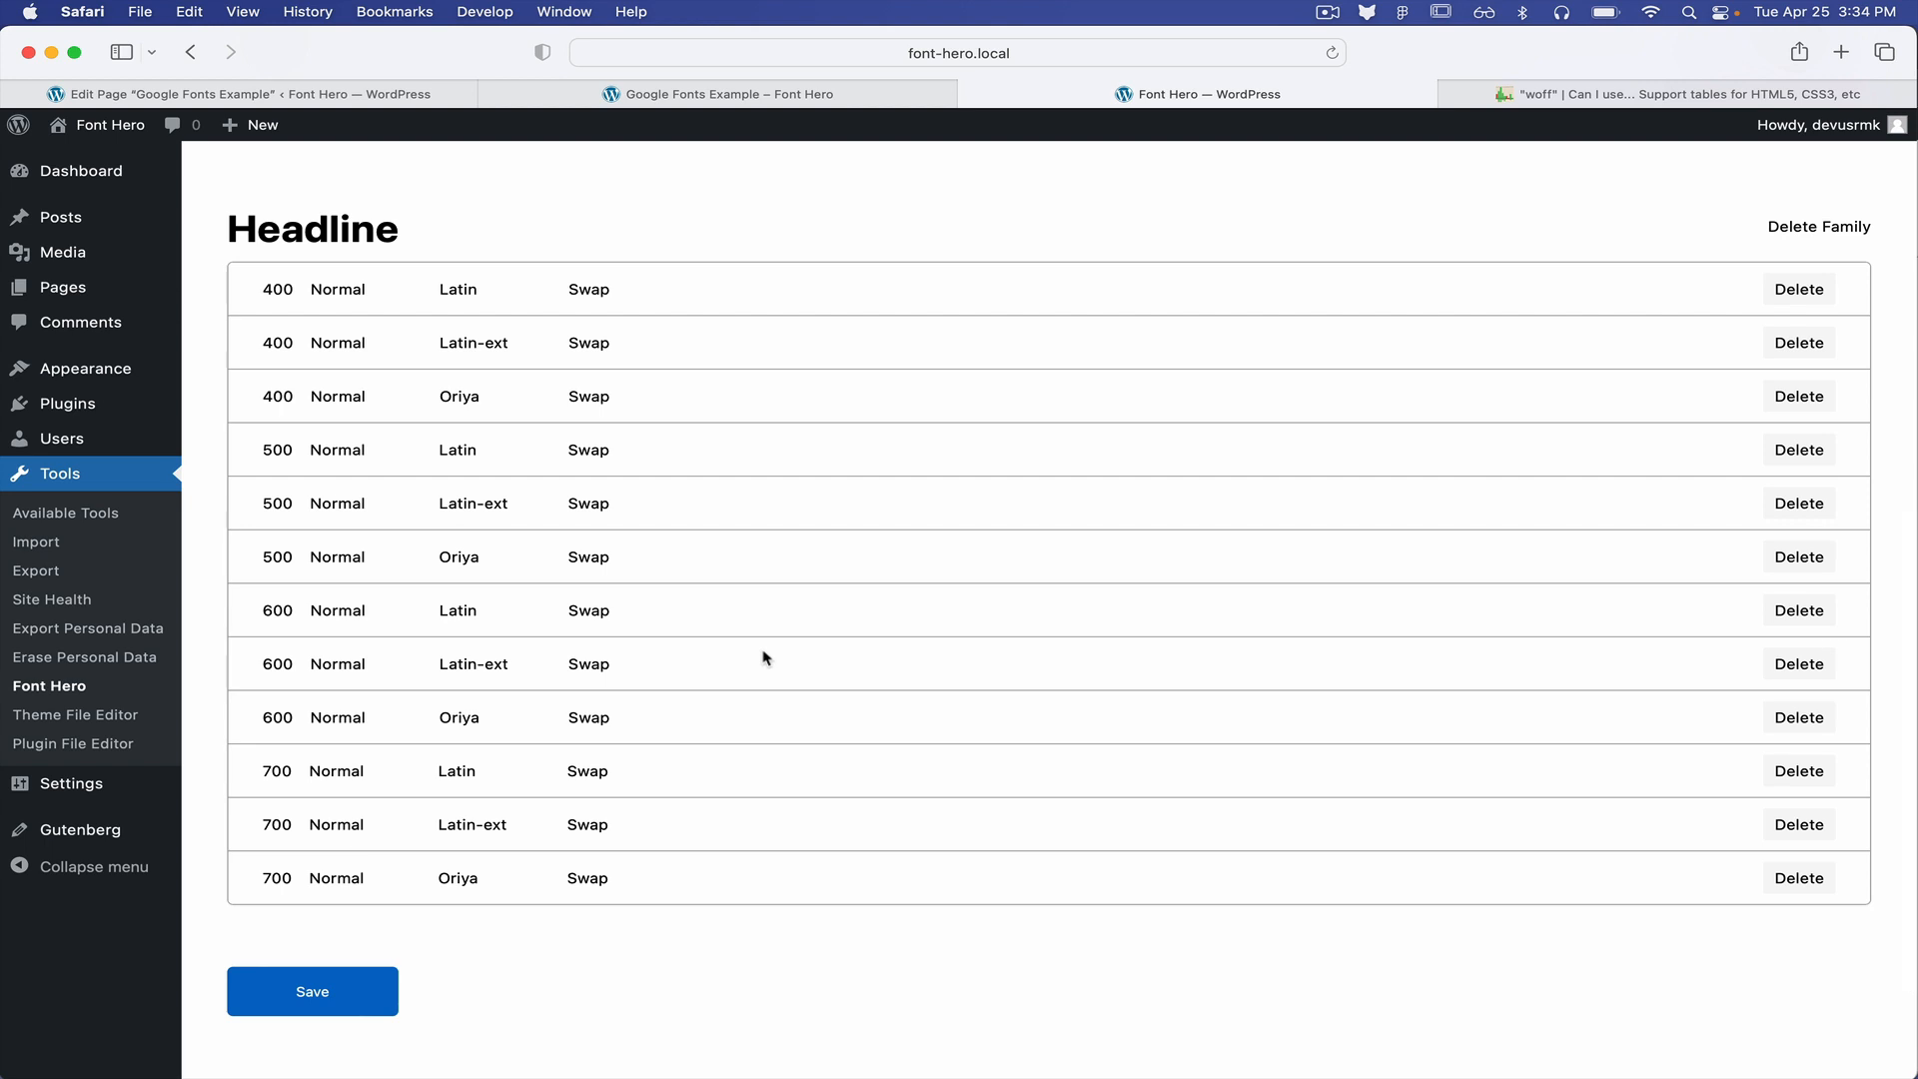
mouse_move(273, 282)
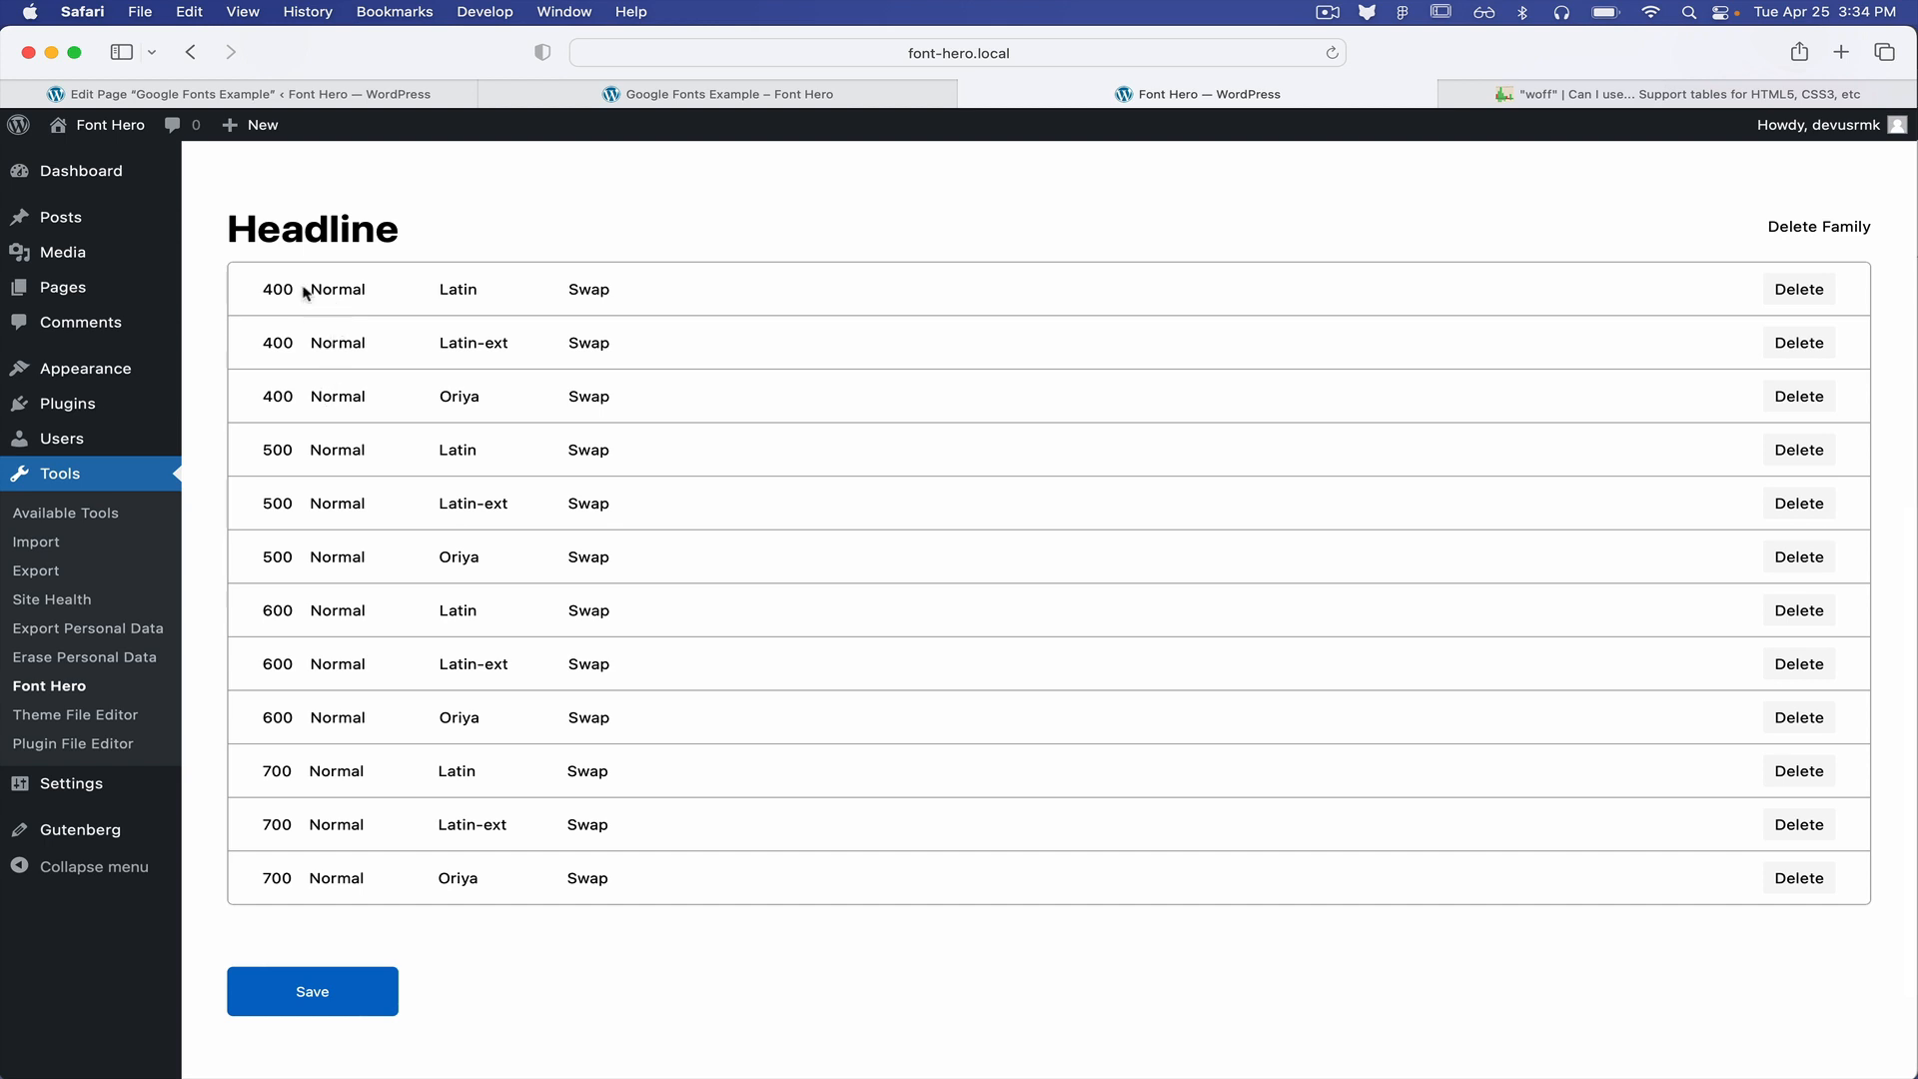
mouse_move(527, 358)
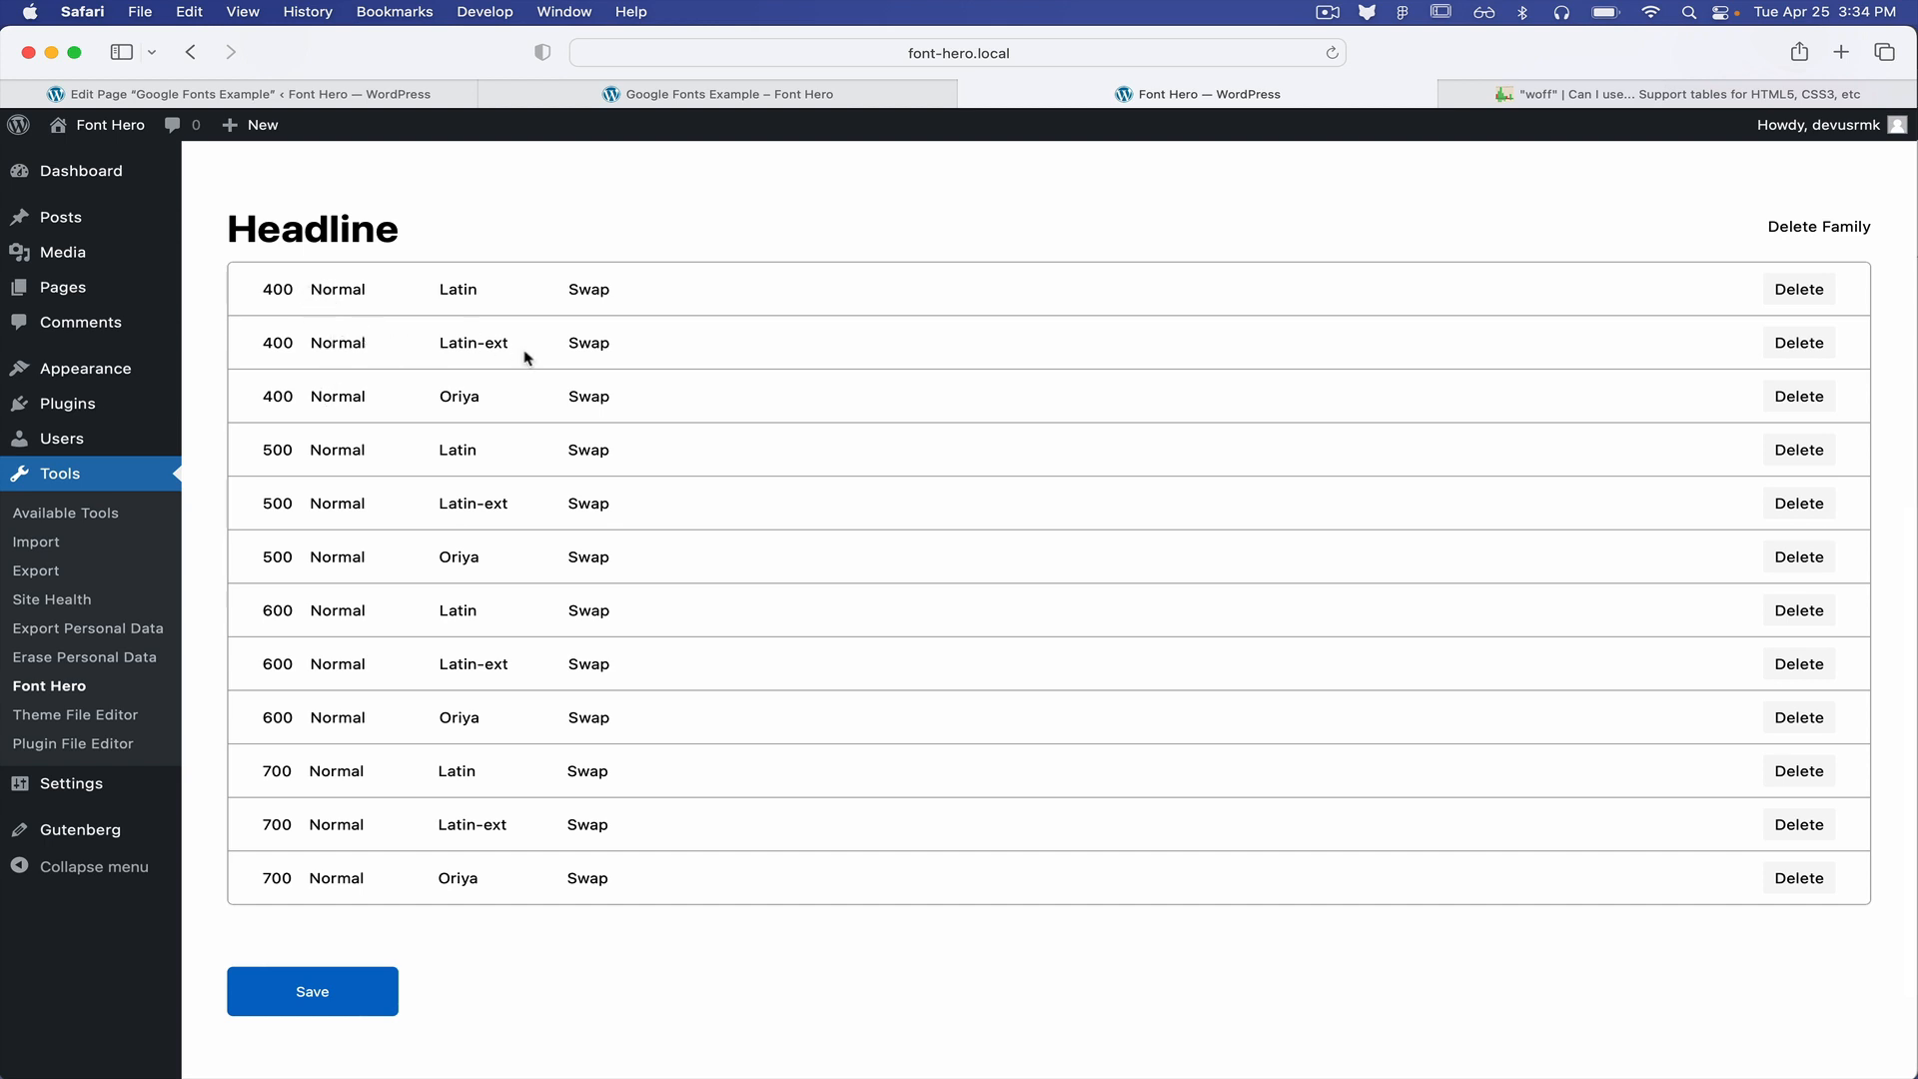
mouse_move(1799, 343)
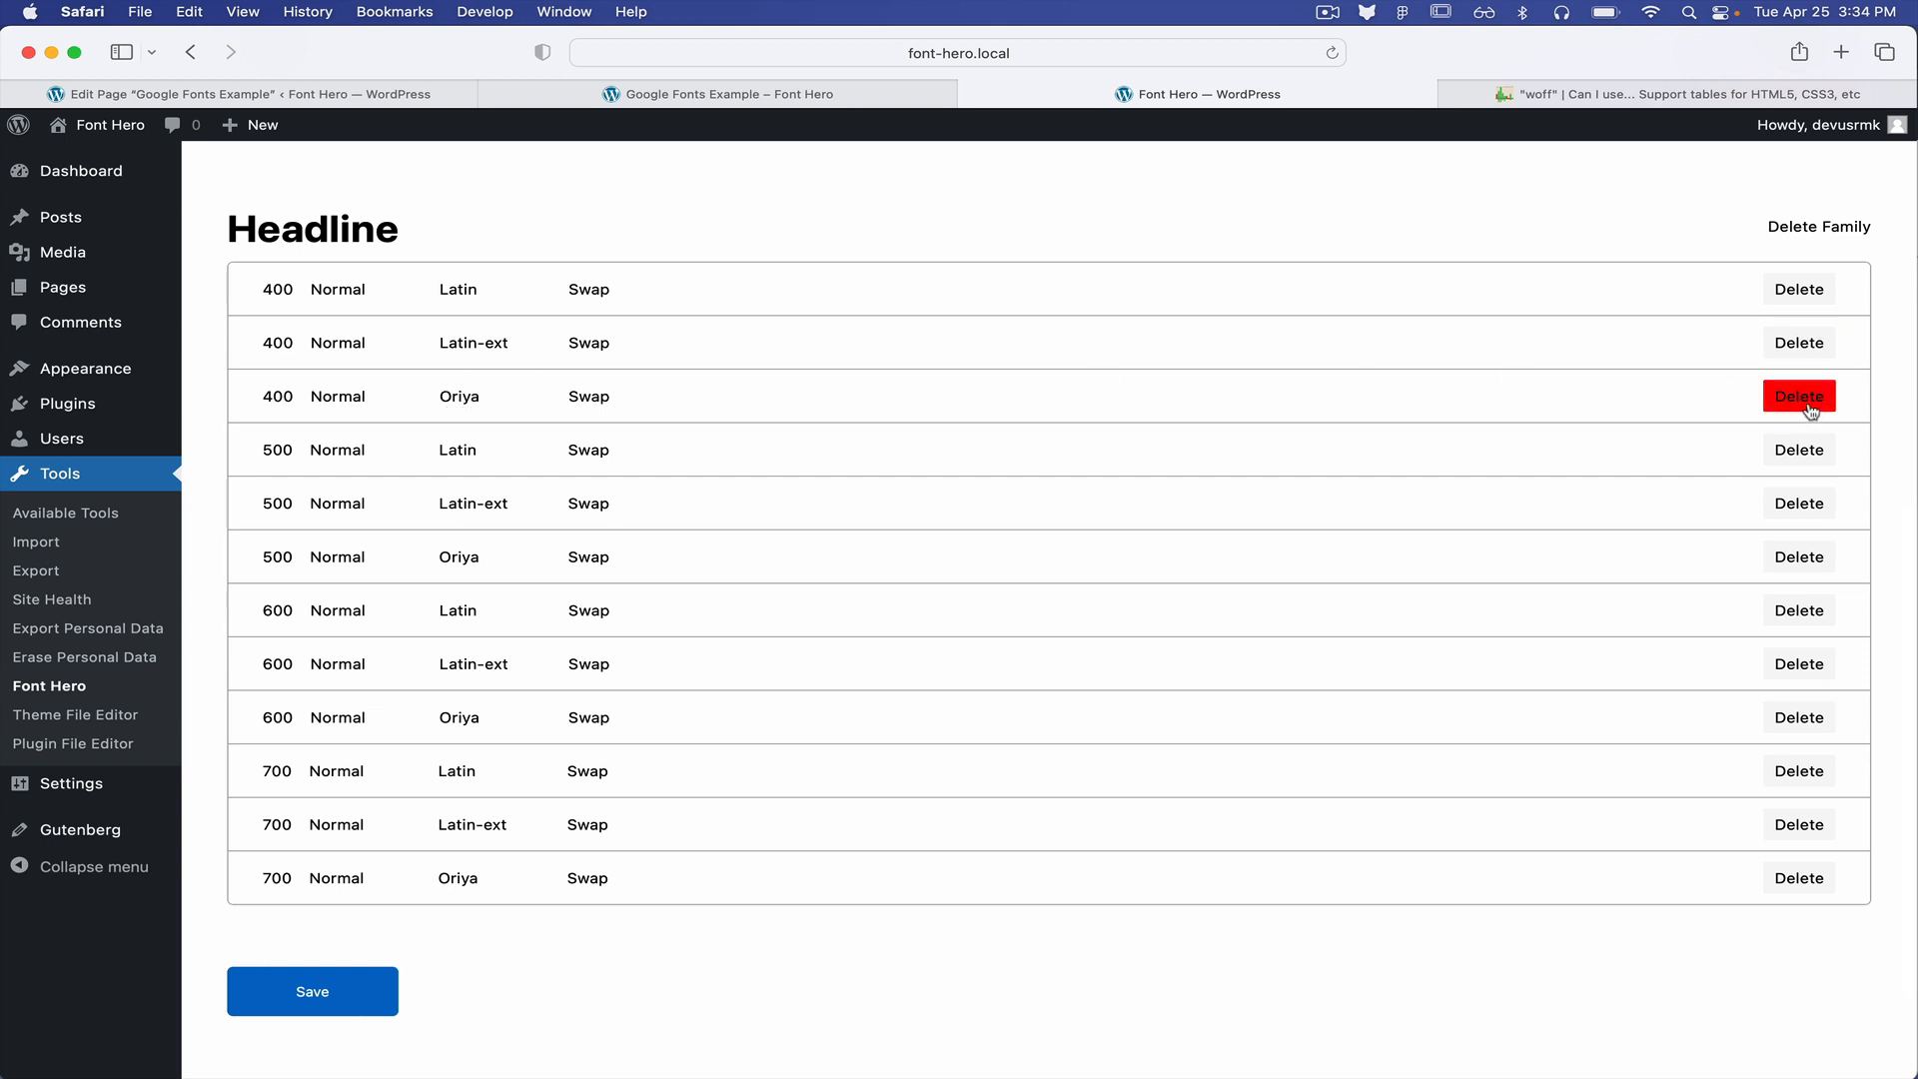
left_click(1799, 395)
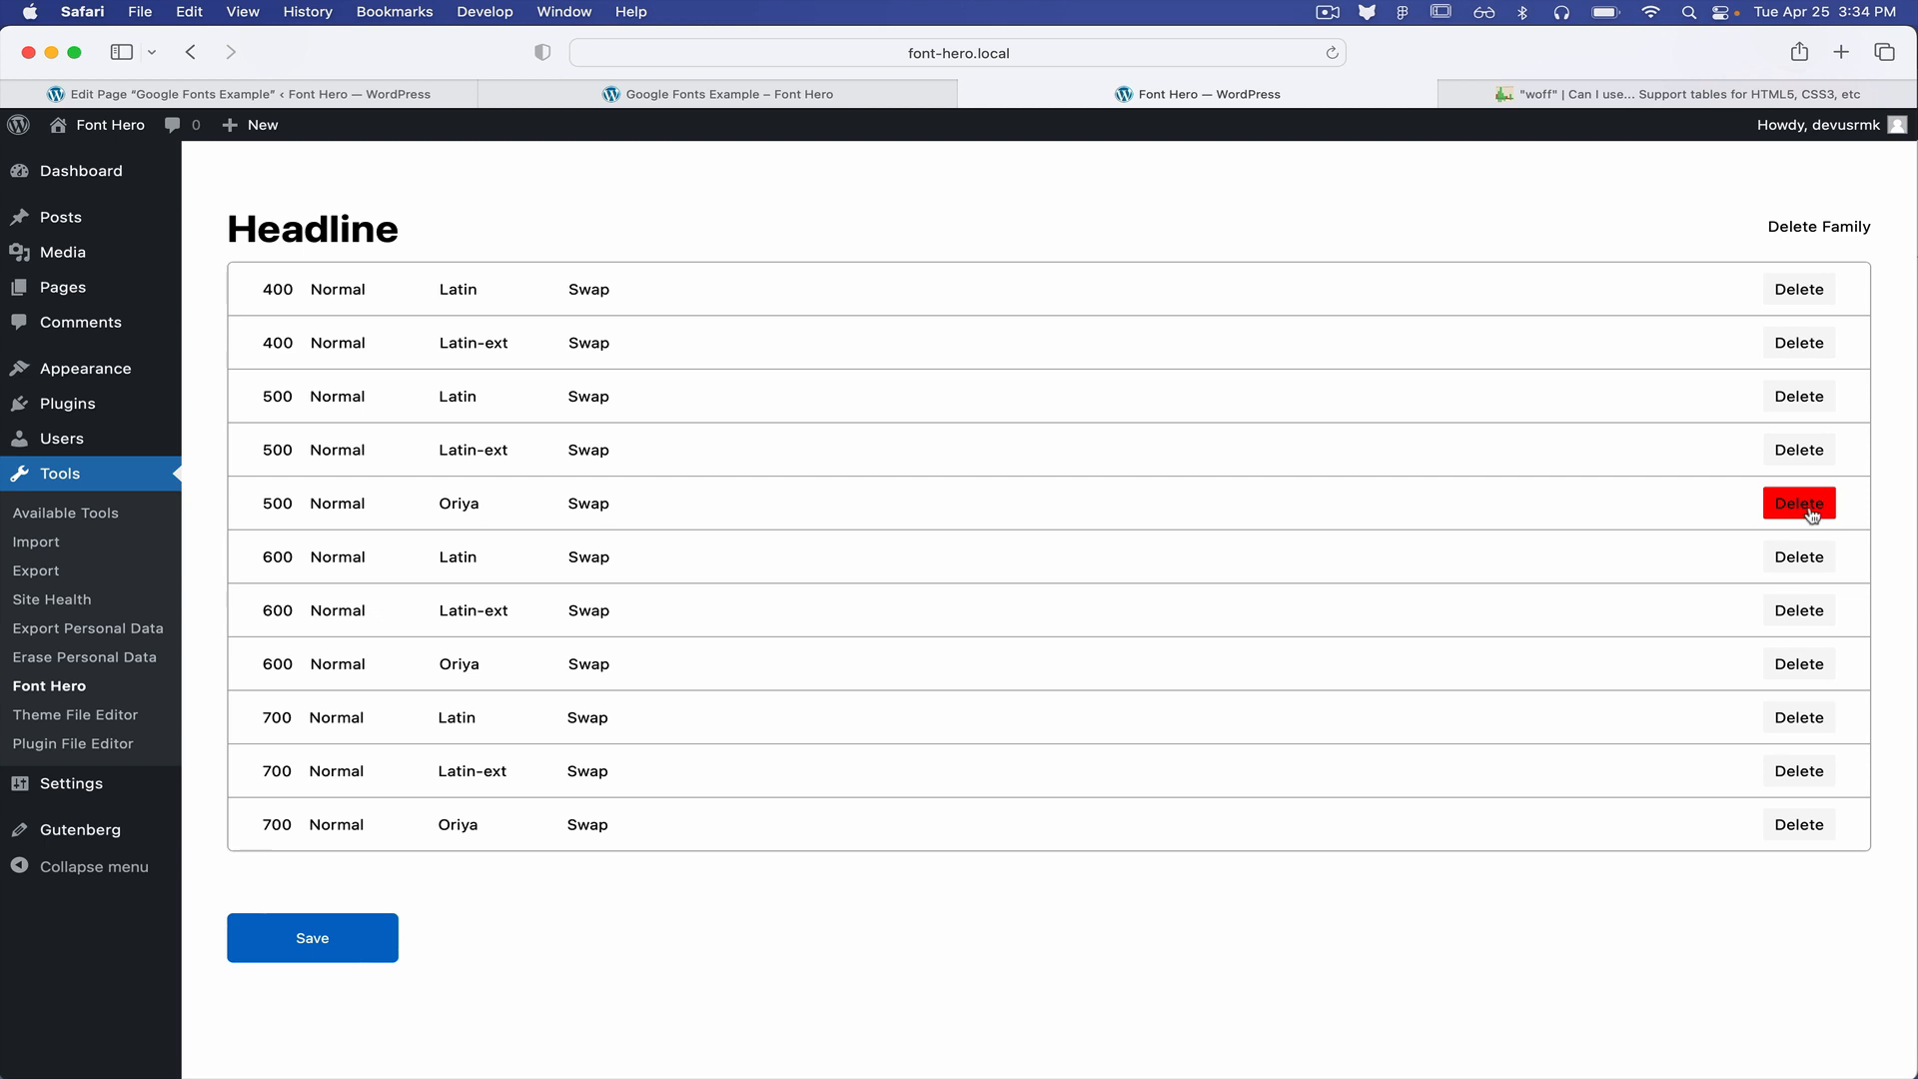
left_click(1798, 502)
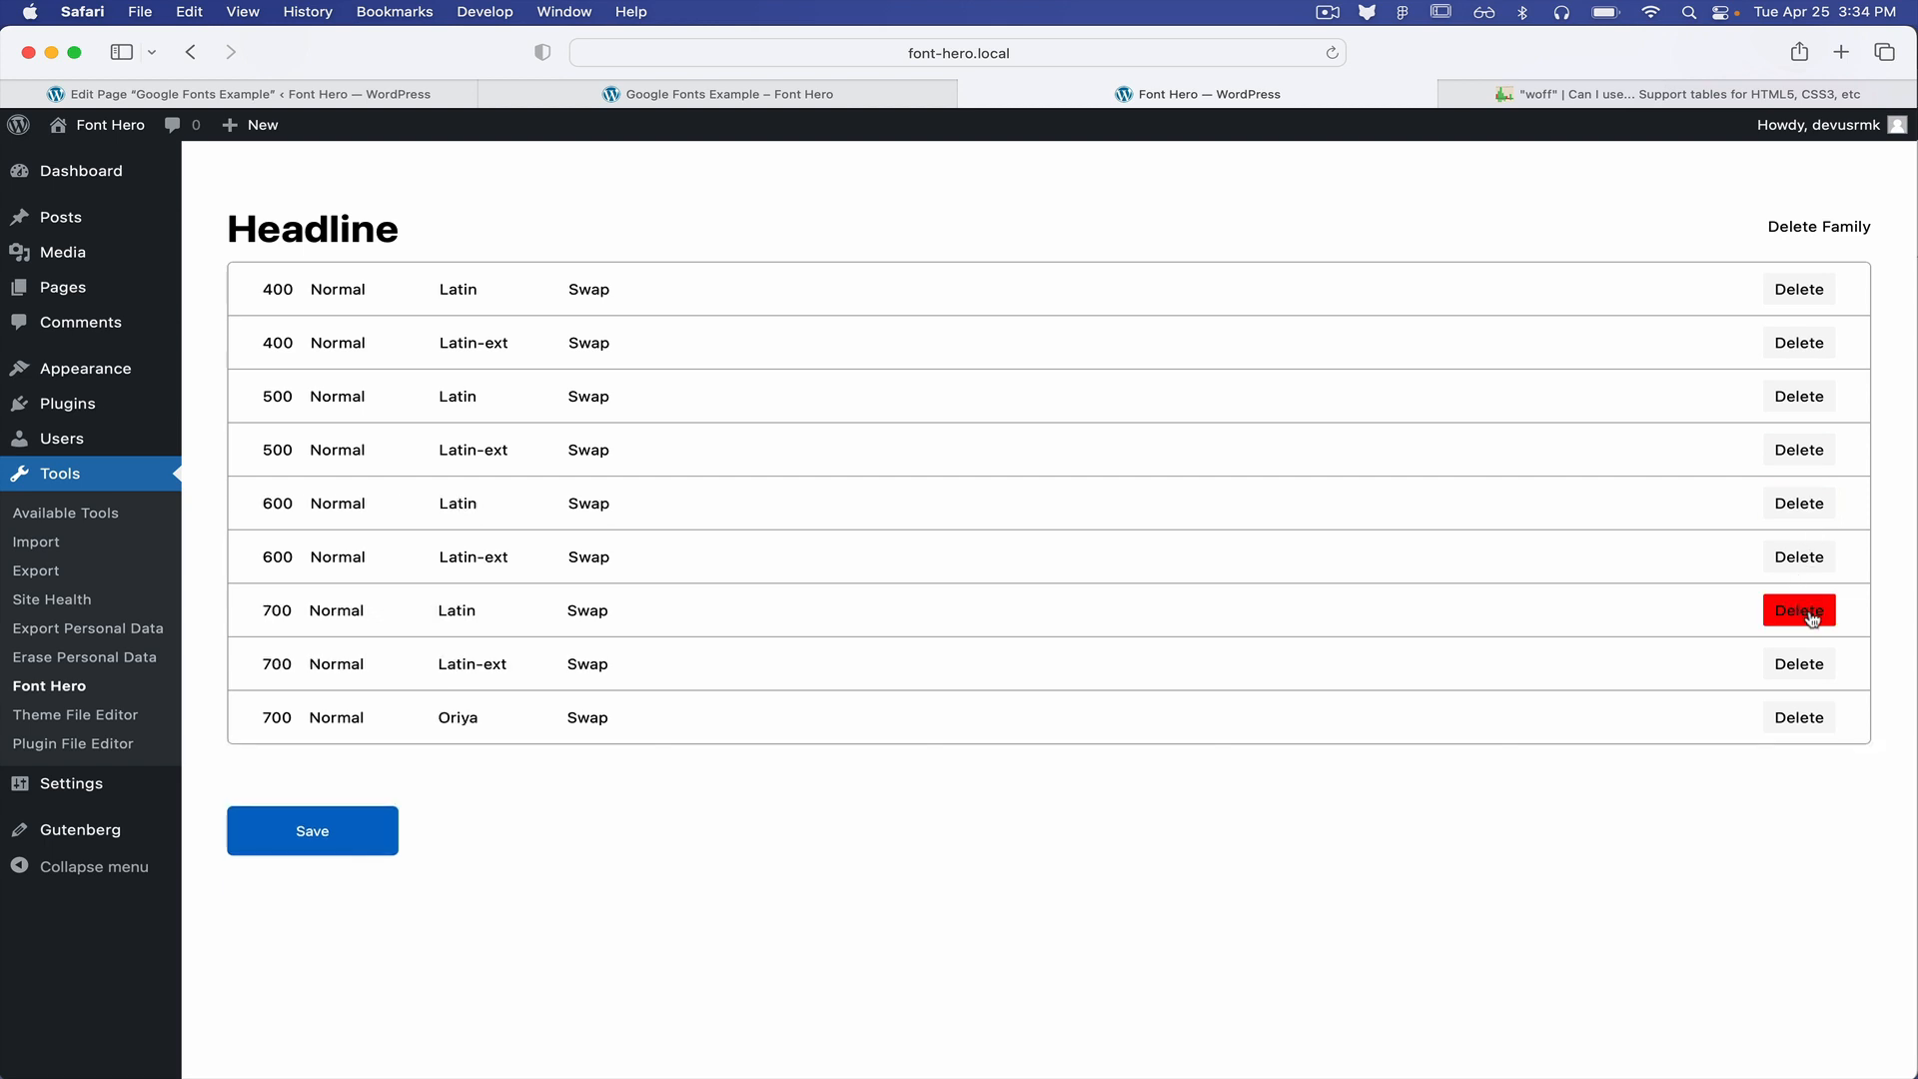
left_click(1798, 611)
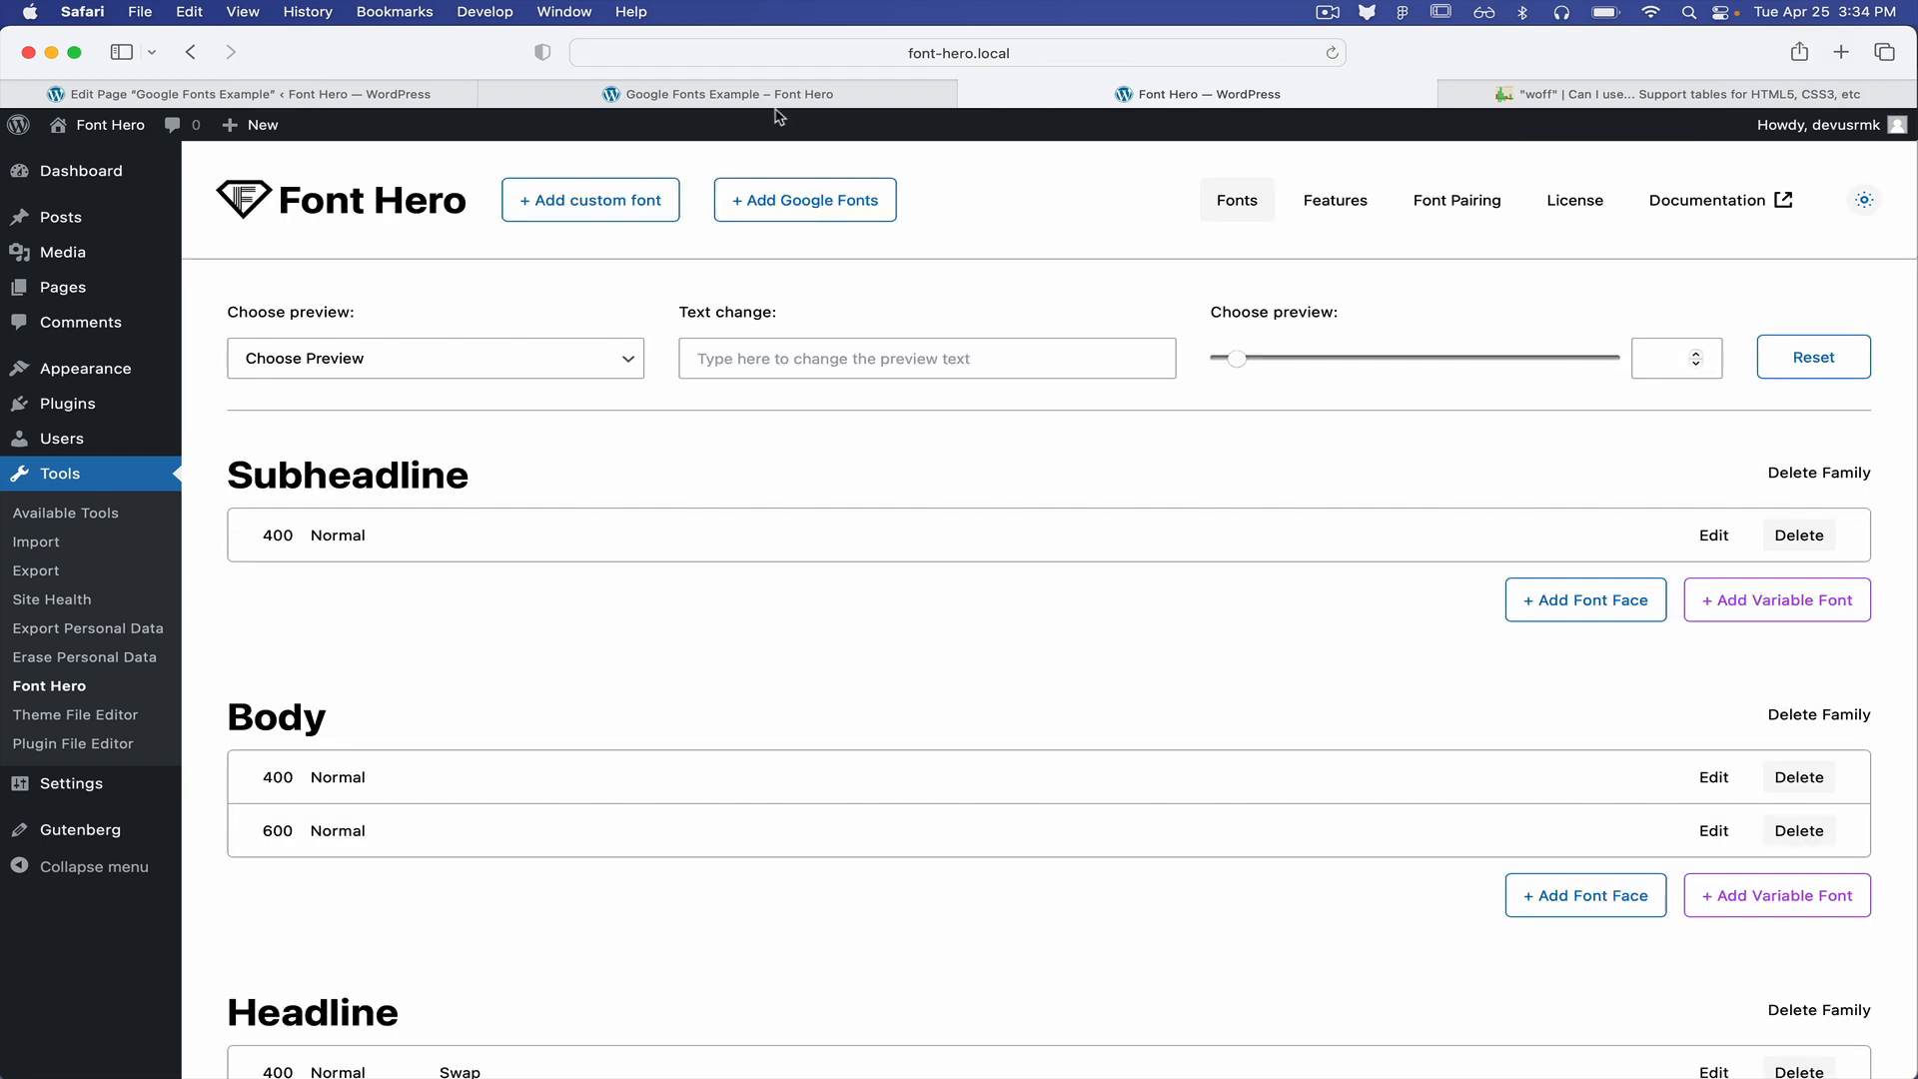
left_click(728, 94)
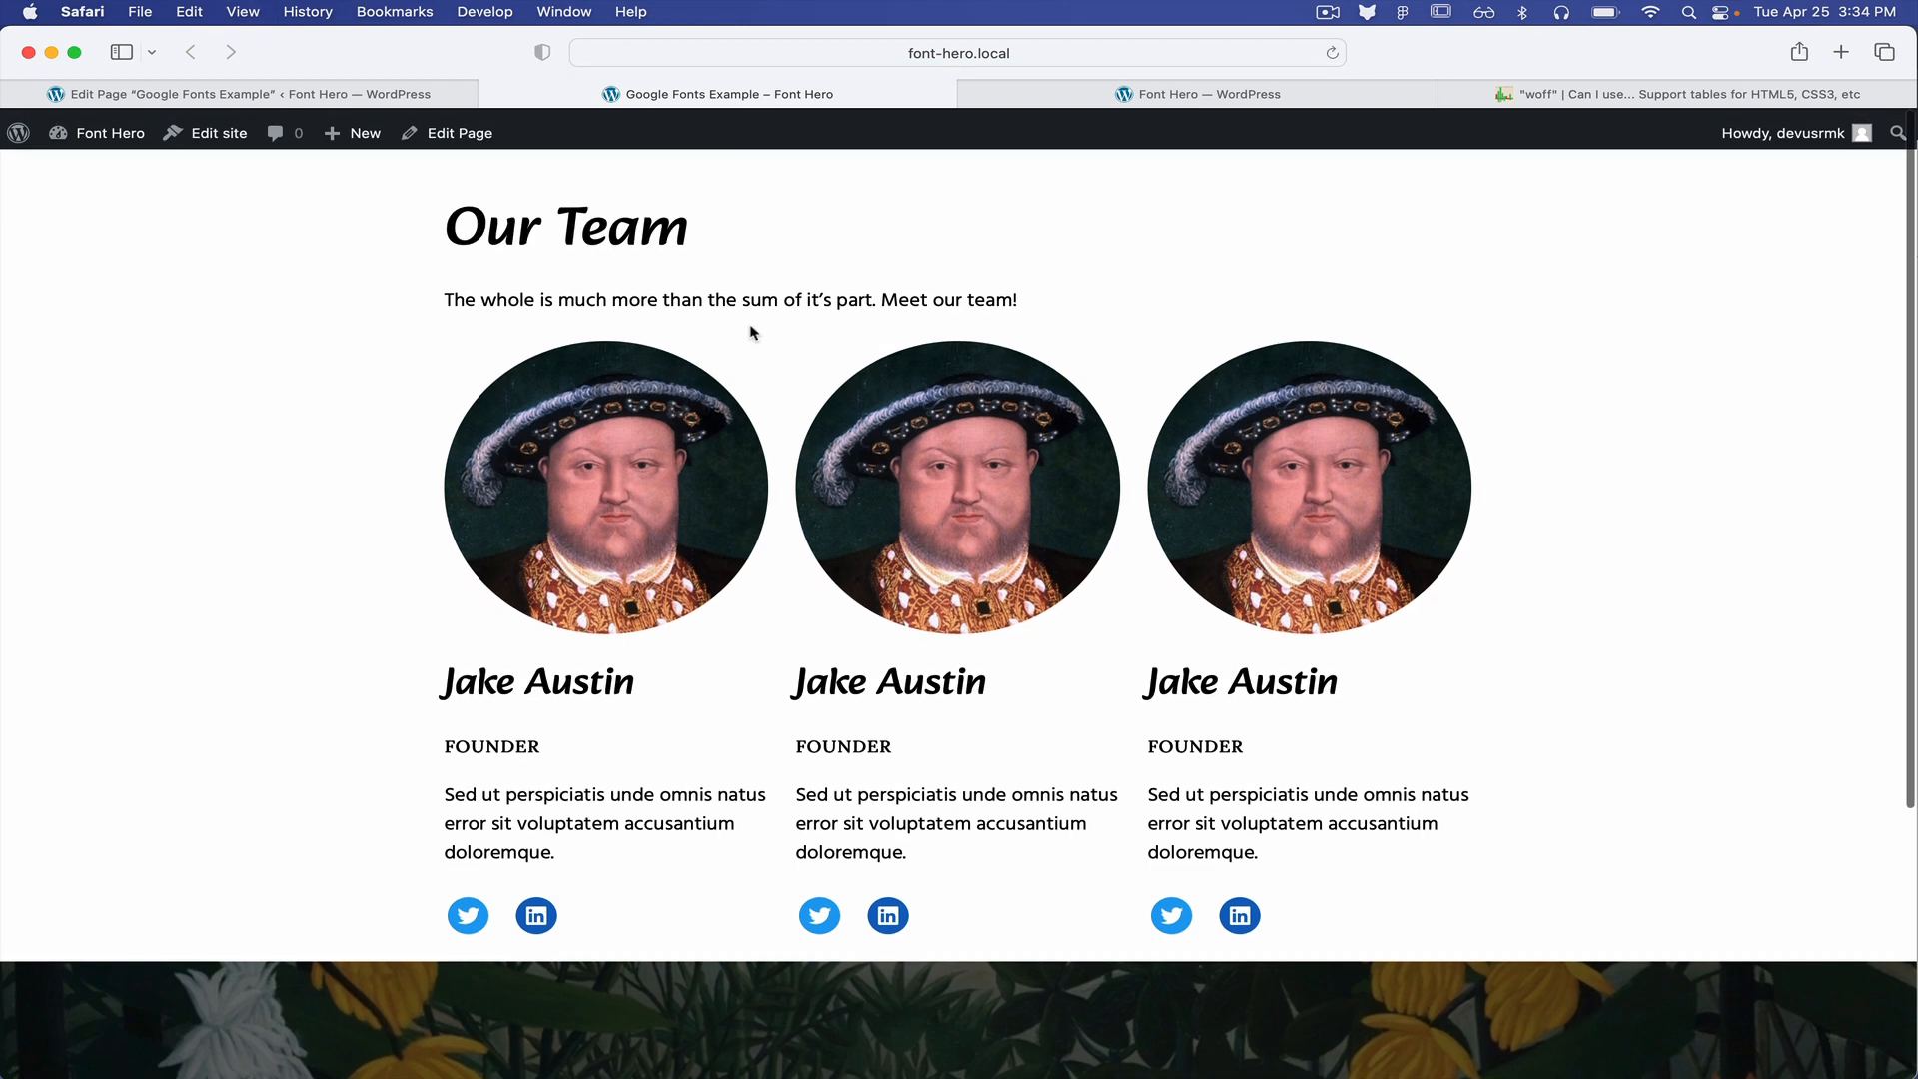
Scroll the Our Team page, check Font Hero, then view caniuse WOFF support (98.06%)
scroll("down", 3)
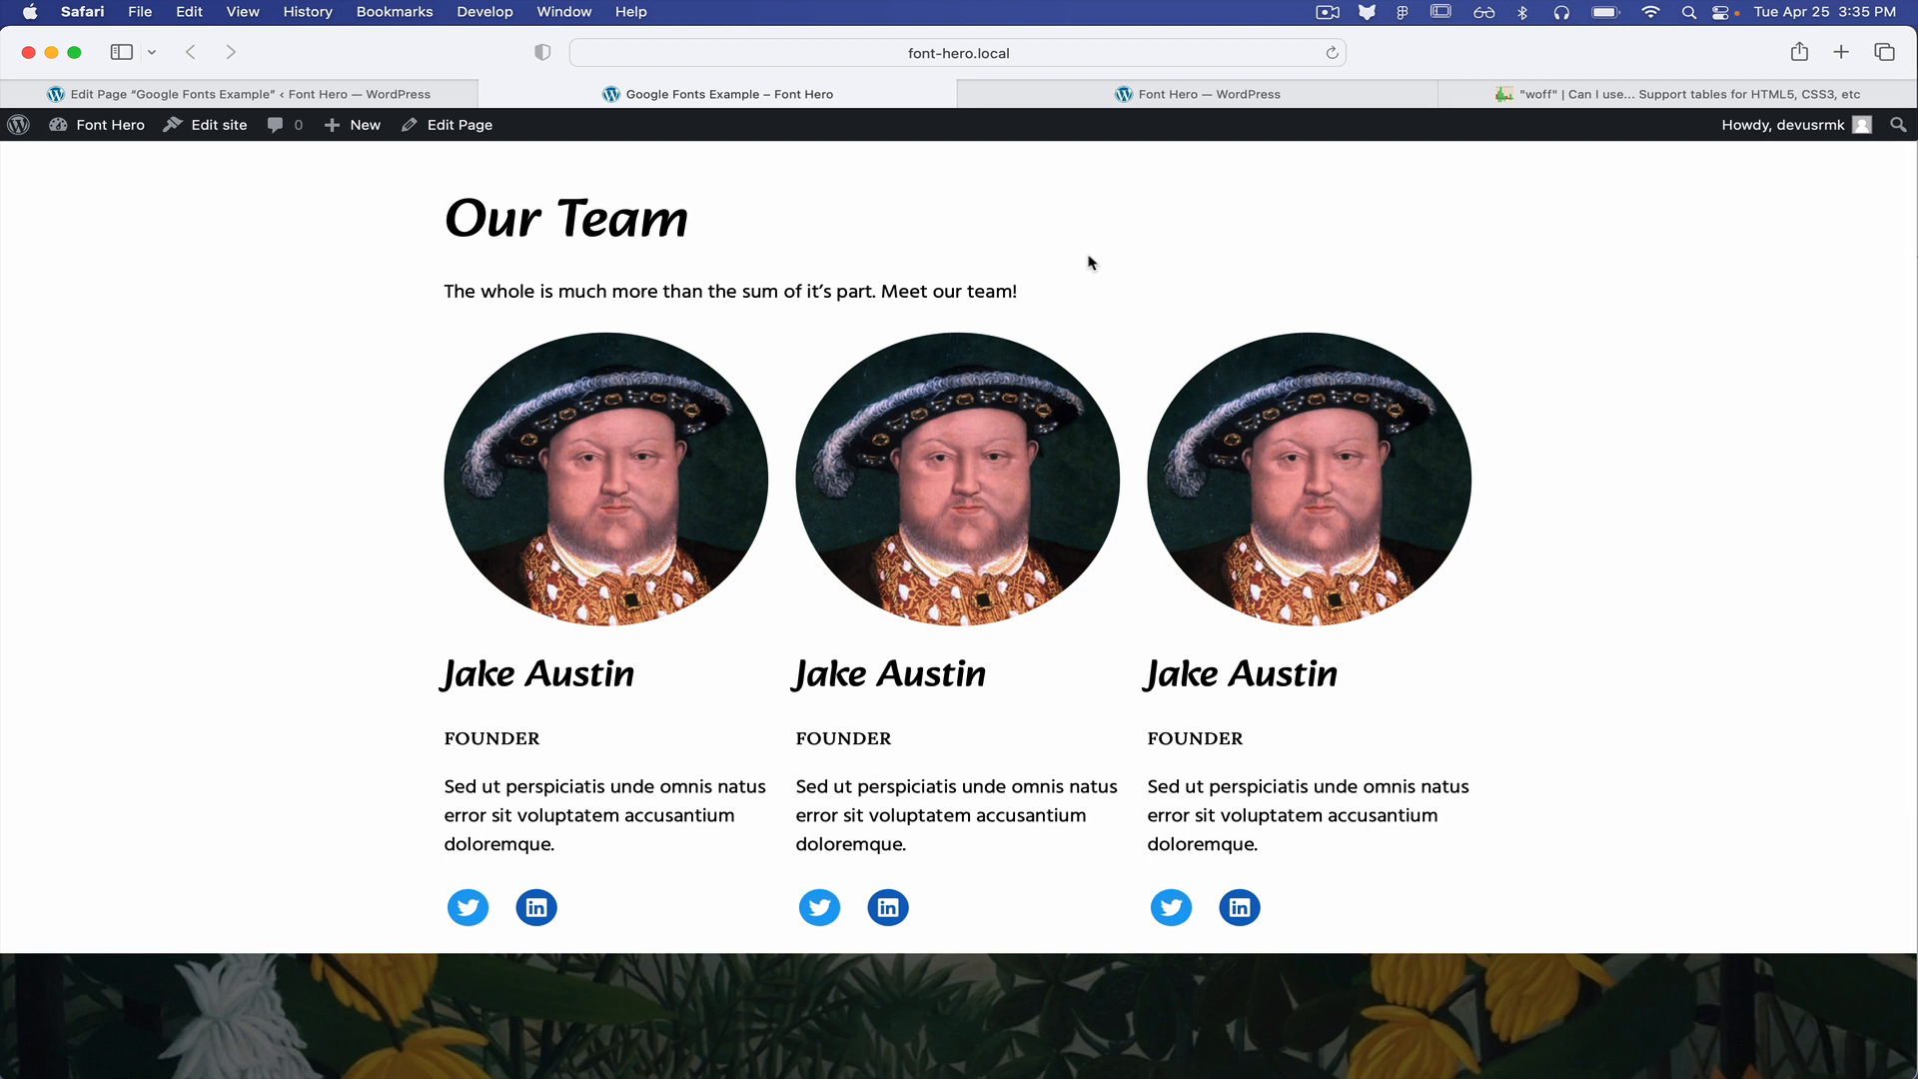
mouse_move(977, 151)
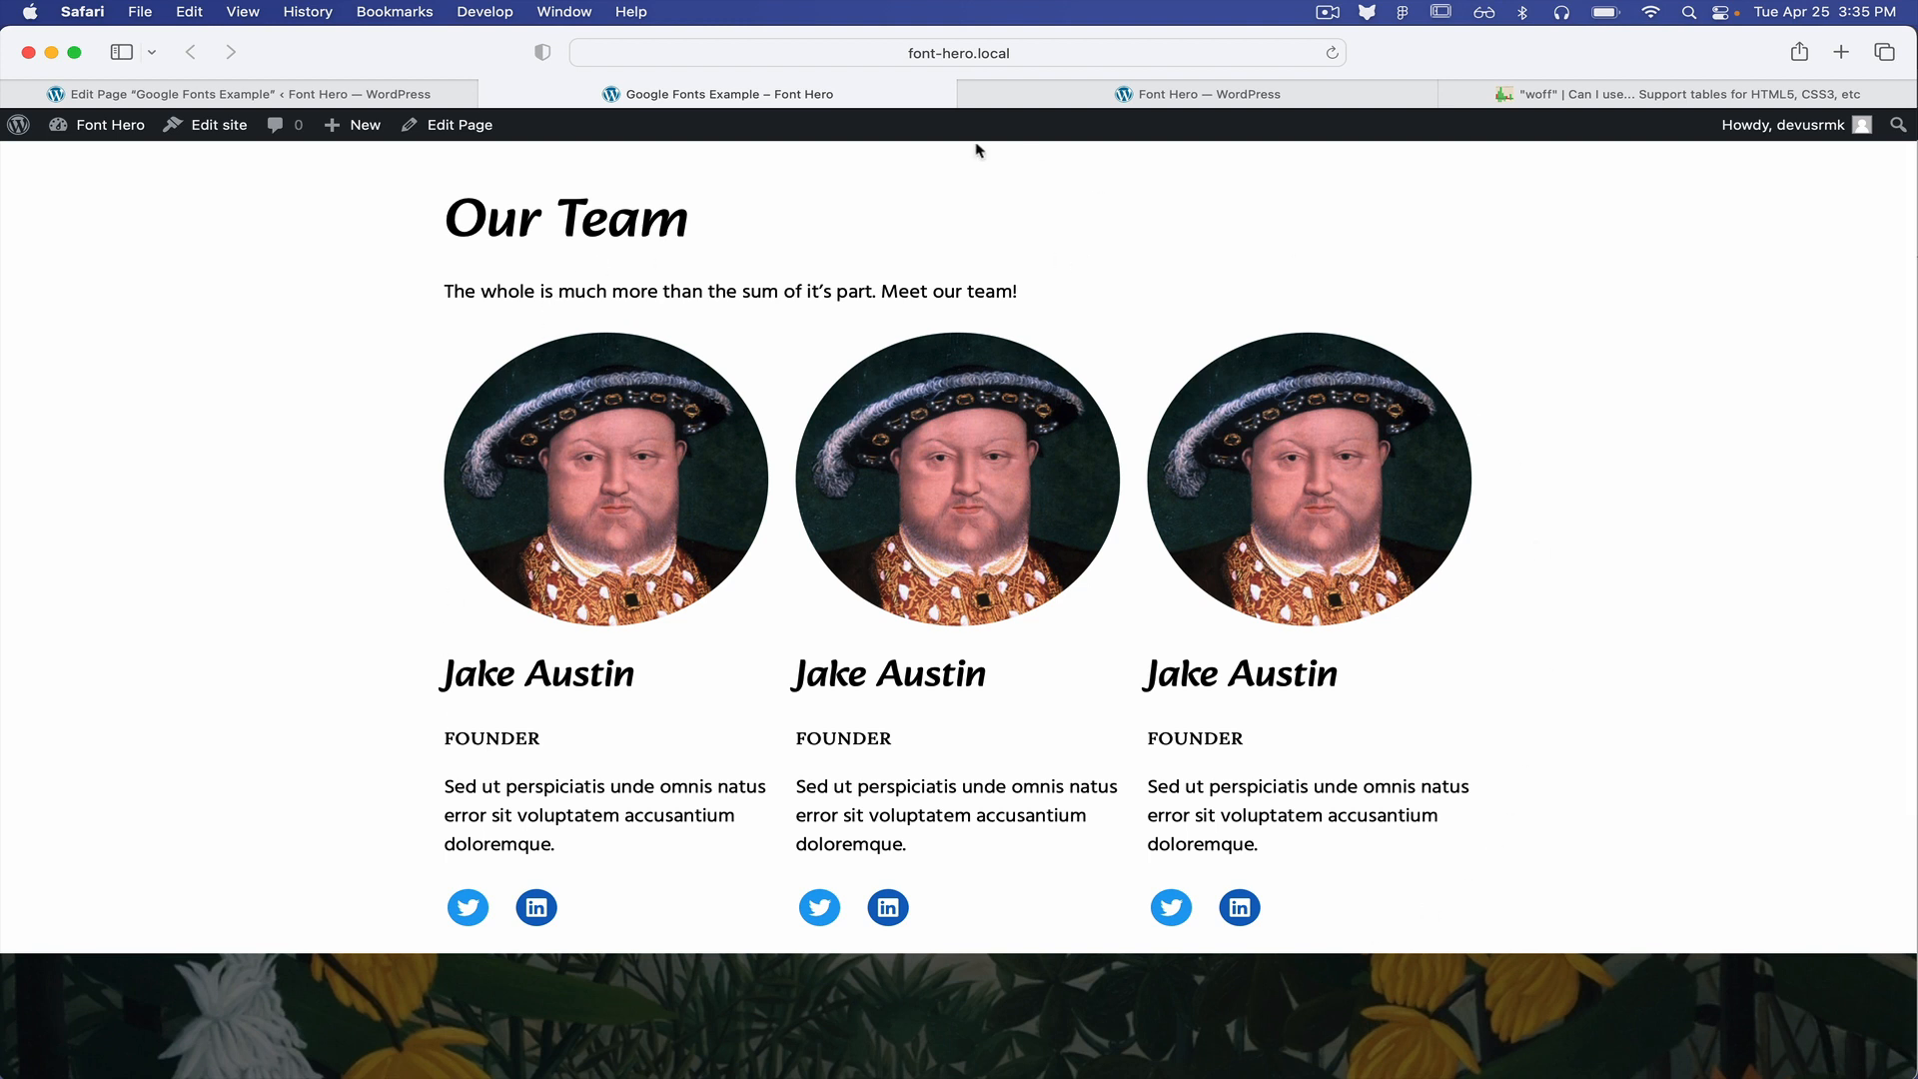
mouse_move(443, 635)
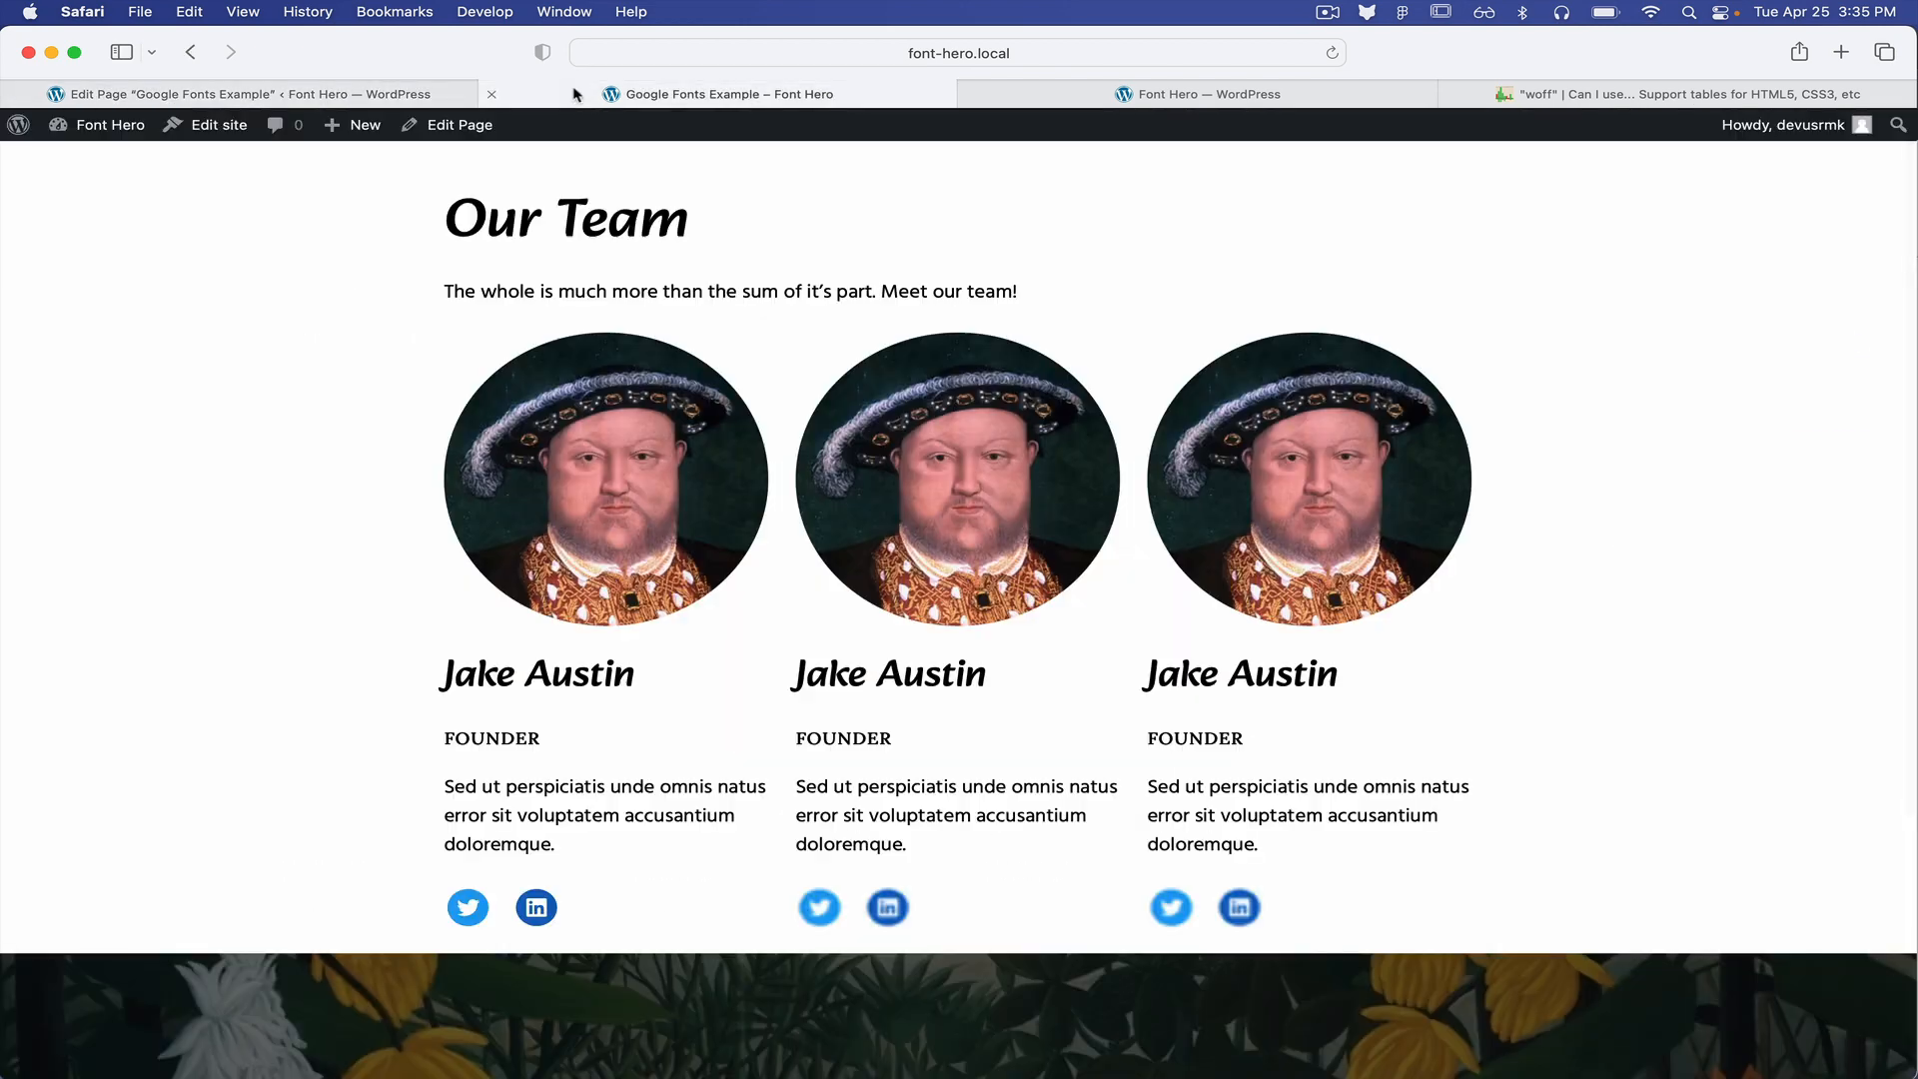
scroll("down", 3)
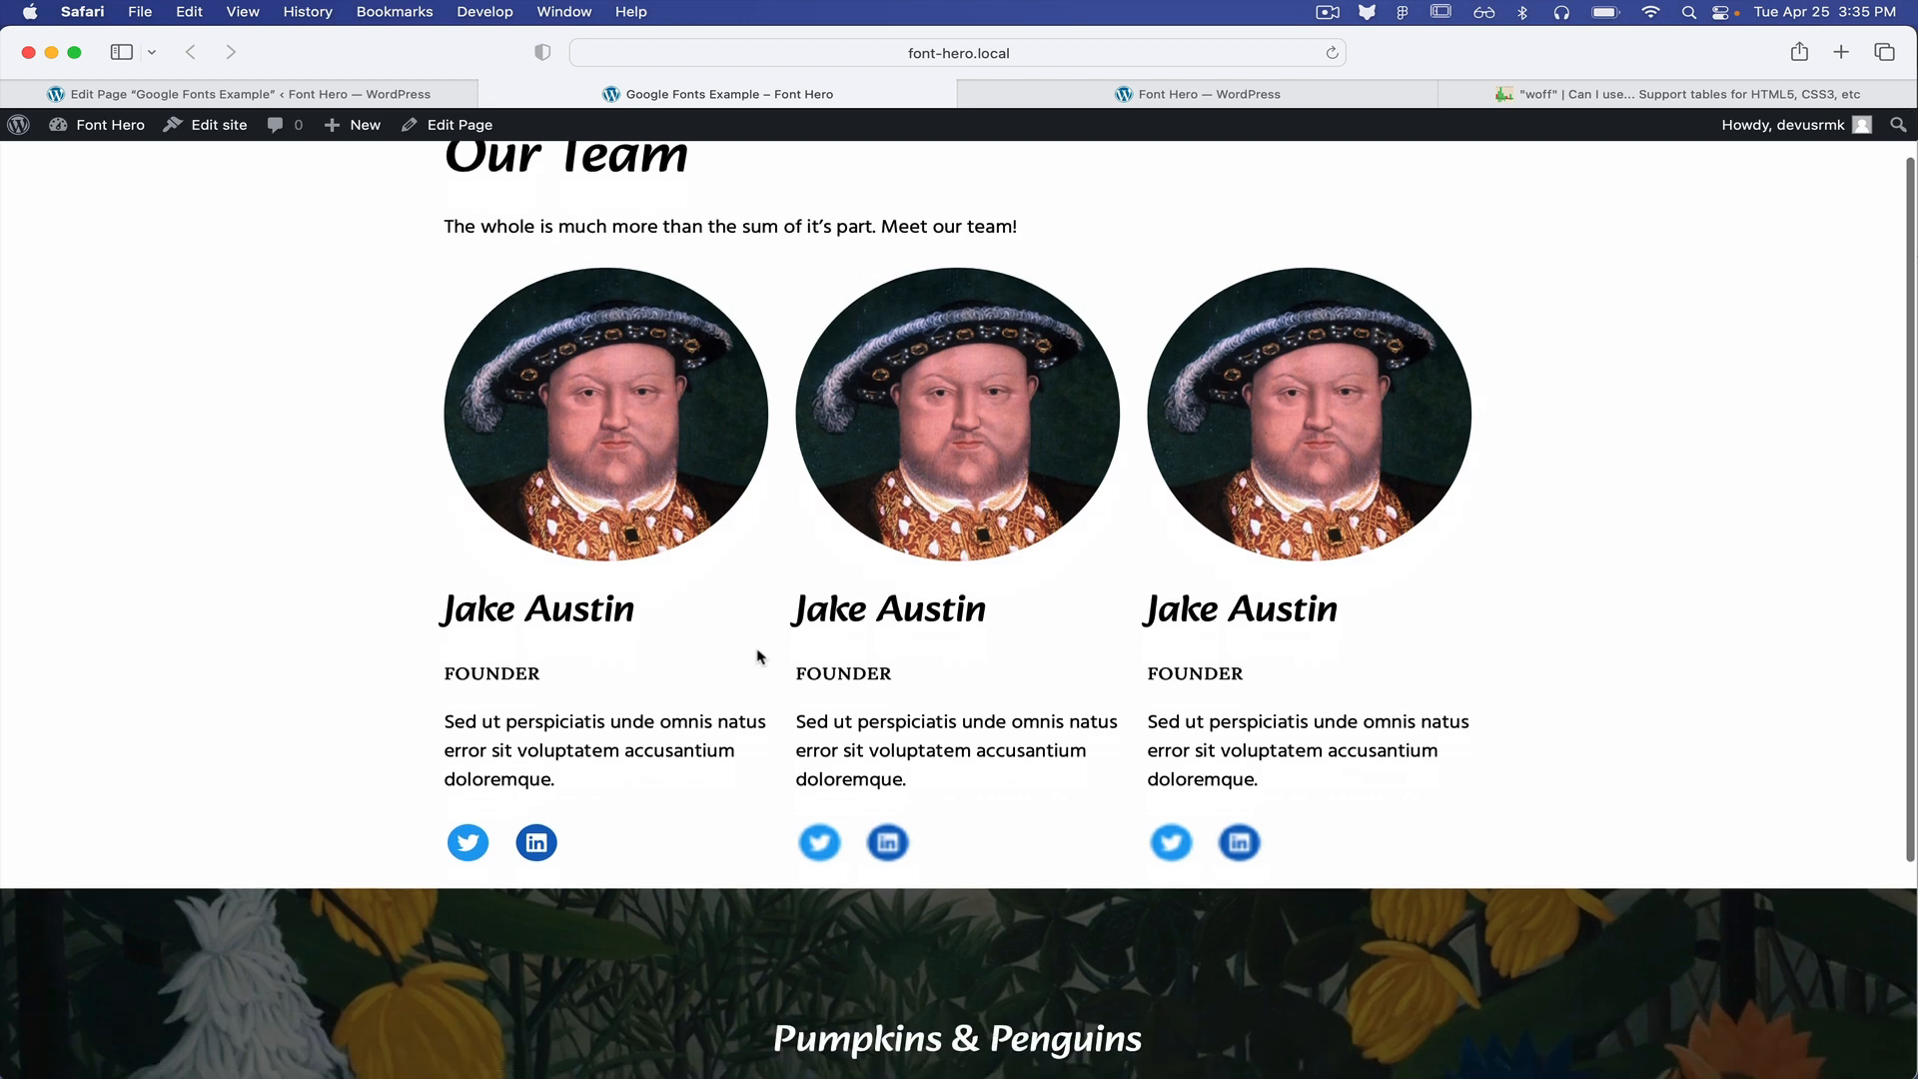
scroll("down", 3)
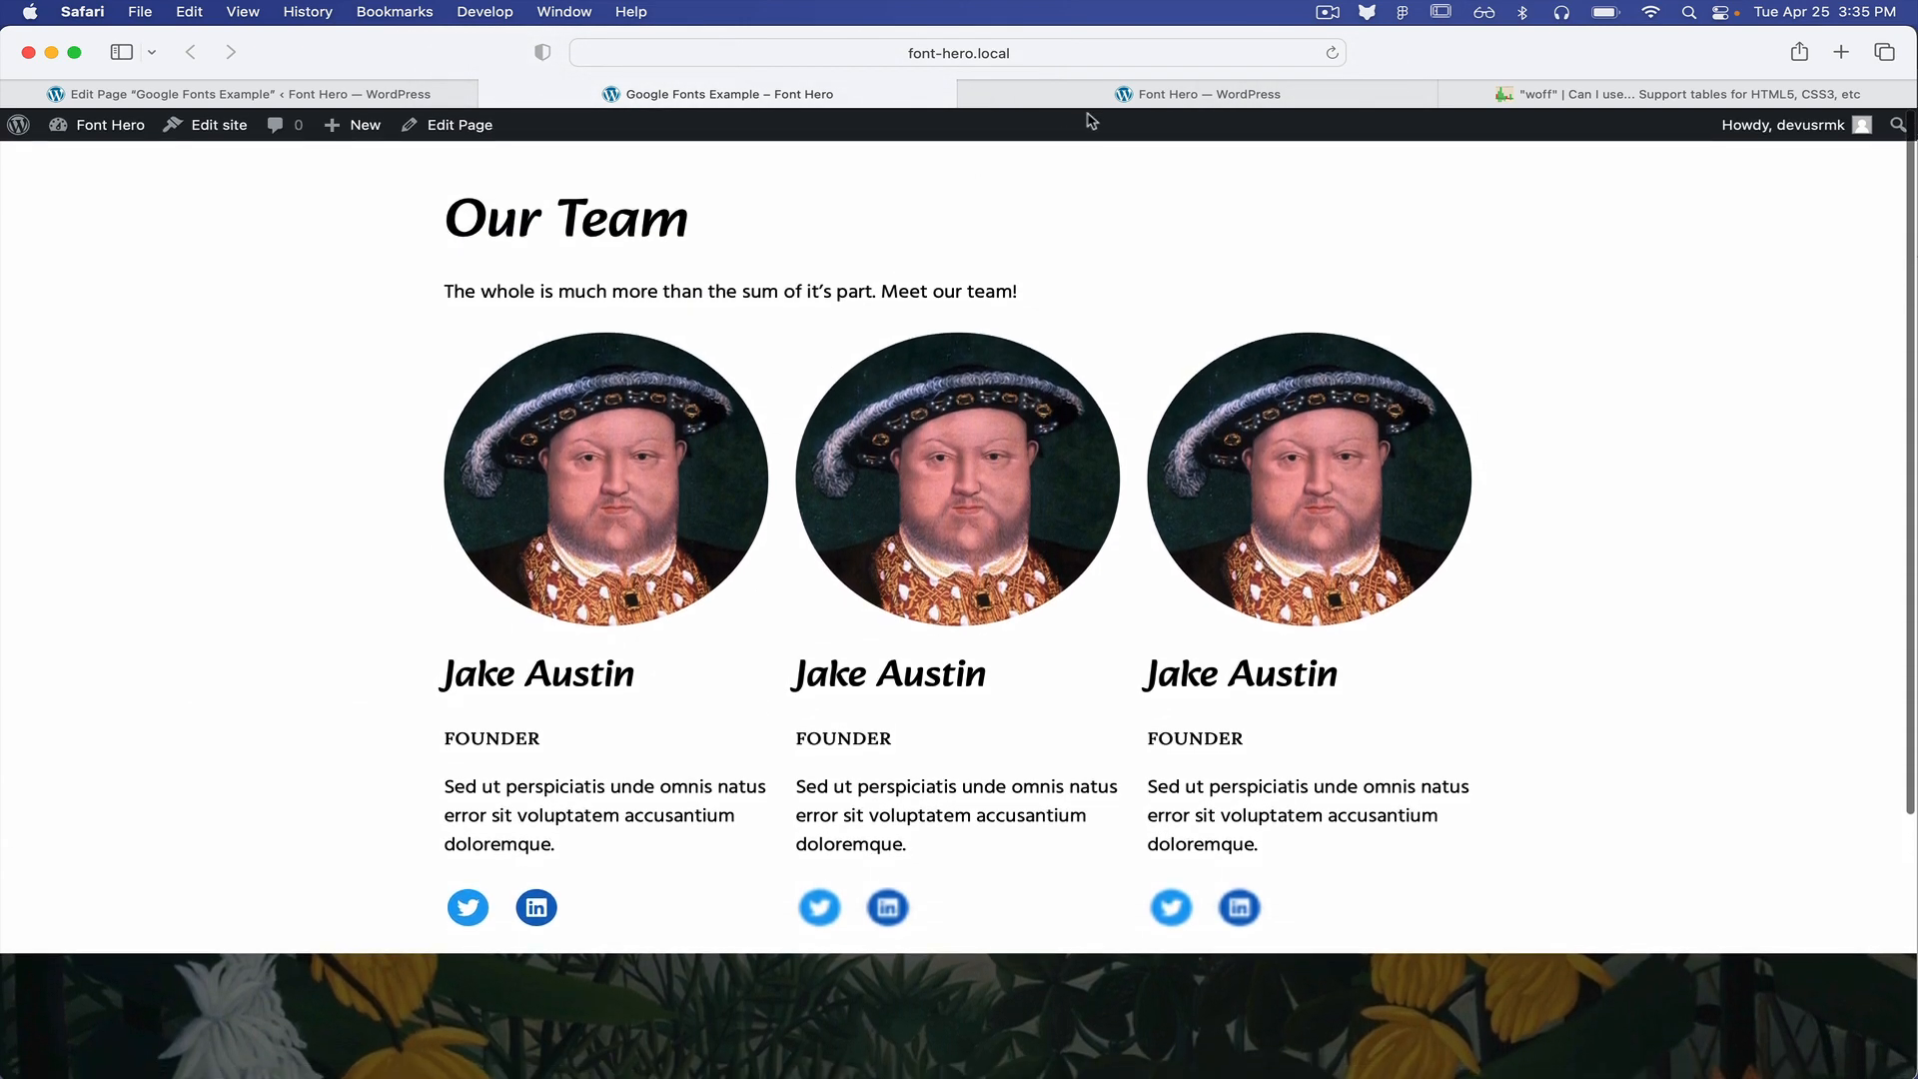
left_click(1208, 94)
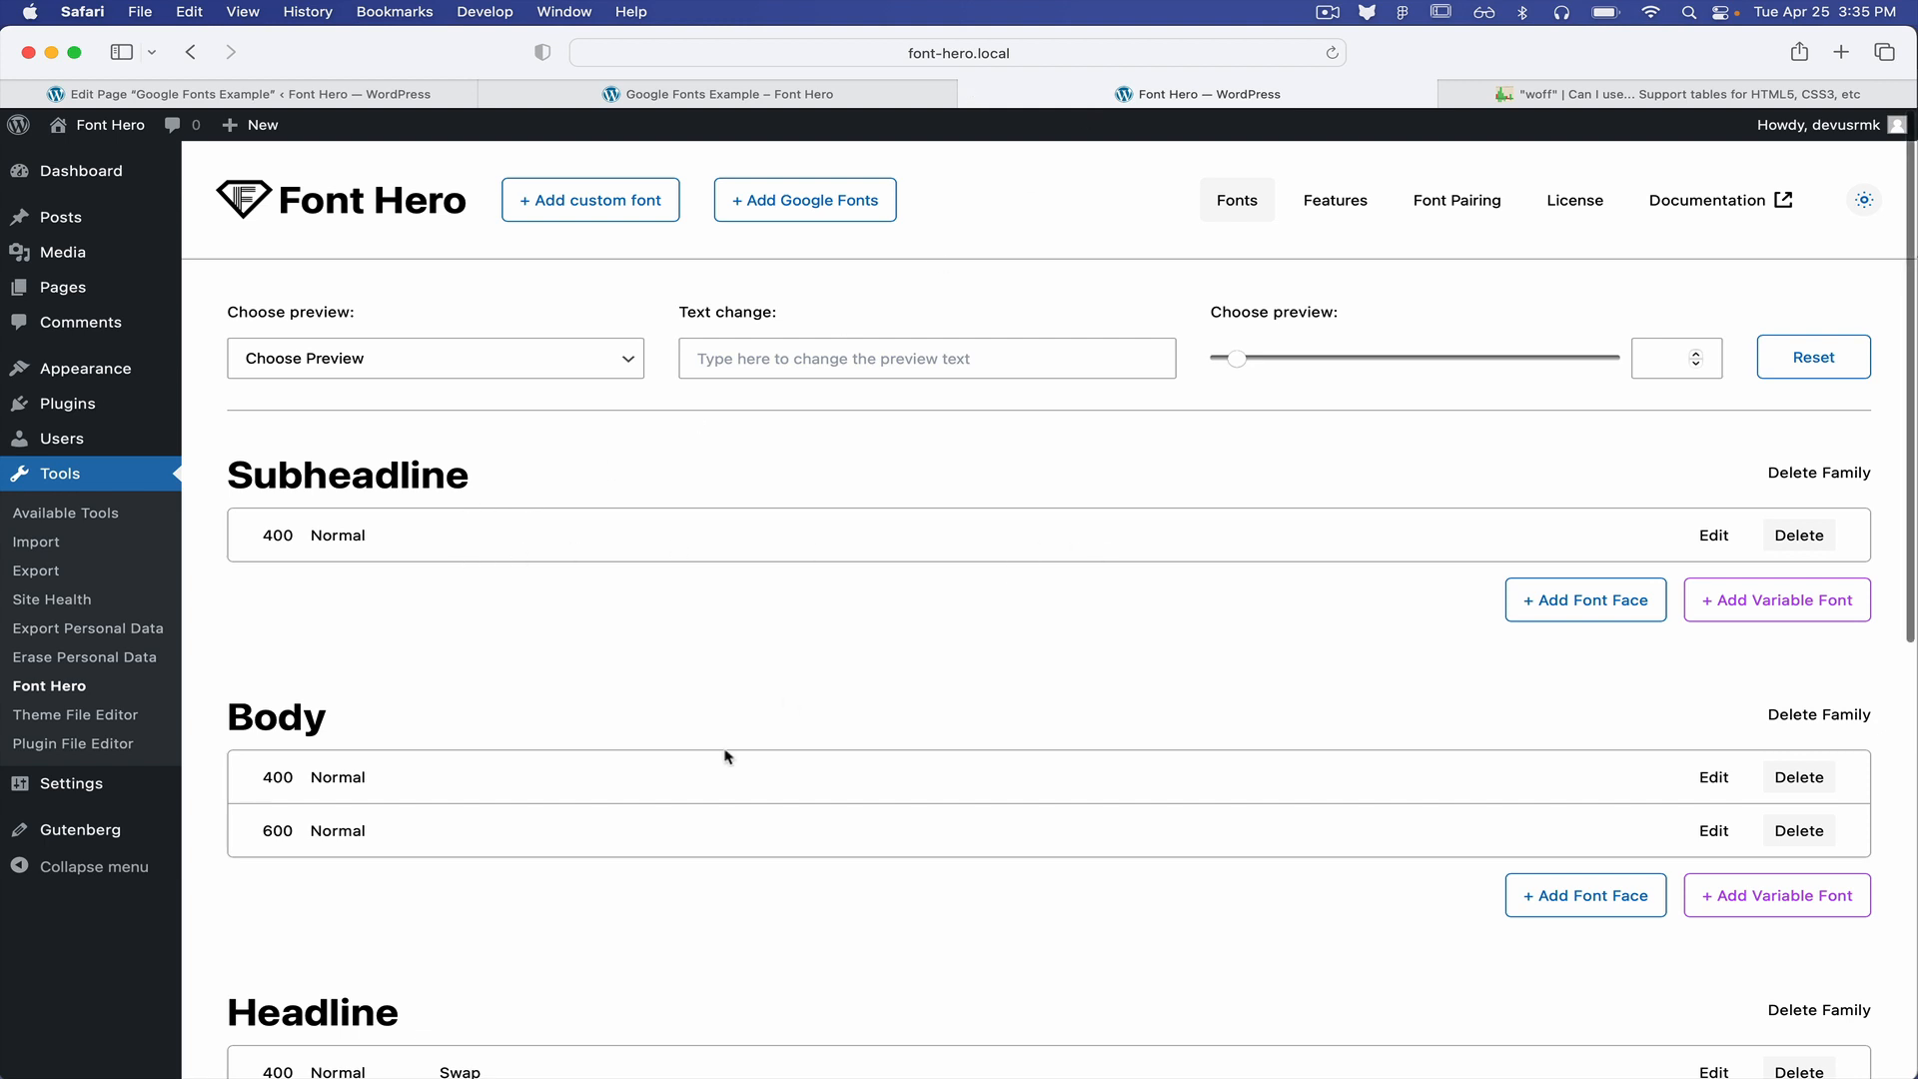
scroll("down", 3)
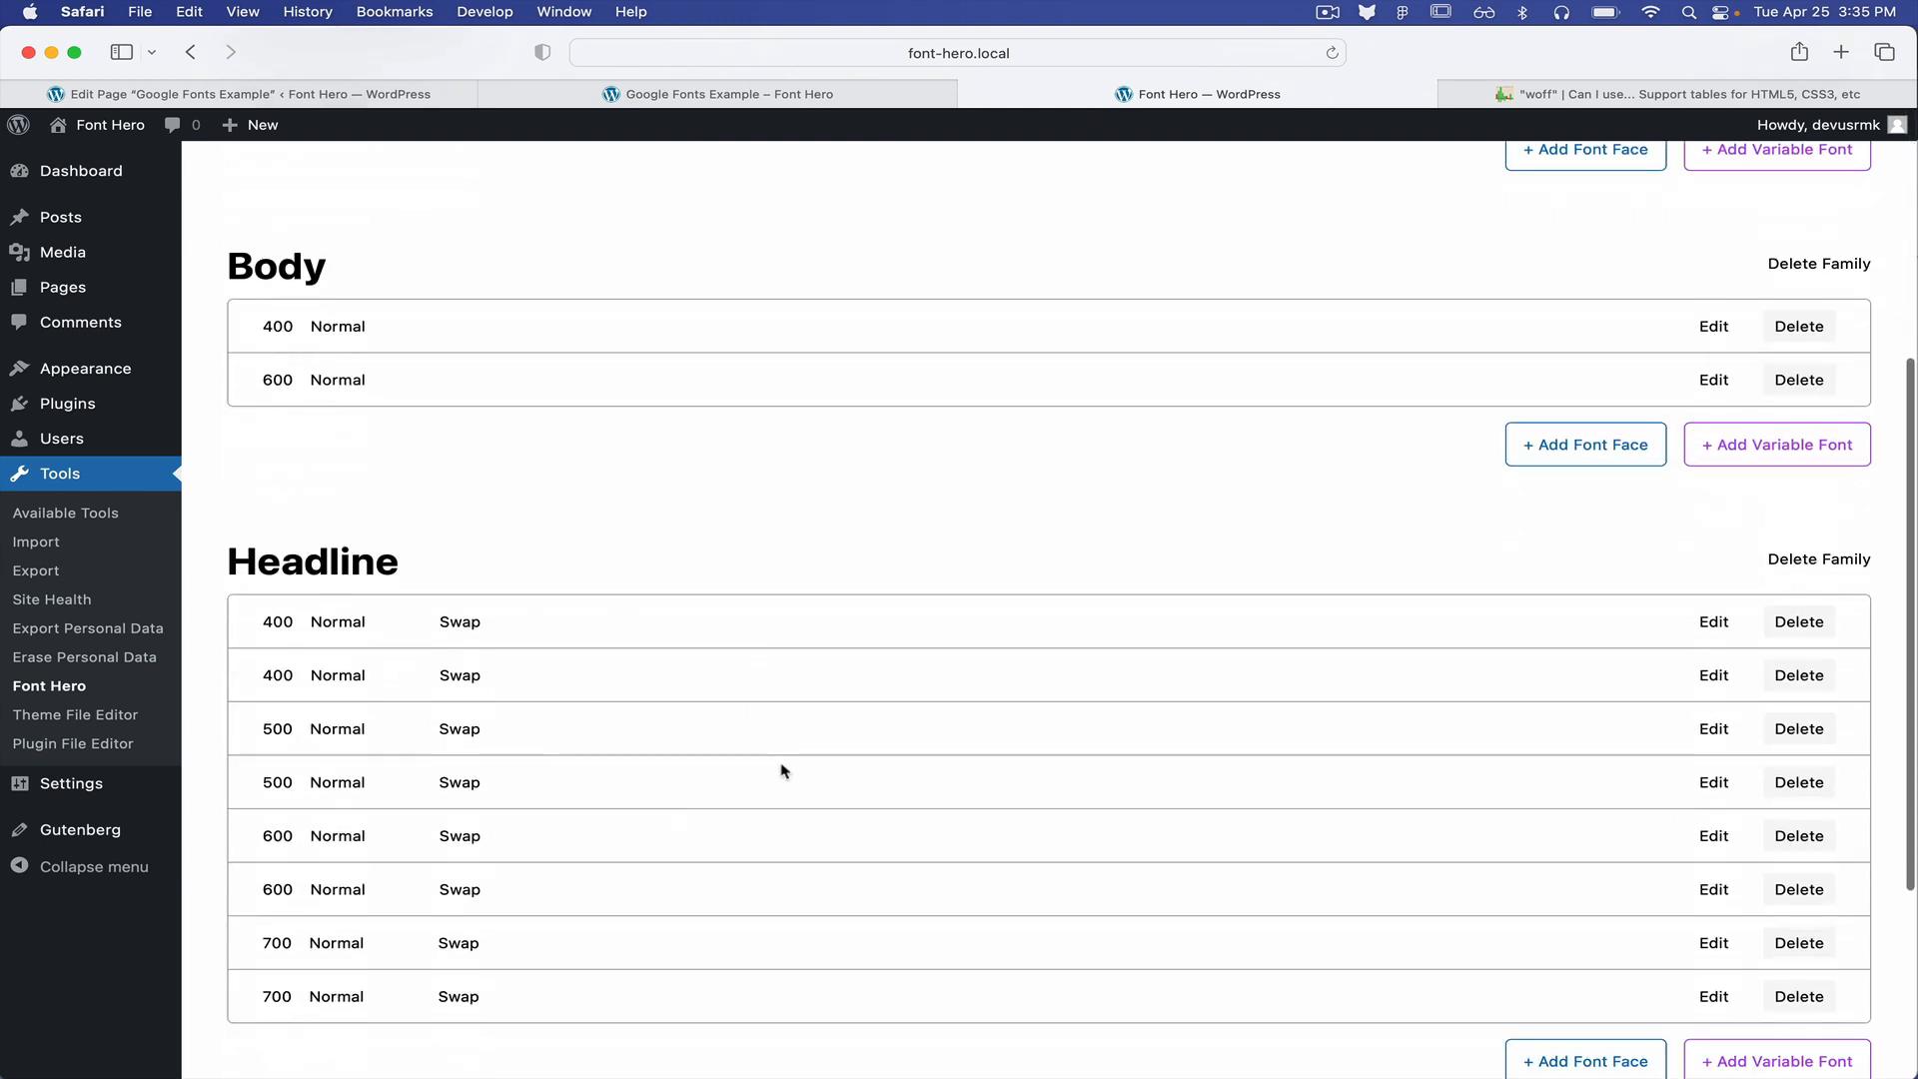
left_click(730, 94)
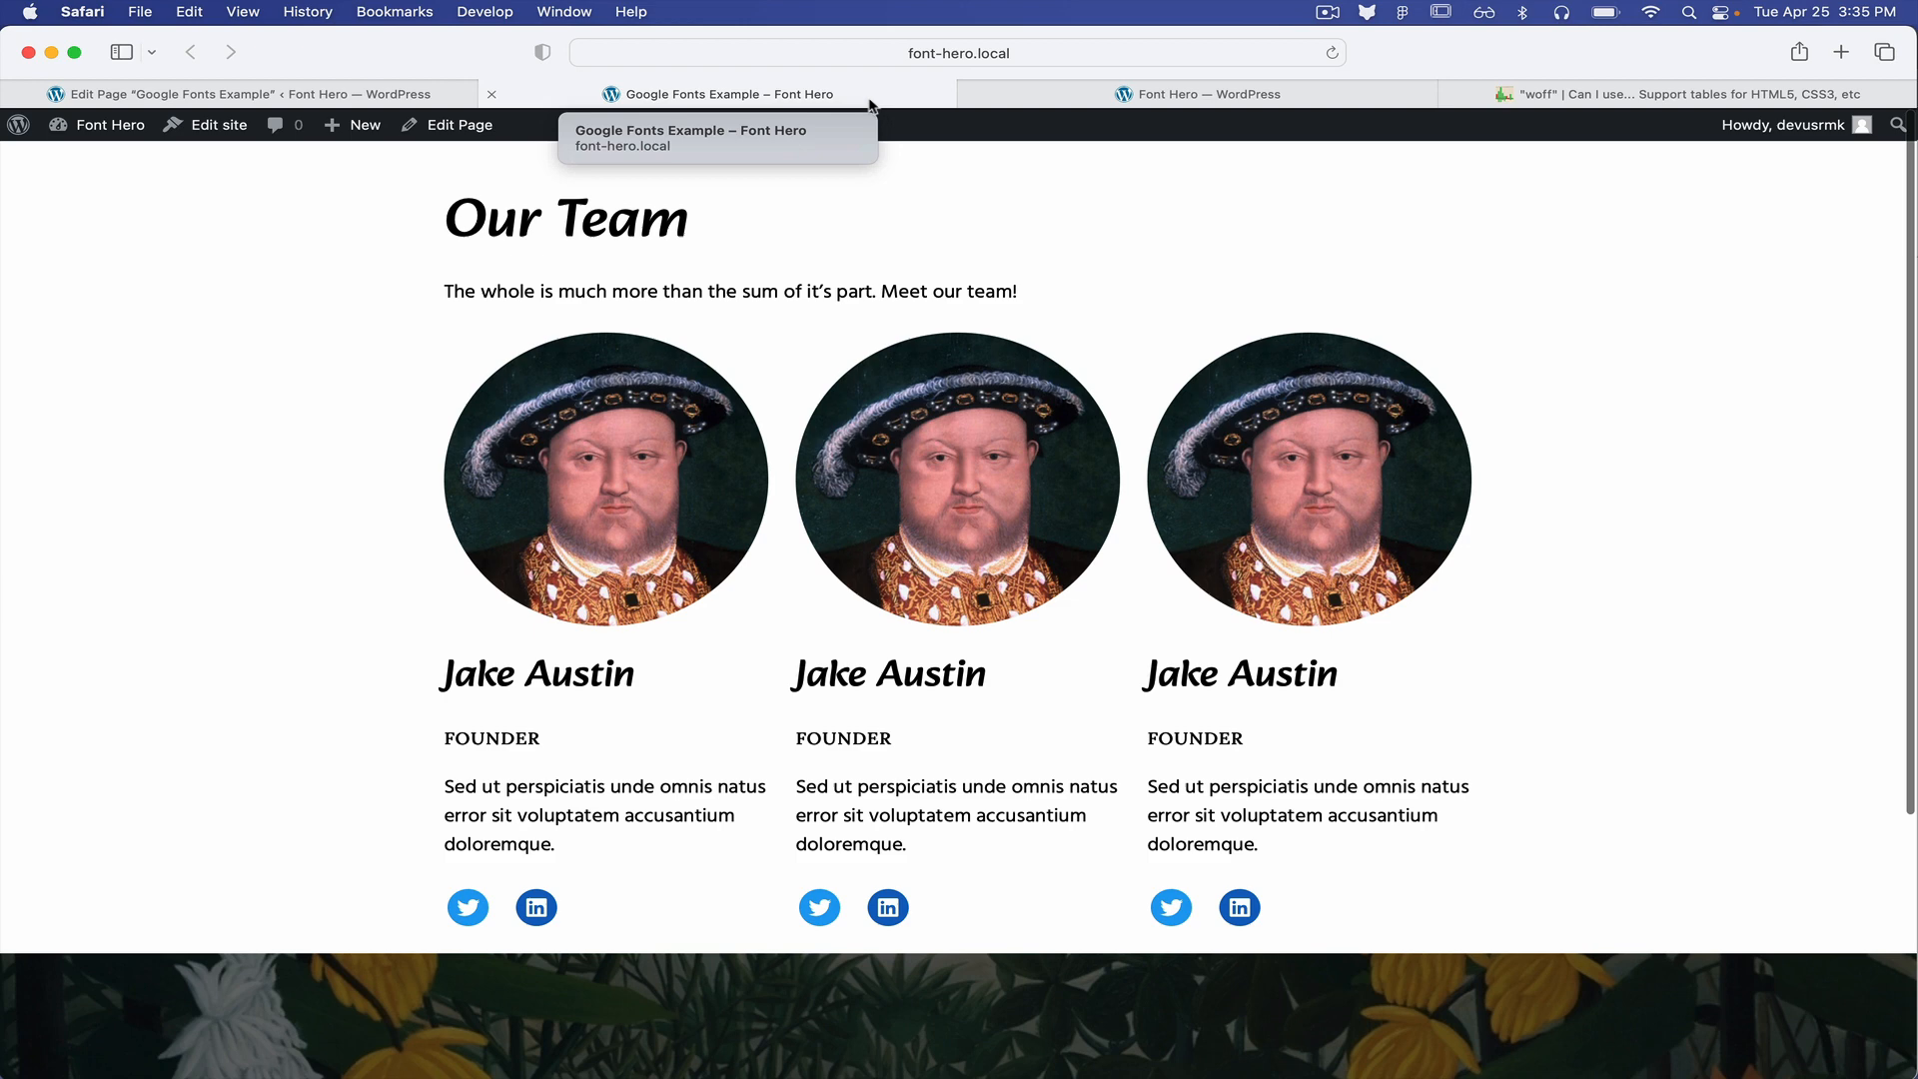
left_click(1197, 94)
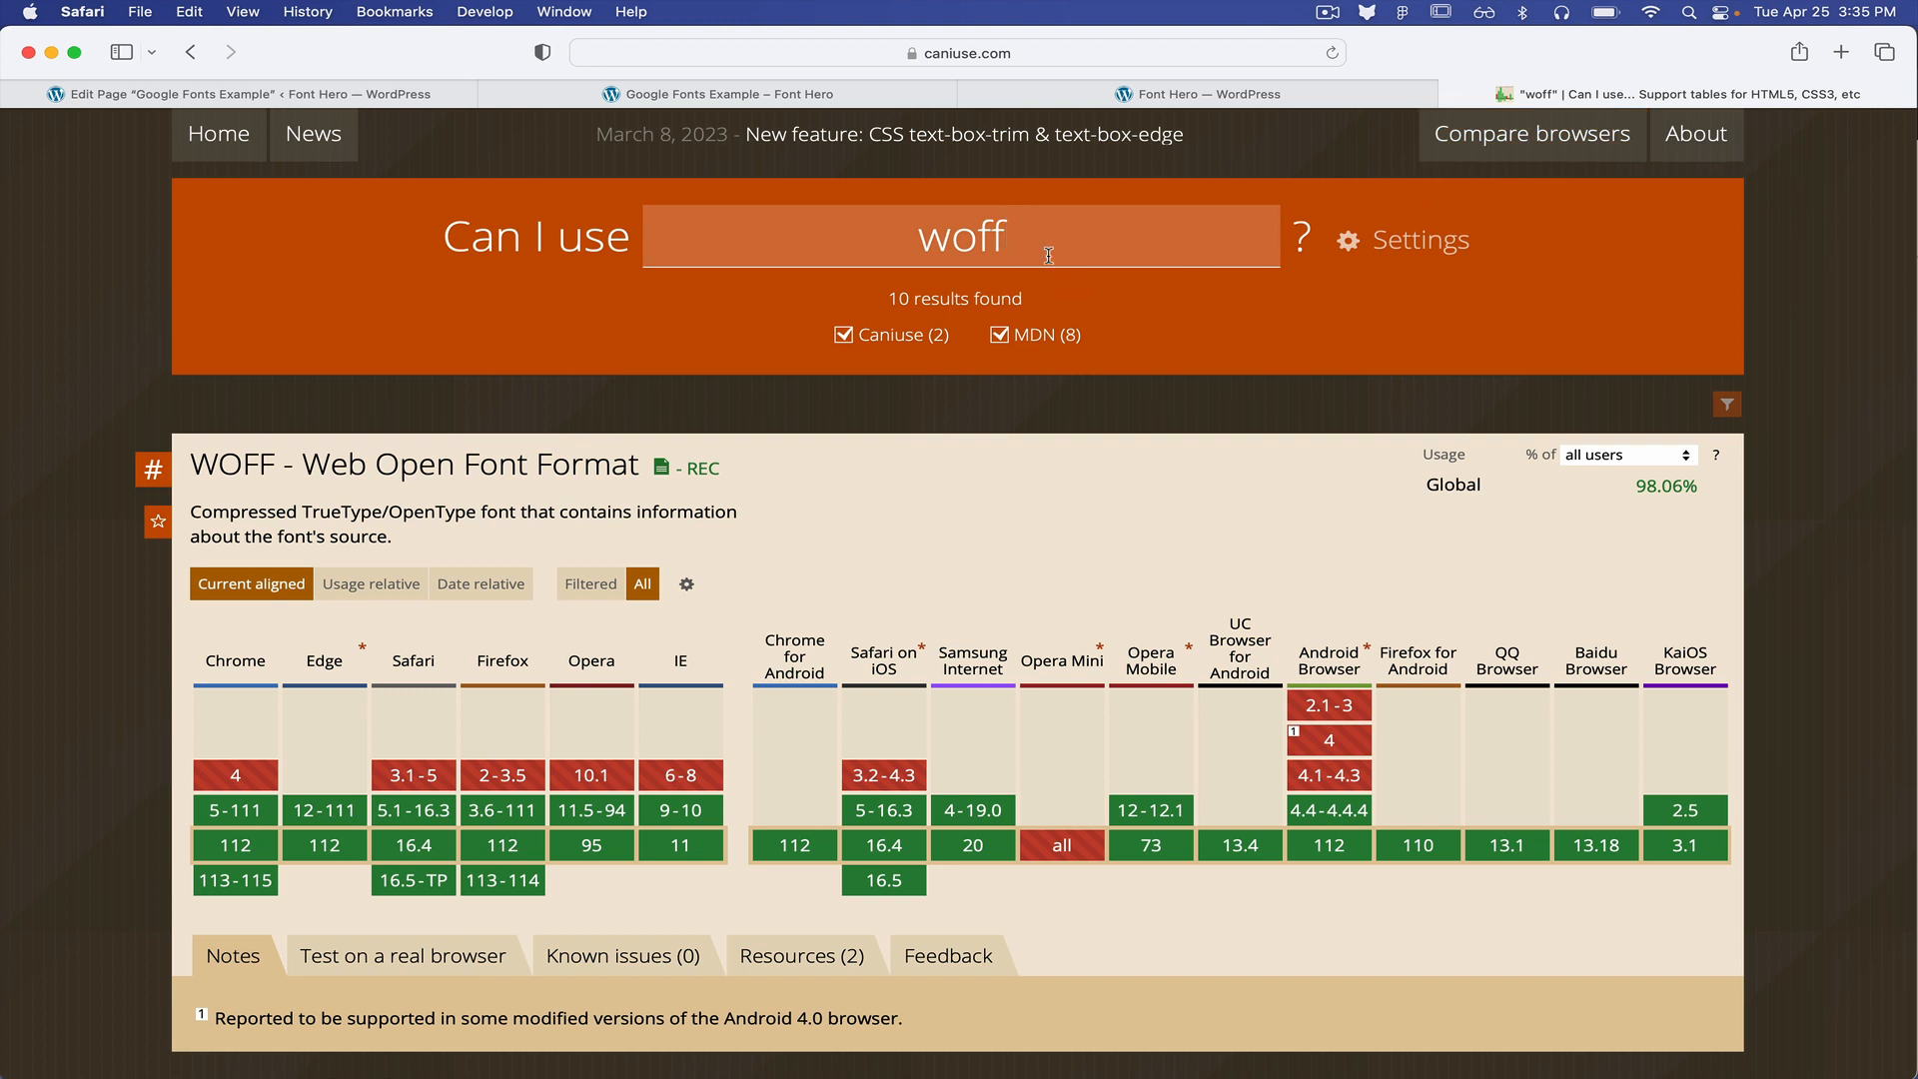
mouse_move(835, 299)
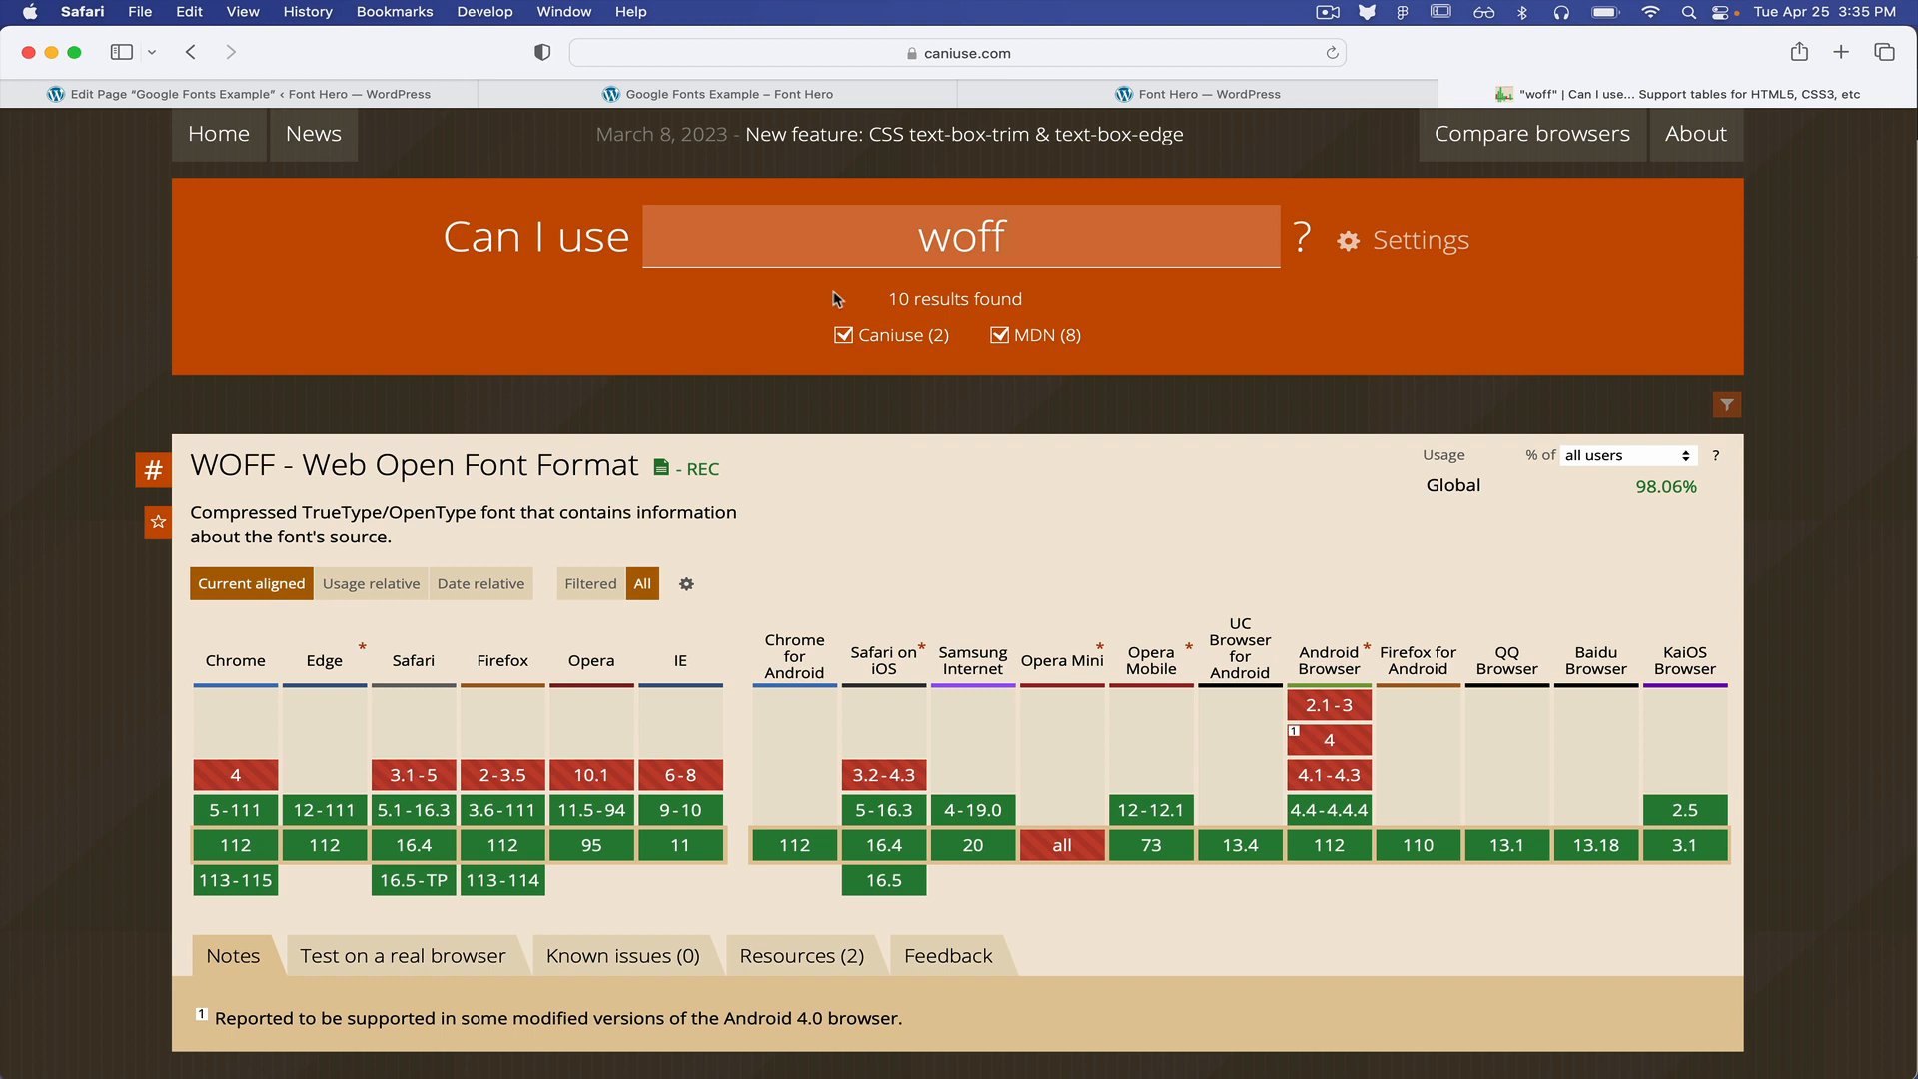
mouse_move(1057, 679)
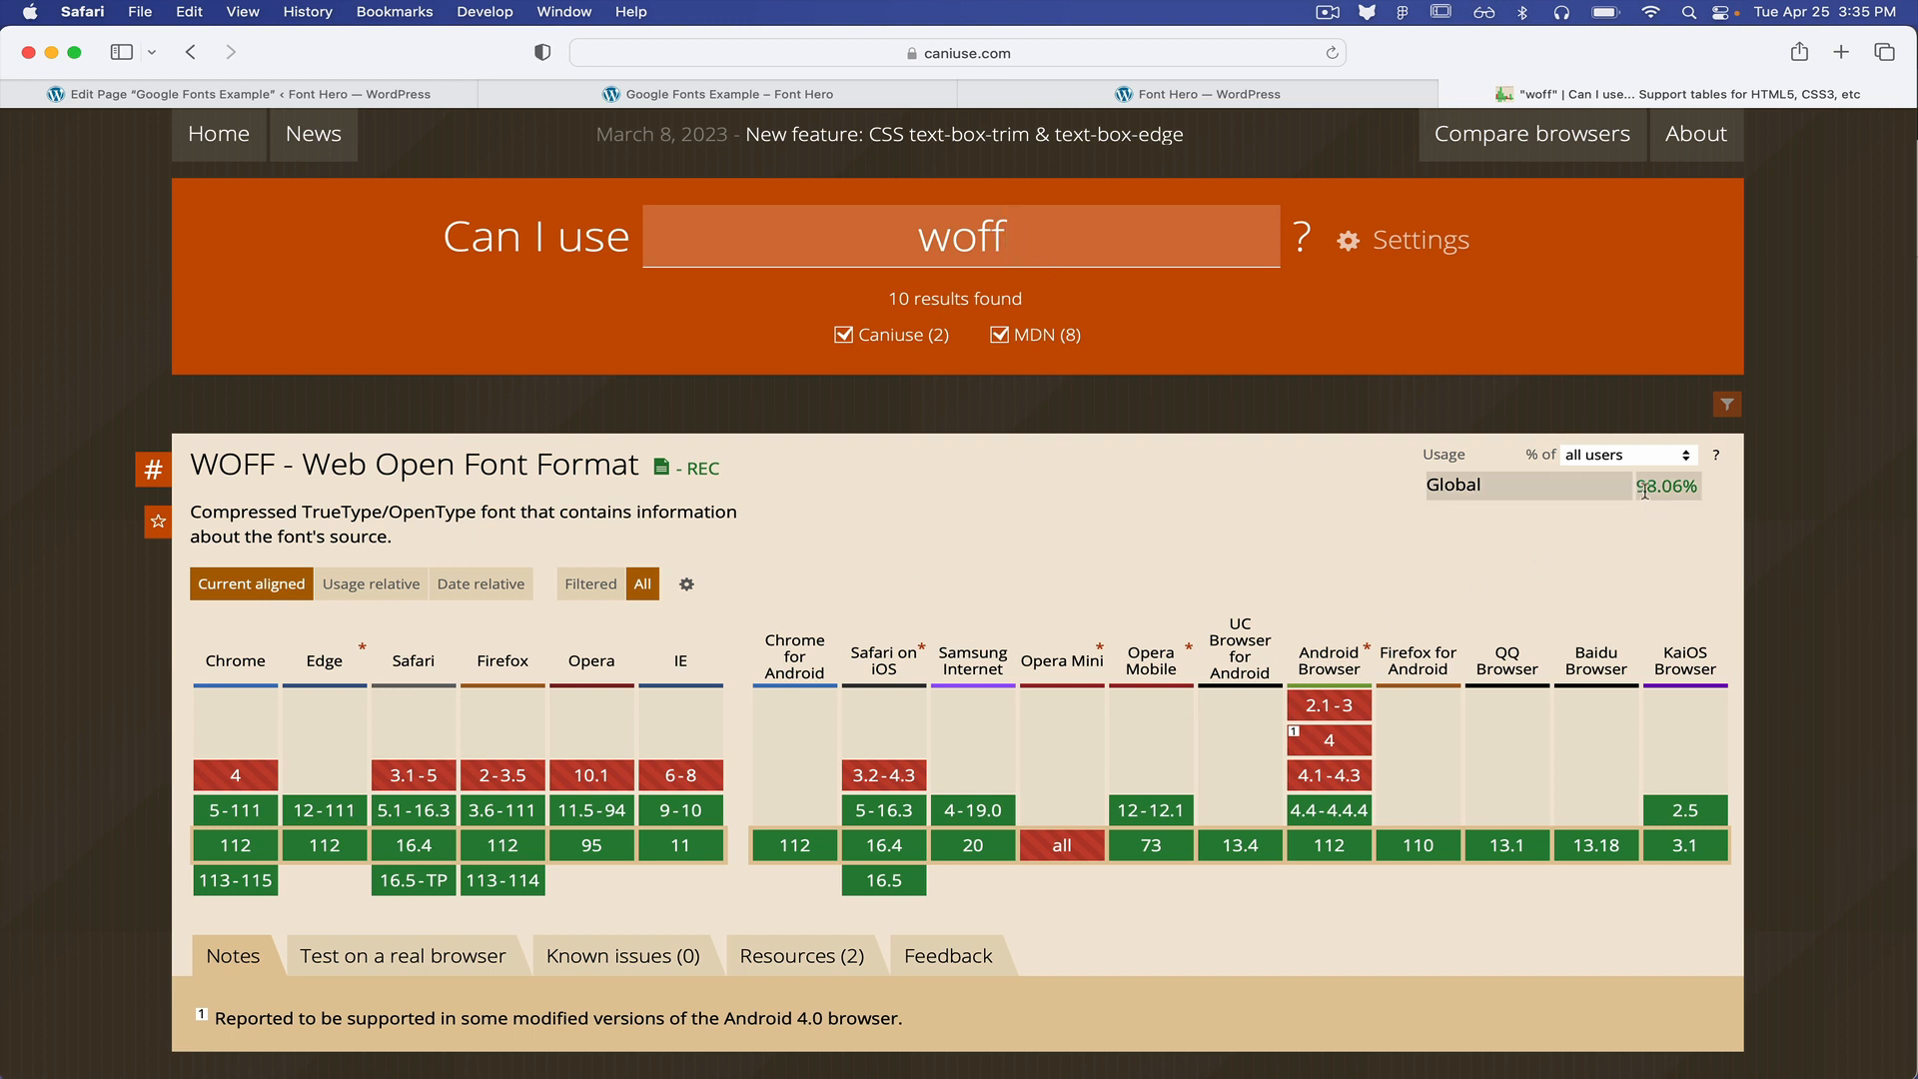
mouse_move(1666, 486)
type("2")
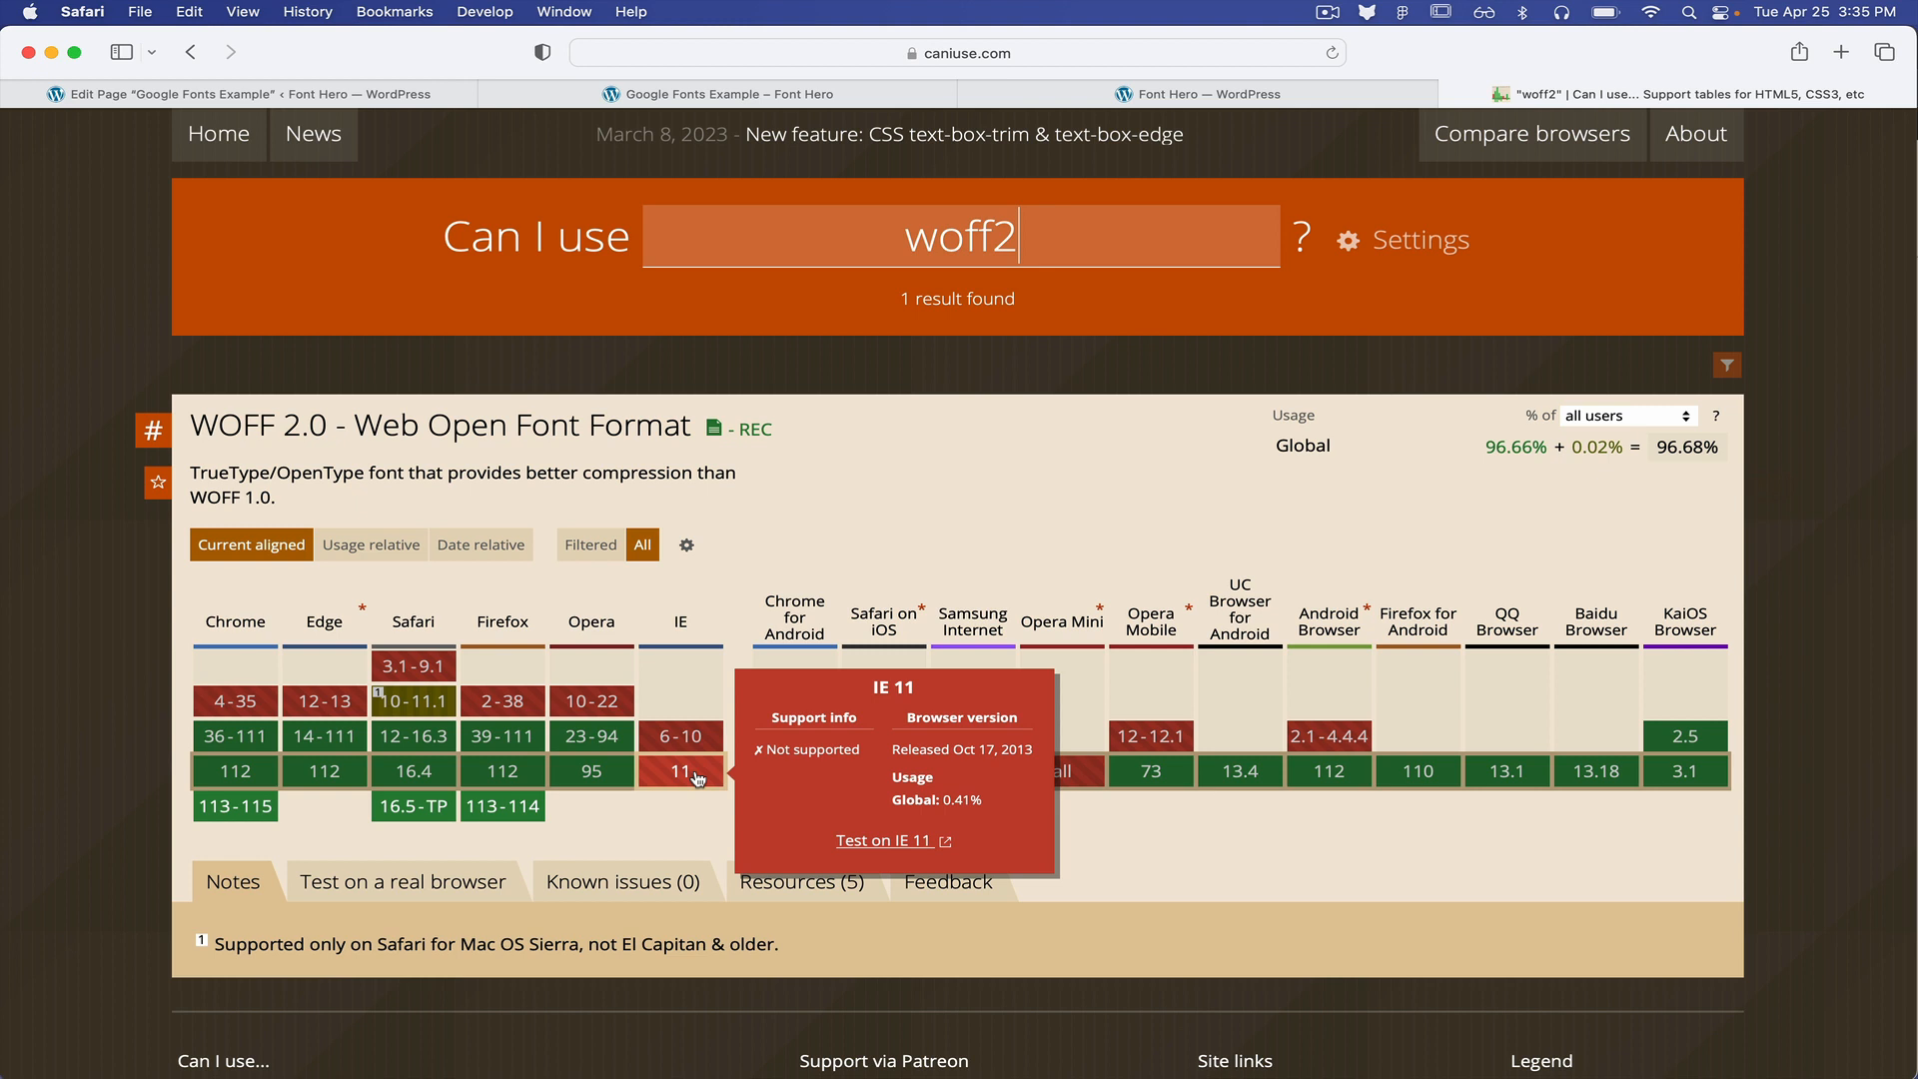
mouse_move(927, 513)
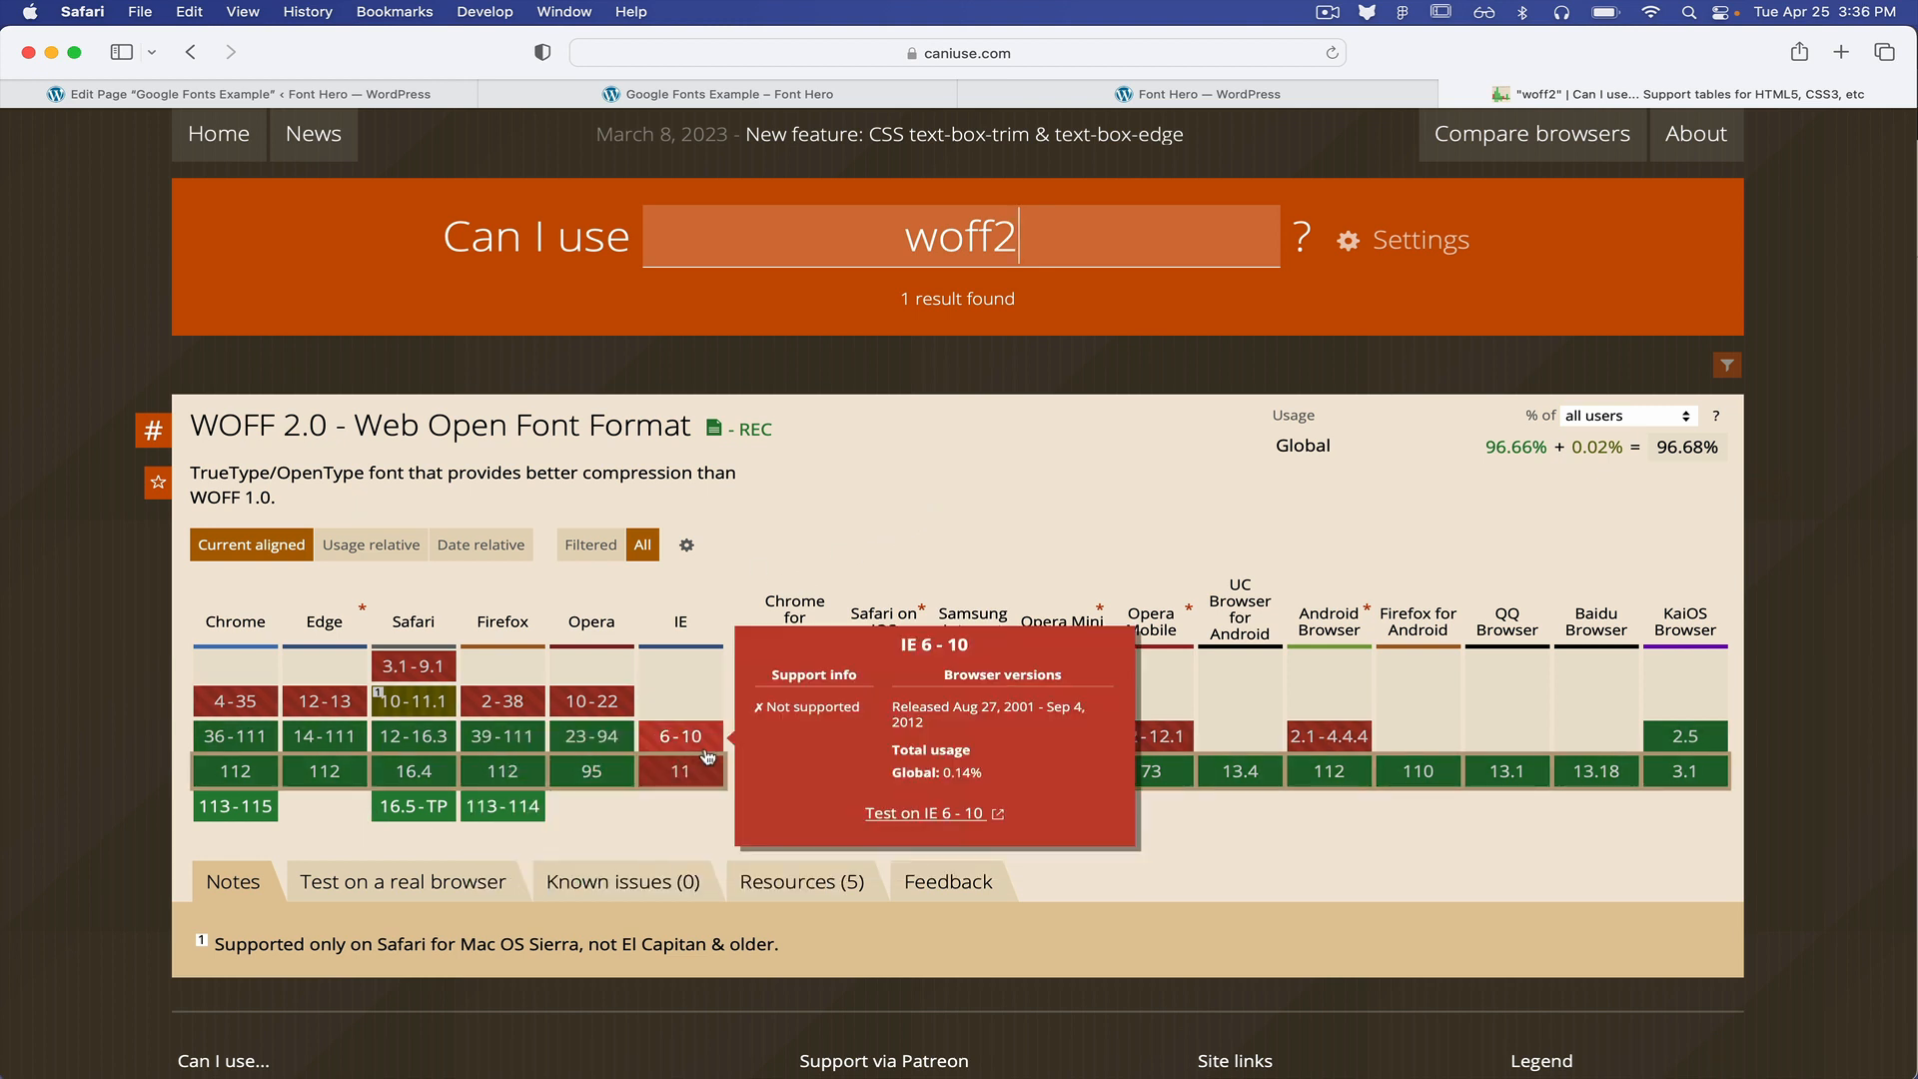
mouse_move(1413, 869)
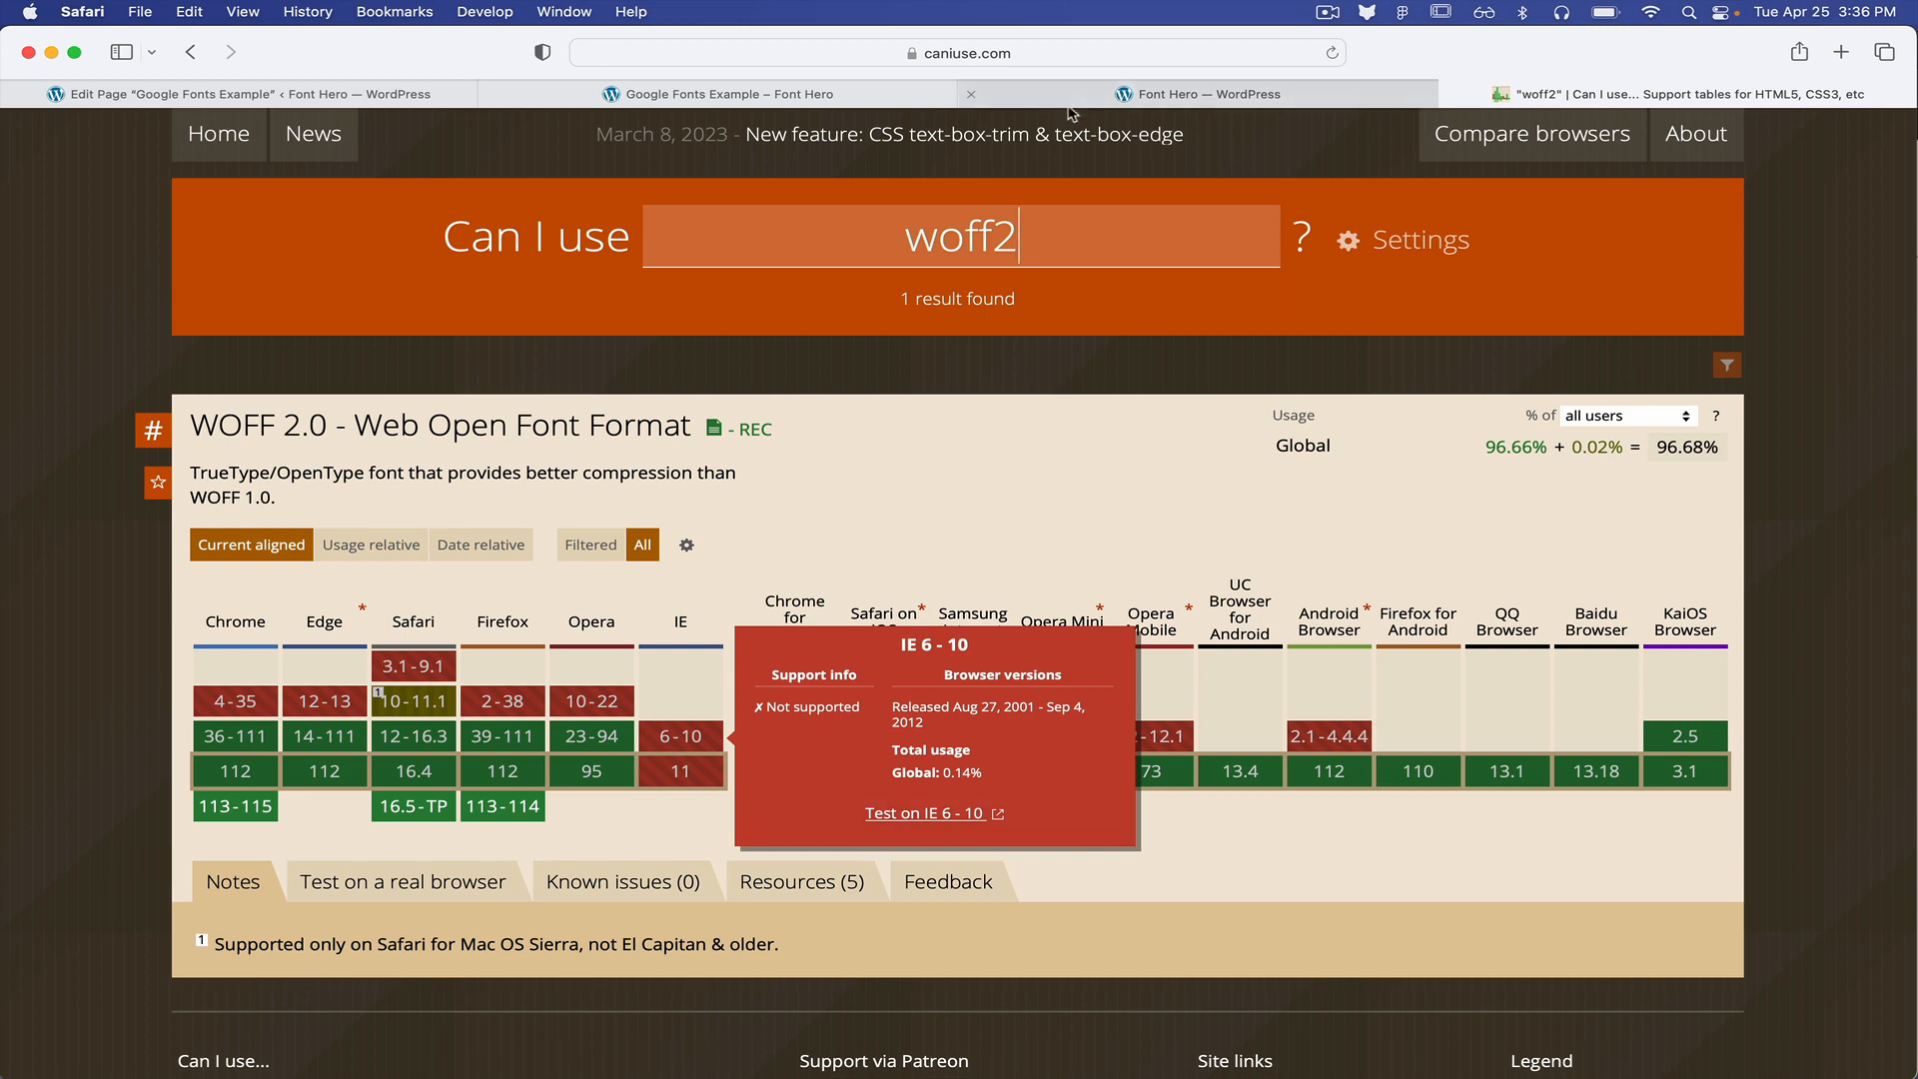
left_click(1195, 94)
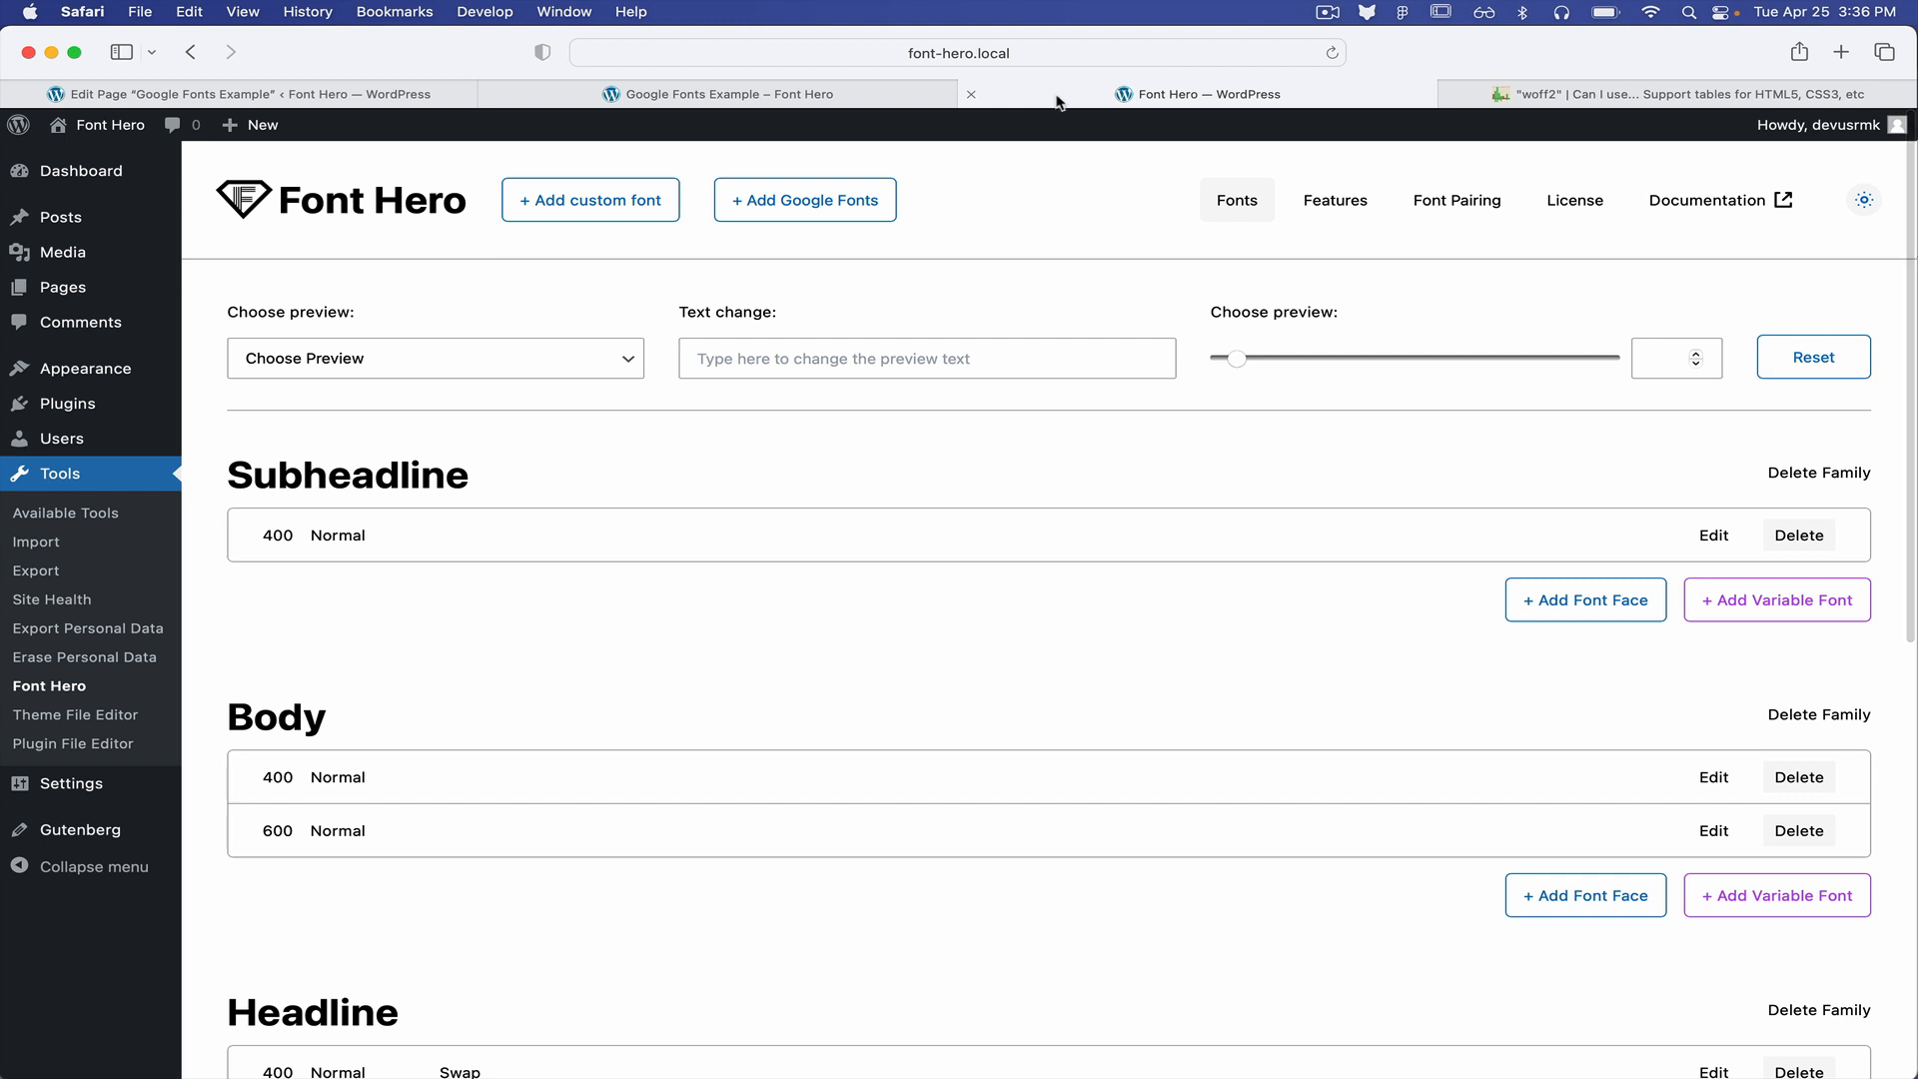
mouse_move(905, 452)
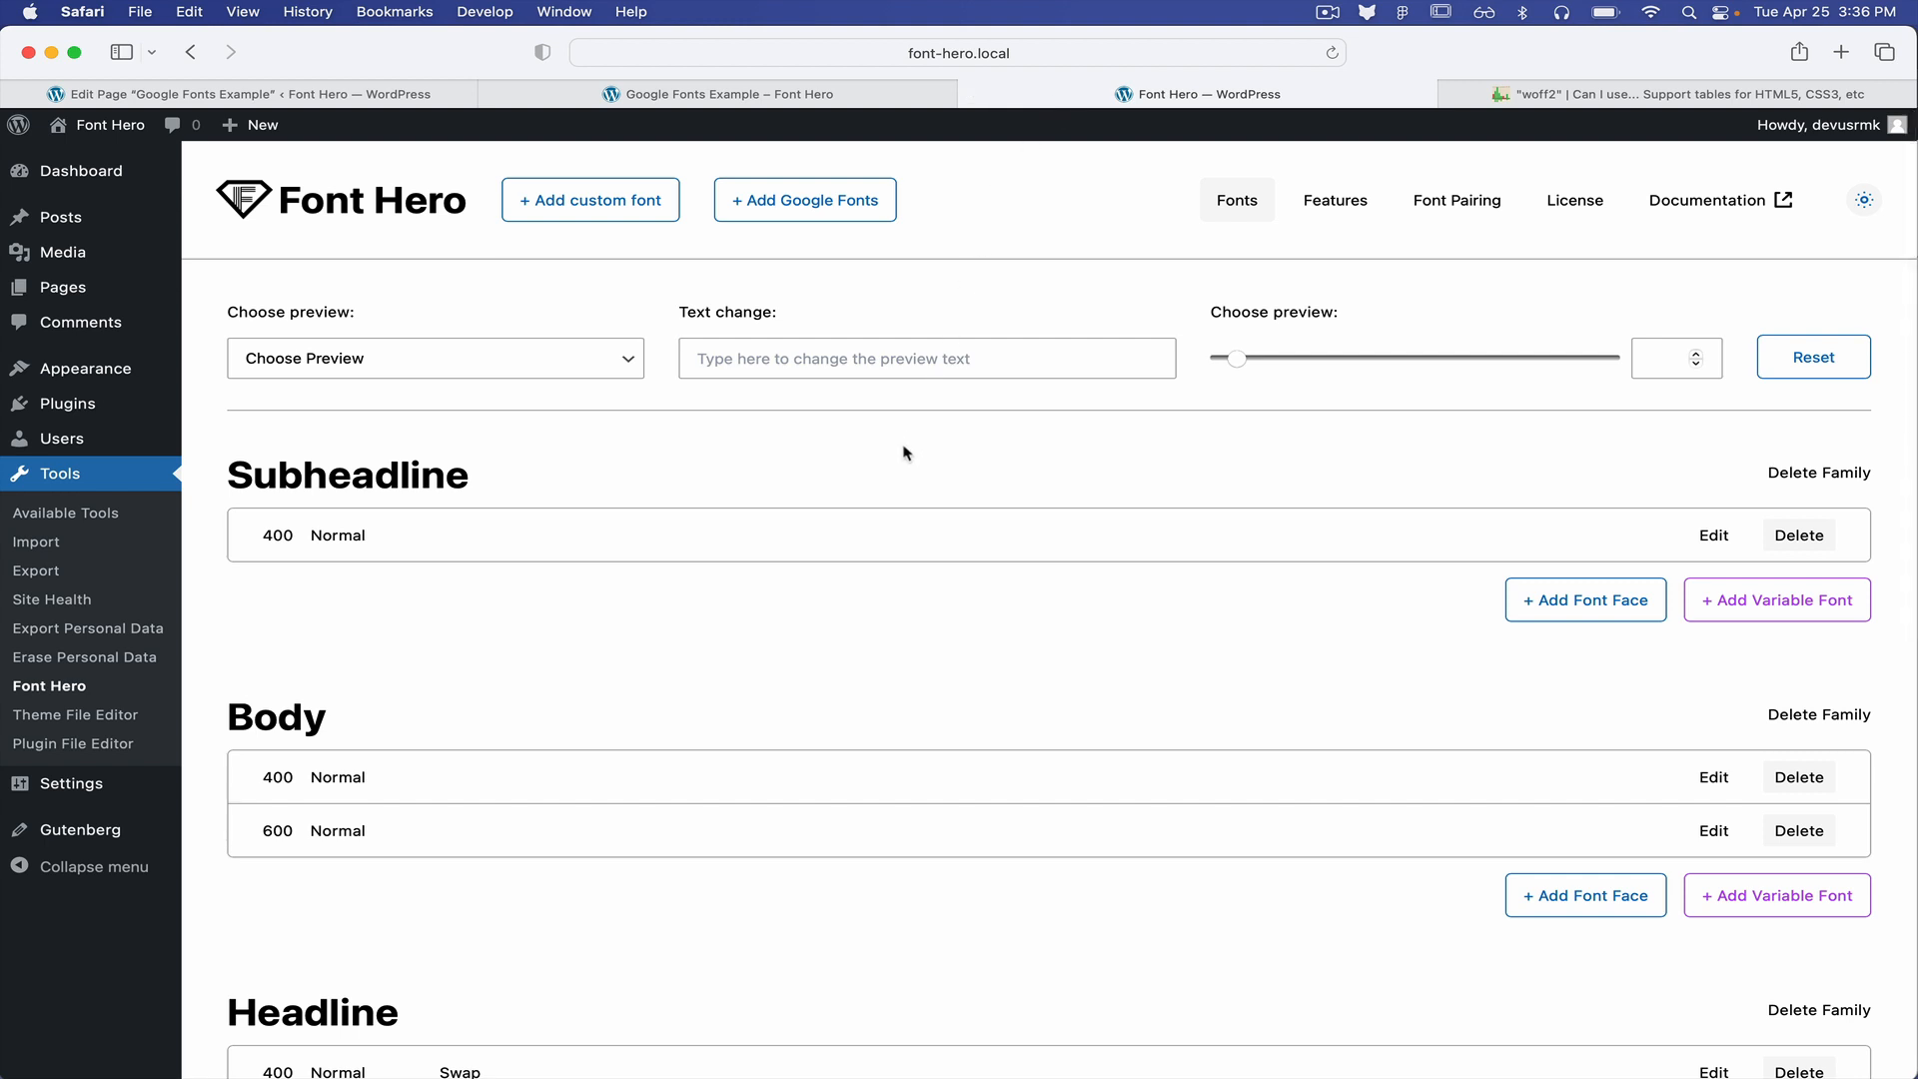
left_click(1693, 94)
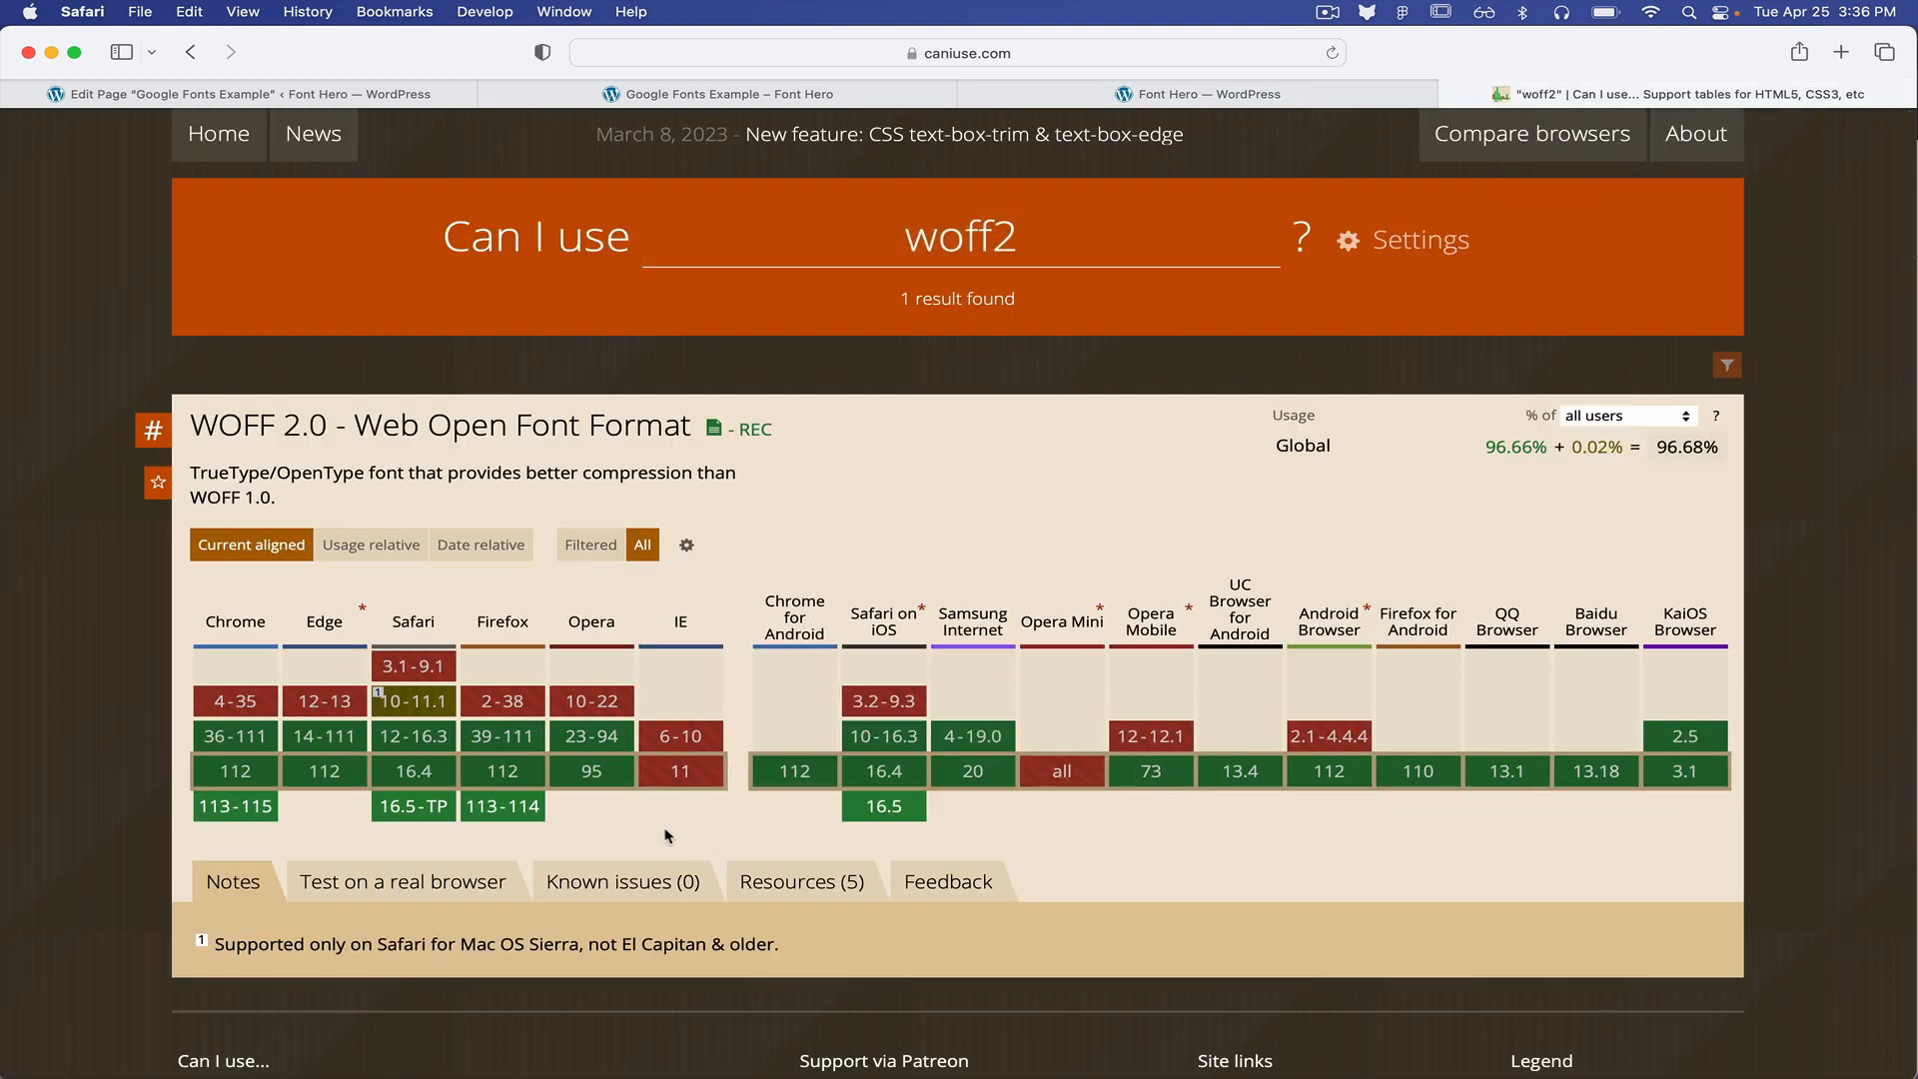
mouse_move(668, 824)
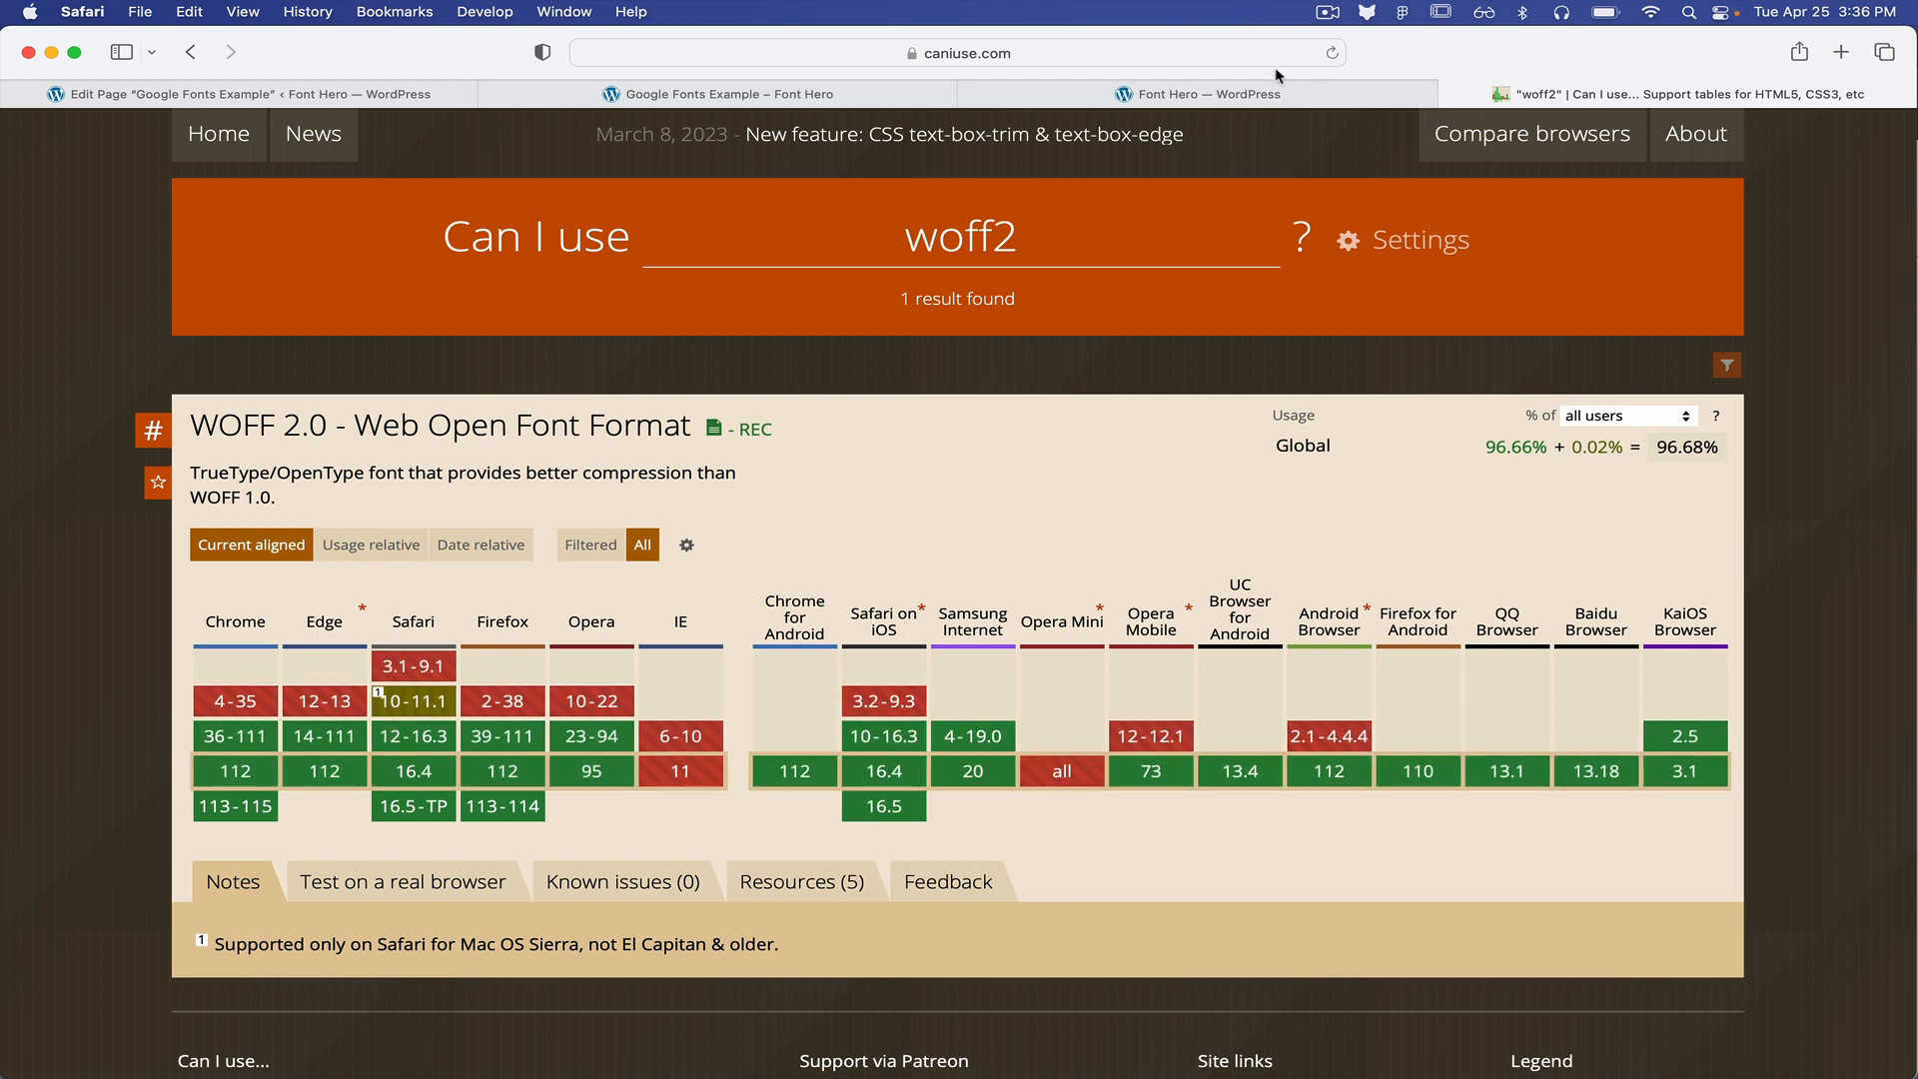
Return to the Font Hero tab and scroll through the Subheadline, Body and Headline families
left_click(1199, 94)
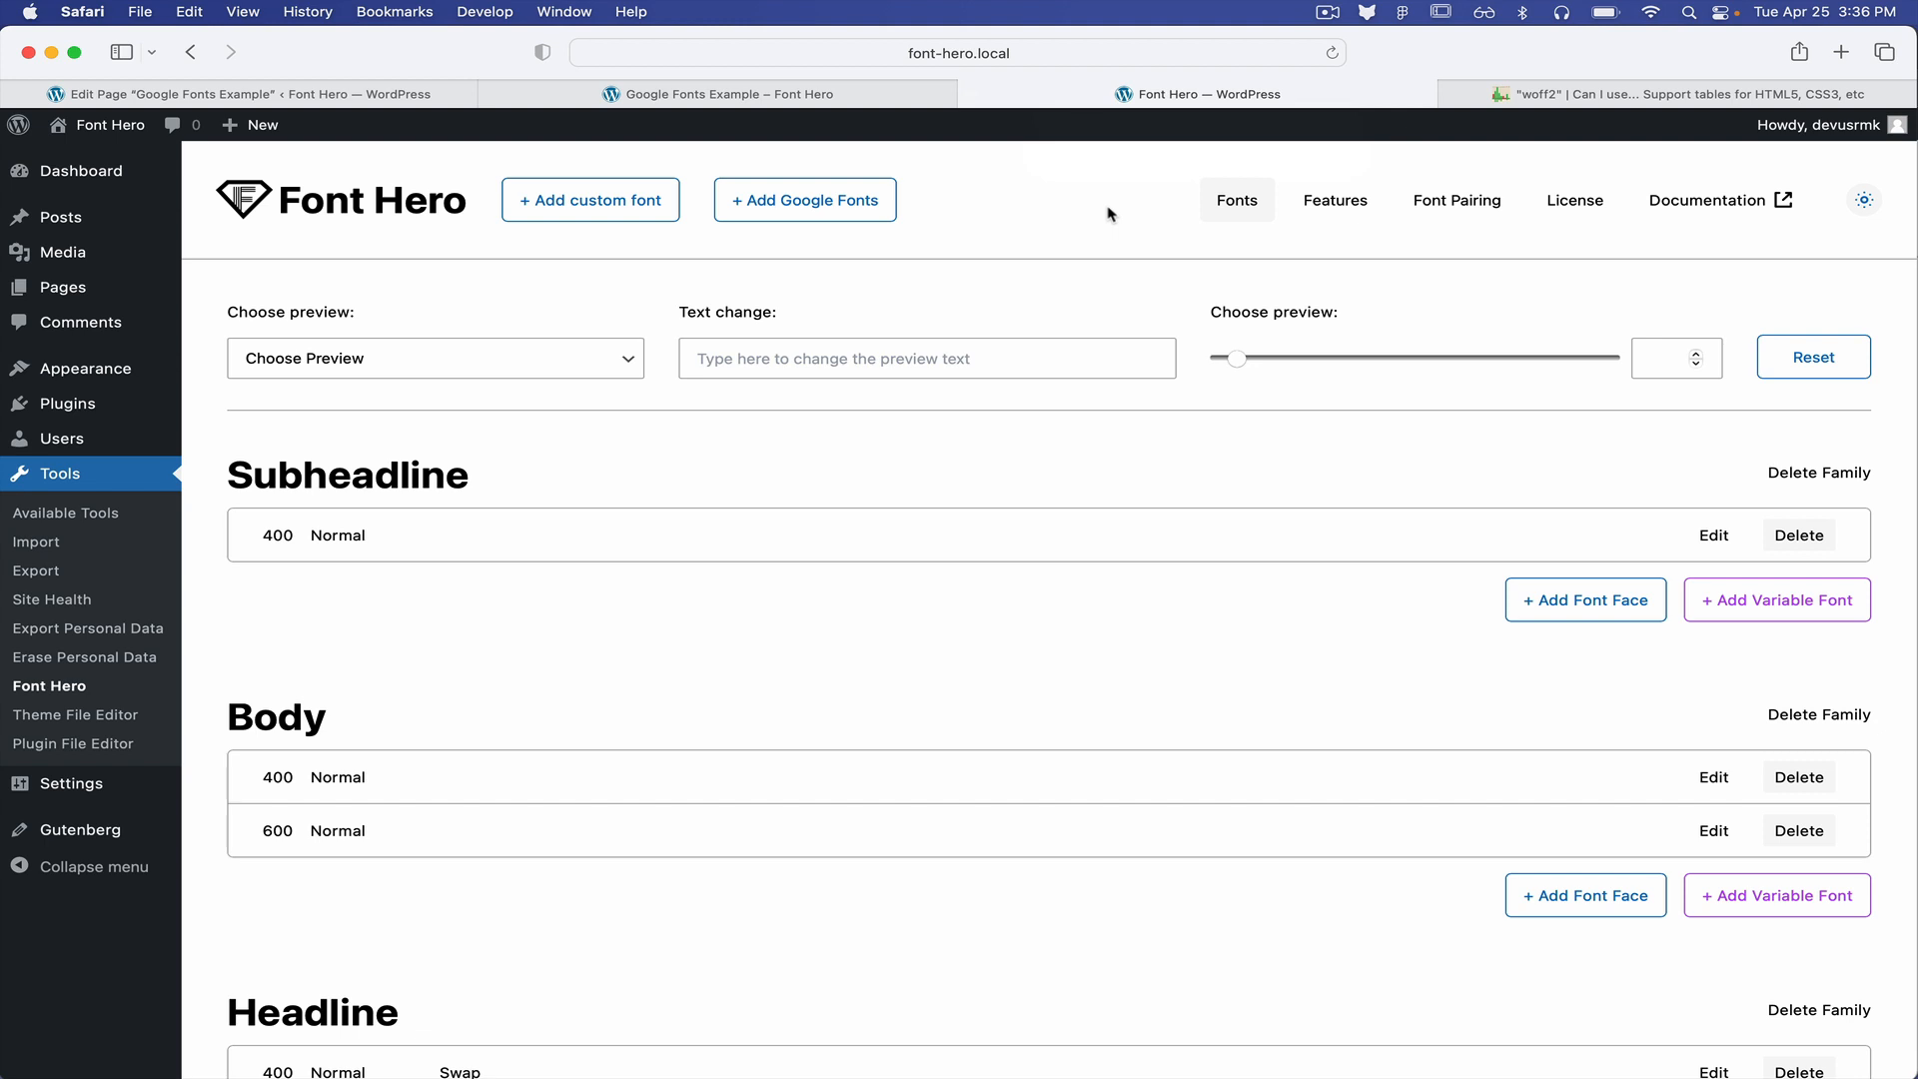
scroll("down", 3)
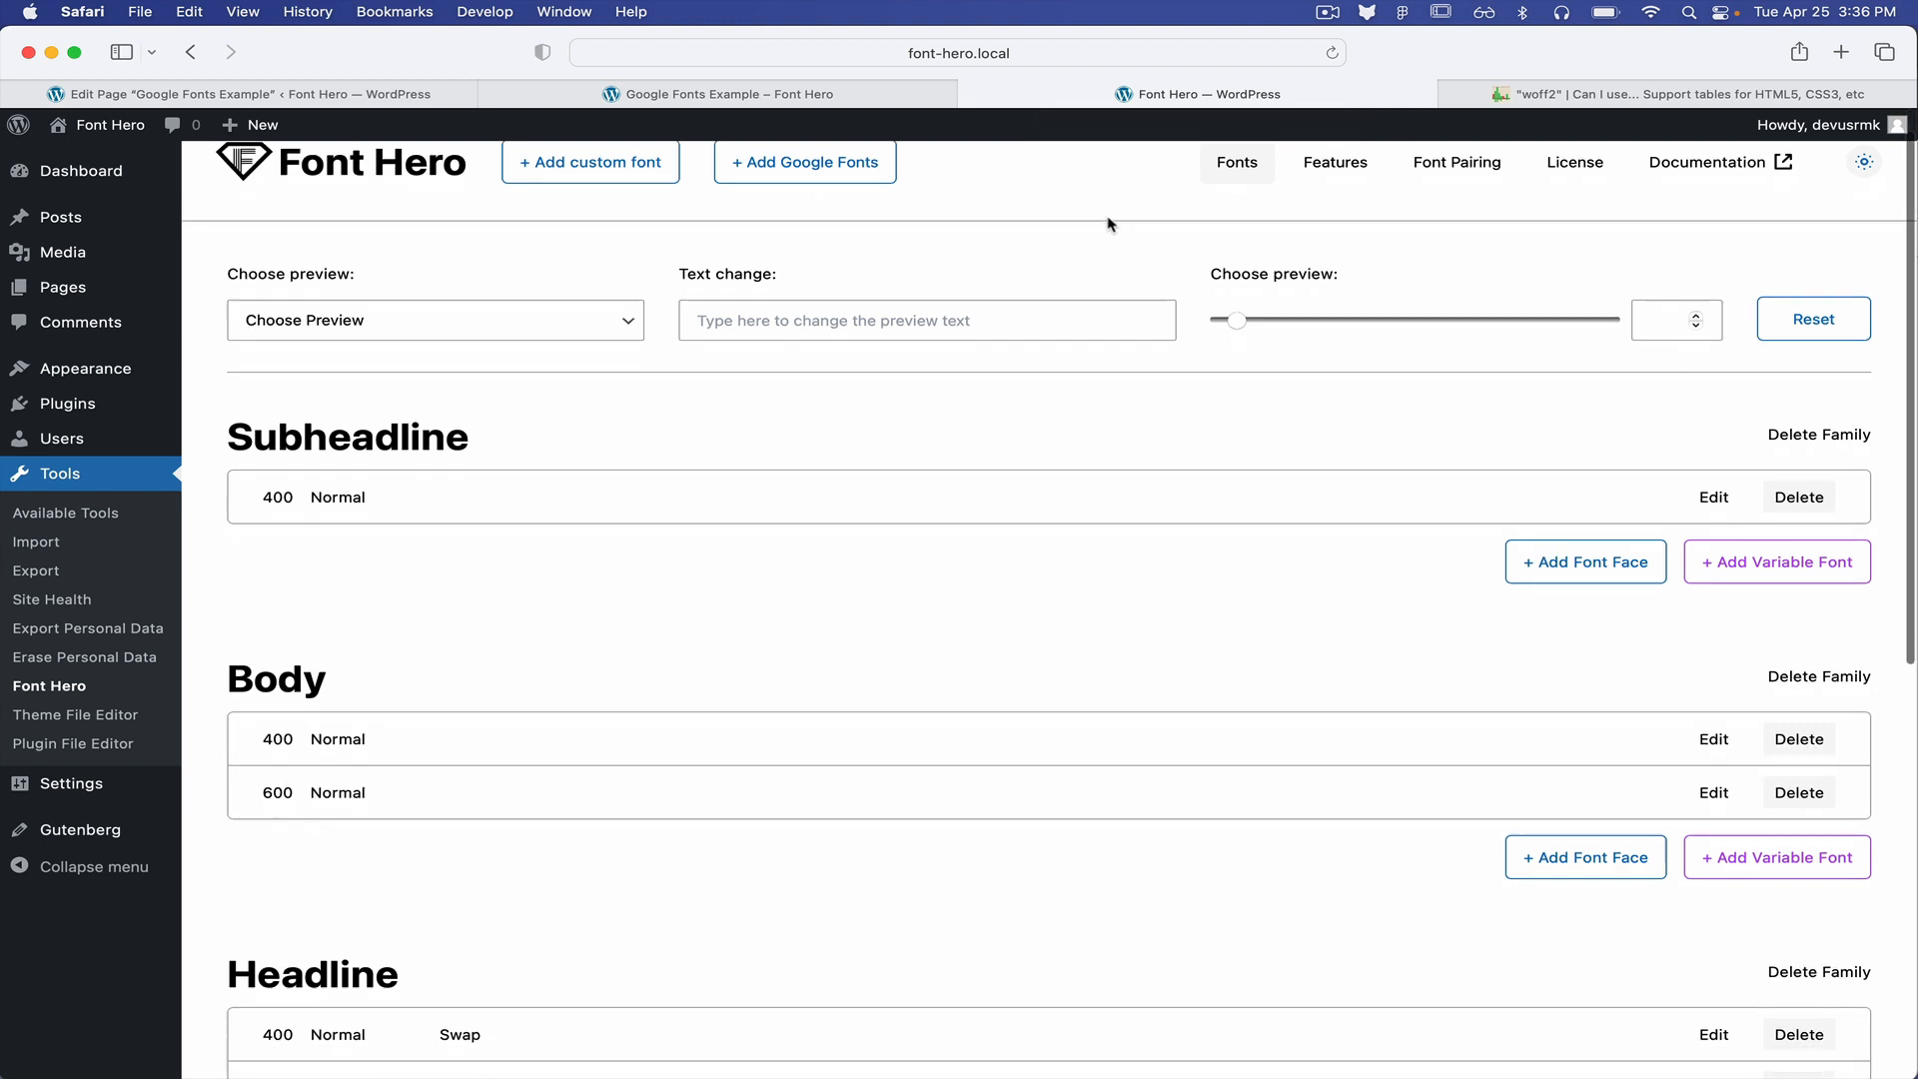
scroll("down", 3)
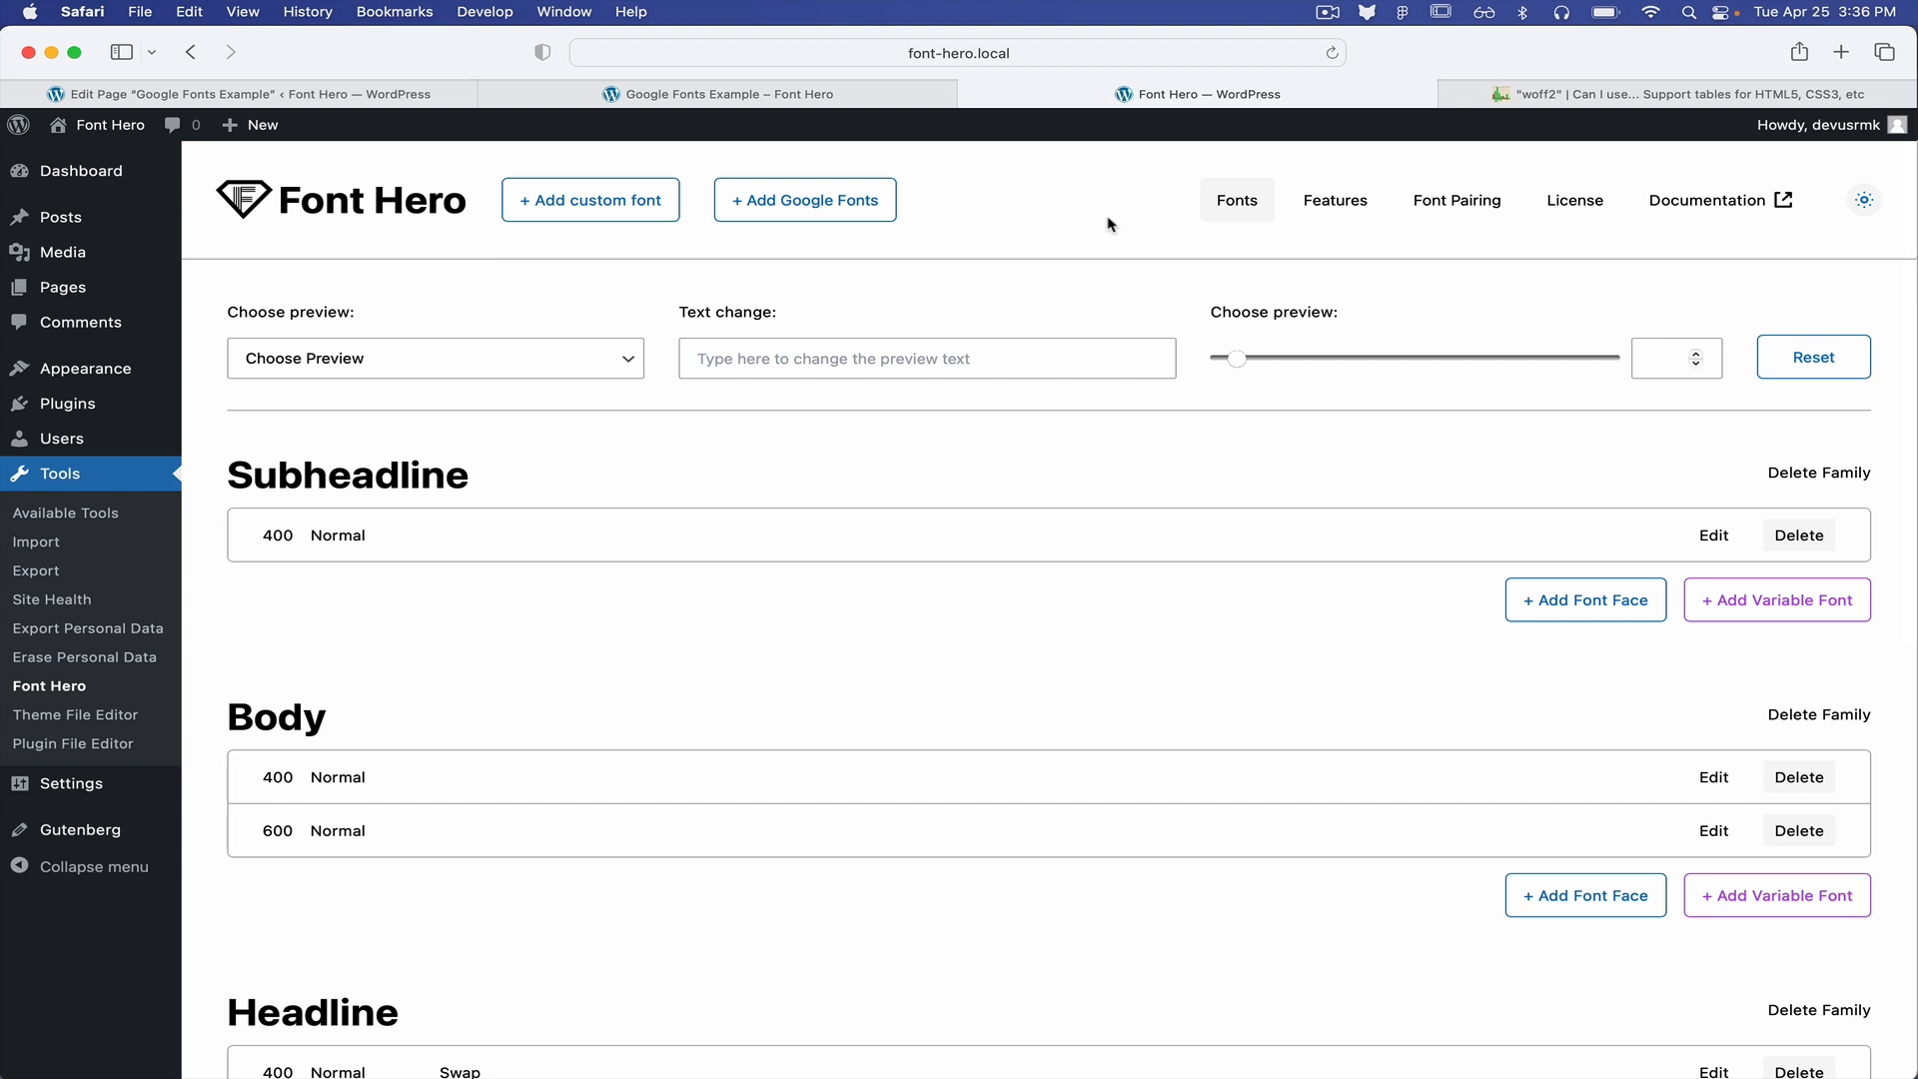
mouse_move(1041, 462)
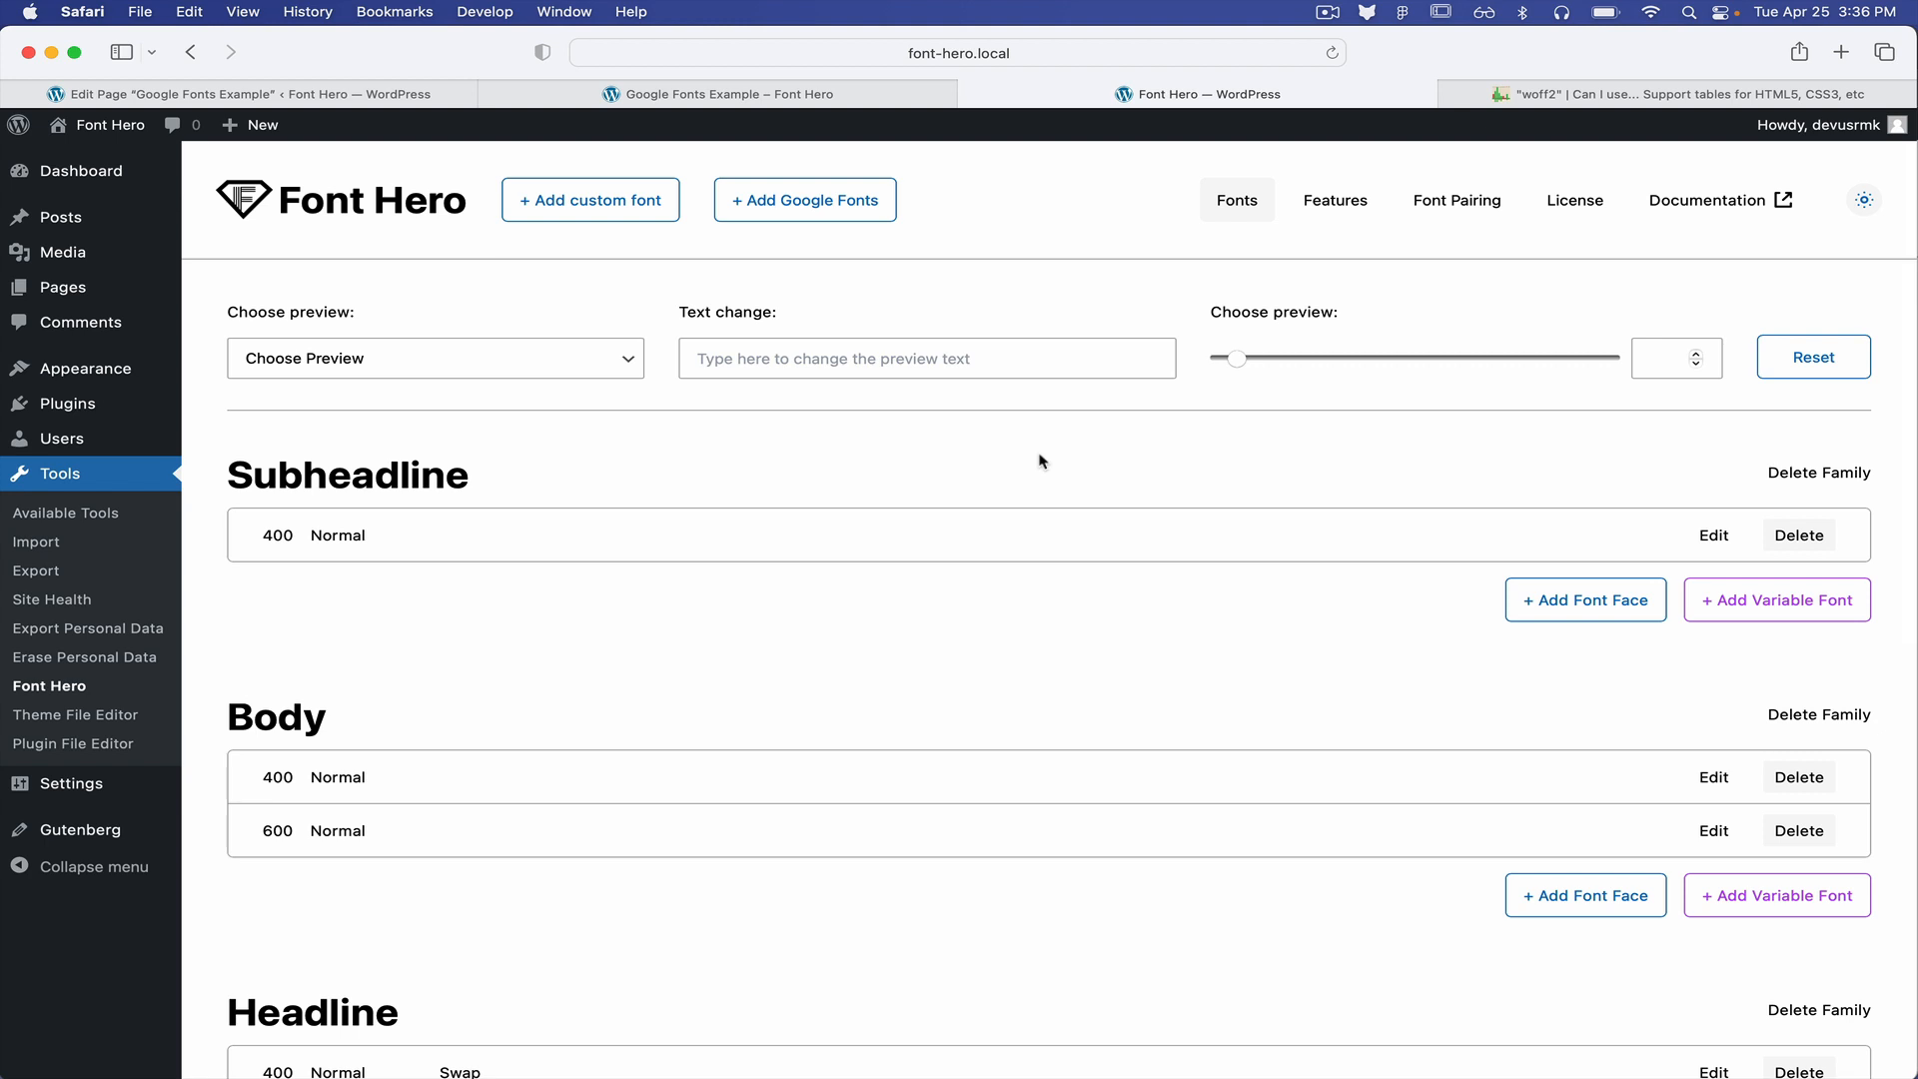
mouse_move(1328, 40)
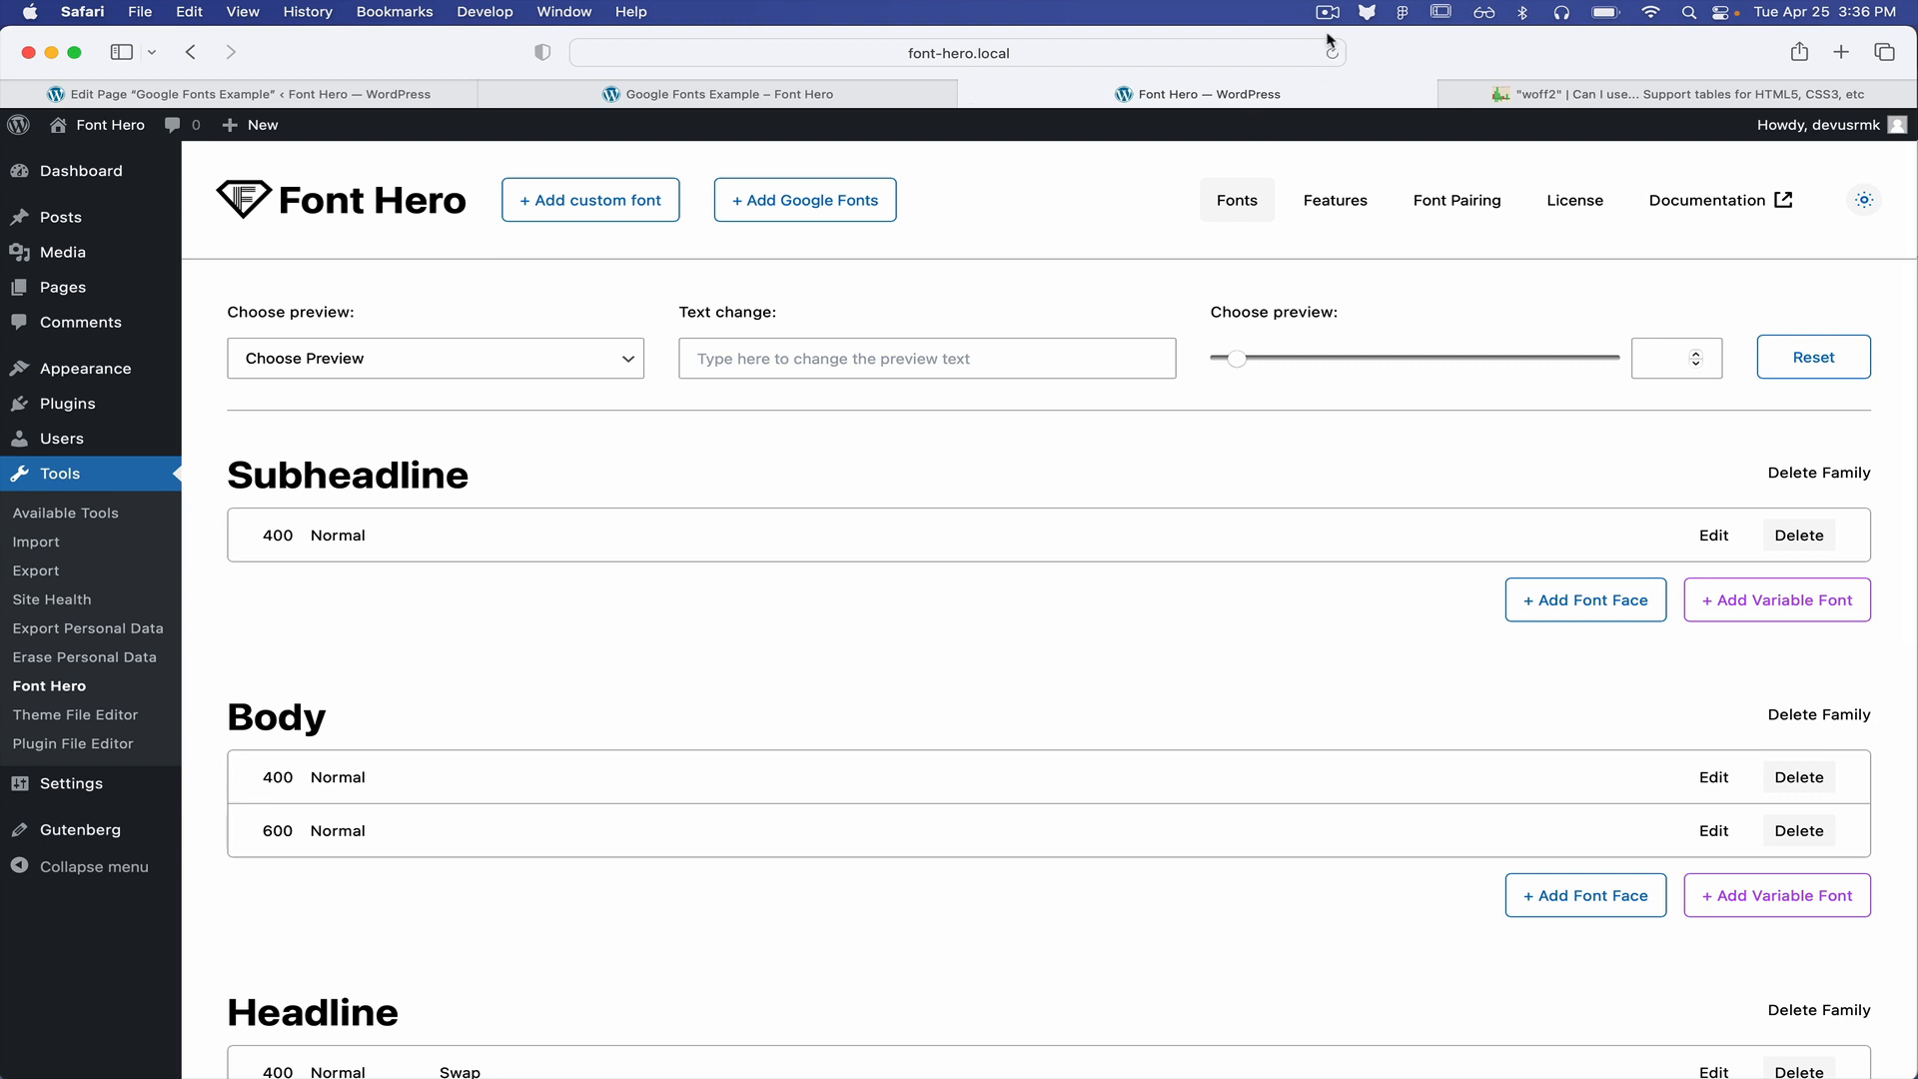